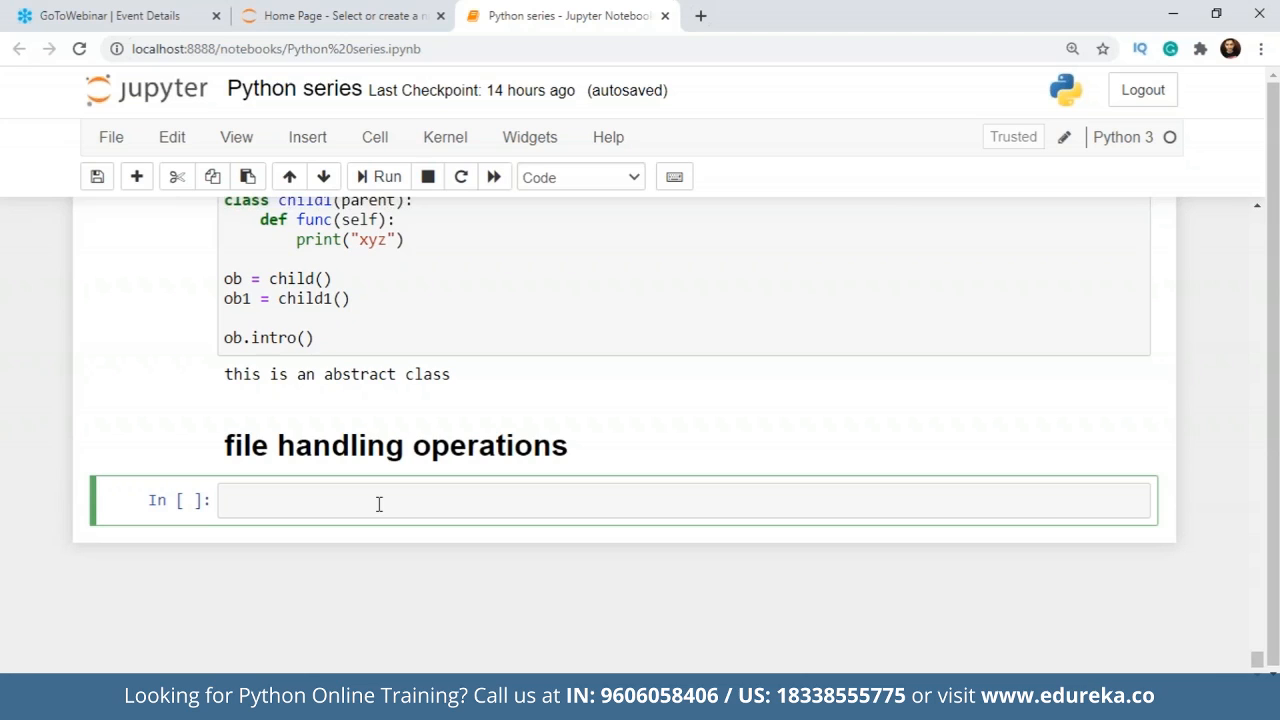
# Import os, add the '#open a file' comment and start a file = open() line.
pyautogui.write('import os')
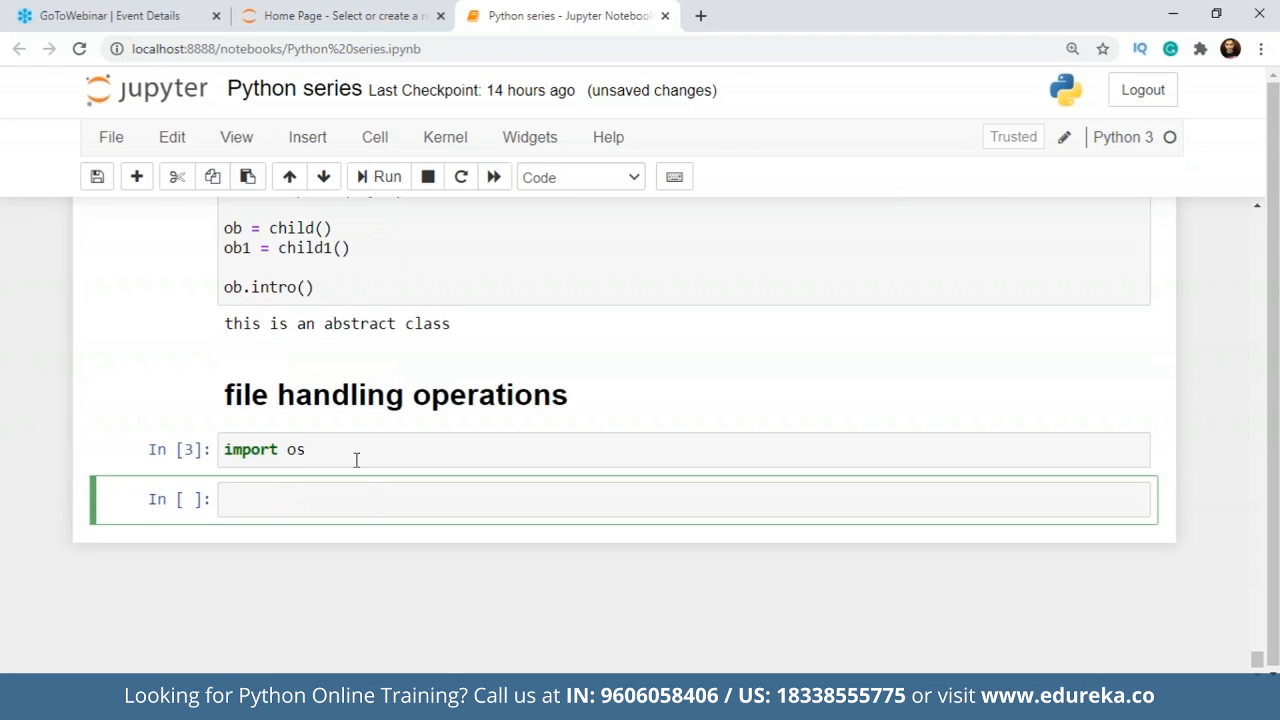
pyautogui.write('#ope')
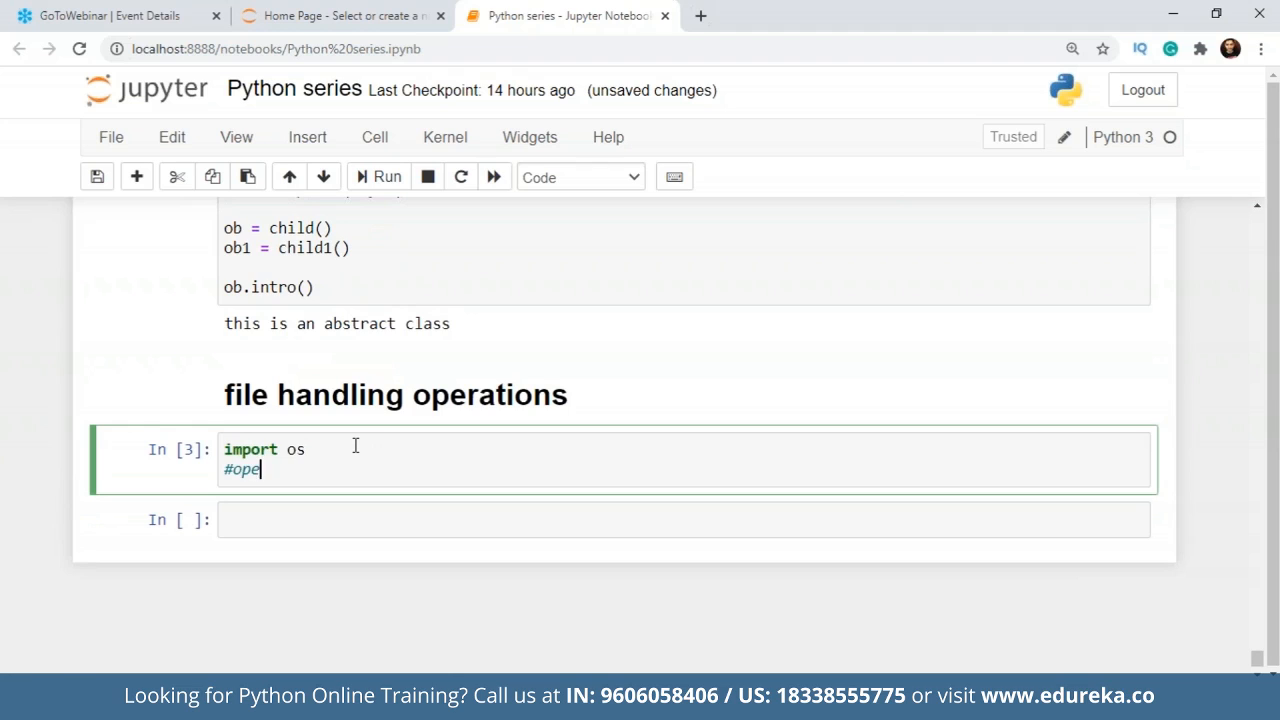
pyautogui.write('n a f')
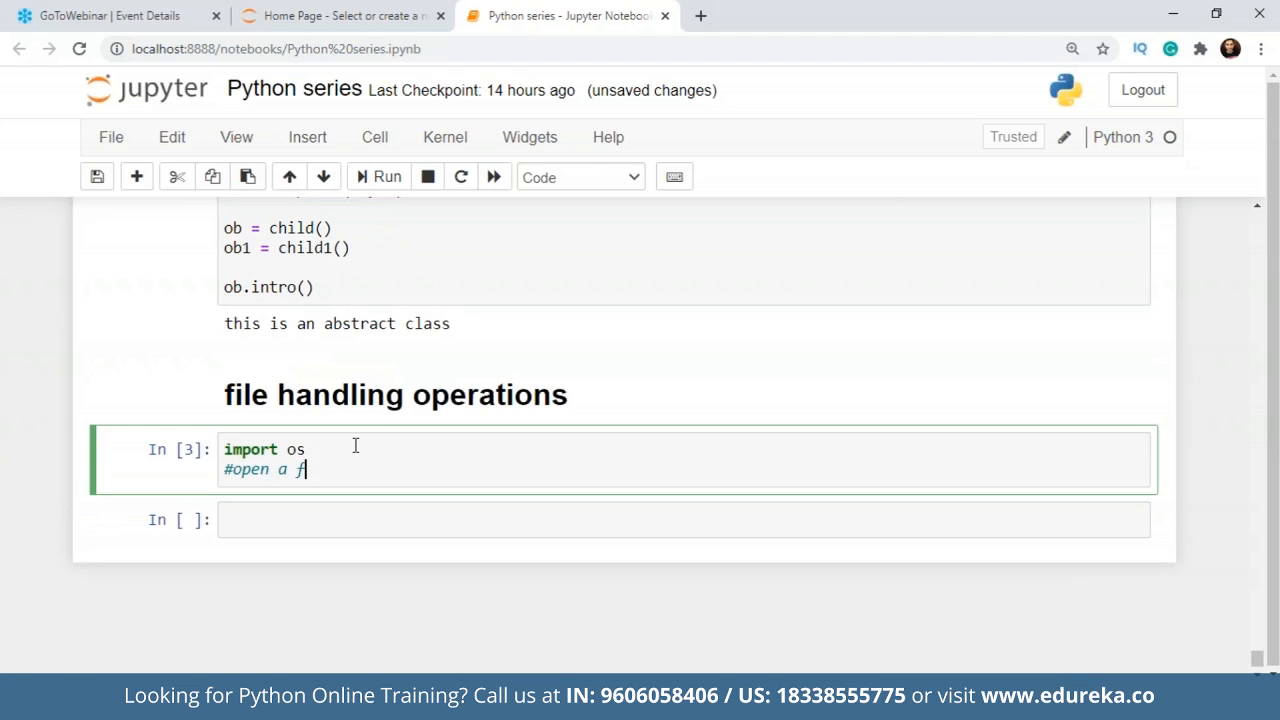
pyautogui.write('ile\\nf')
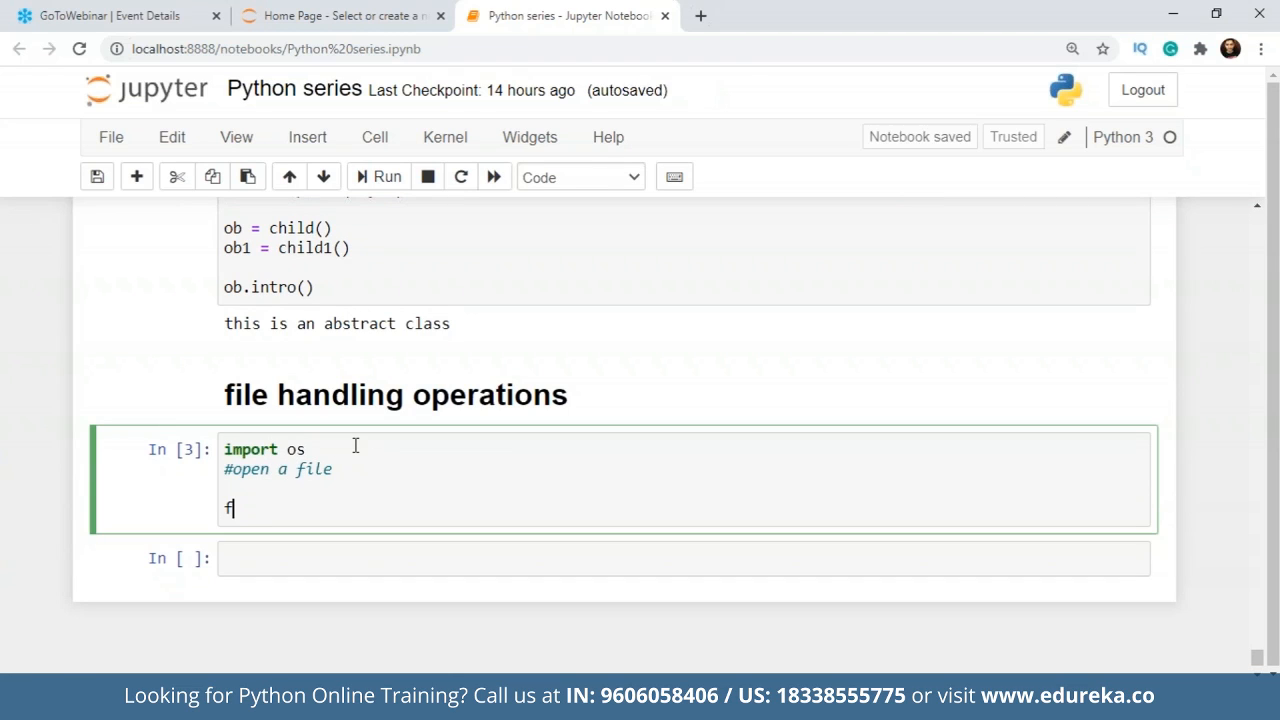
pyautogui.write('ile =')
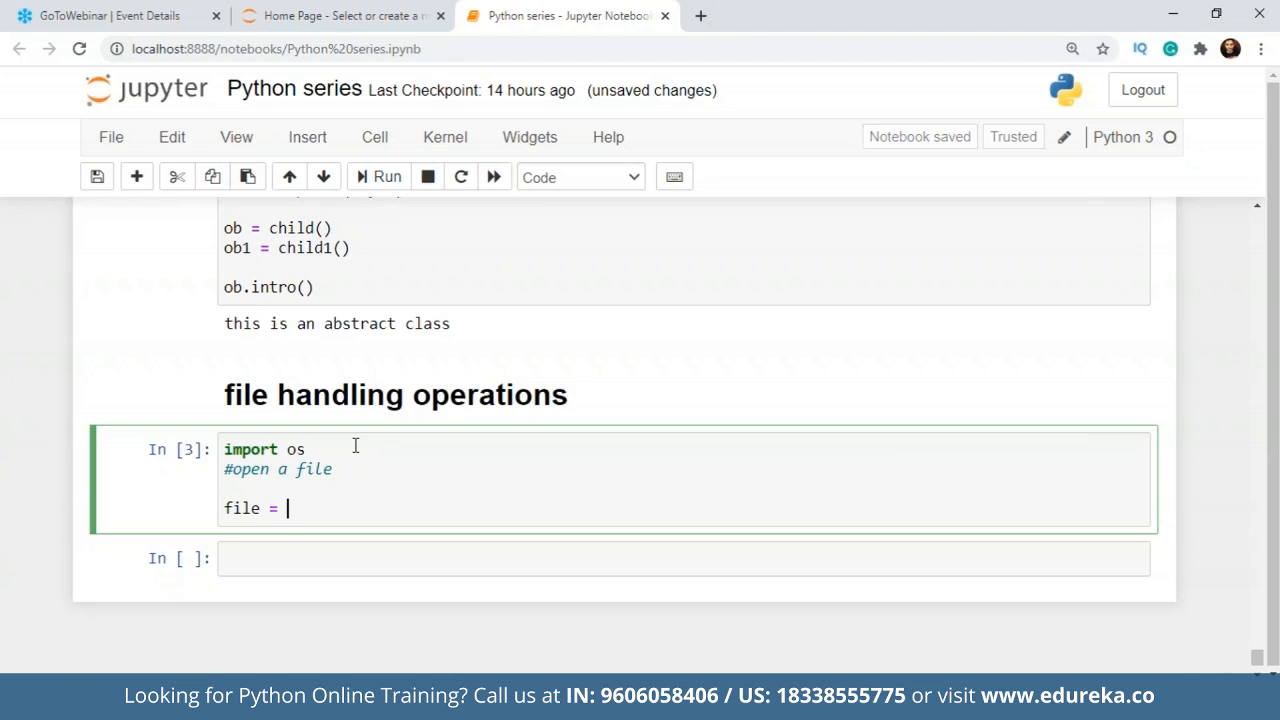
pyautogui.write('o')
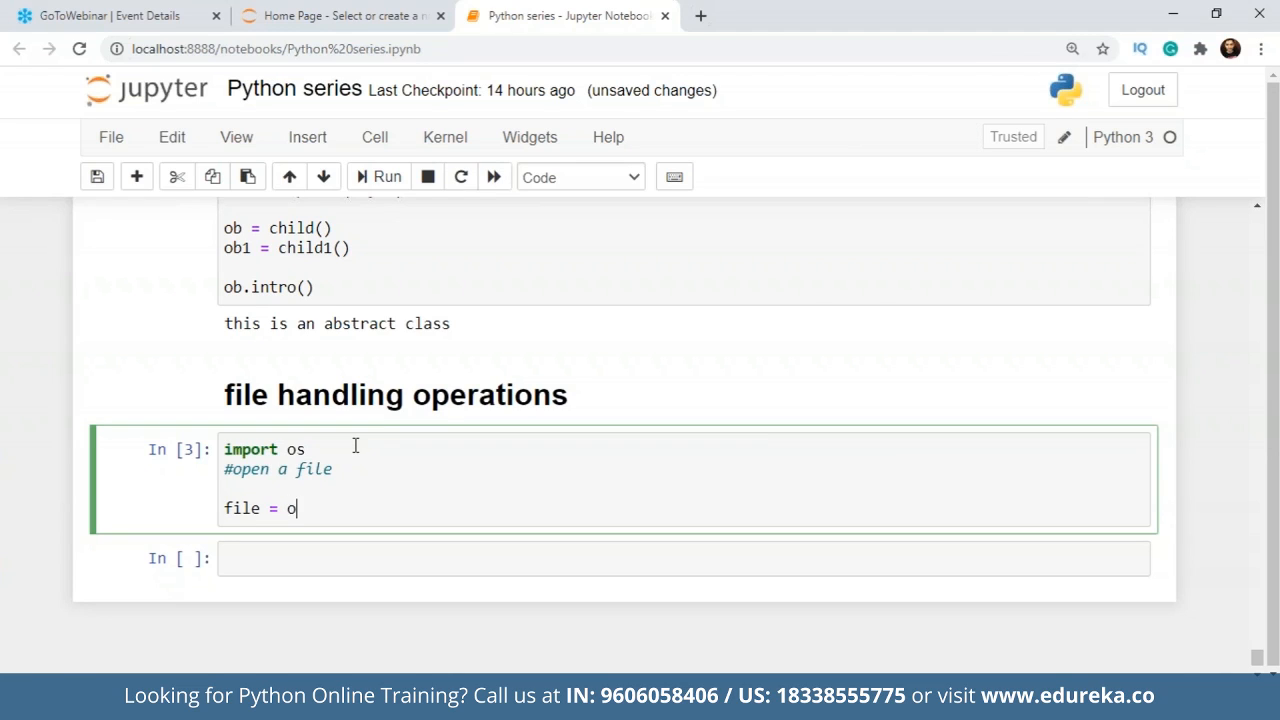
pyautogui.write('pen()')
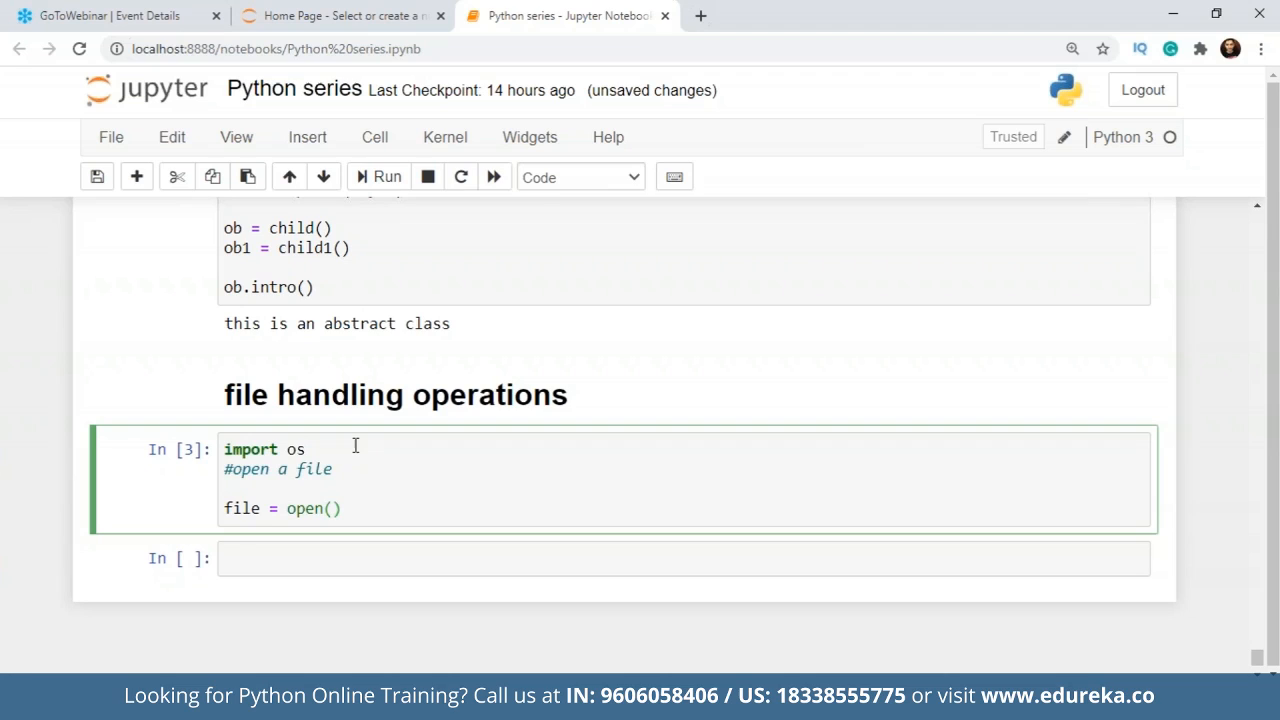
# Put a 'file location,' placeholder as the first argument of open().
pyautogui.click(328, 508)
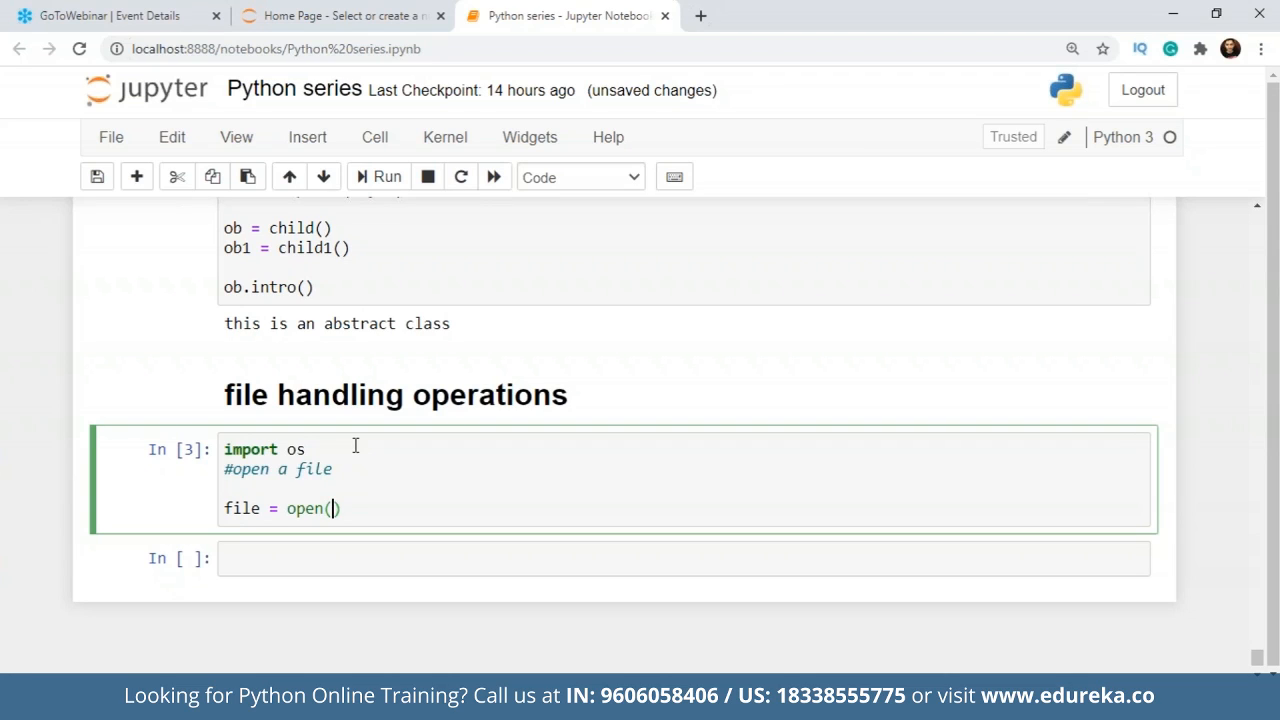
pyautogui.write('file')
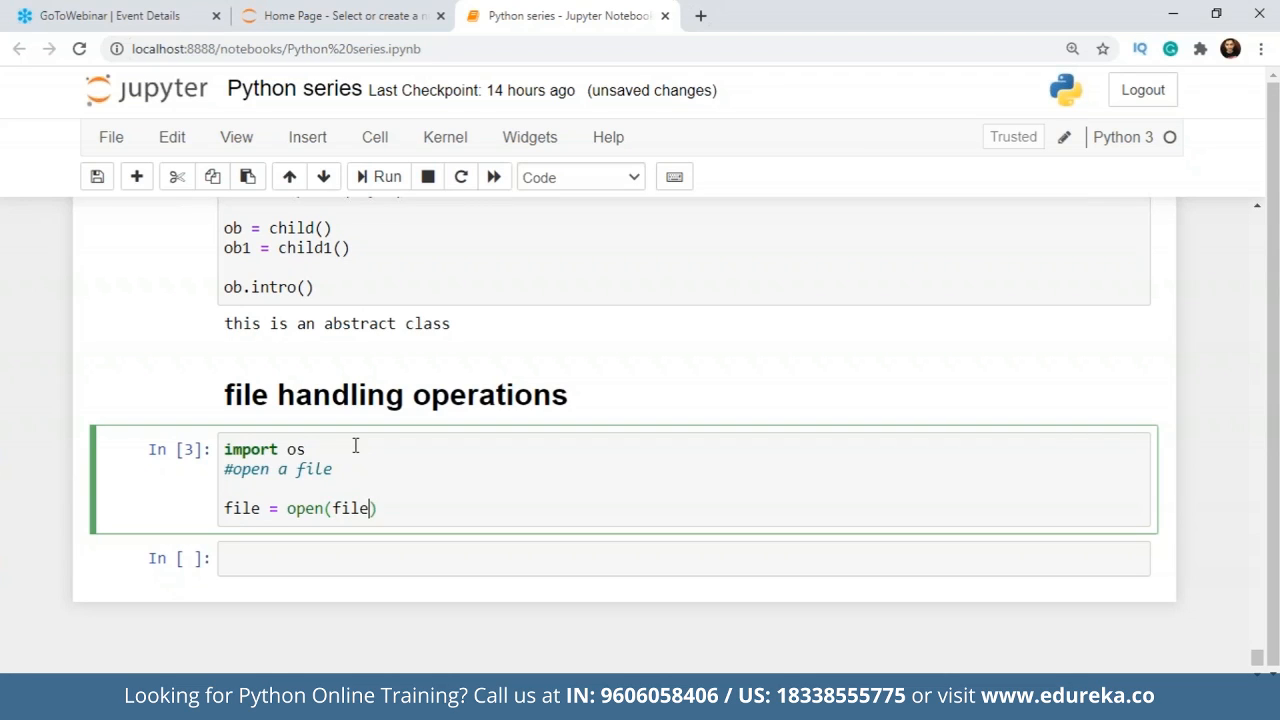
pyautogui.write('location,')
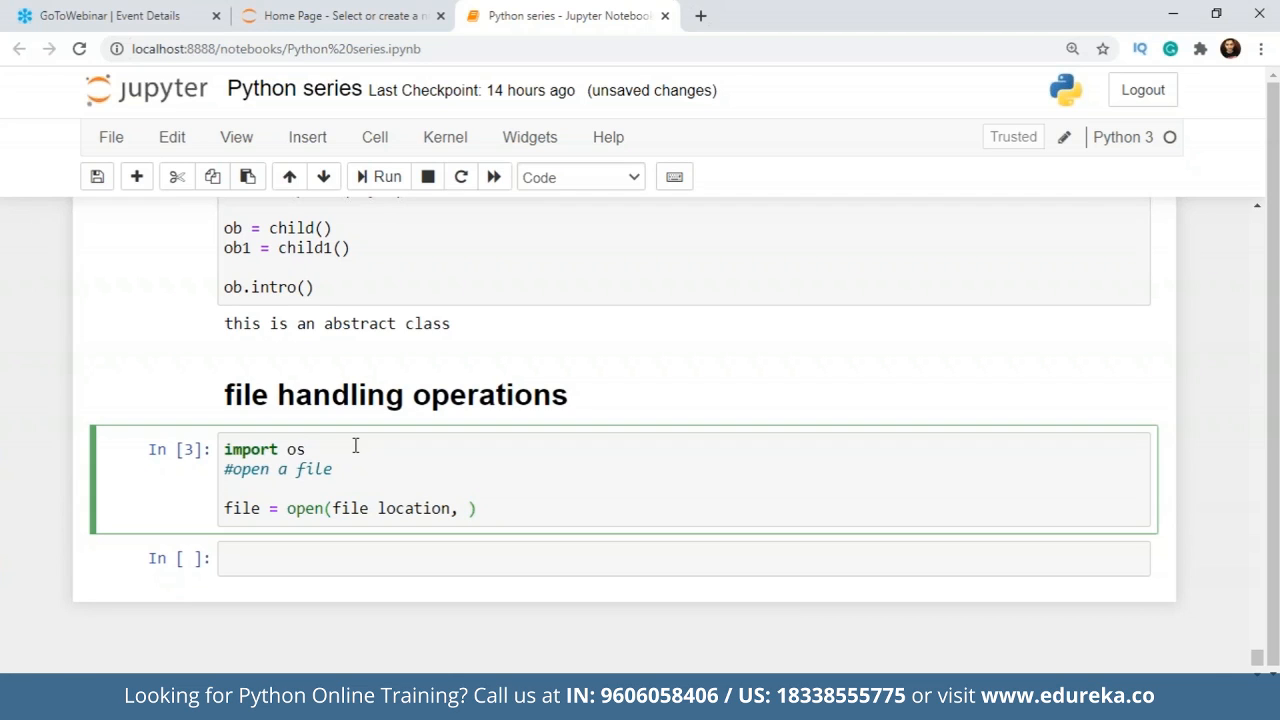
# Demo the mode strings "r", "w", "x", "xt" and "xb" in the open() call.
pyautogui.write('"r')
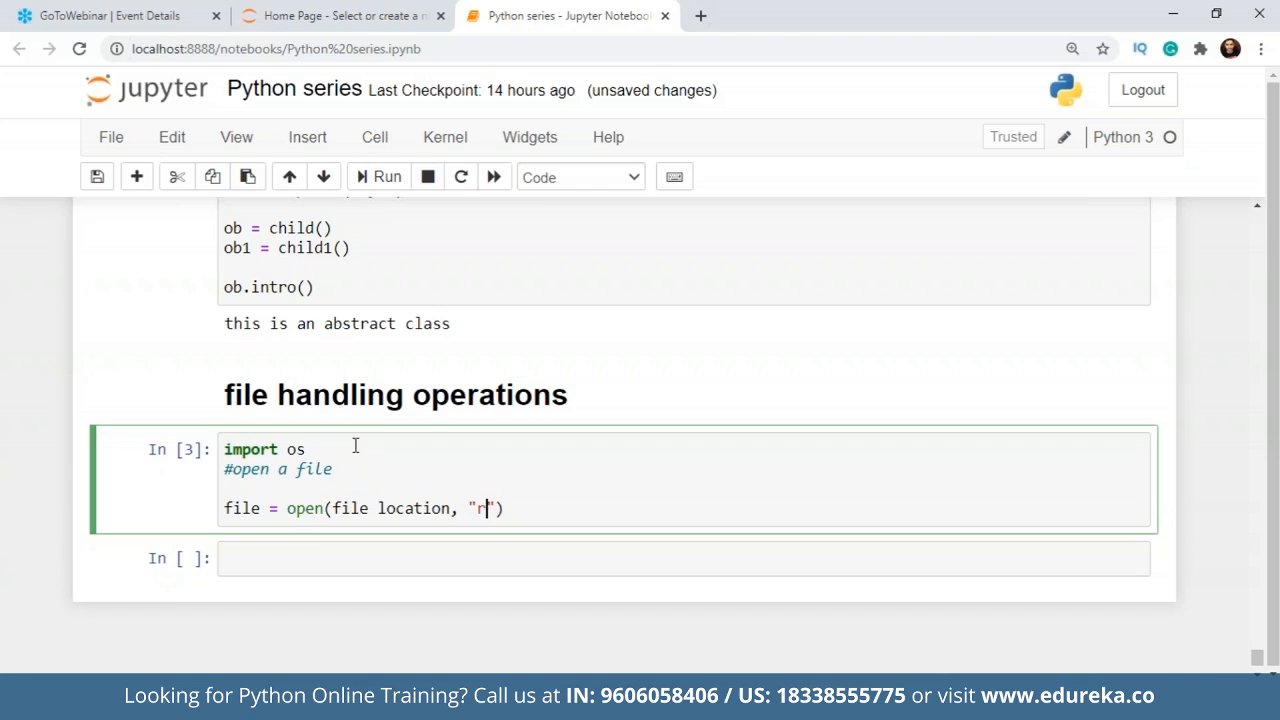
pyautogui.press('Backspace')
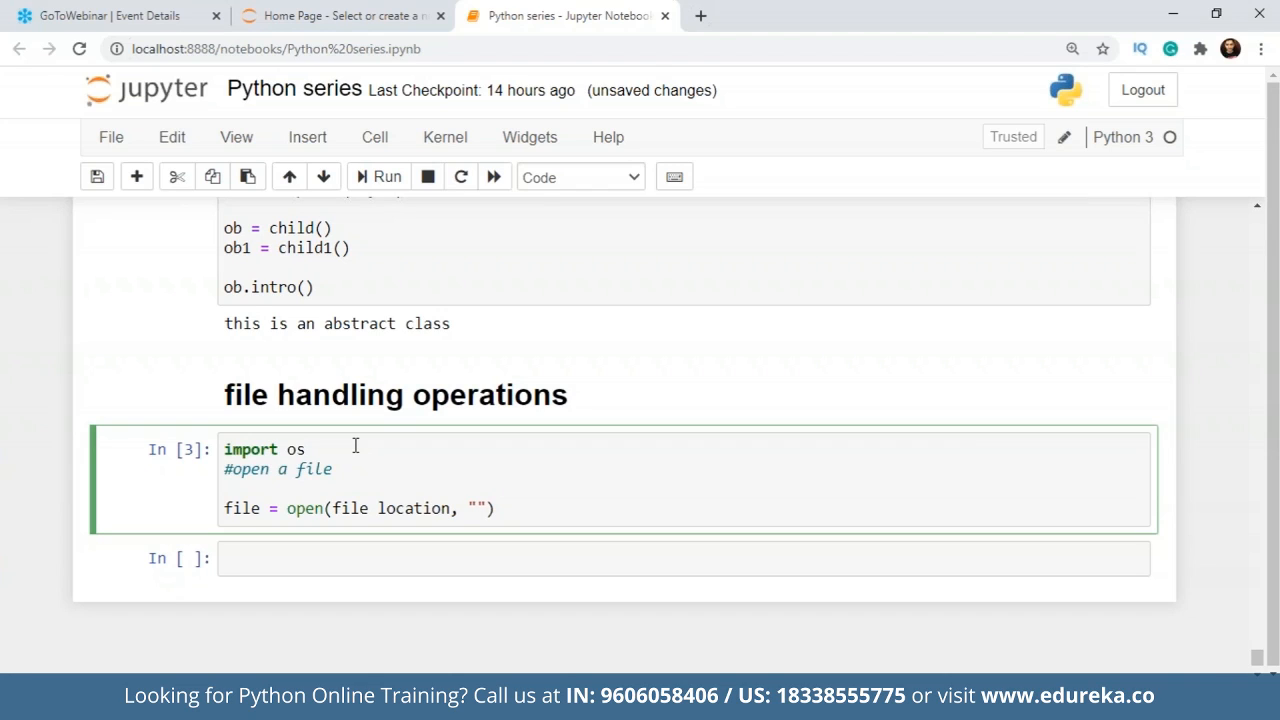
pyautogui.write('w')
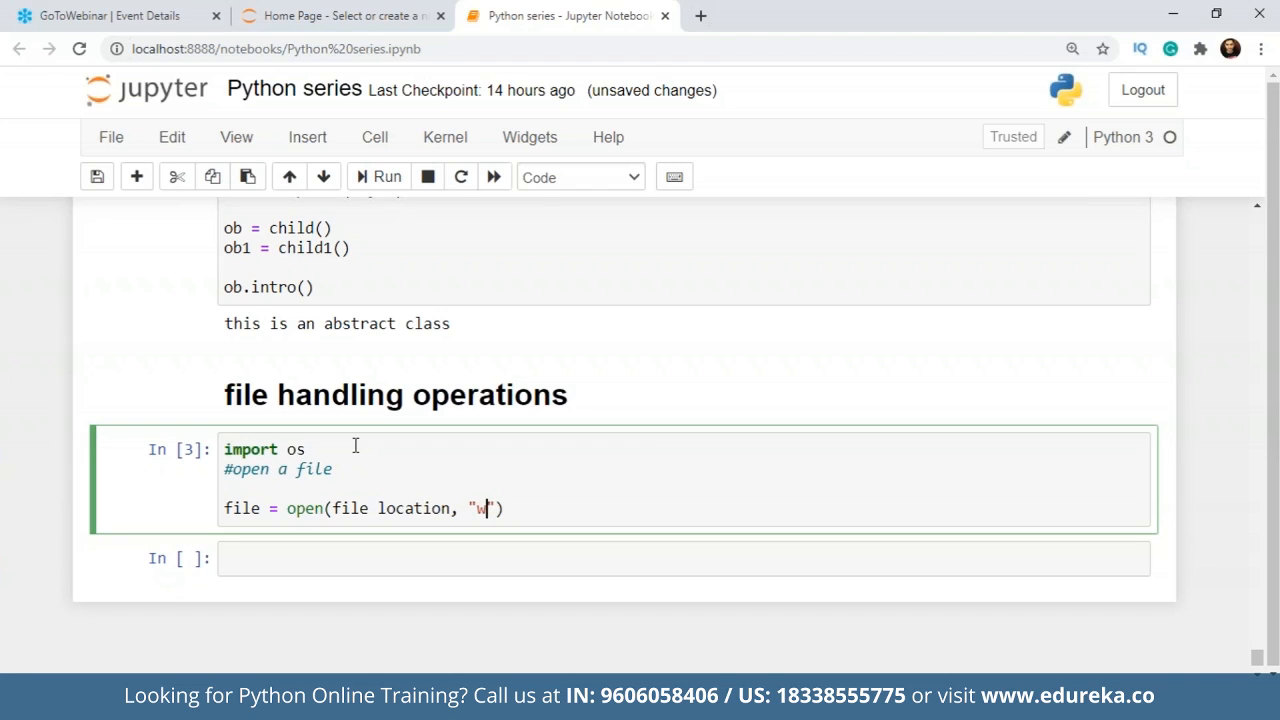
pyautogui.press('Backspace')
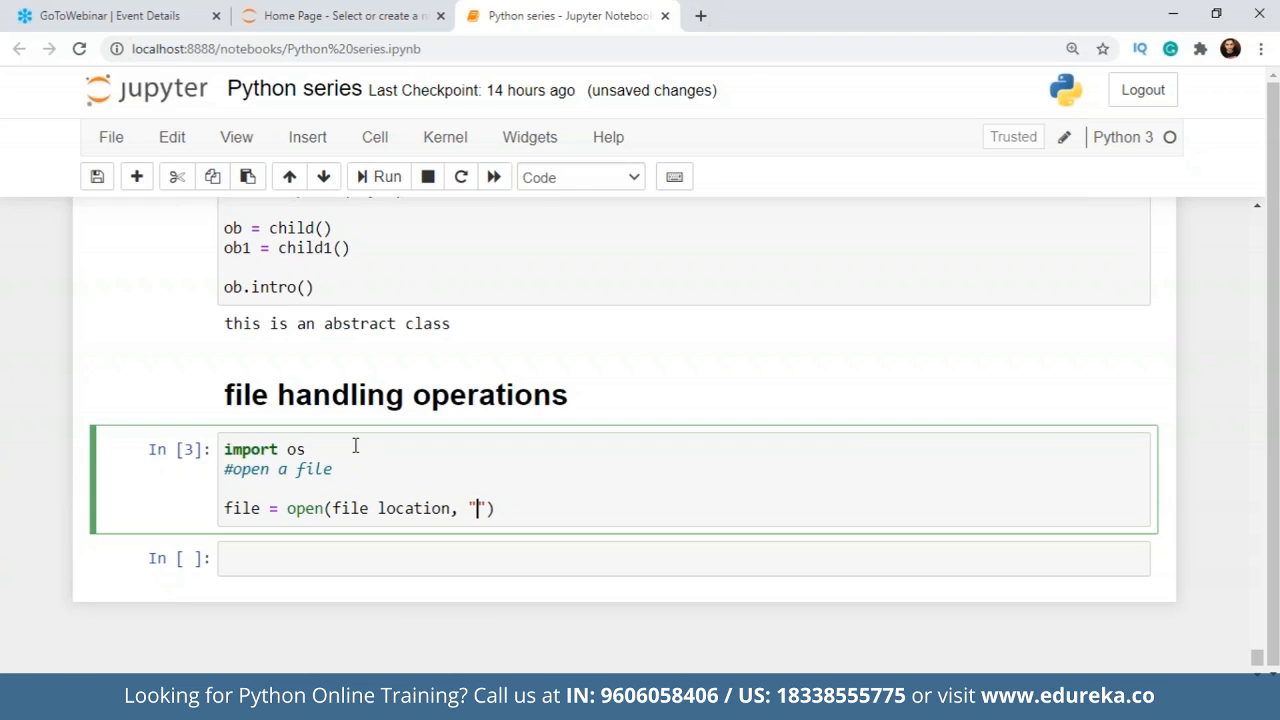
pyautogui.write('x')
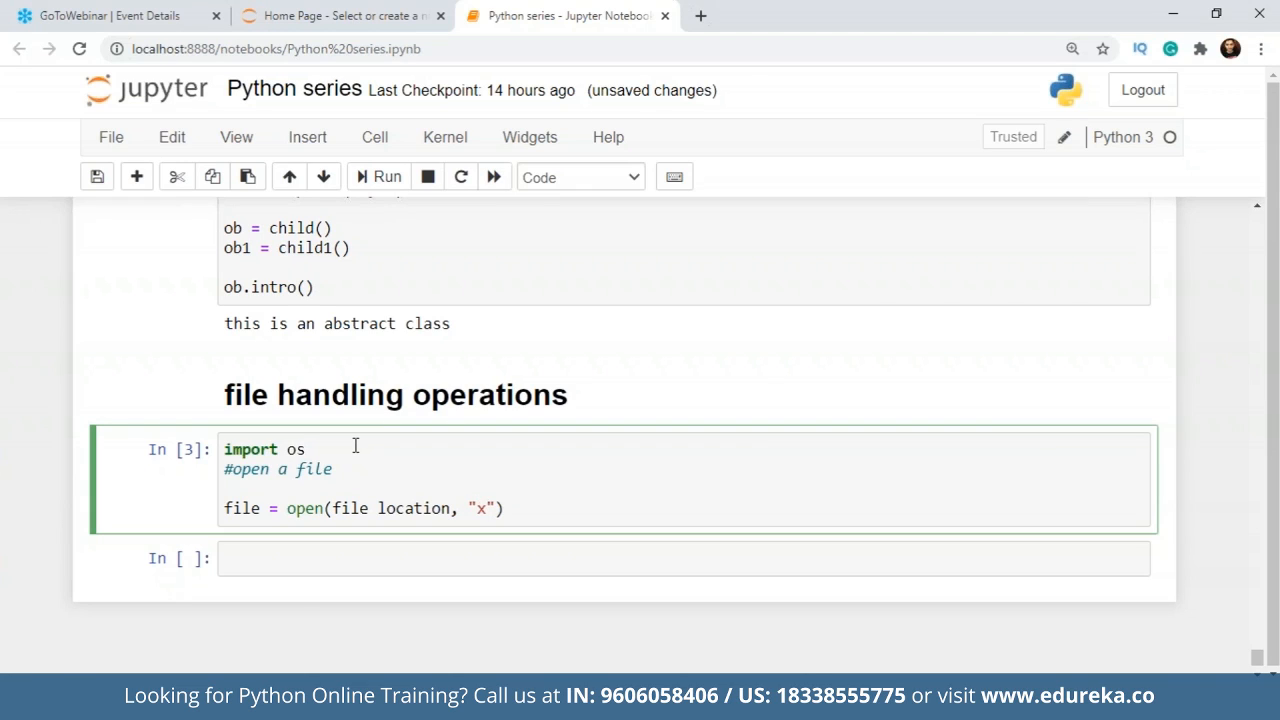
pyautogui.write('t')
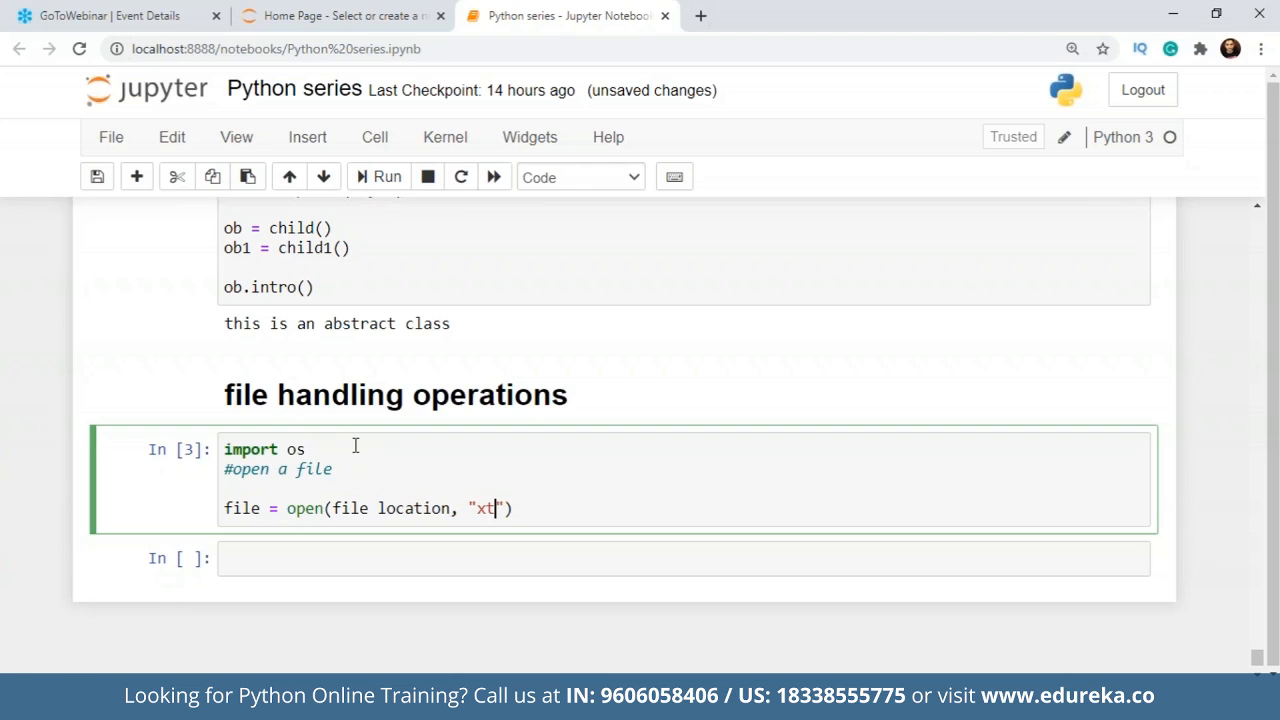
pyautogui.write('b')
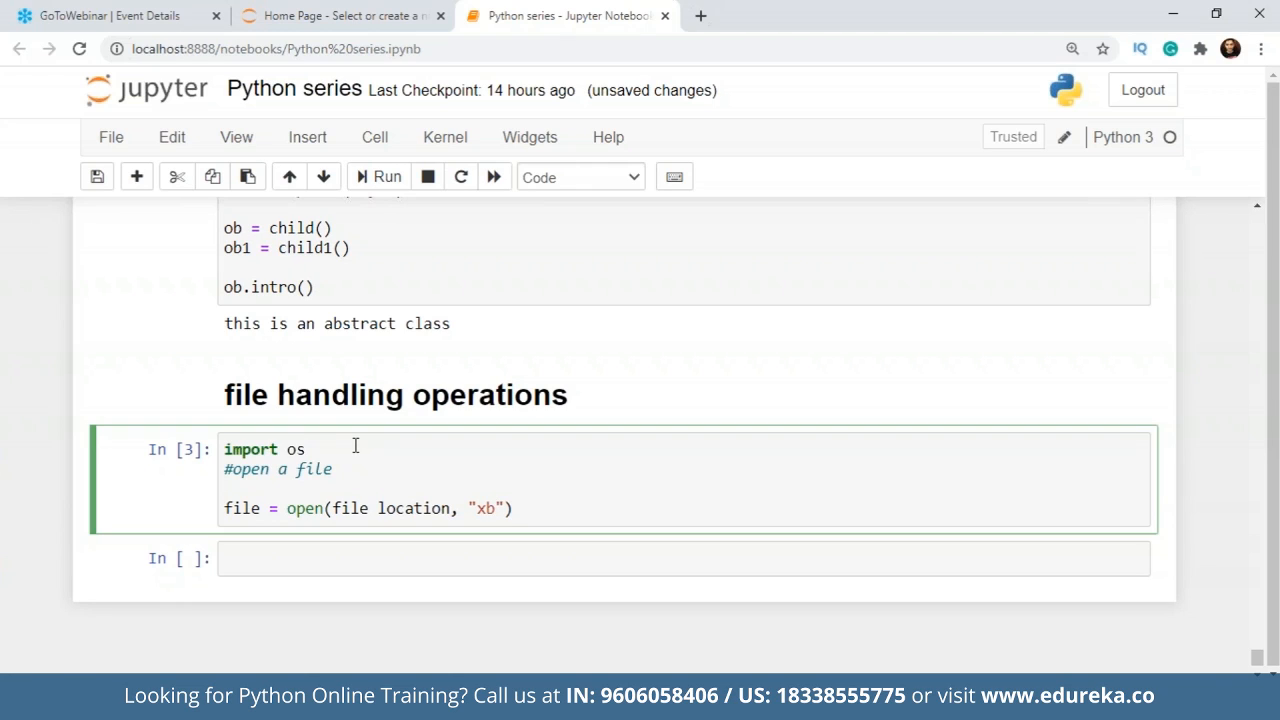
pyautogui.press('Backspace')
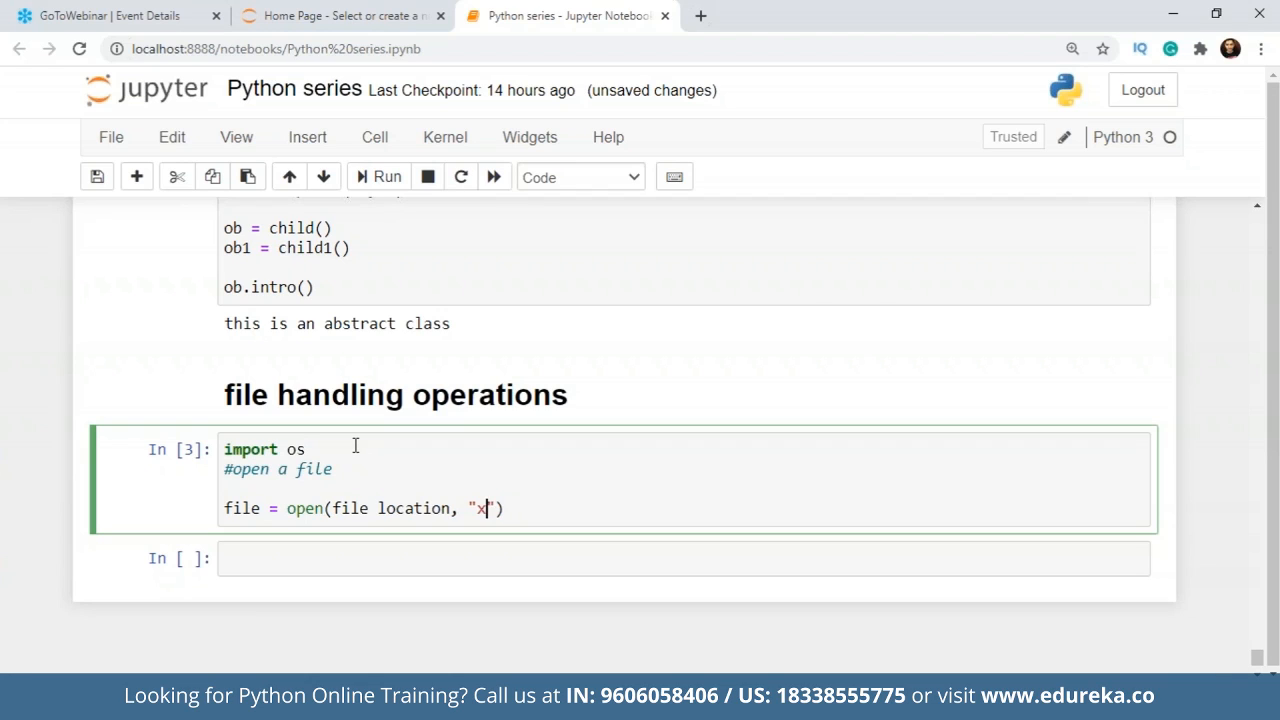
# Settle on mode "rt" and clear the file-location placeholder.
pyautogui.write('r')
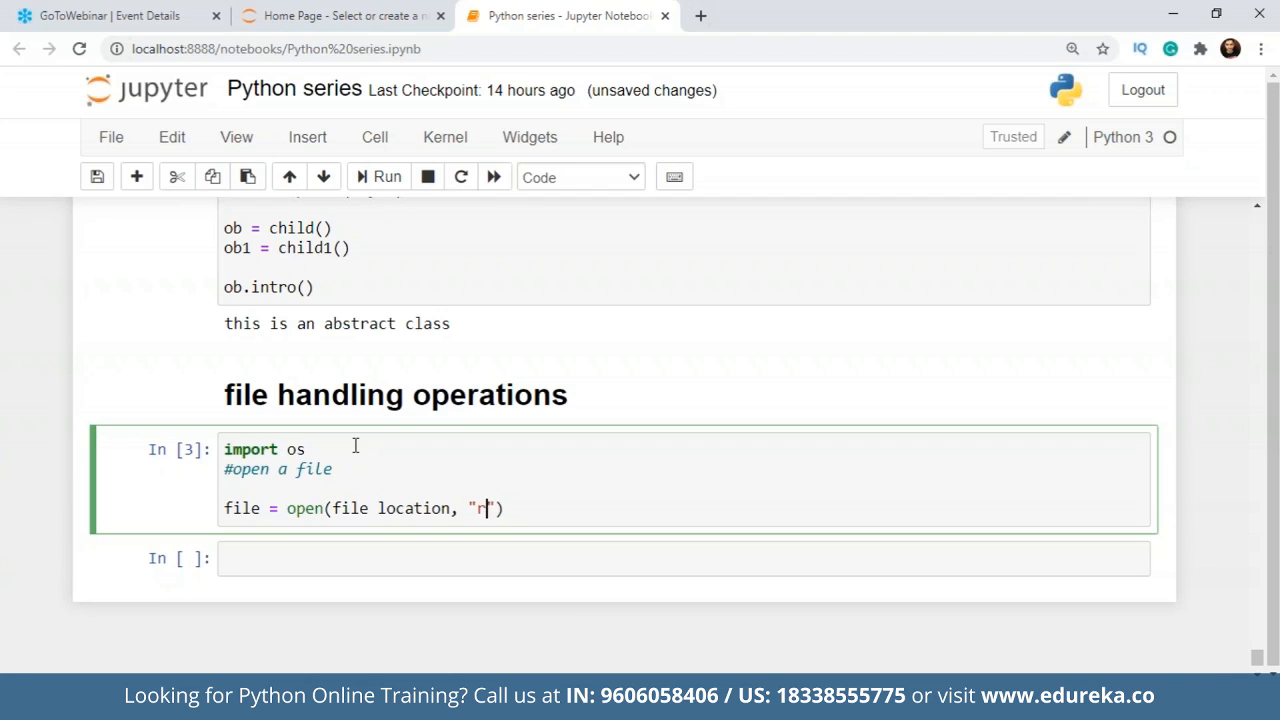
pyautogui.write('t')
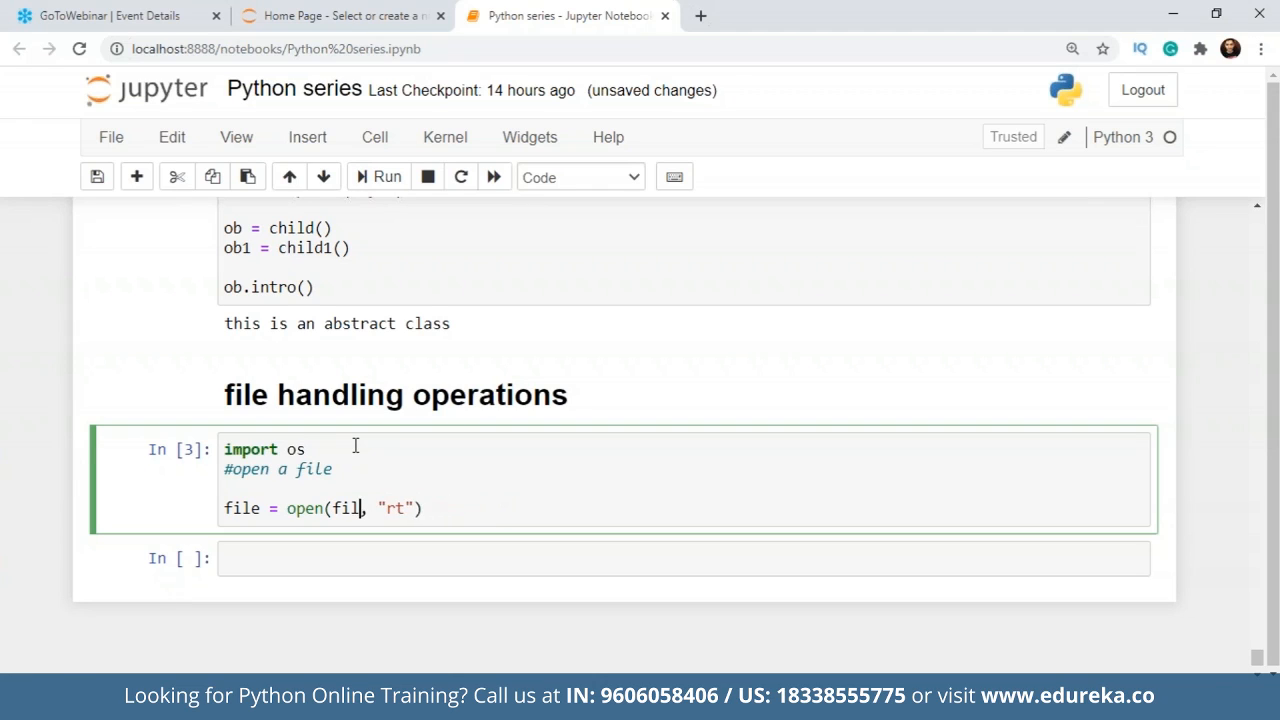
pyautogui.press('Backspace')
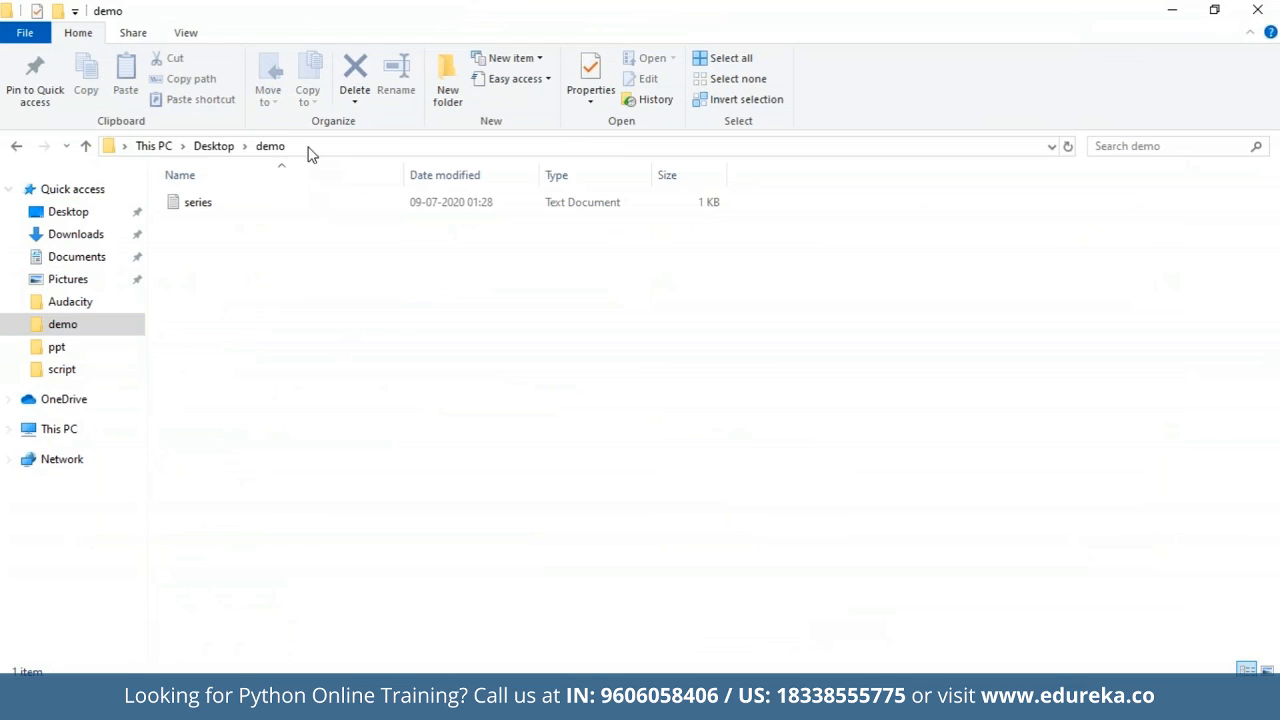
pyautogui.moveTo(400, 313)
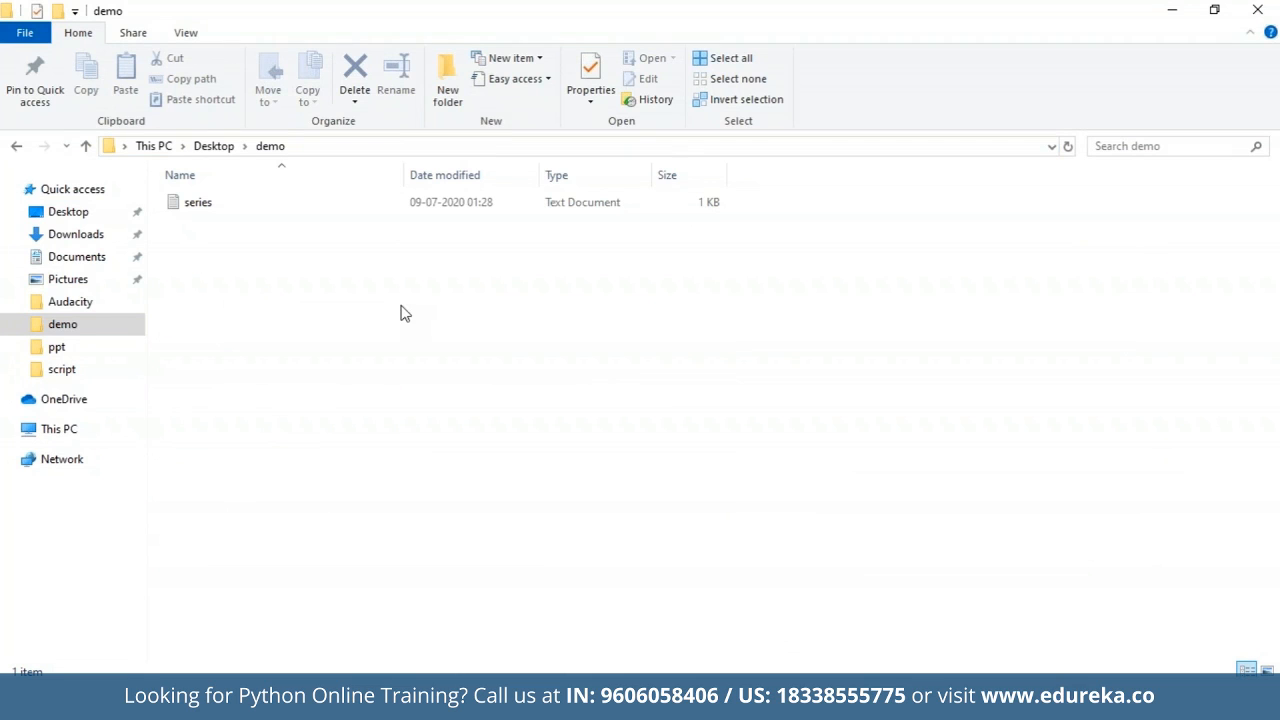
pyautogui.click(567, 15)
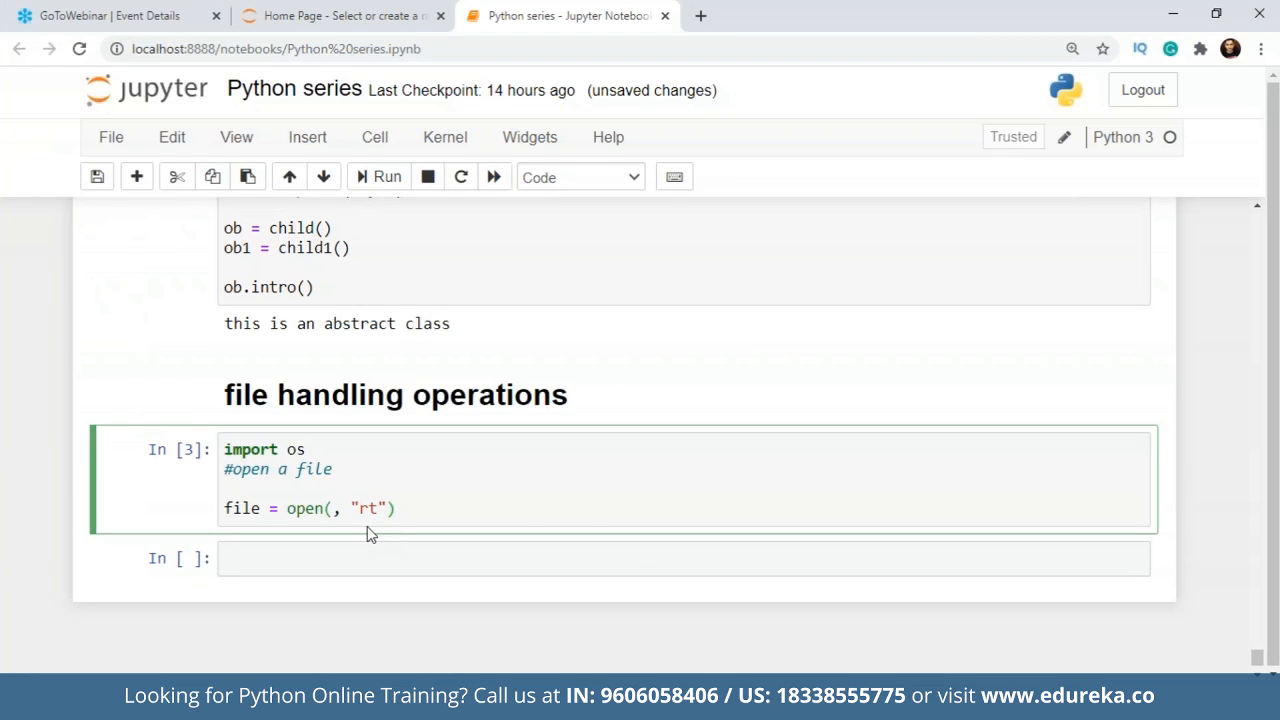
# Point open() at r"C:\Users\Waseem\Desktop\demo\series.txt" with mode "rt".
pyautogui.write('C:\\Users\\Waseem\\Desktop\\demo"')
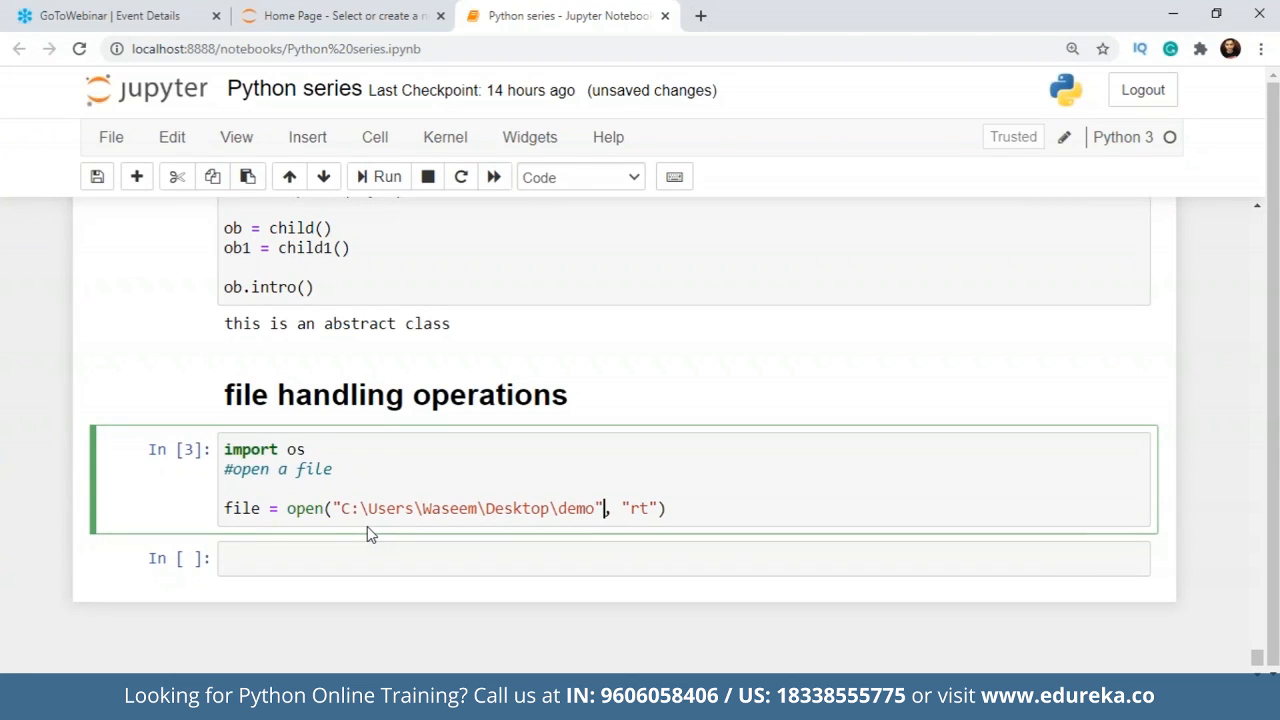
pyautogui.write('\\')
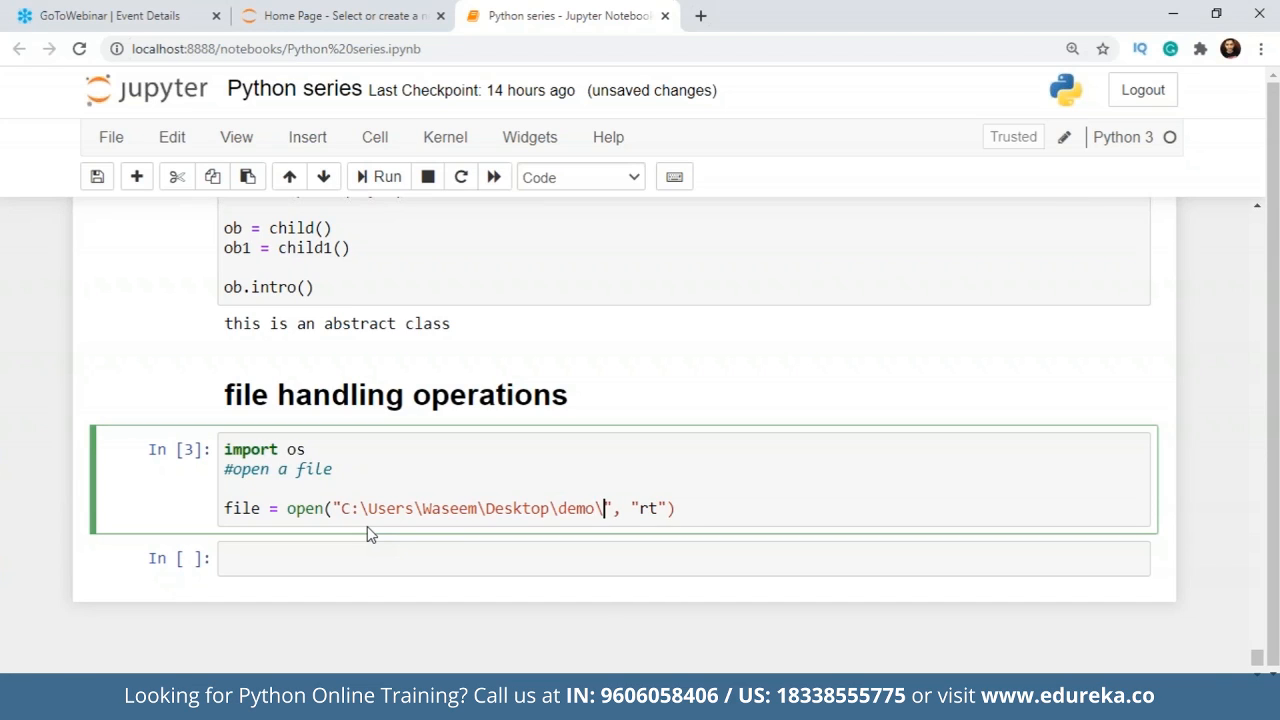
pyautogui.write('series.t')
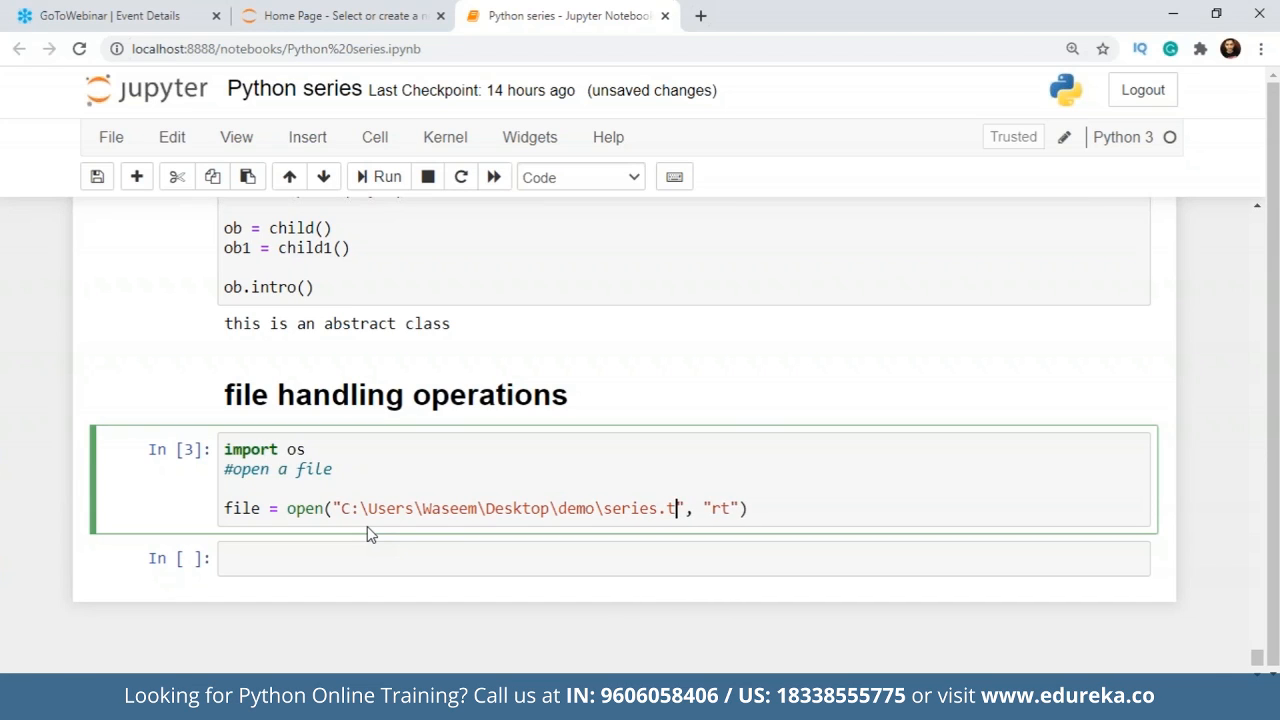
pyautogui.write('xt')
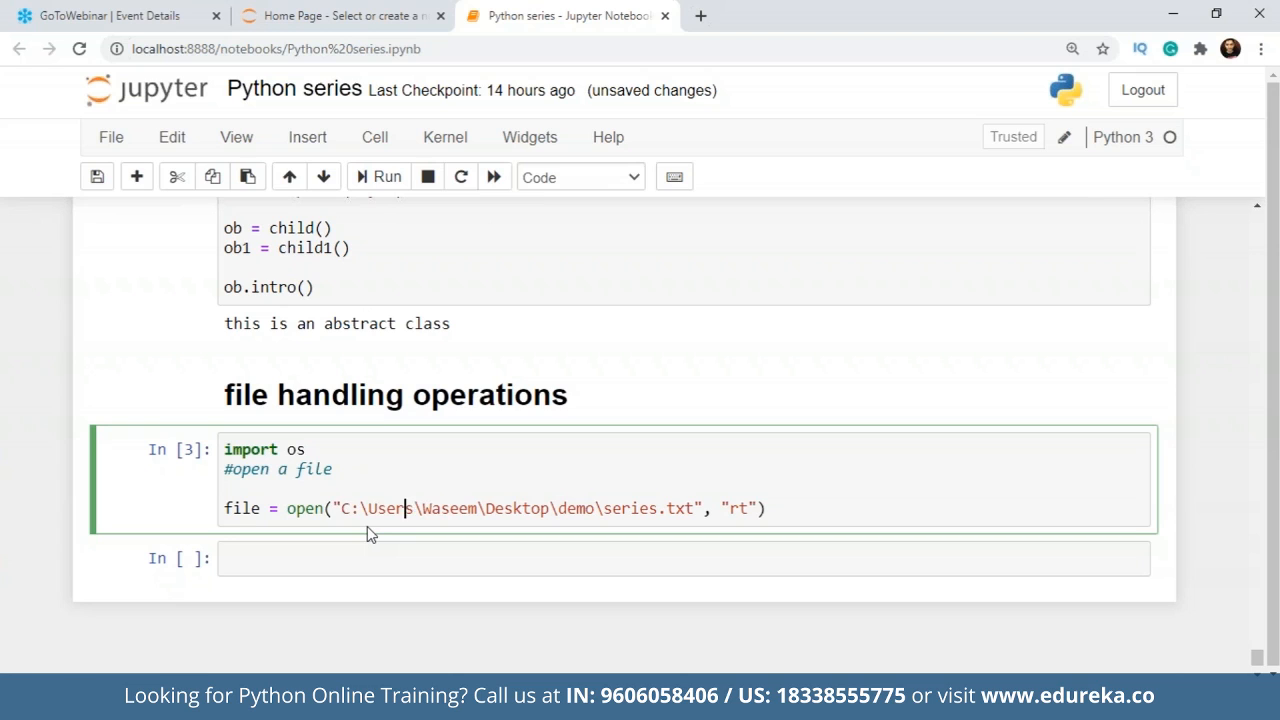
pyautogui.write('r')
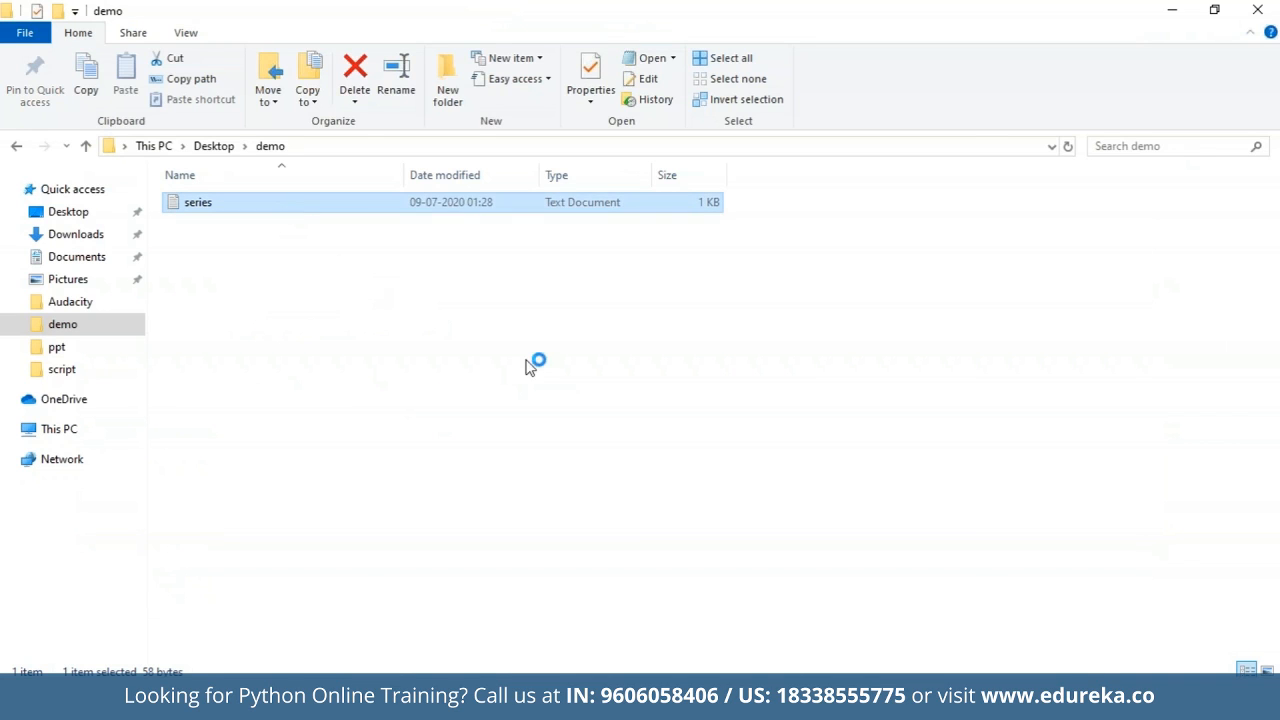
# In Notepad, write that series.txt is a demo file, just a document for our testing purpose.
pyautogui.doubleClick(198, 202)
pyautogui.write('this is a')
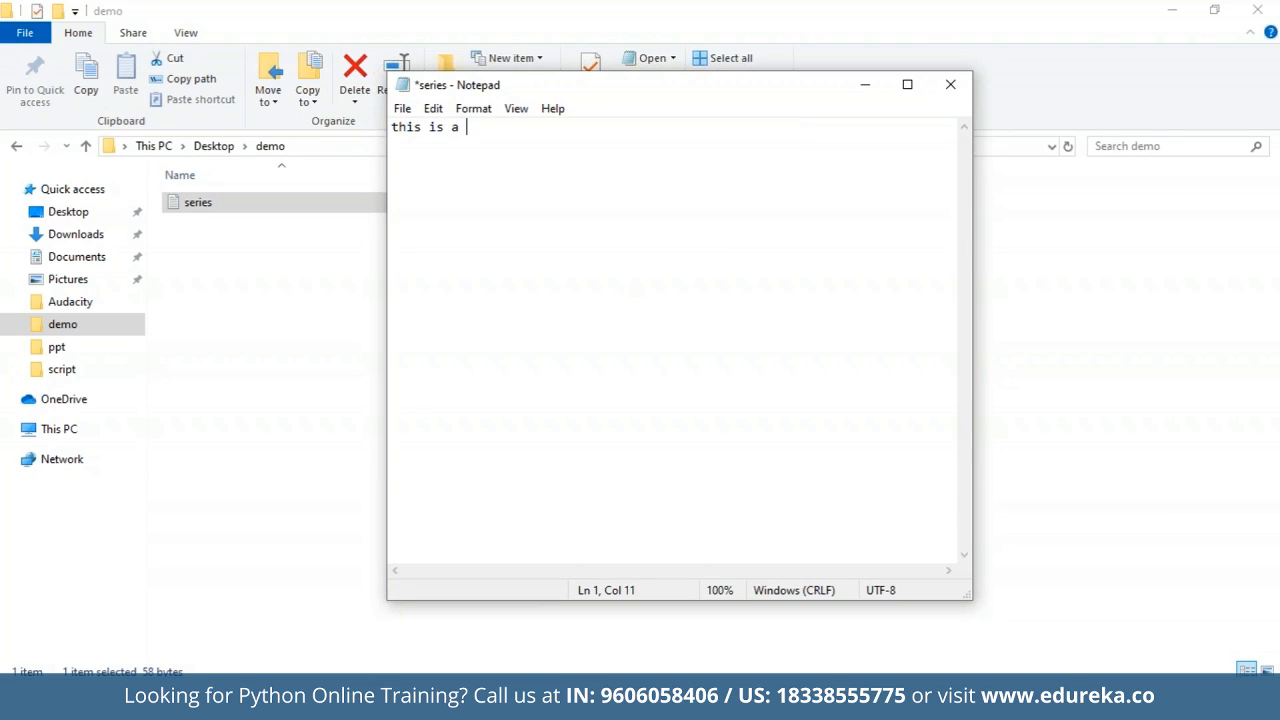
pyautogui.write('demo fi')
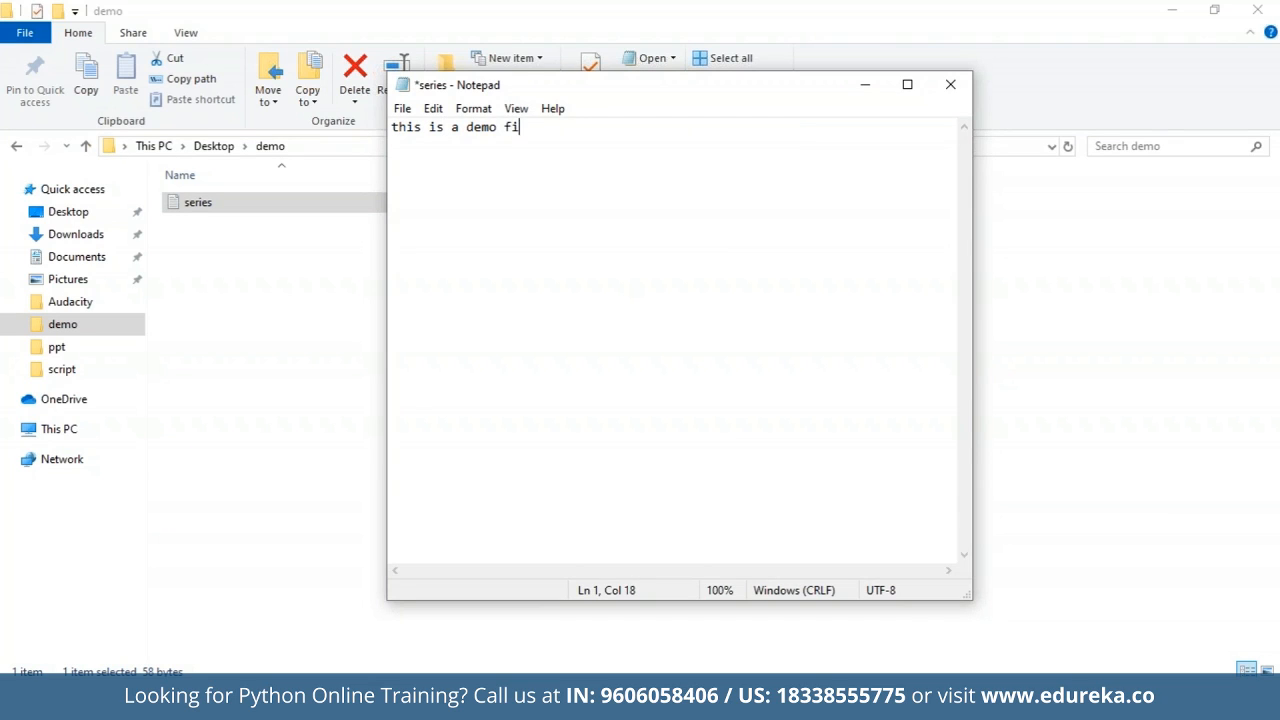
pyautogui.write('le, and t')
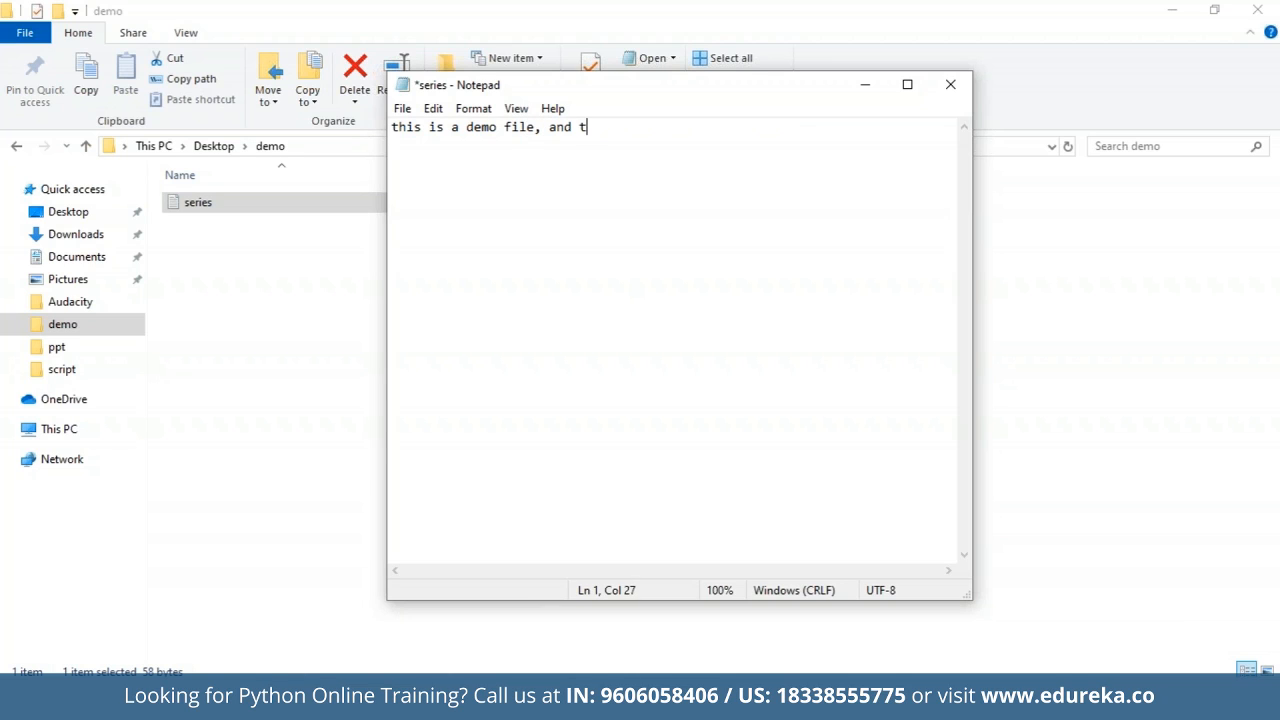
pyautogui.write('his is just a')
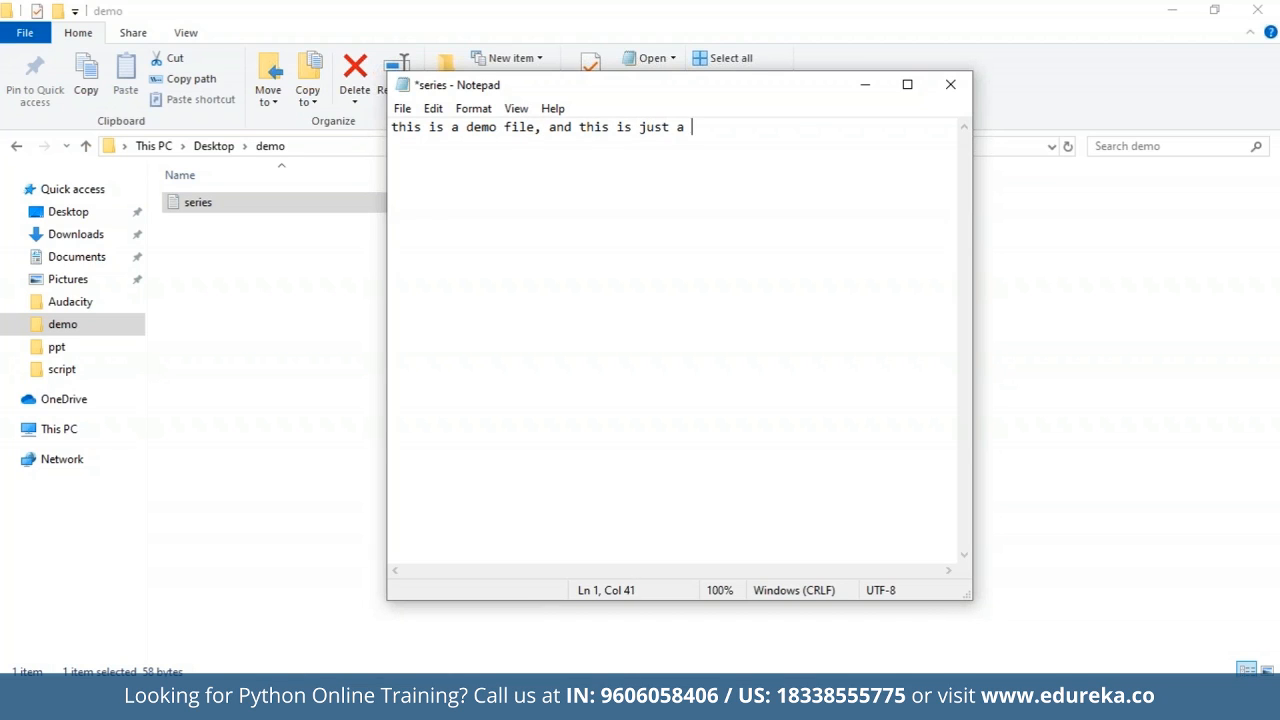
pyautogui.write('document')
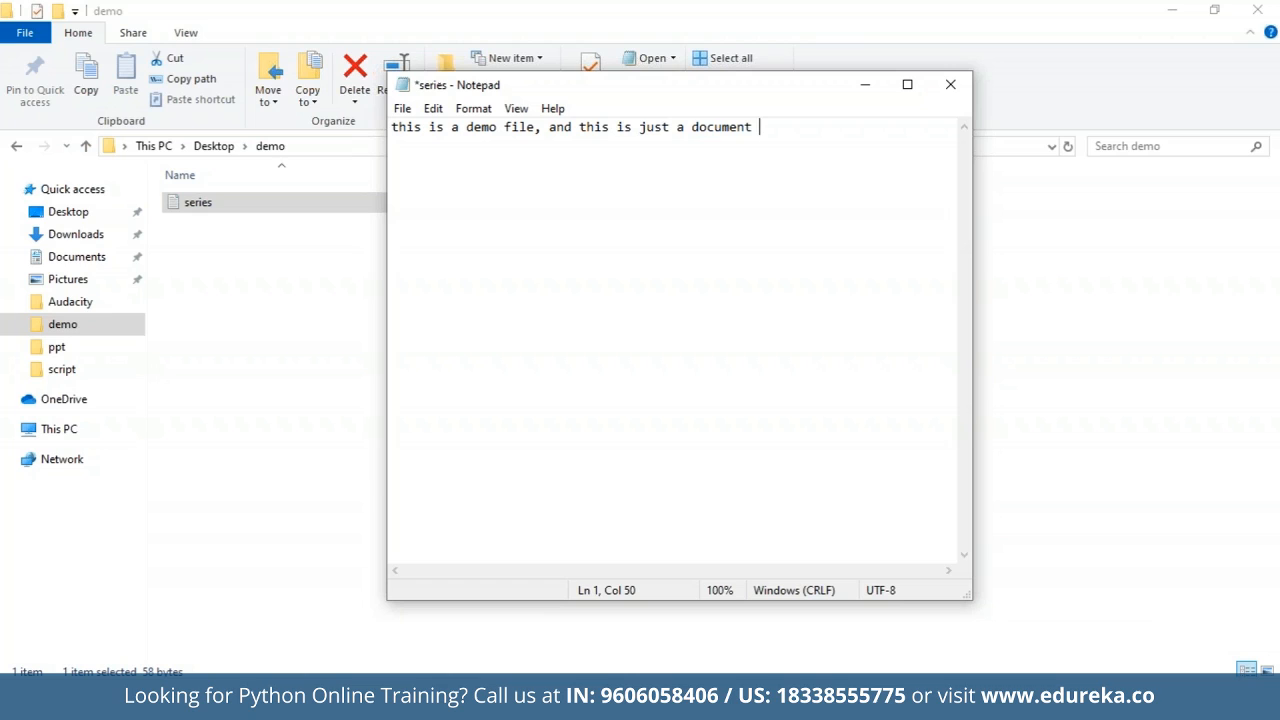
pyautogui.write('for our')
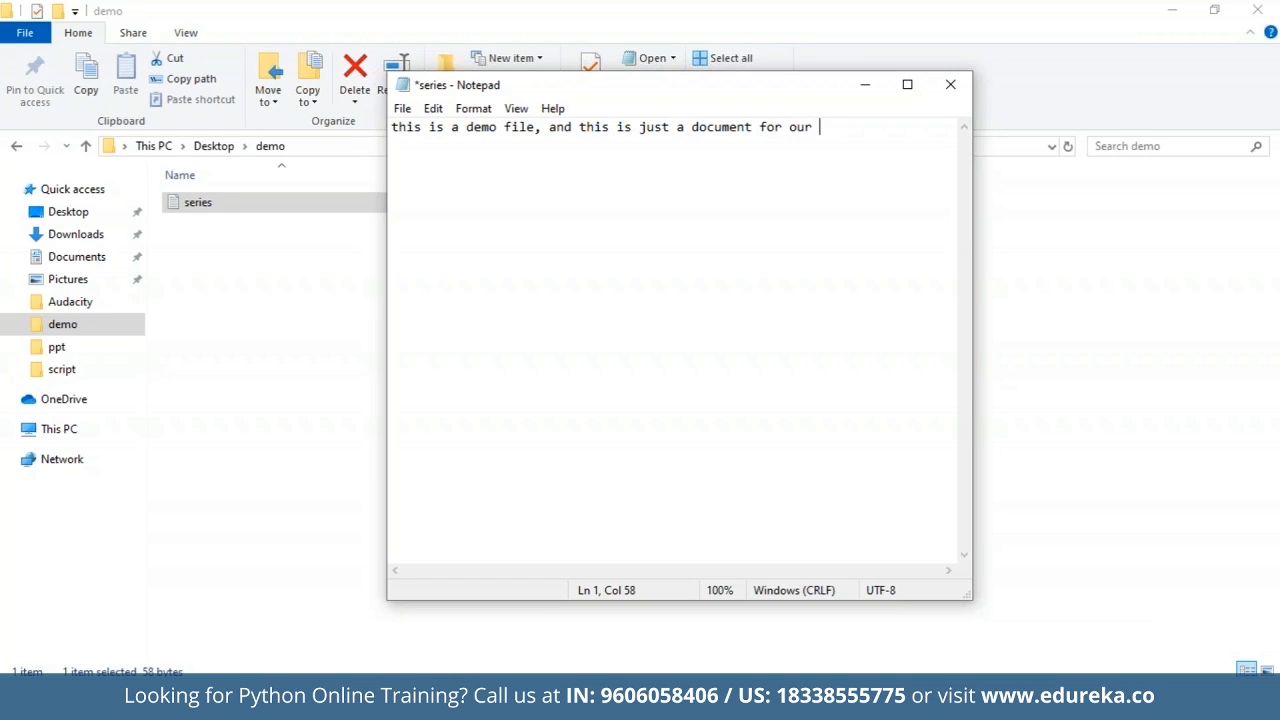
pyautogui.write('testing pu')
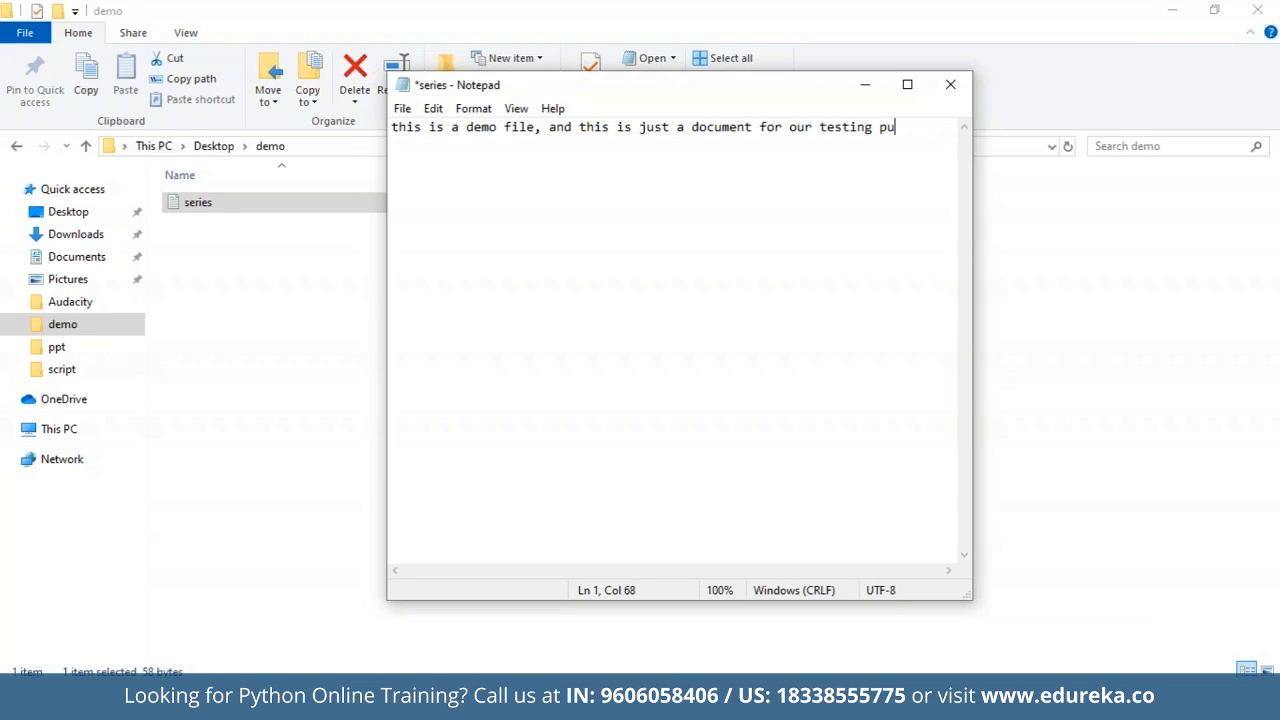
pyautogui.write('rpose')
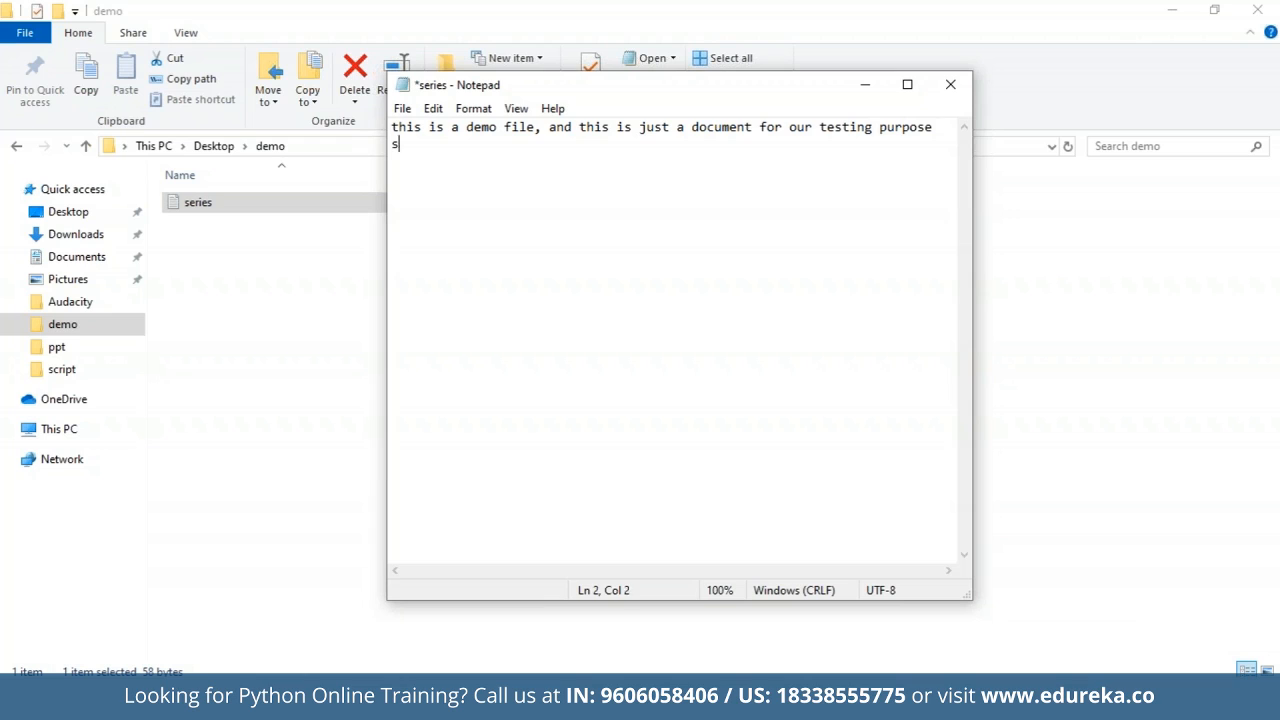
# Finish the sentence about understanding how file handling works in python, save and close.
pyautogui.write('o that we are a')
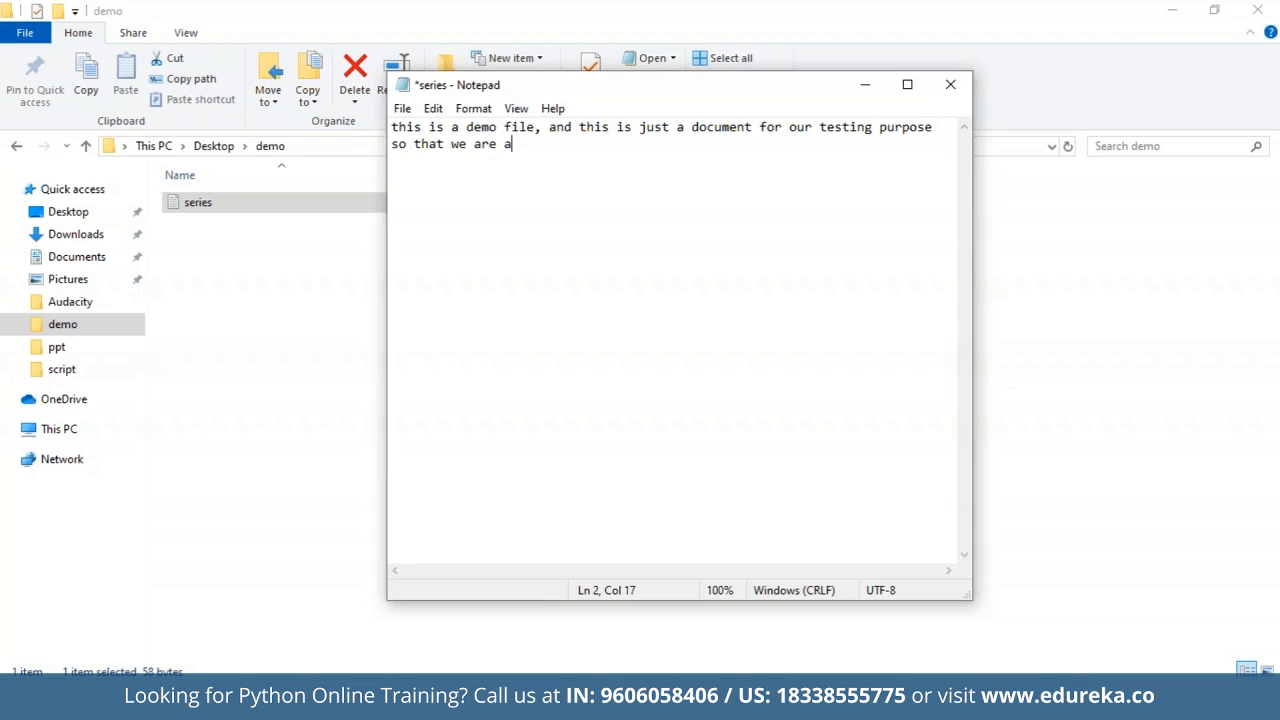
pyautogui.write('ble to a')
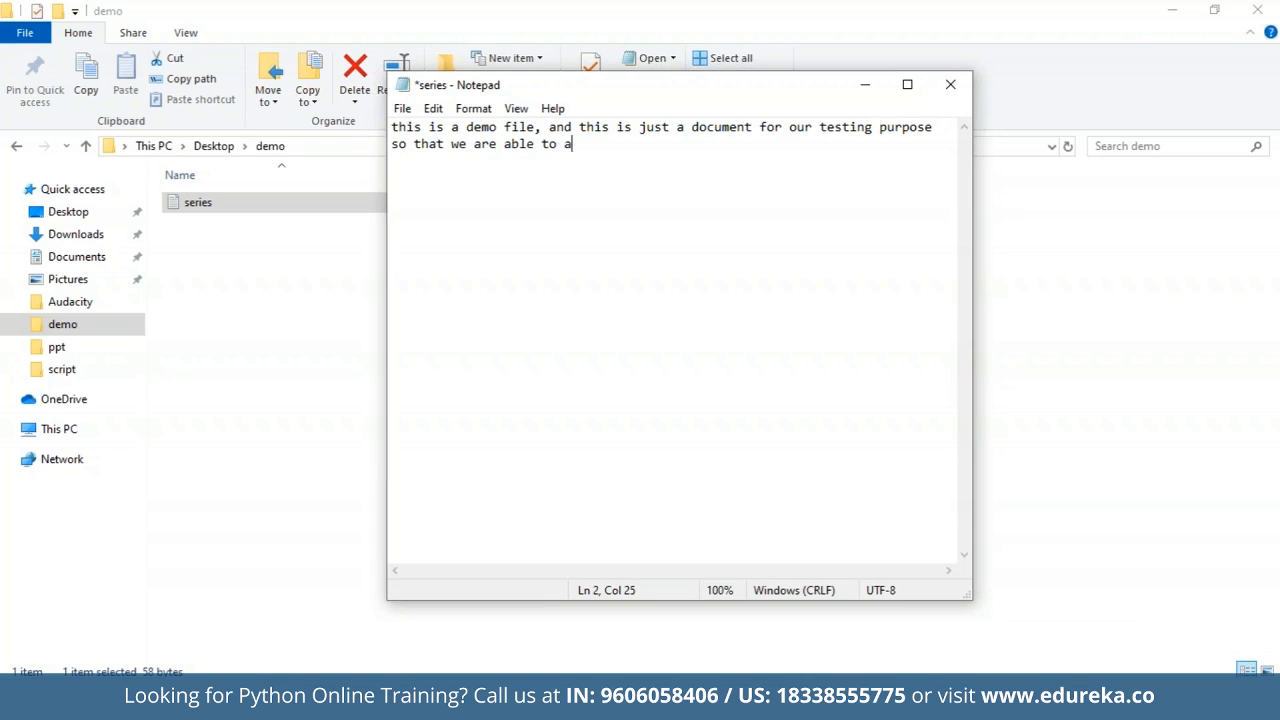
pyautogui.write('nderst')
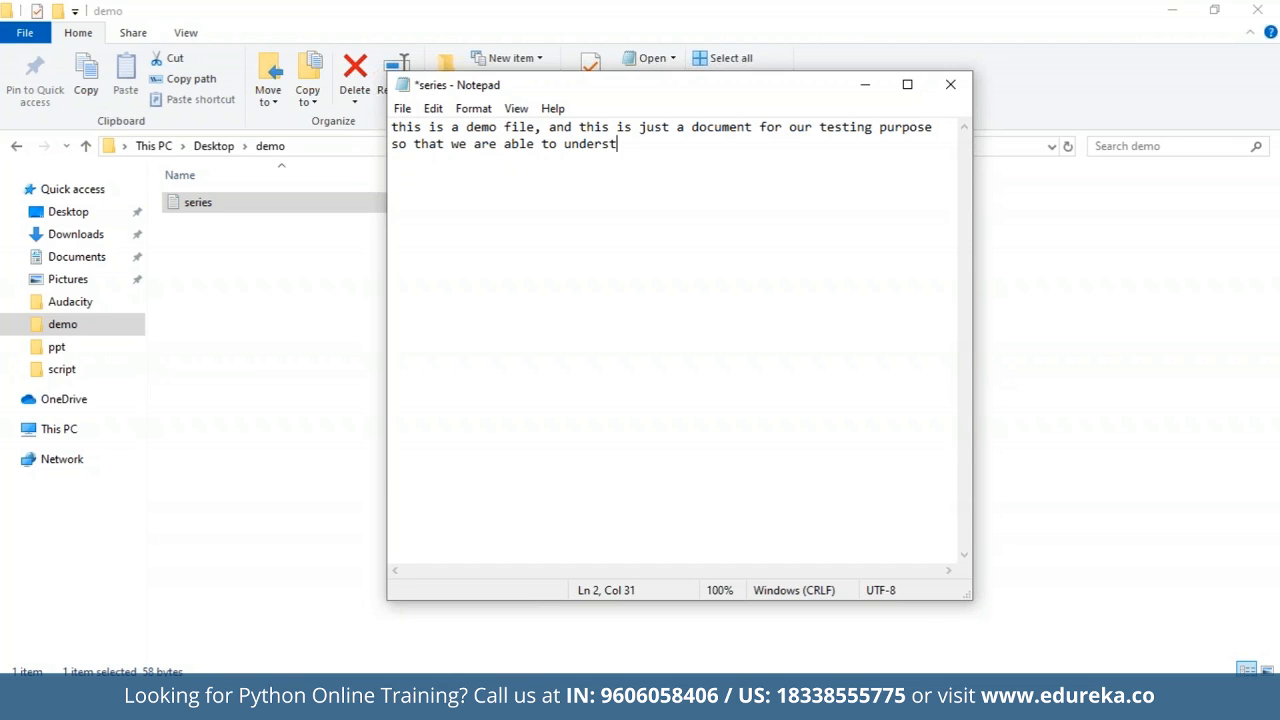
pyautogui.write('and how file ha')
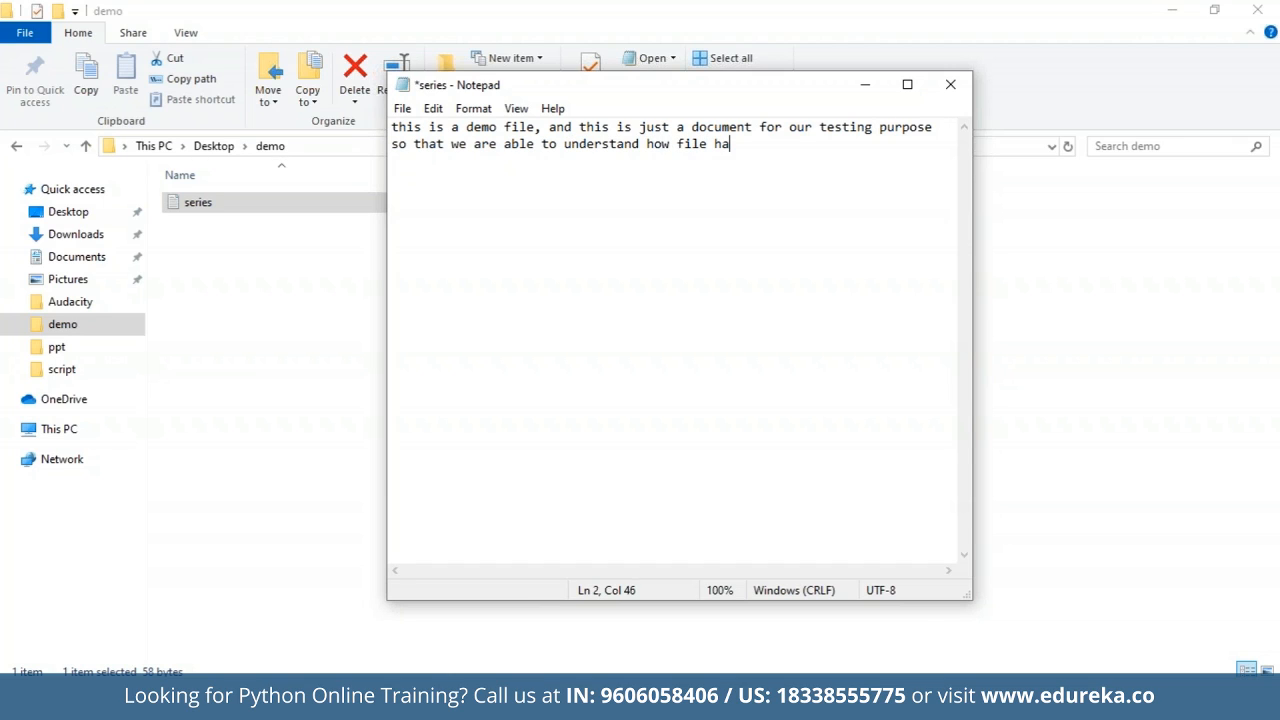
pyautogui.write('ndling works')
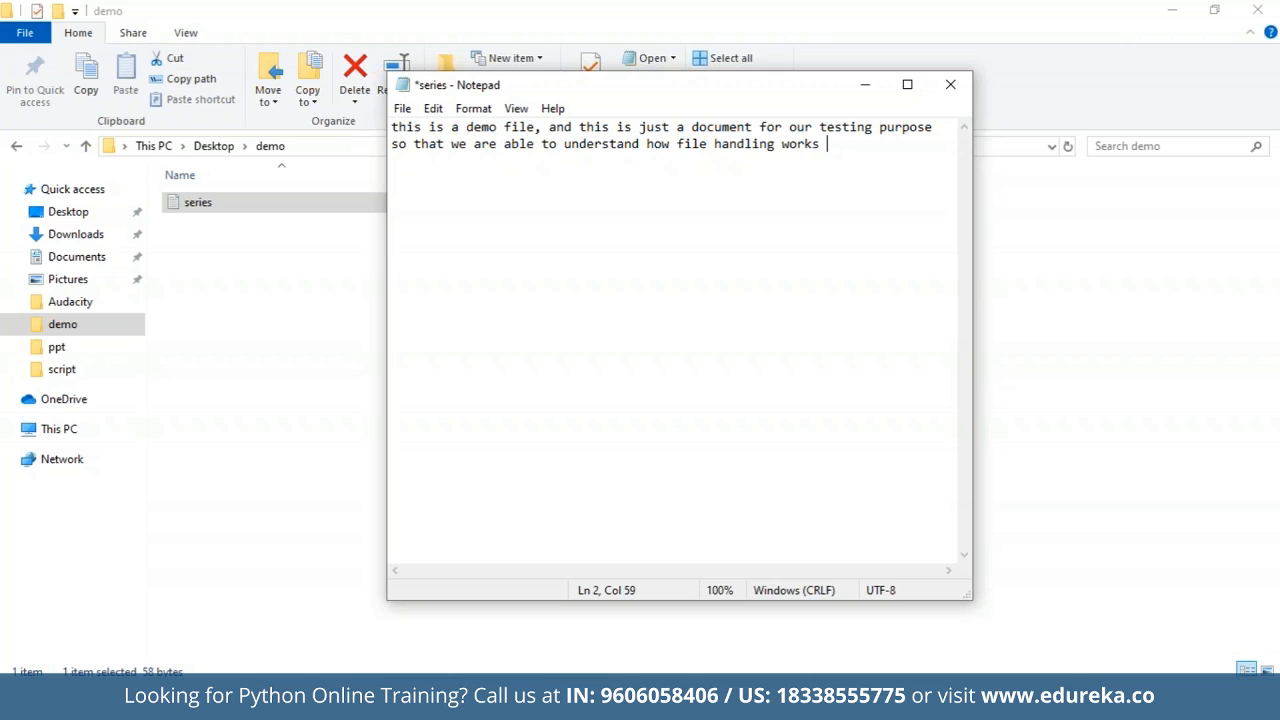
pyautogui.write('in python.')
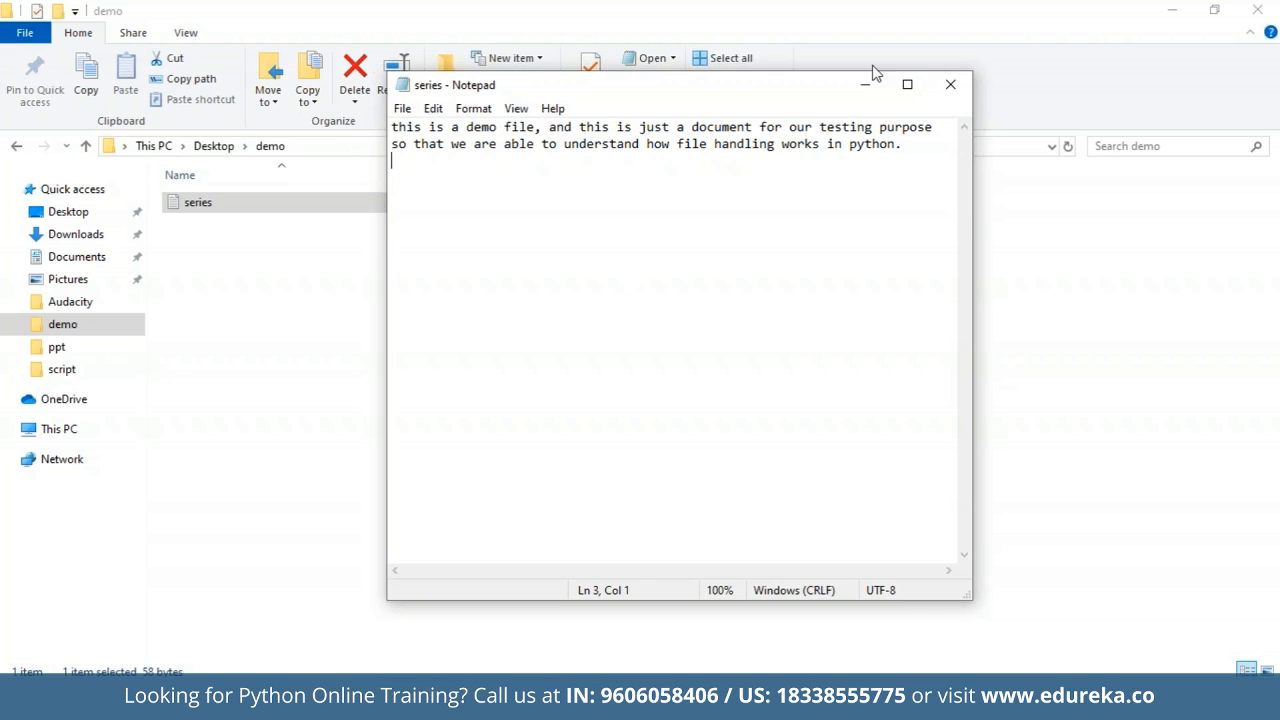
pyautogui.click(949, 84)
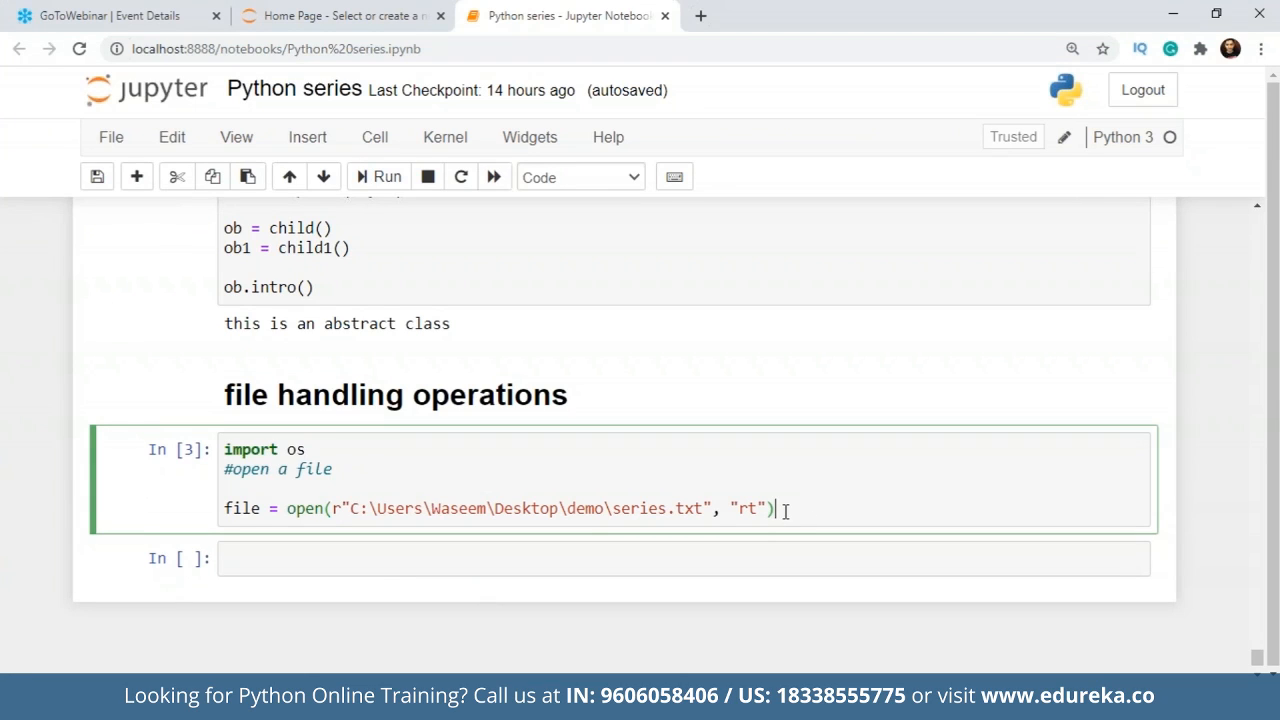
# Add file.read() and run the cell to show the series.txt text.
pyautogui.write('fi')
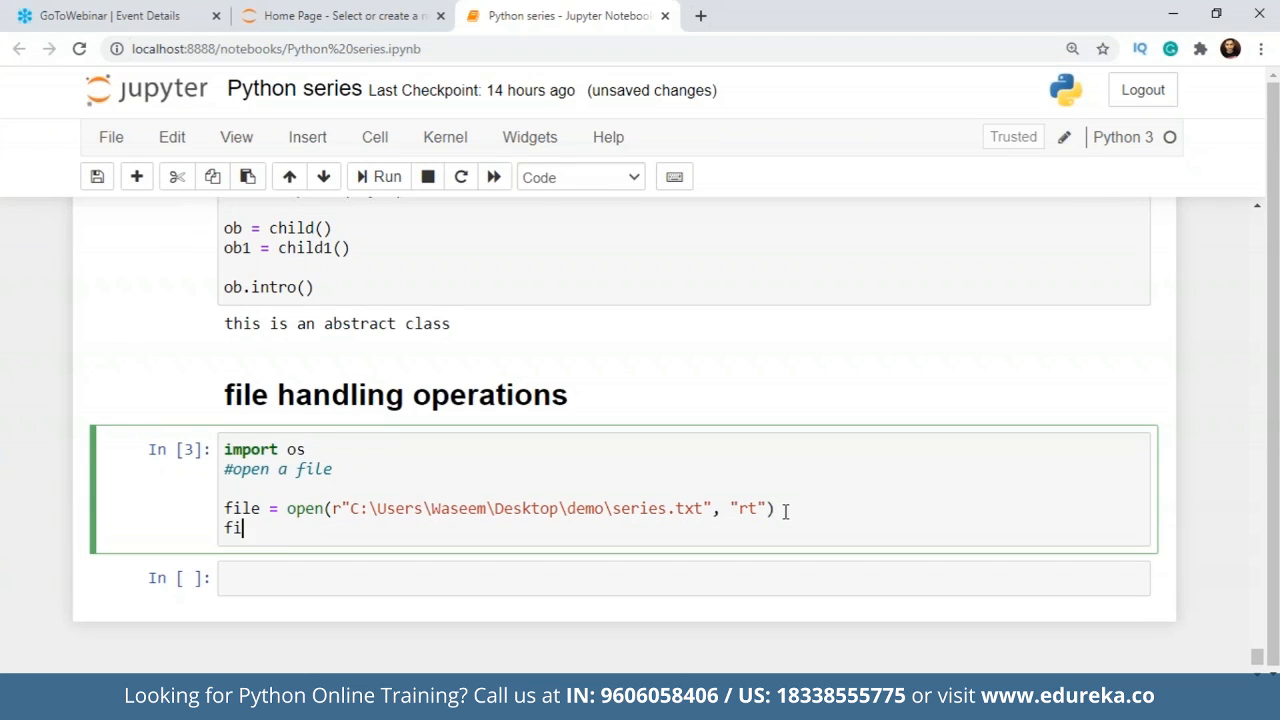
pyautogui.write('le.read')
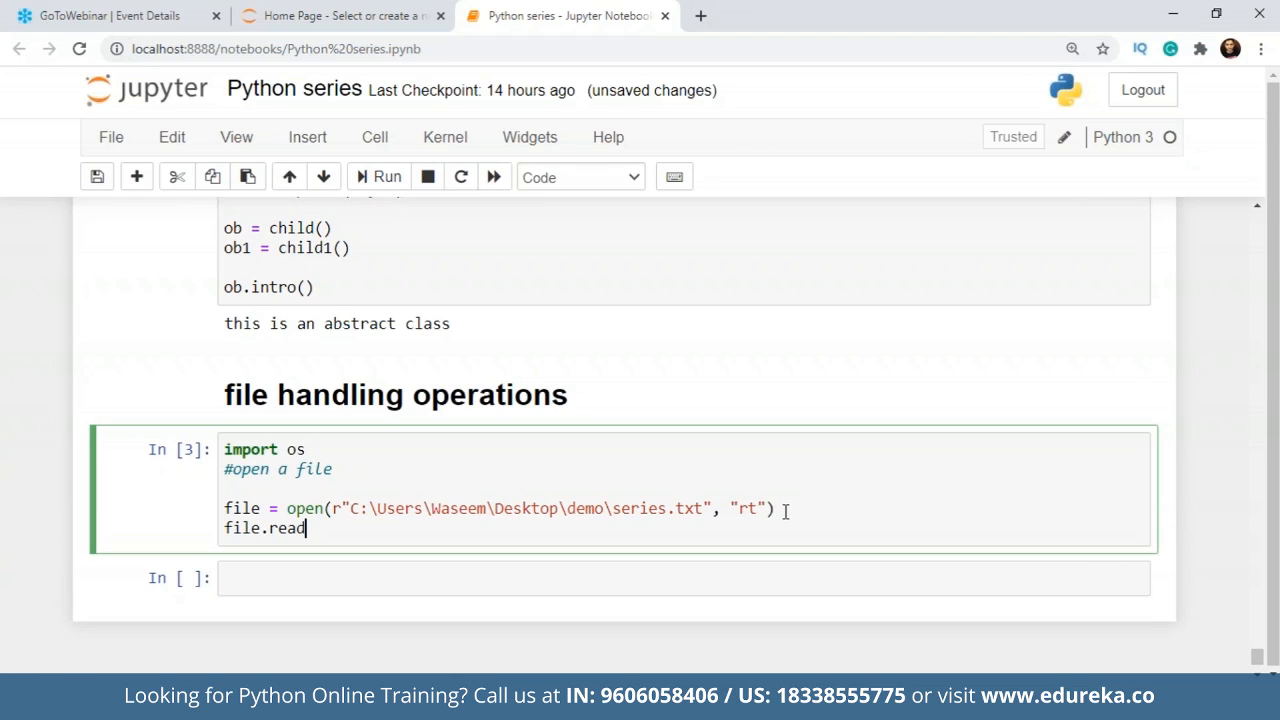
pyautogui.write('()')
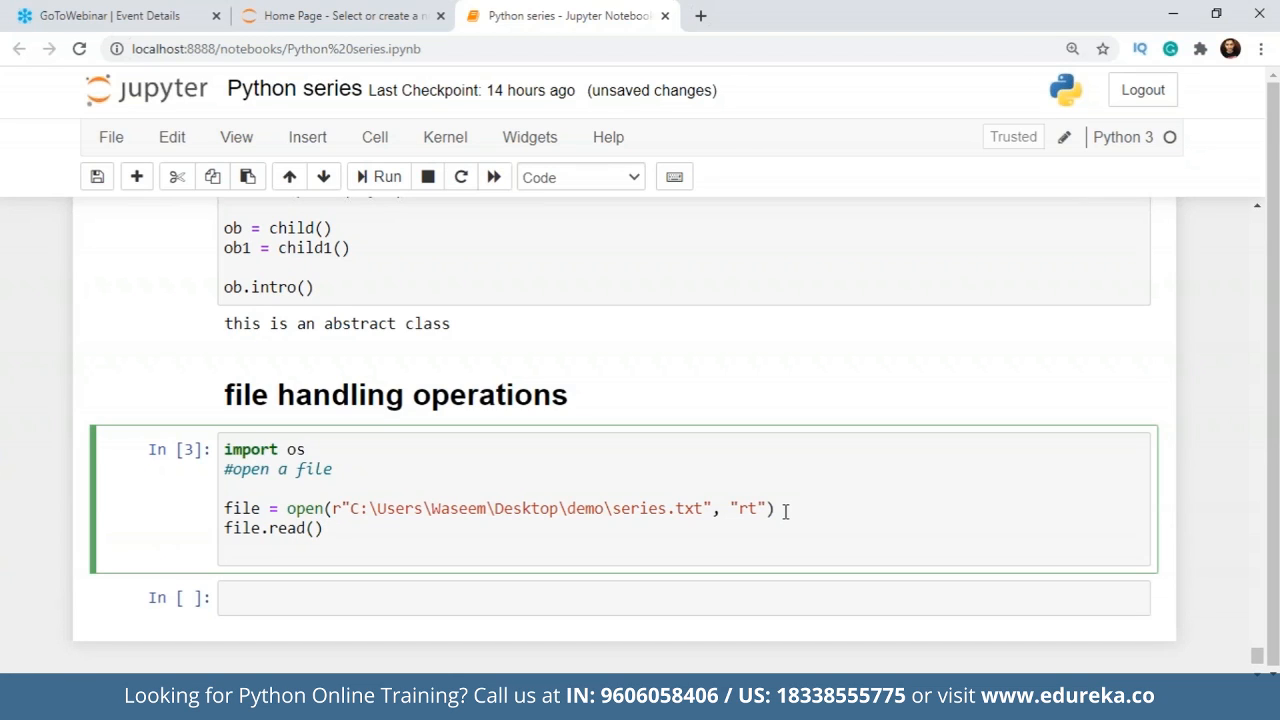
pyautogui.moveTo(335, 531)
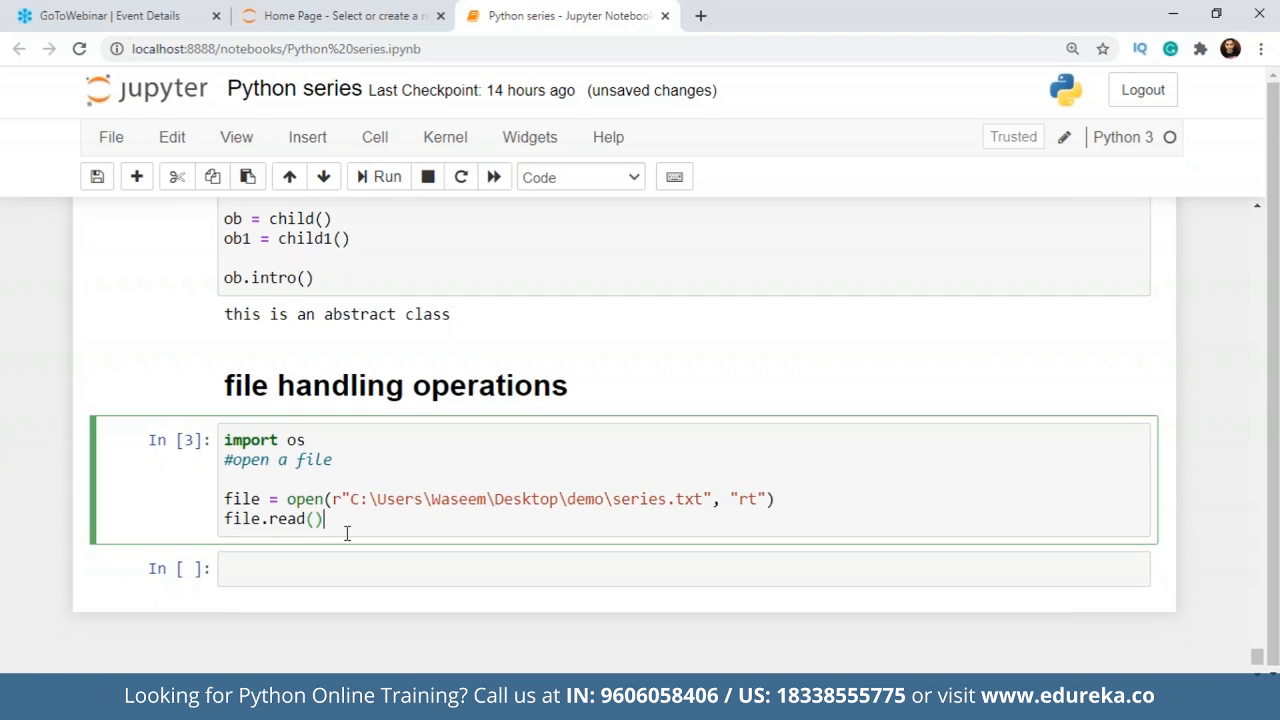
pyautogui.click(378, 177)
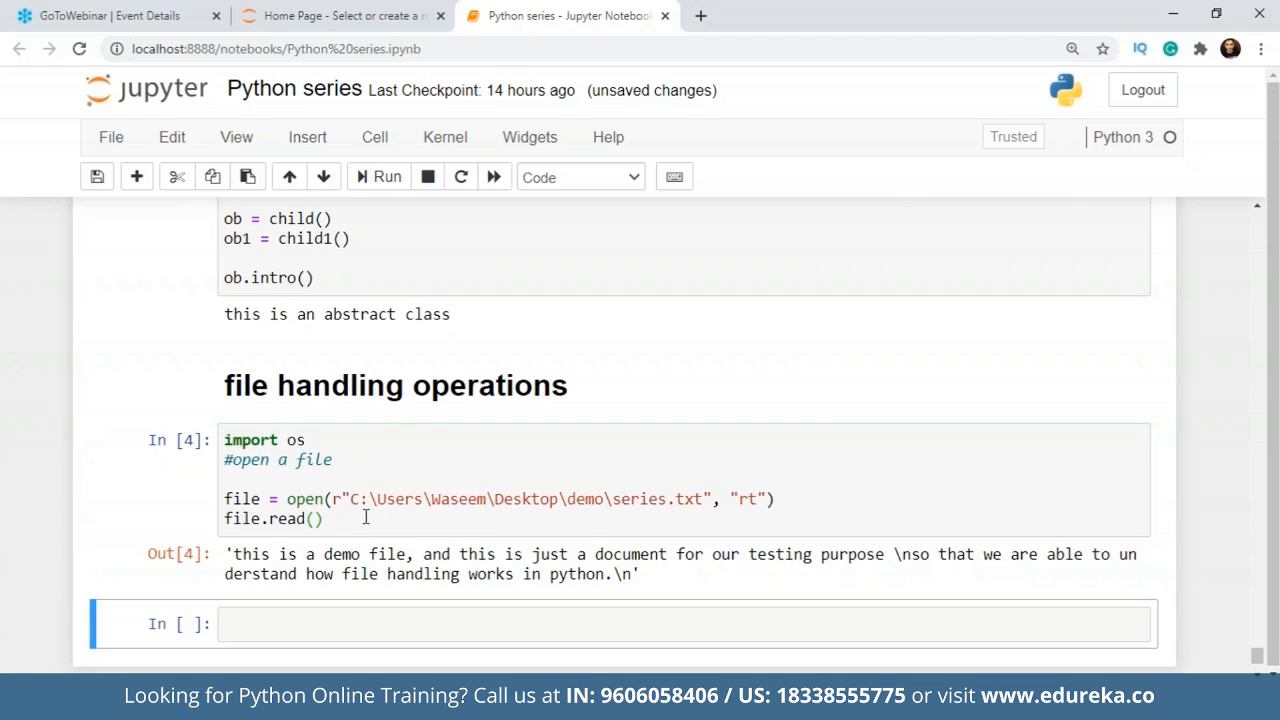
# Add file.close() and rerun the cell.
pyautogui.click(345, 478)
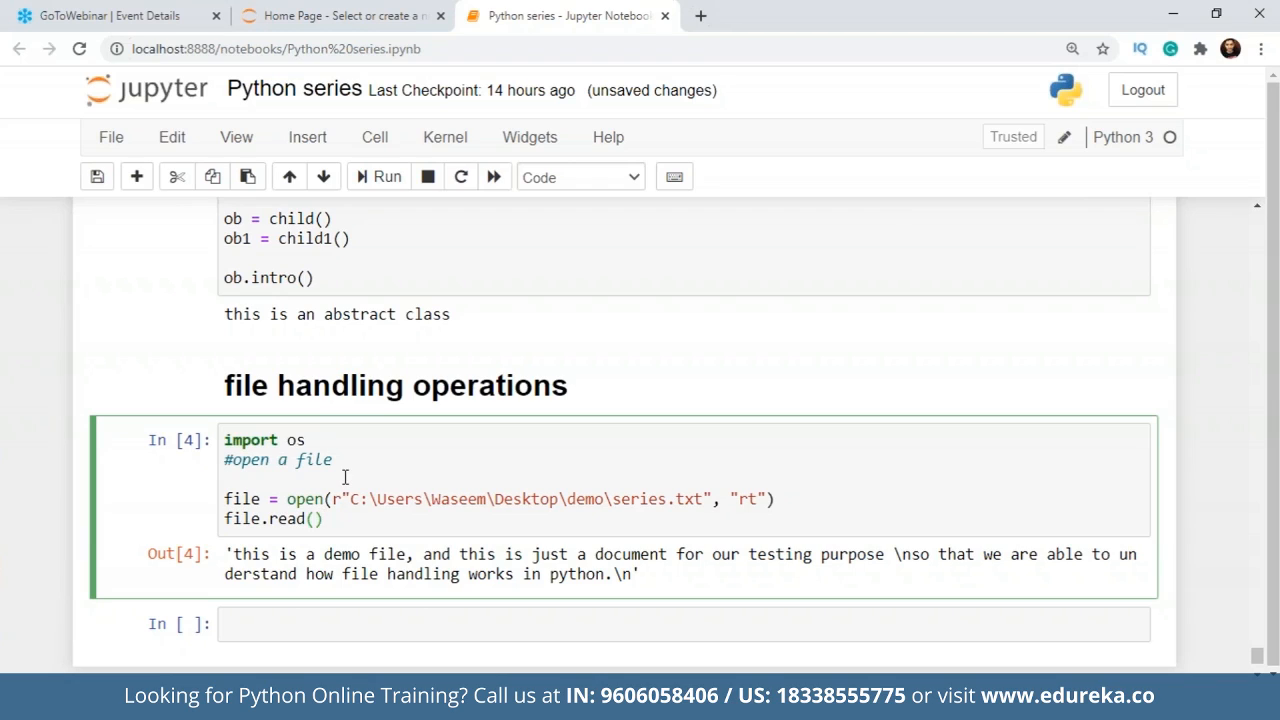
pyautogui.moveTo(344, 519)
pyautogui.write('file.')
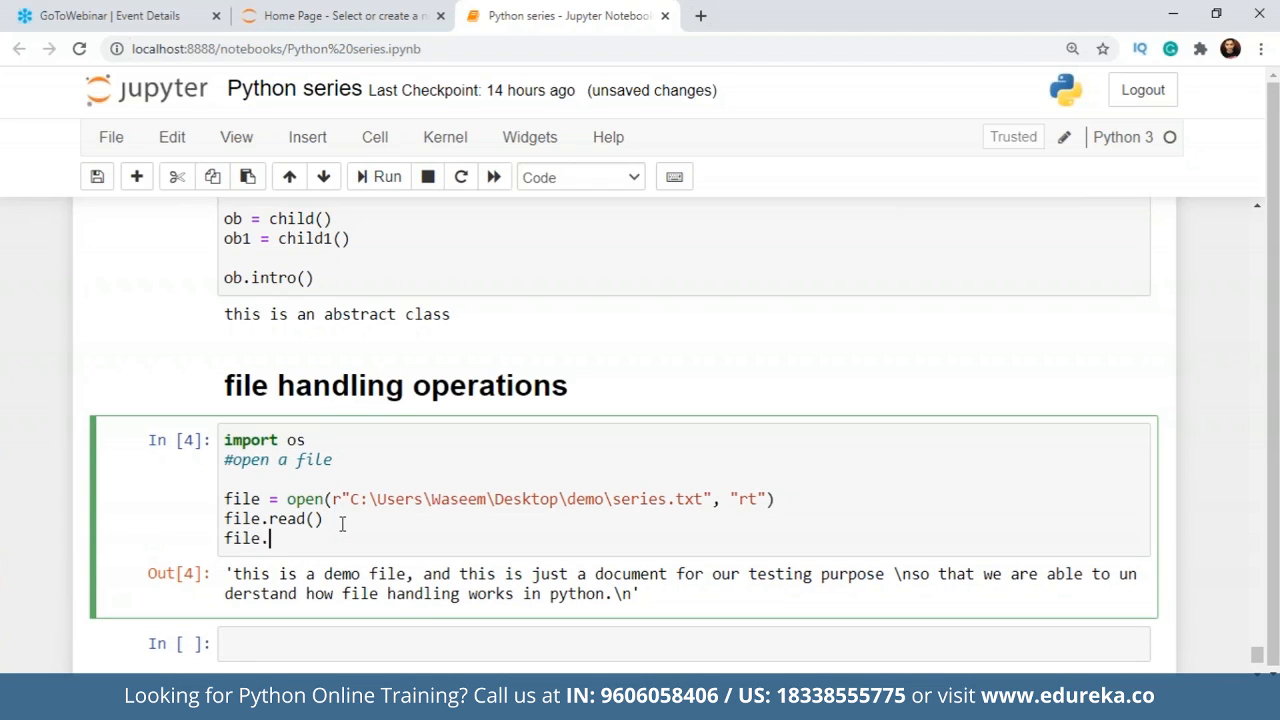
pyautogui.write('close()')
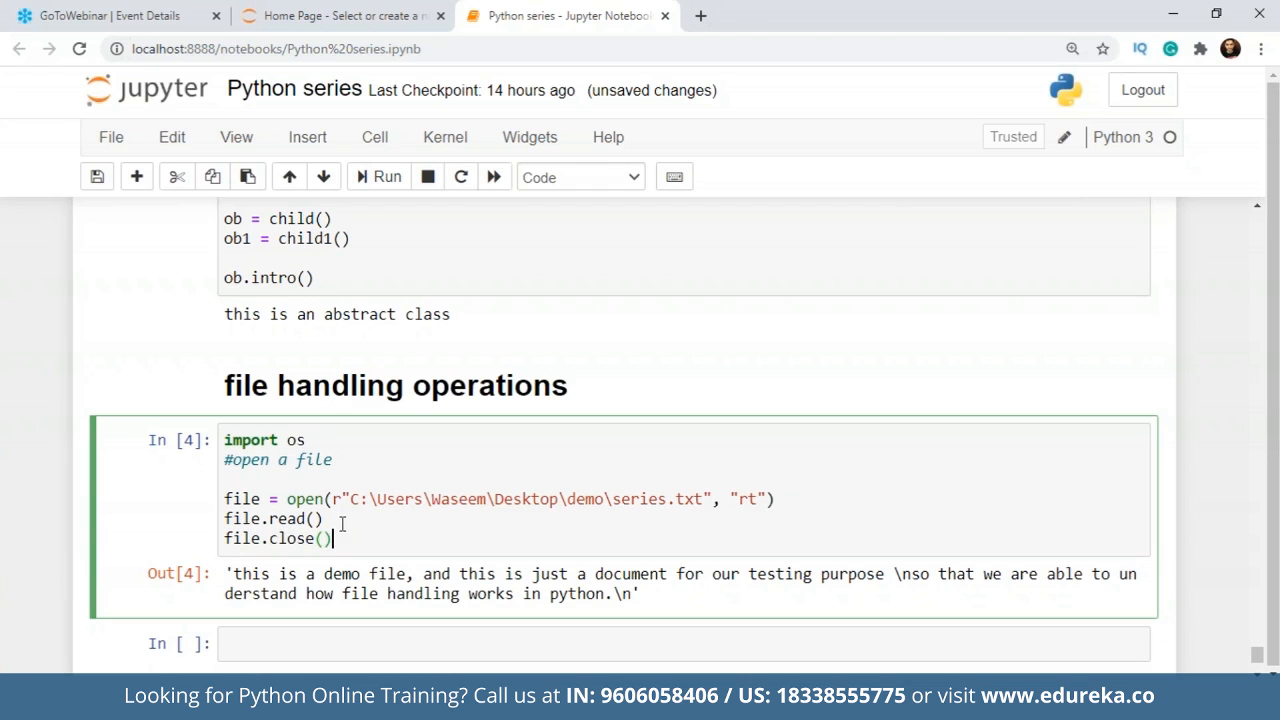
pyautogui.click(385, 177)
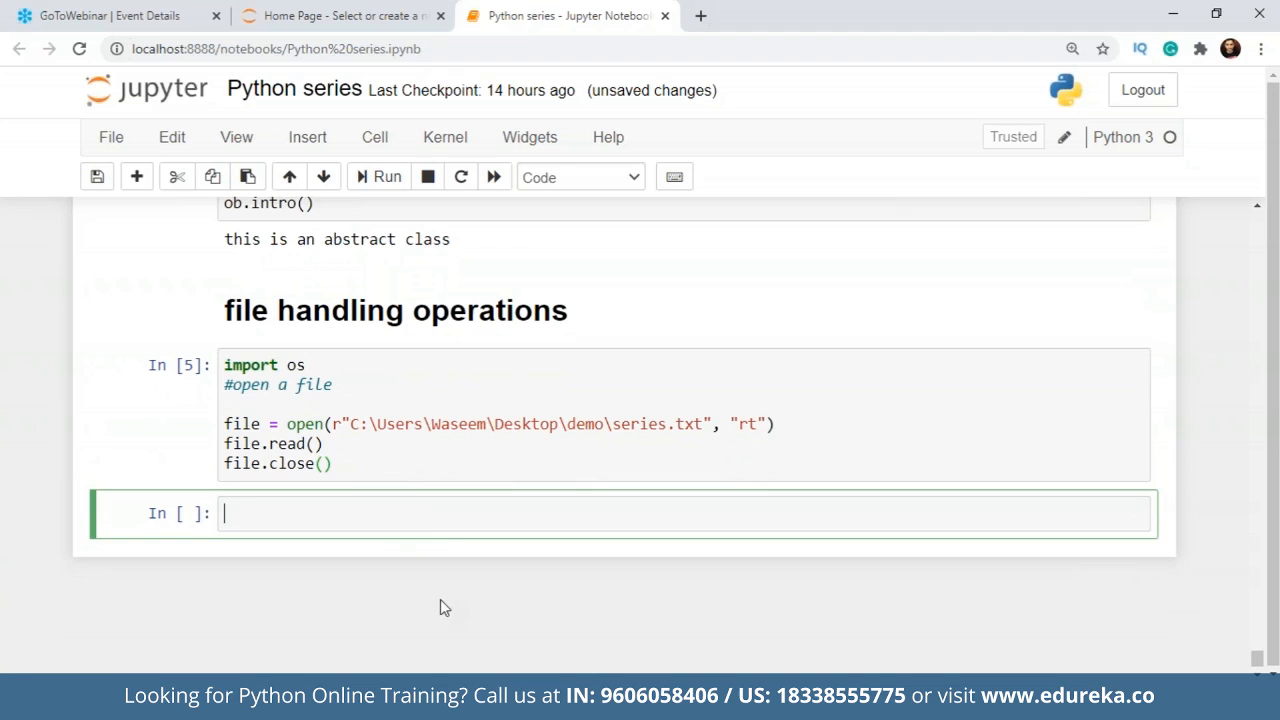
# Add a '#read file' section reopening series.txt as file1 with a readline() call.
pyautogui.write('#')
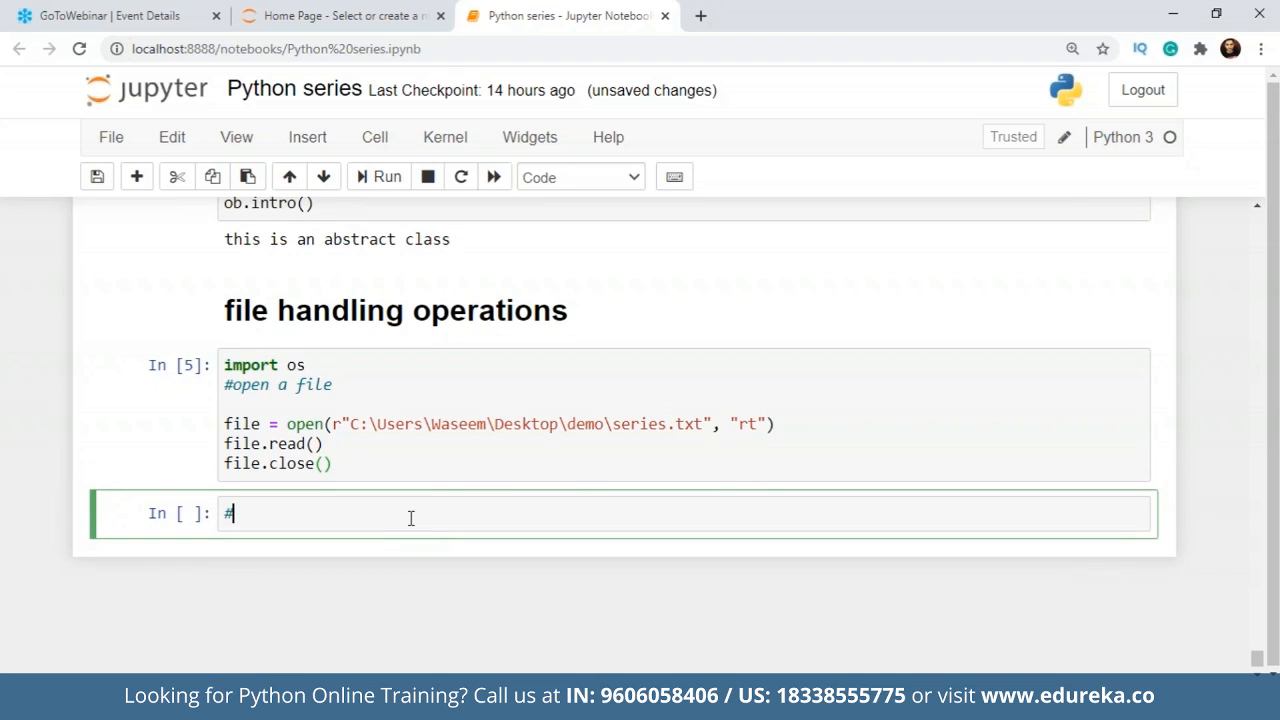
pyautogui.write('read file')
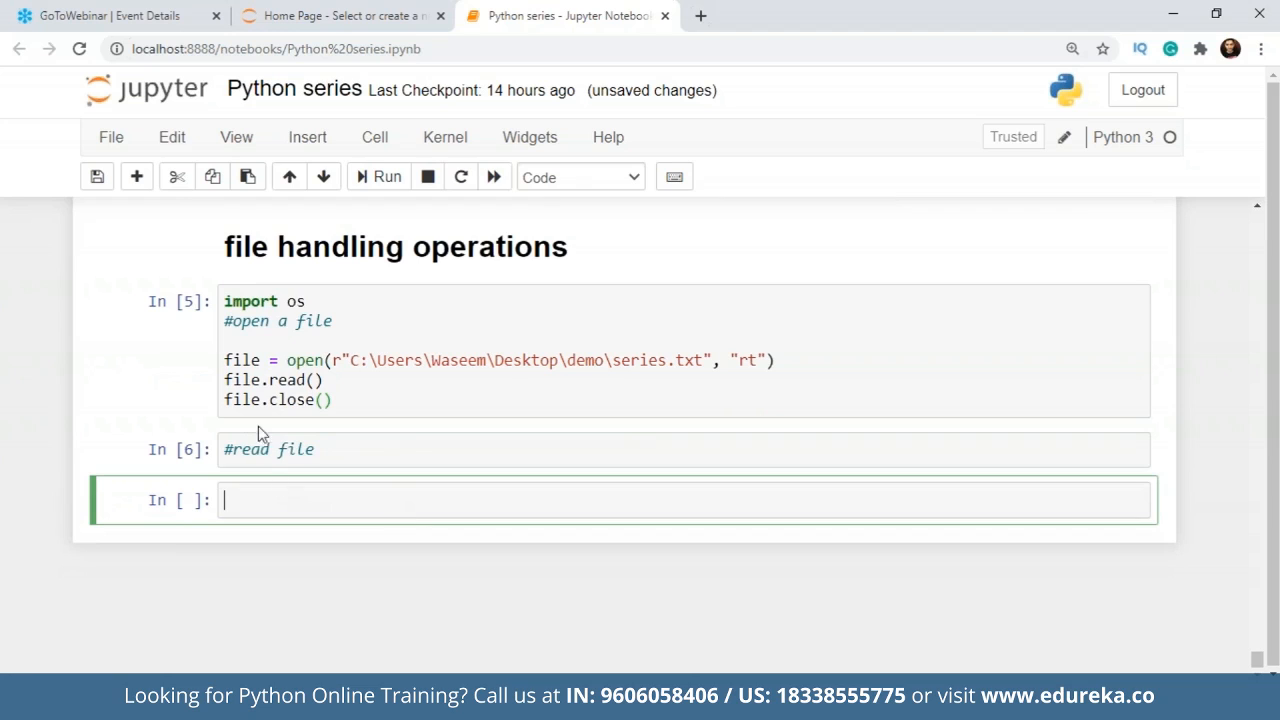
pyautogui.write('file1')
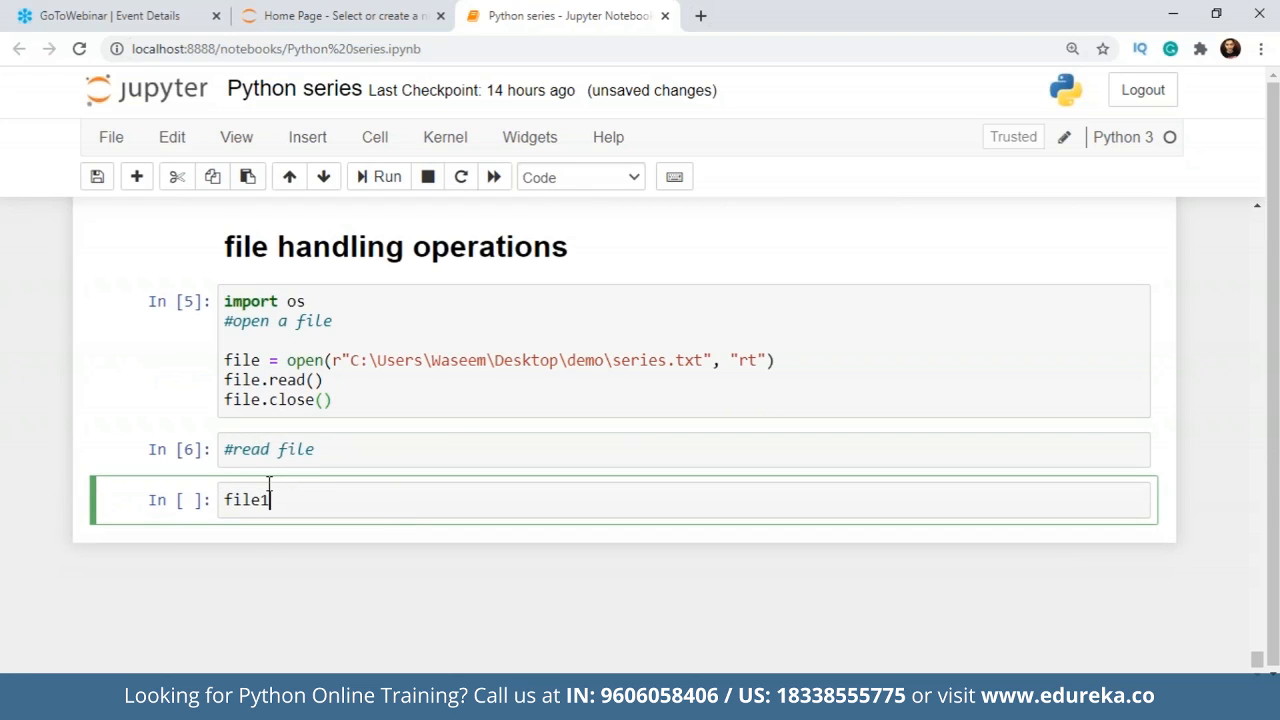
pyautogui.write('=')
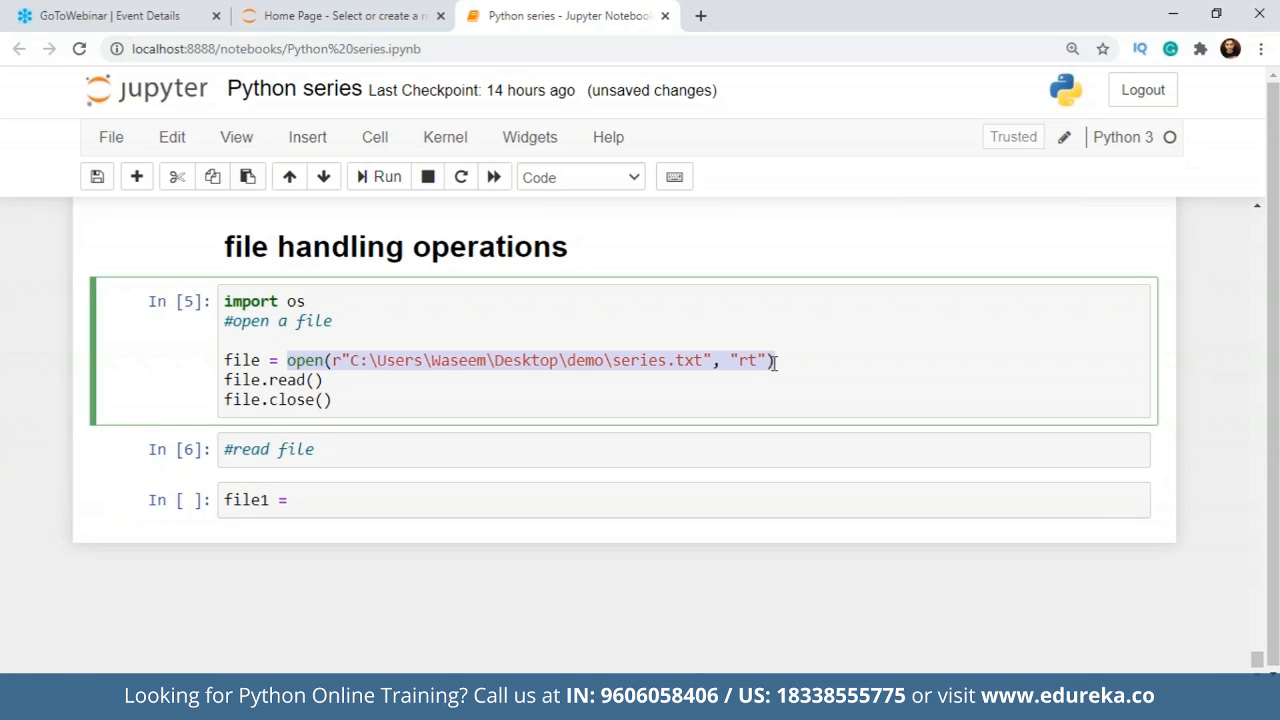
pyautogui.moveTo(351, 496)
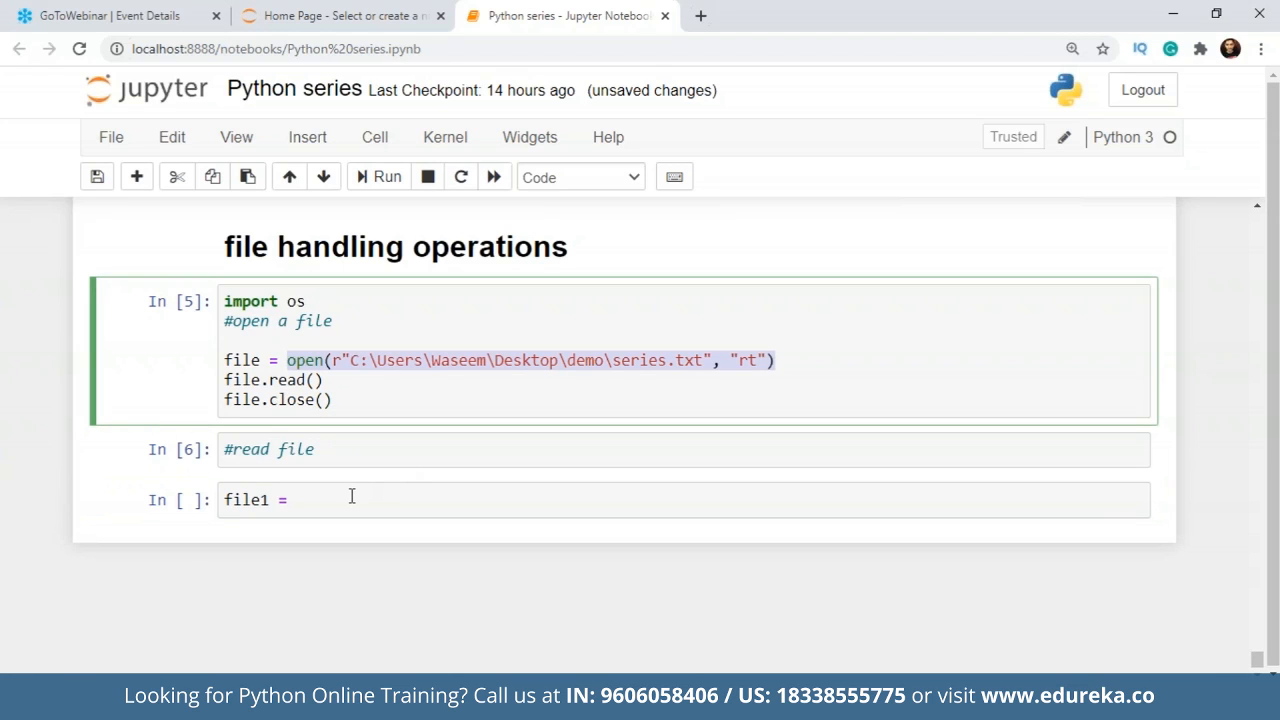
pyautogui.write('open(r"C:\\Users\\Waseem\\Desktop\\demo\\series.txt", "rt")')
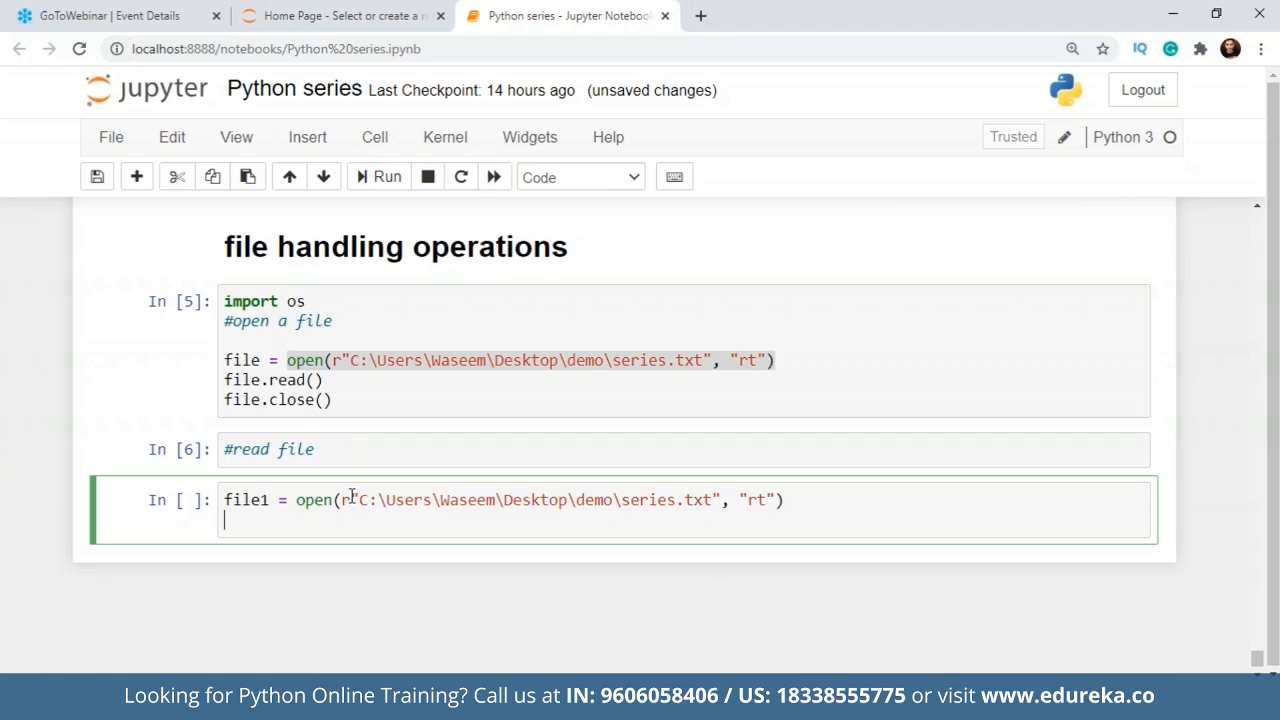
pyautogui.write('file.rea')
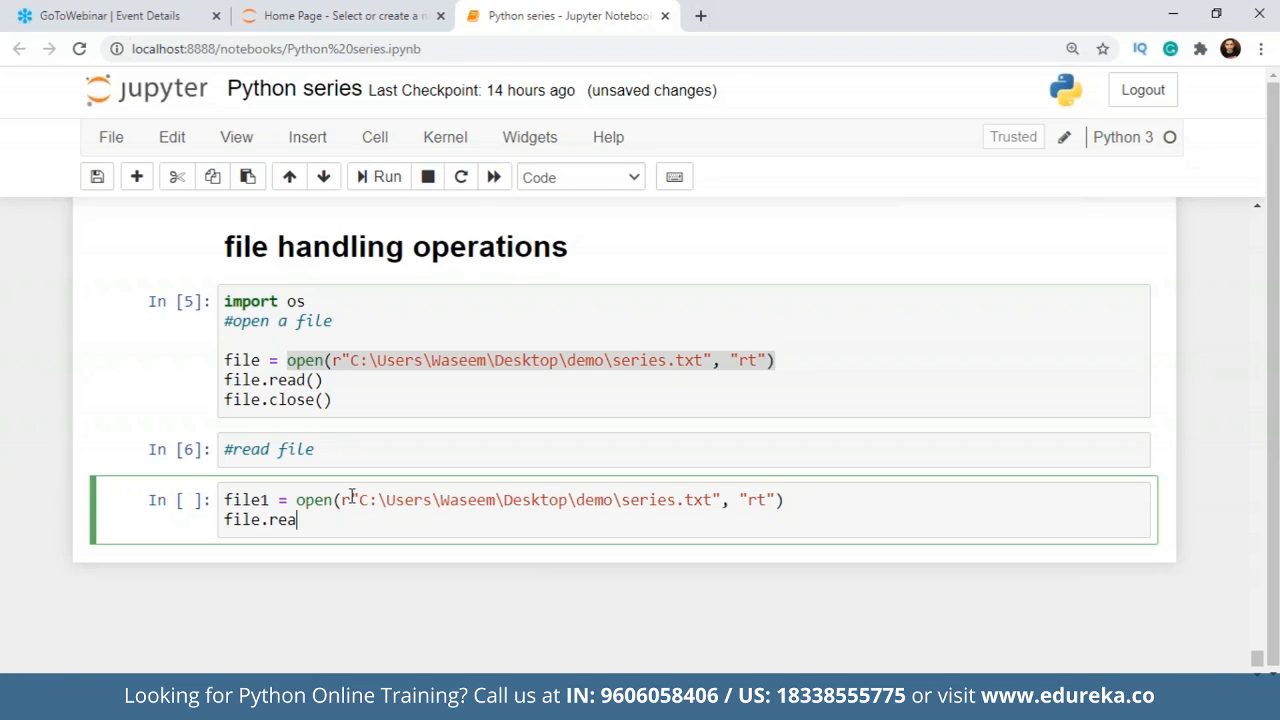
pyautogui.write('dline()')
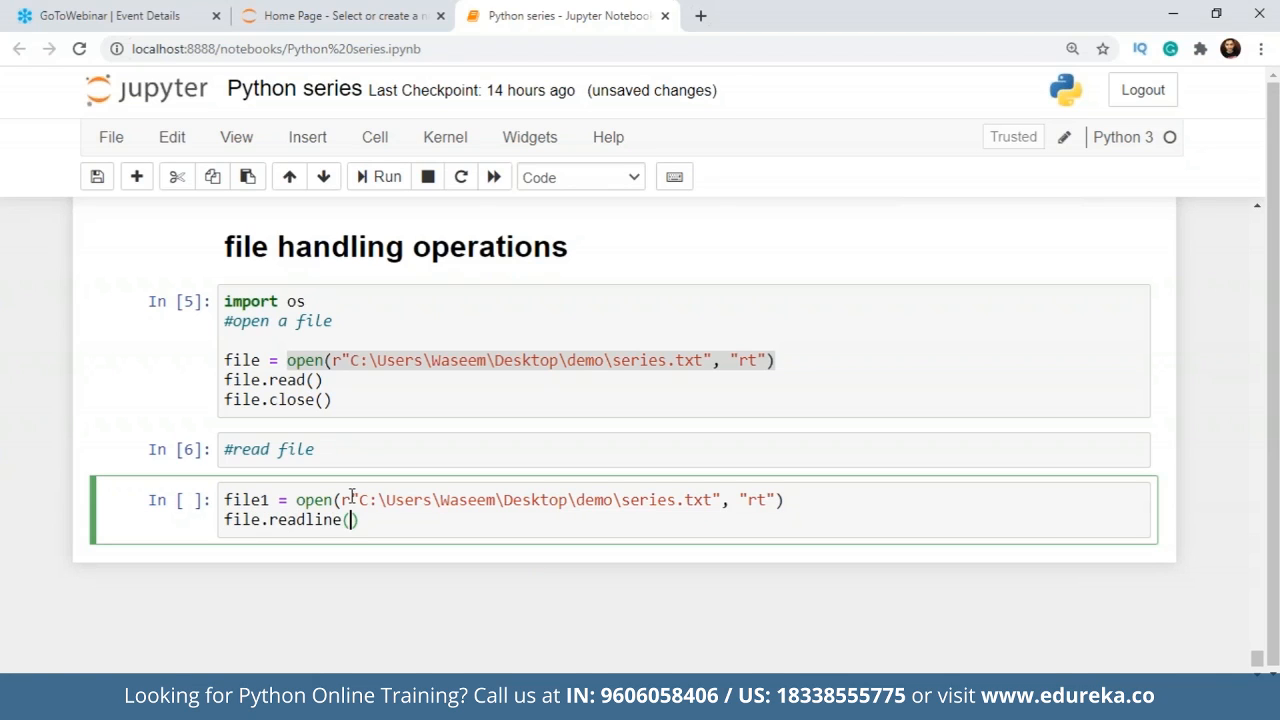
pyautogui.moveTo(482, 508)
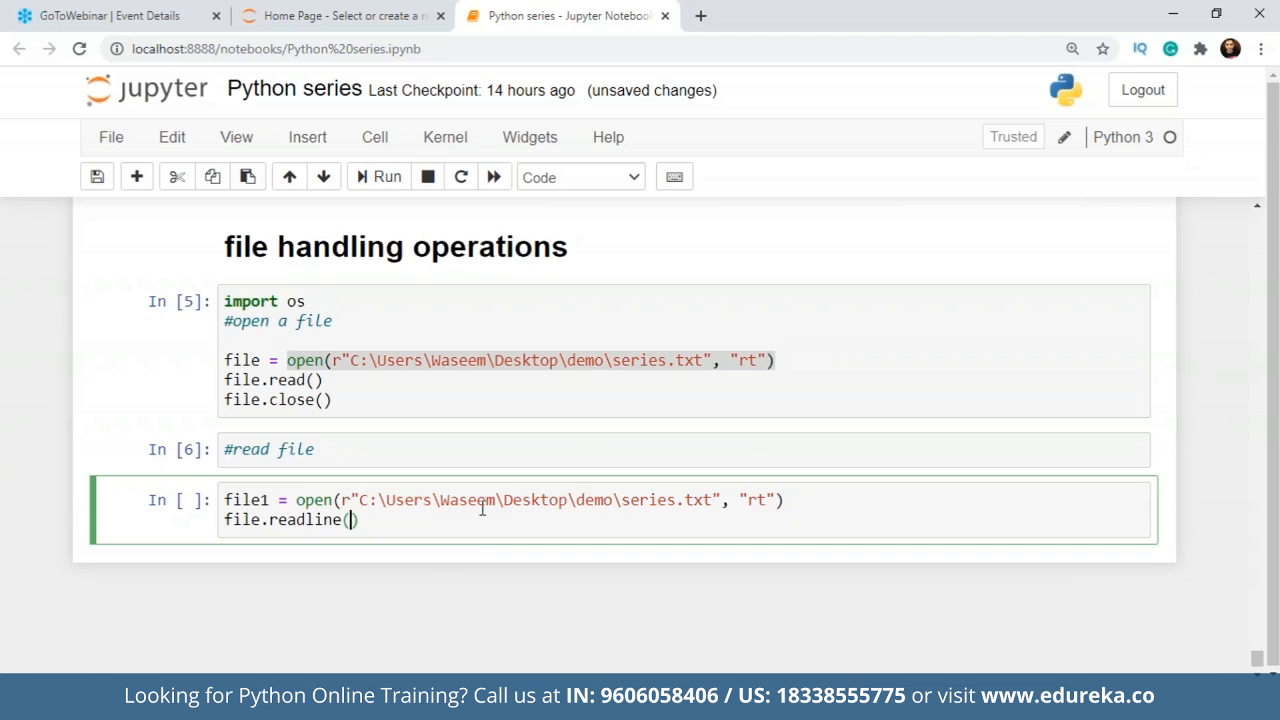
# Fix the call to use file1, then switch to readlines() and run to get all lines.
pyautogui.click(386, 177)
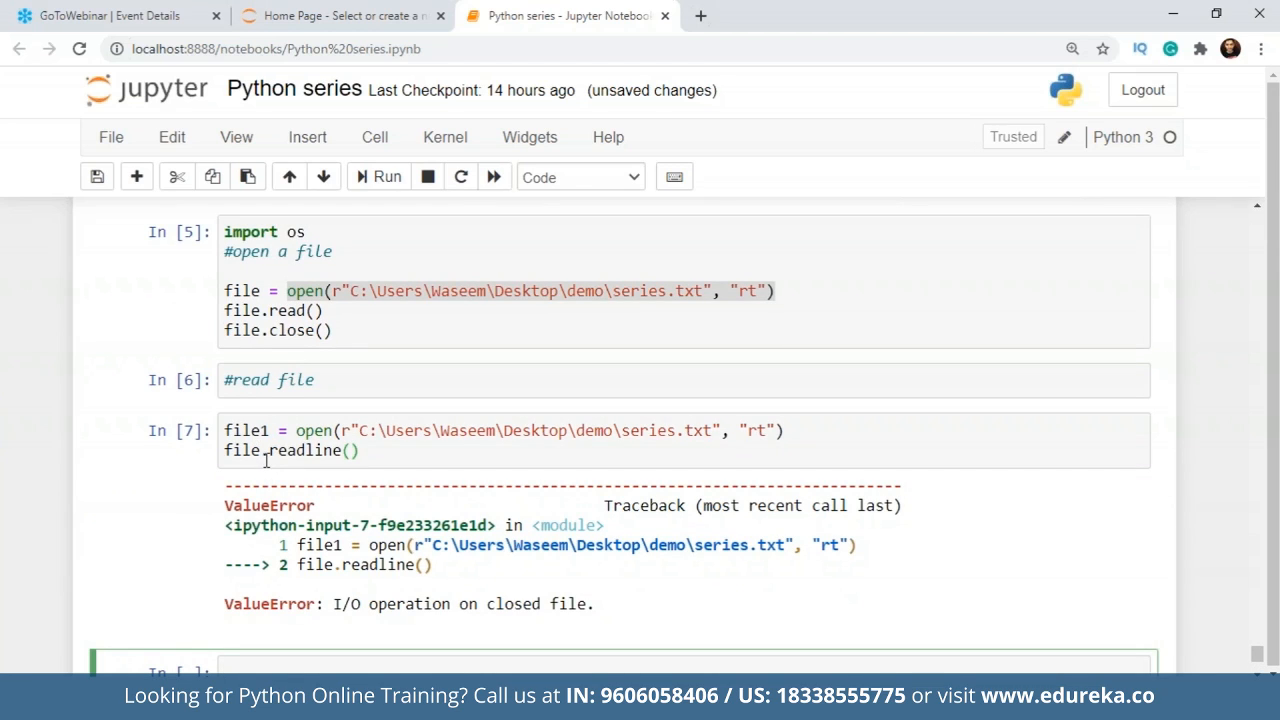
pyautogui.click(262, 450)
pyautogui.write('1')
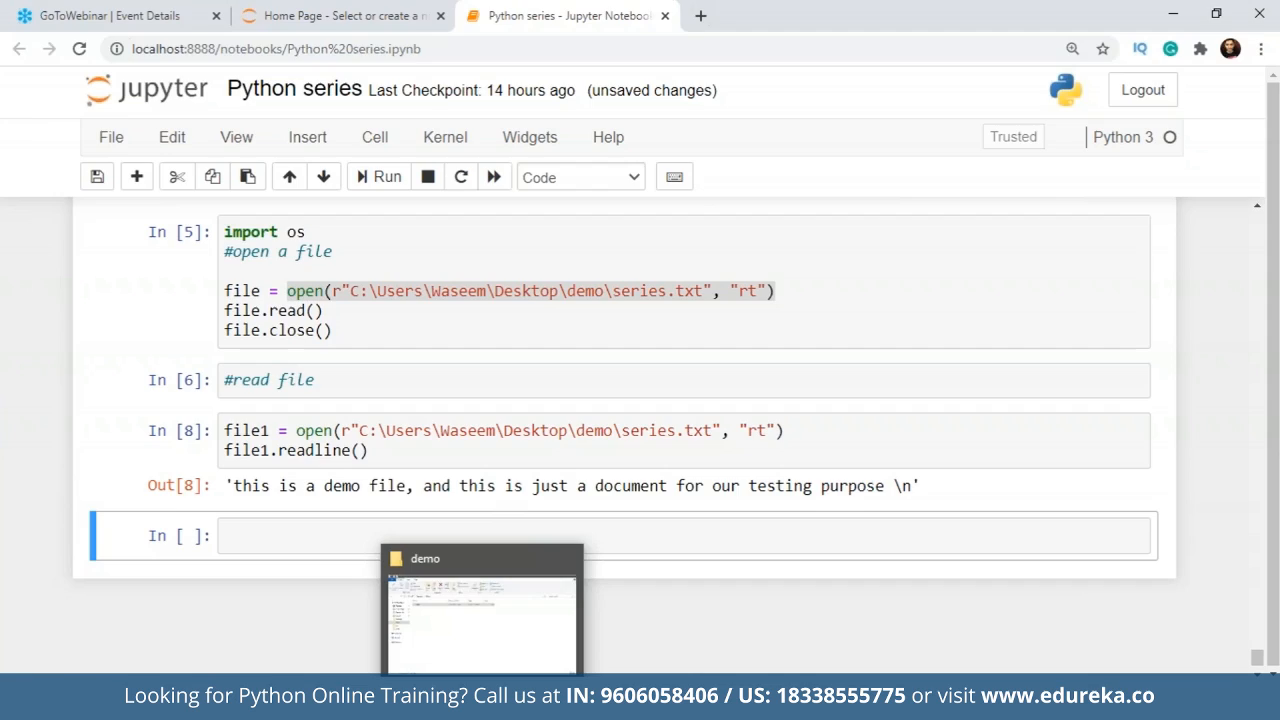
pyautogui.click(481, 610)
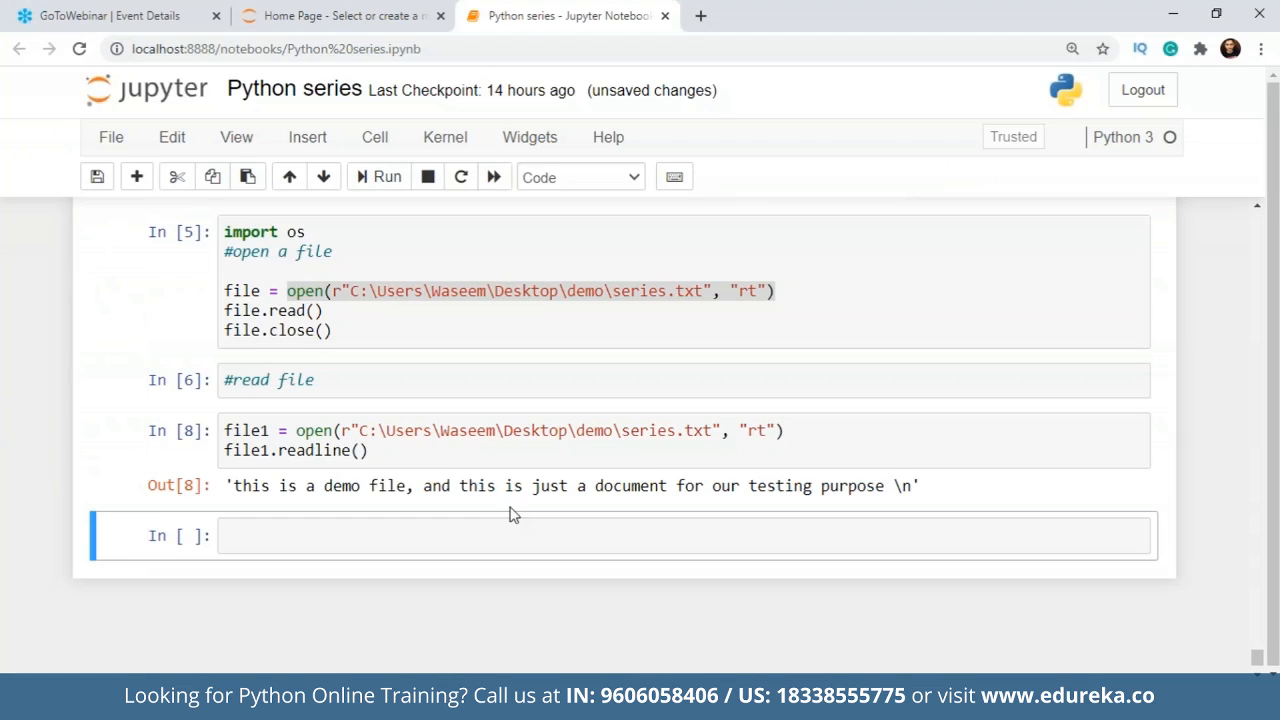
pyautogui.click(355, 450)
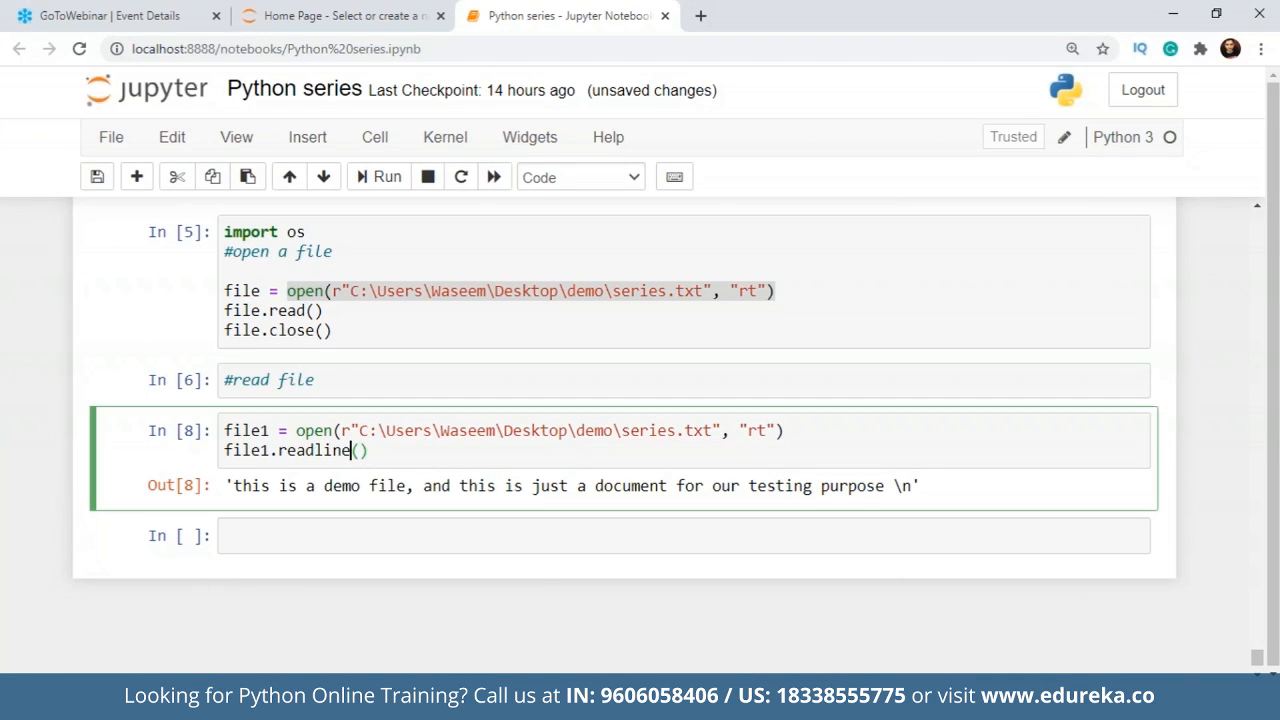
pyautogui.click(386, 177)
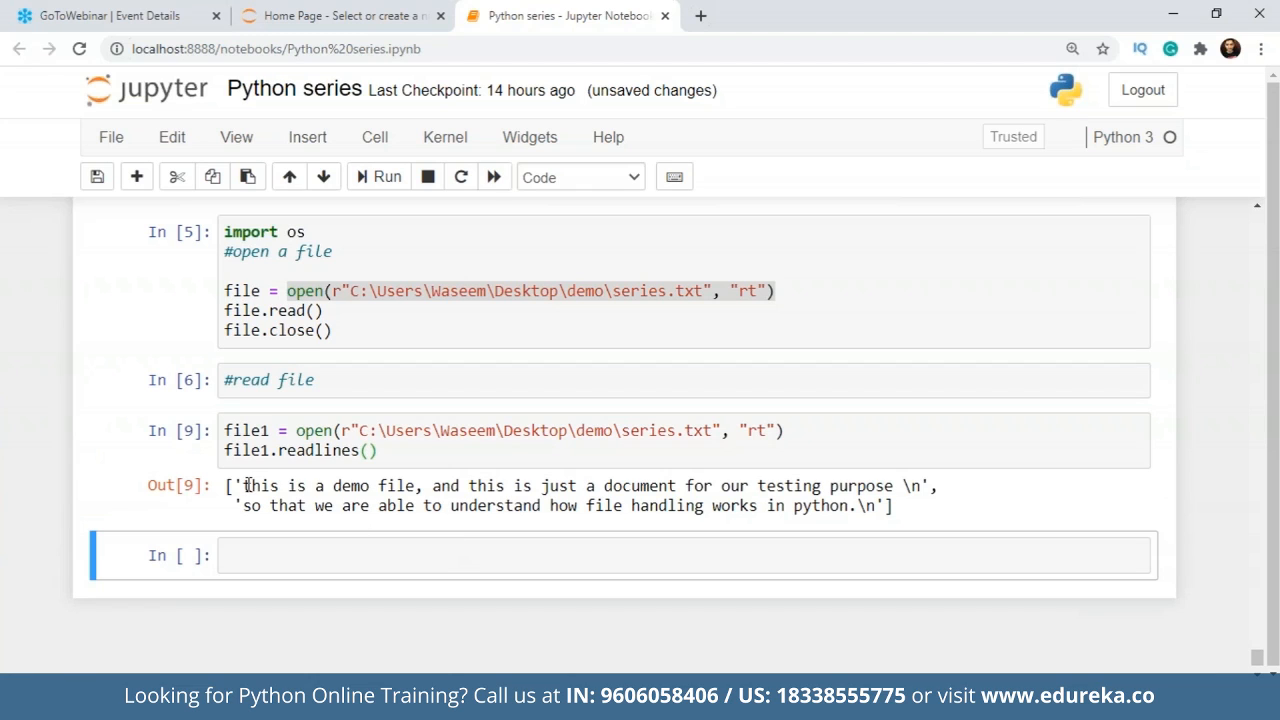
# Change the call to file1.read(25) to get the first 25 characters.
pyautogui.moveTo(240, 485); pyautogui.dragTo(880, 506)
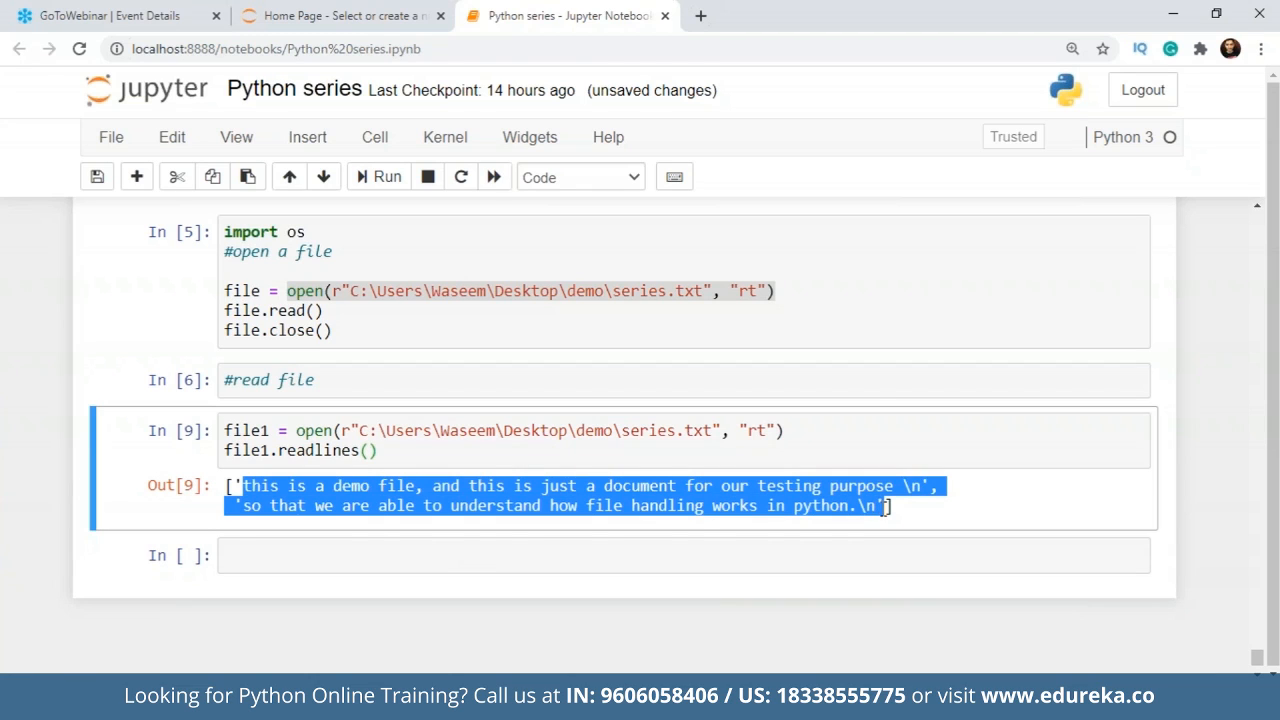
pyautogui.click(375, 451)
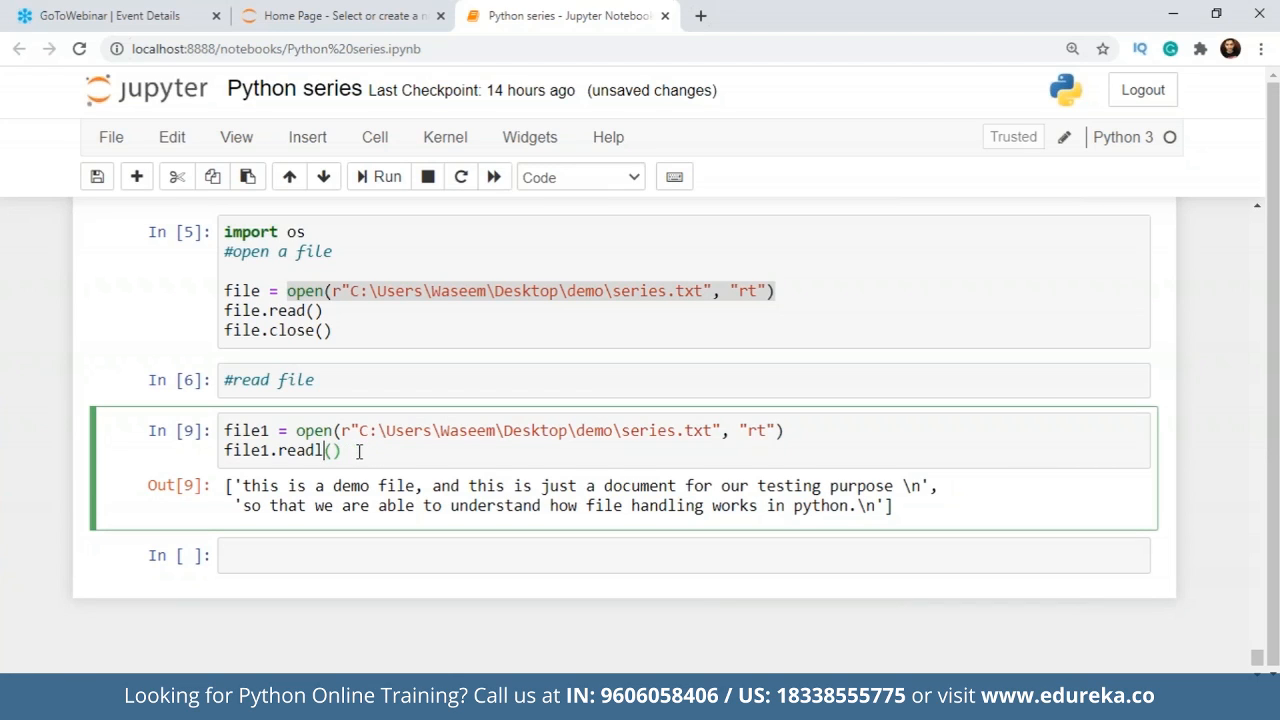
pyautogui.press('Backspace')
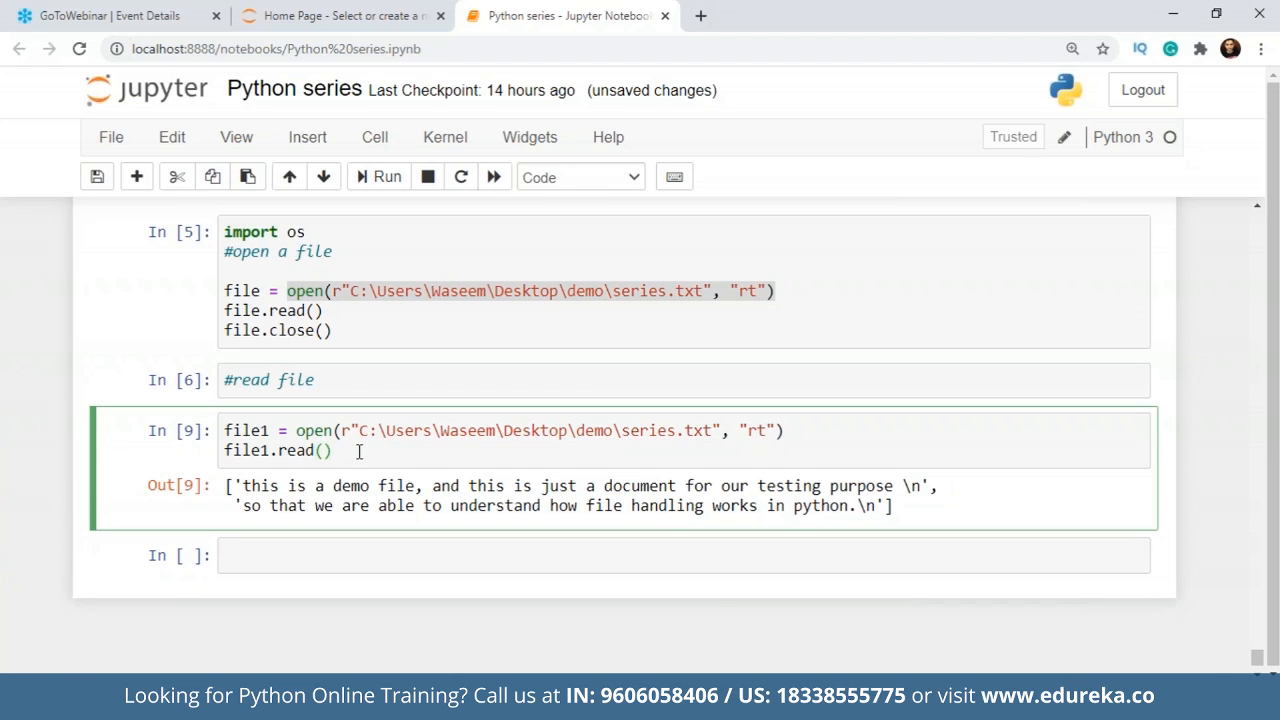
pyautogui.click(386, 177)
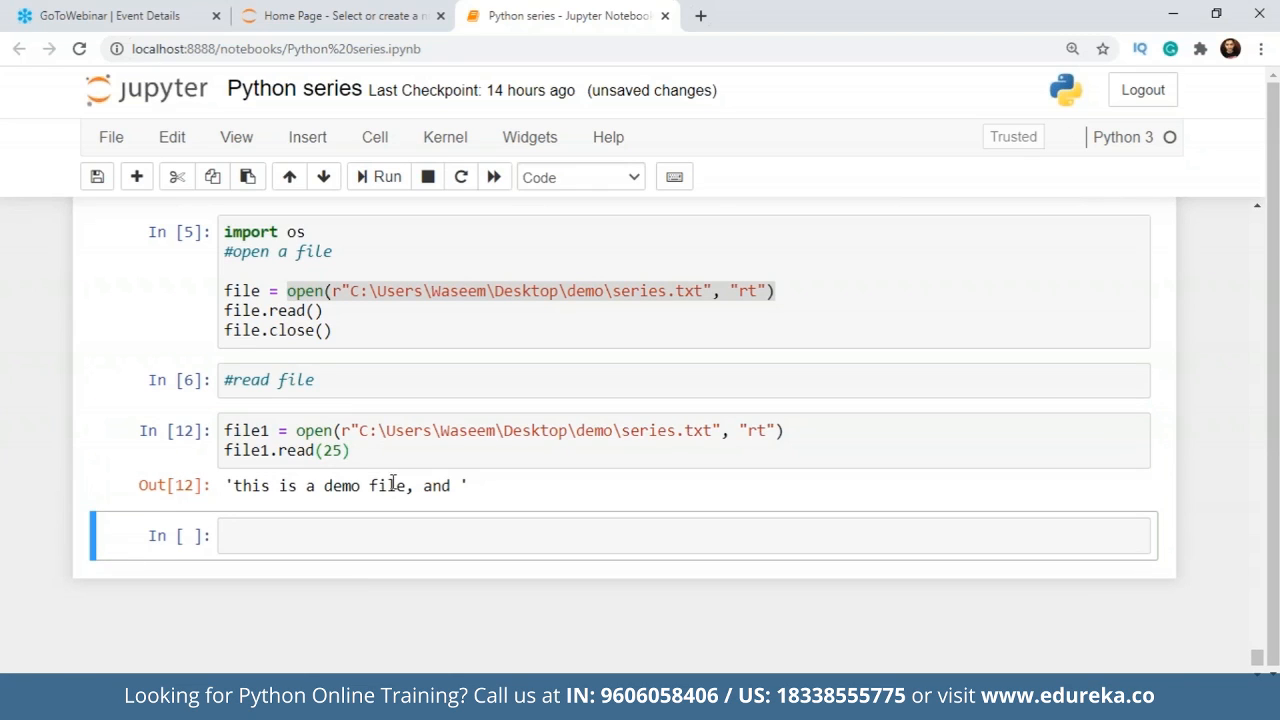
# Add a file1.close() line under file1.read(25).
pyautogui.click(352, 450)
pyautogui.write('file1.')
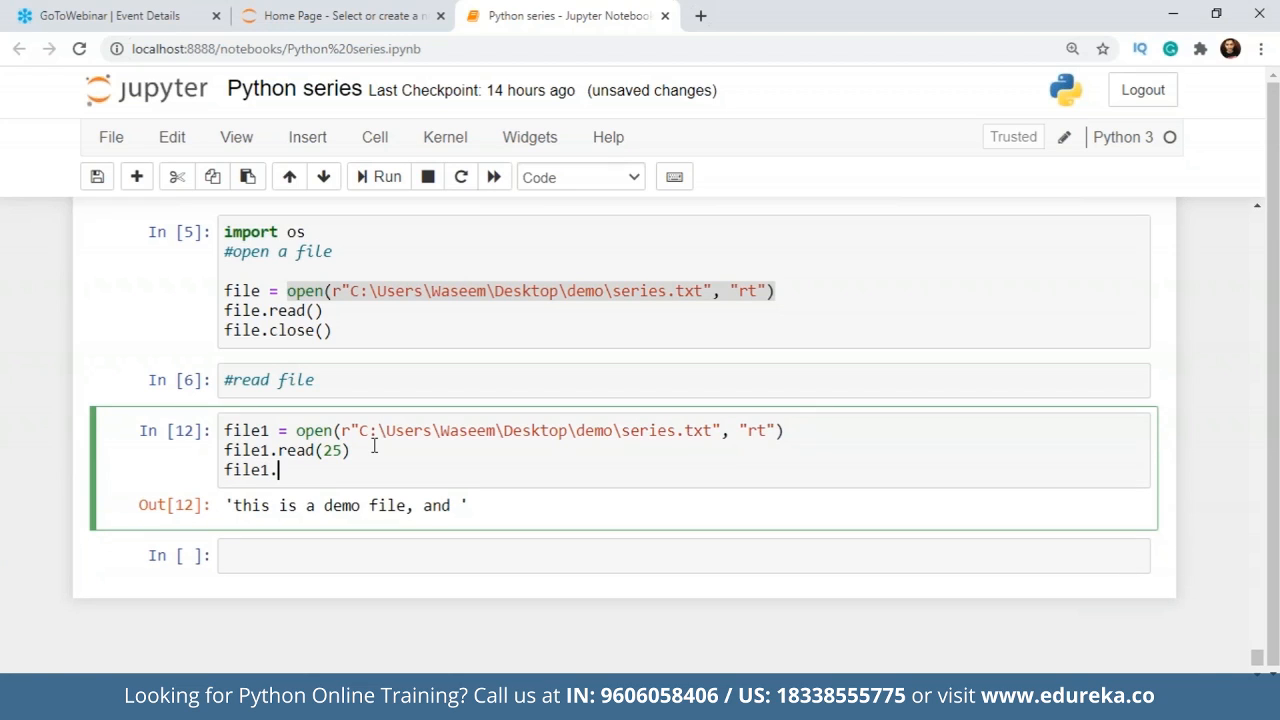
pyautogui.write('close(')
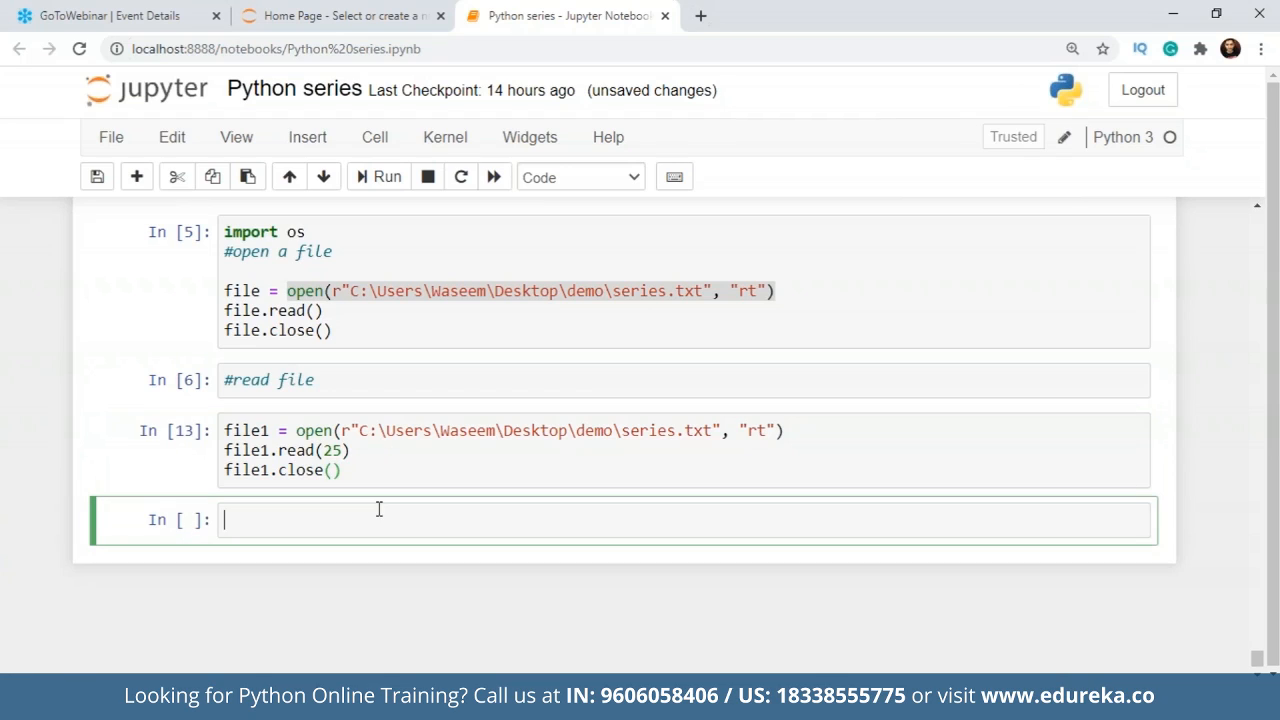
# Start a '#write into a file' cell opening series.txt in "wt" with an empty file2.write("").
pyautogui.write('#')
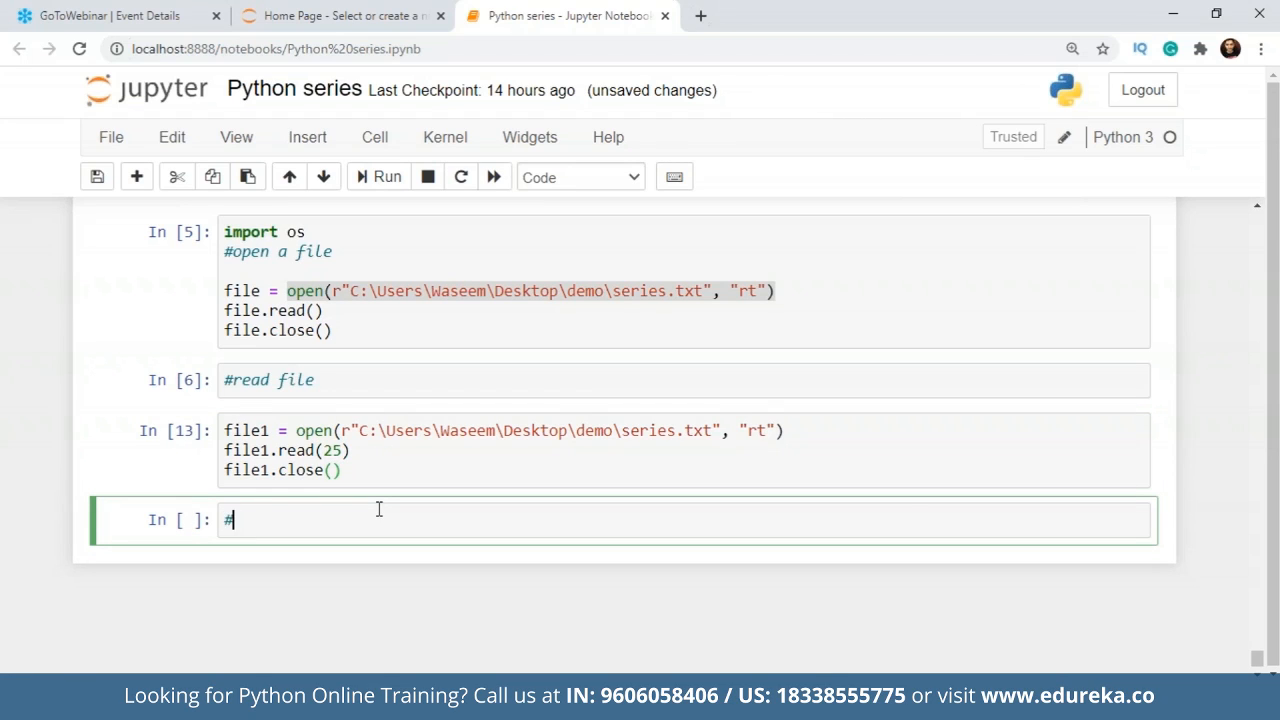
pyautogui.write('file')
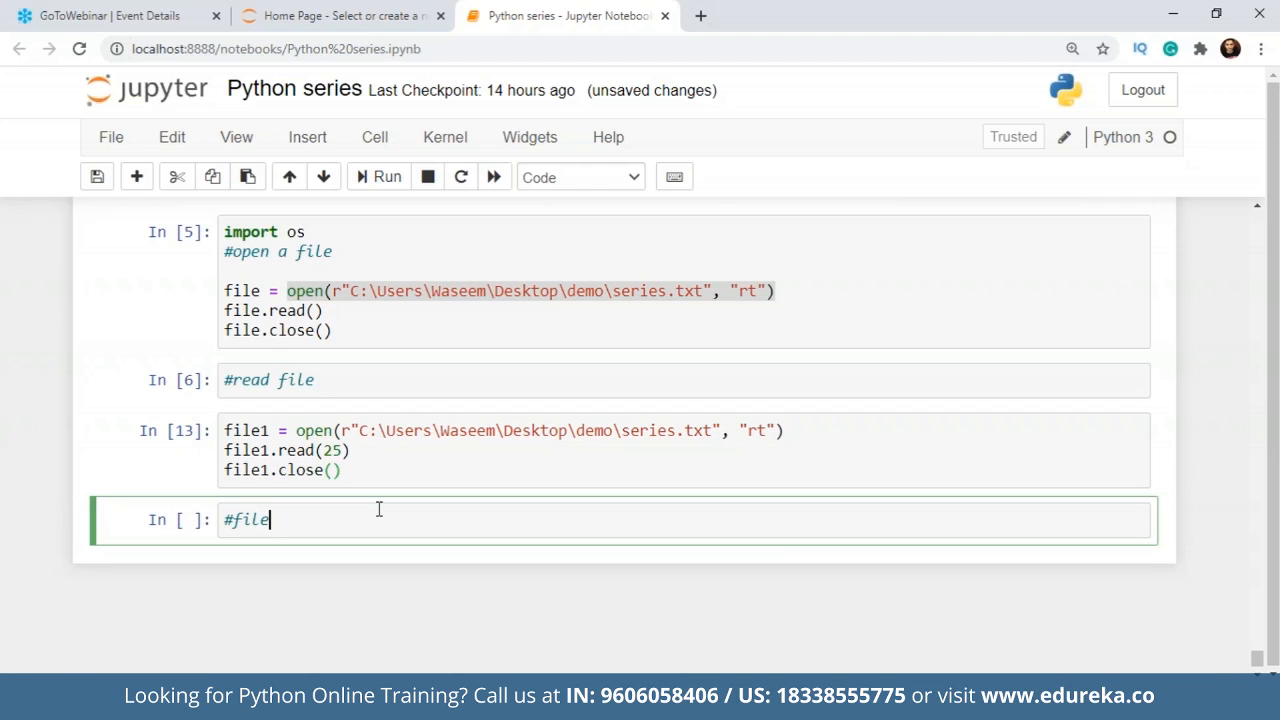
pyautogui.write('#wr')
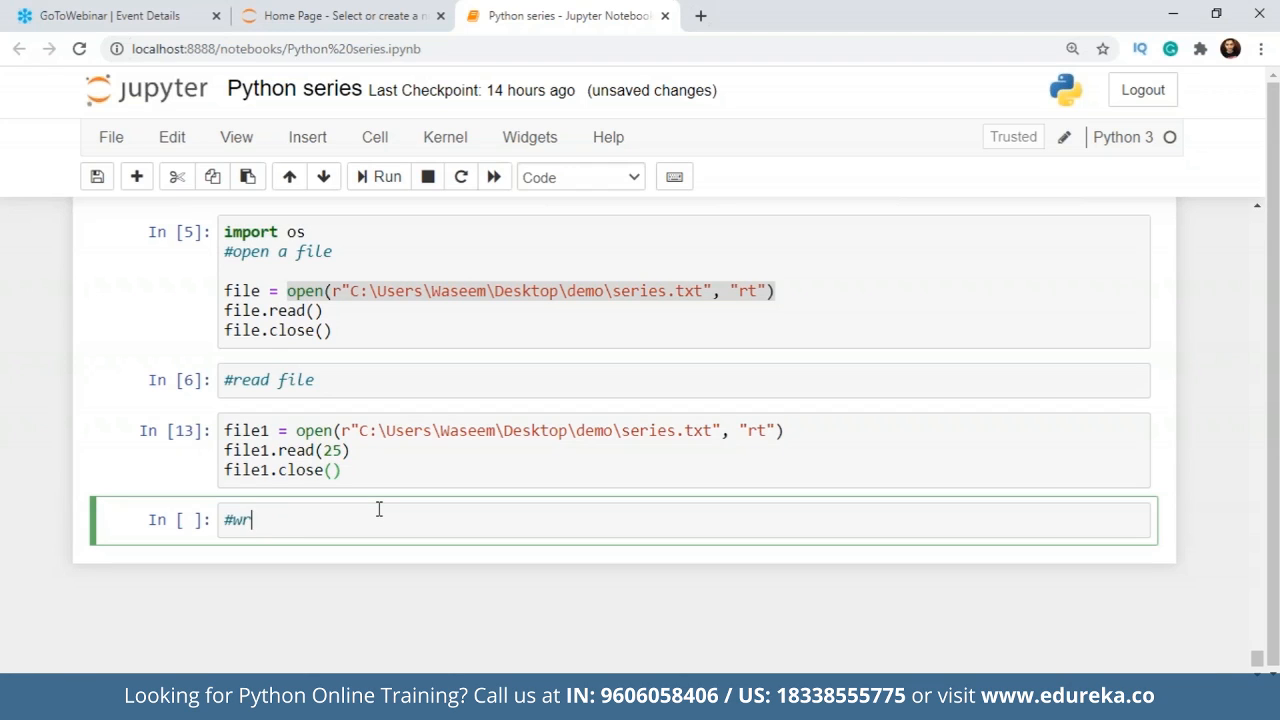
pyautogui.write('ite into a')
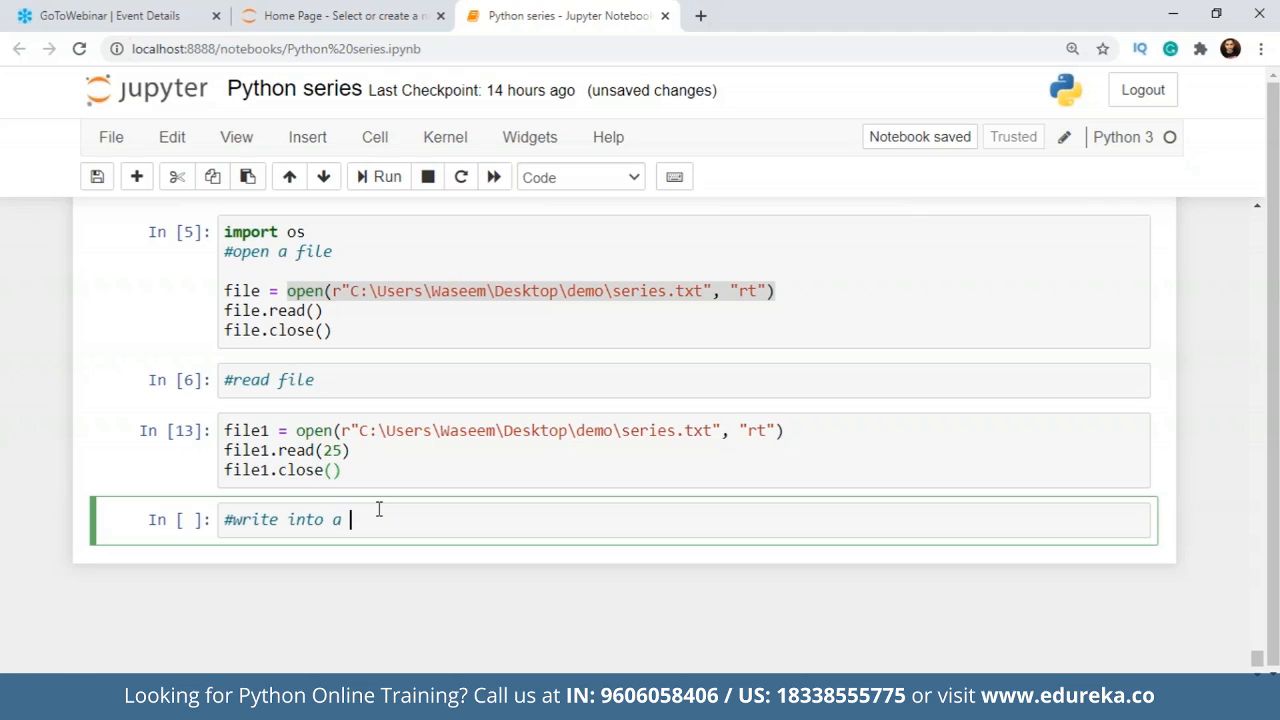
pyautogui.write('file')
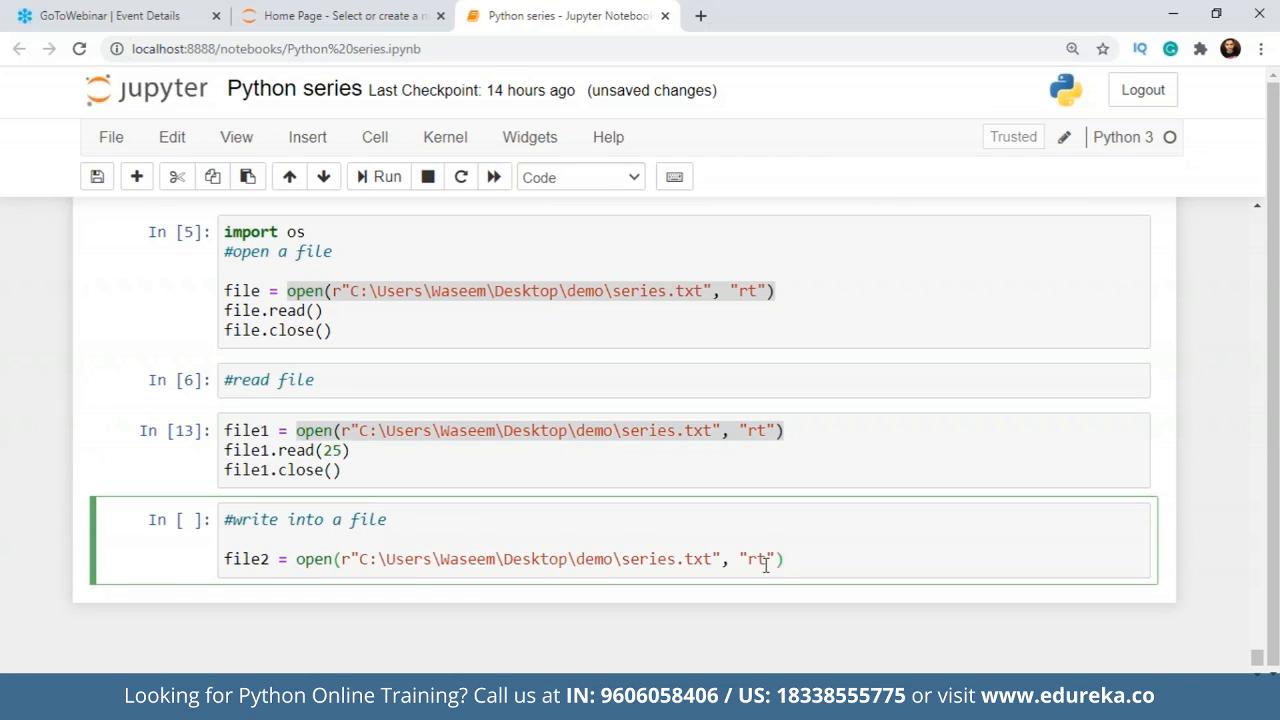
pyautogui.write('w')
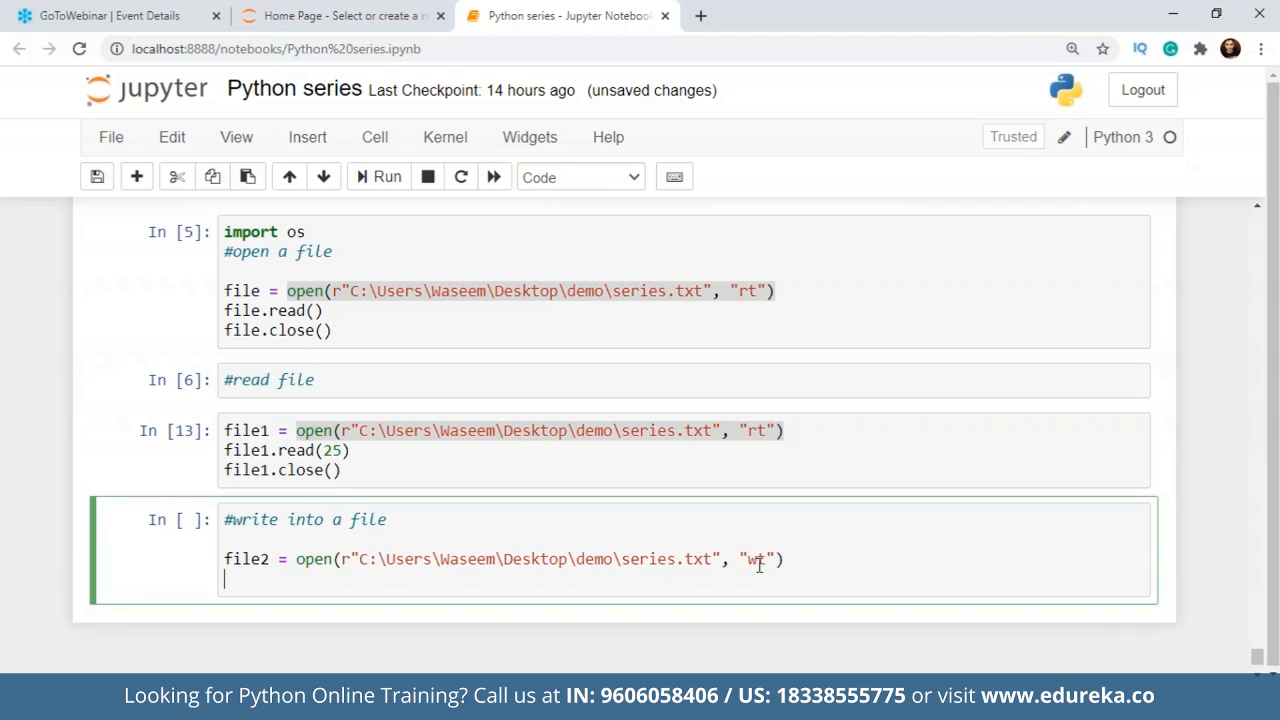
pyautogui.write('file2.')
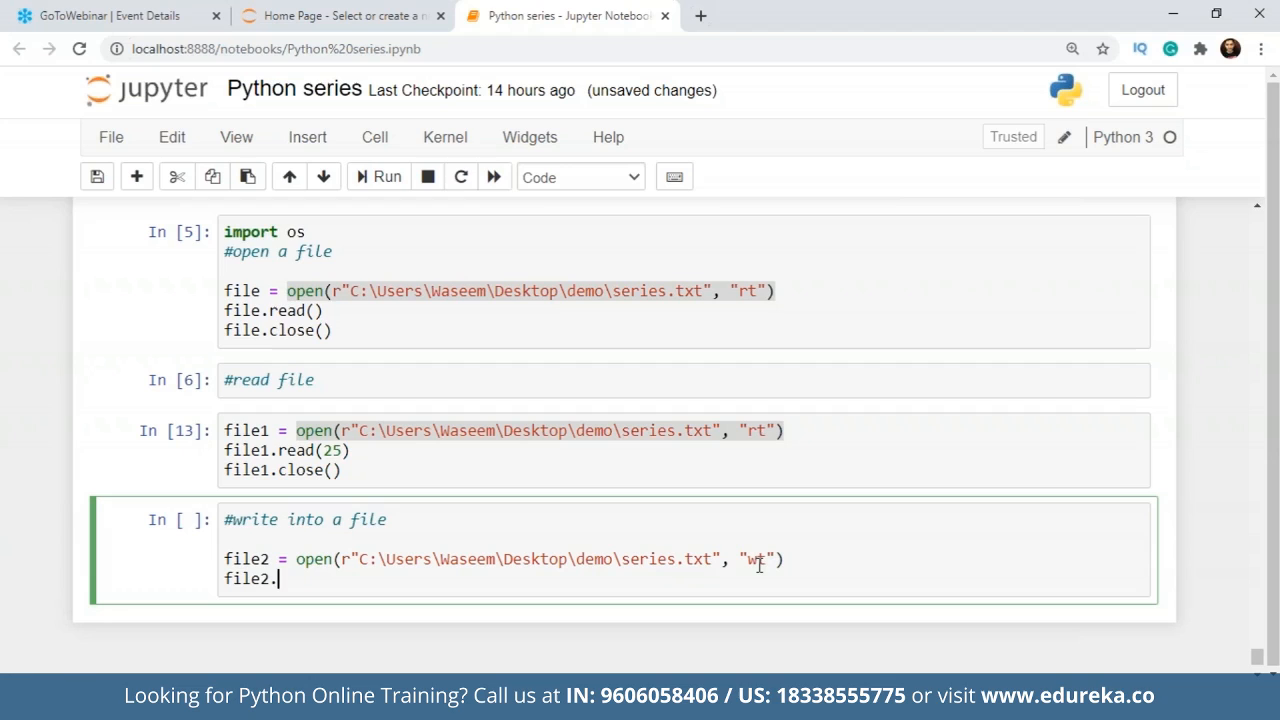
pyautogui.write('write()')
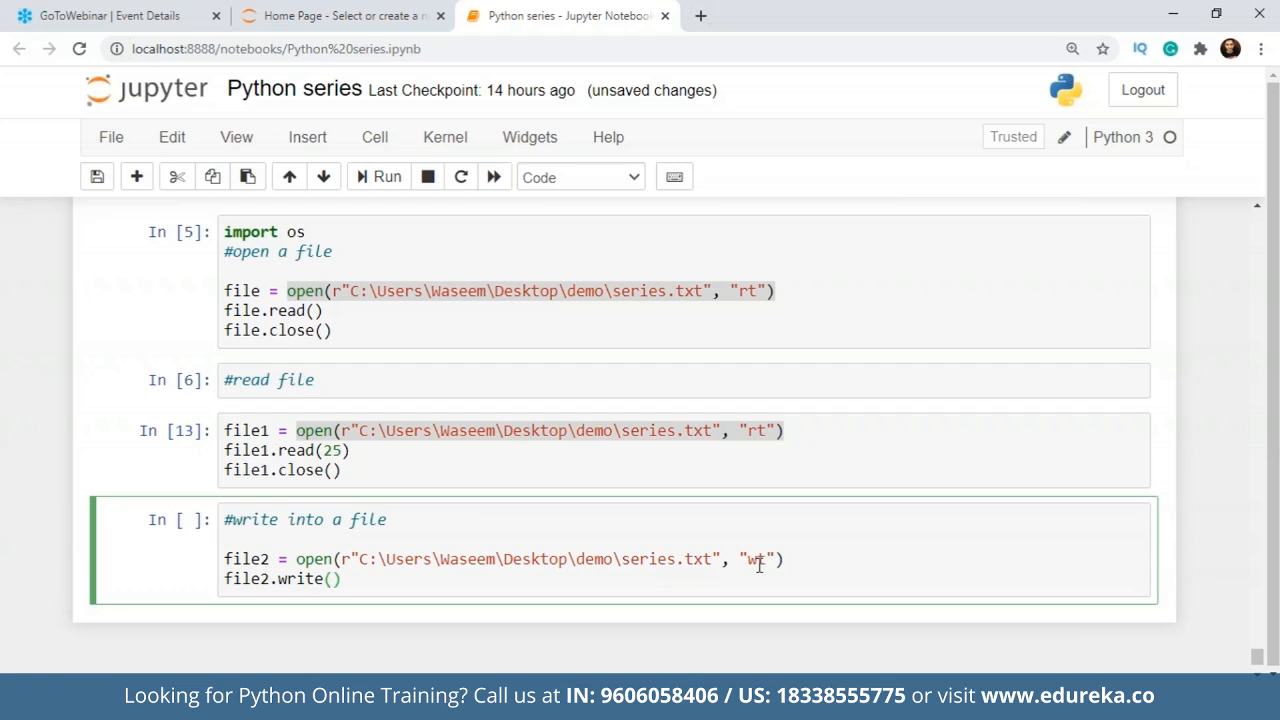
pyautogui.write('""')
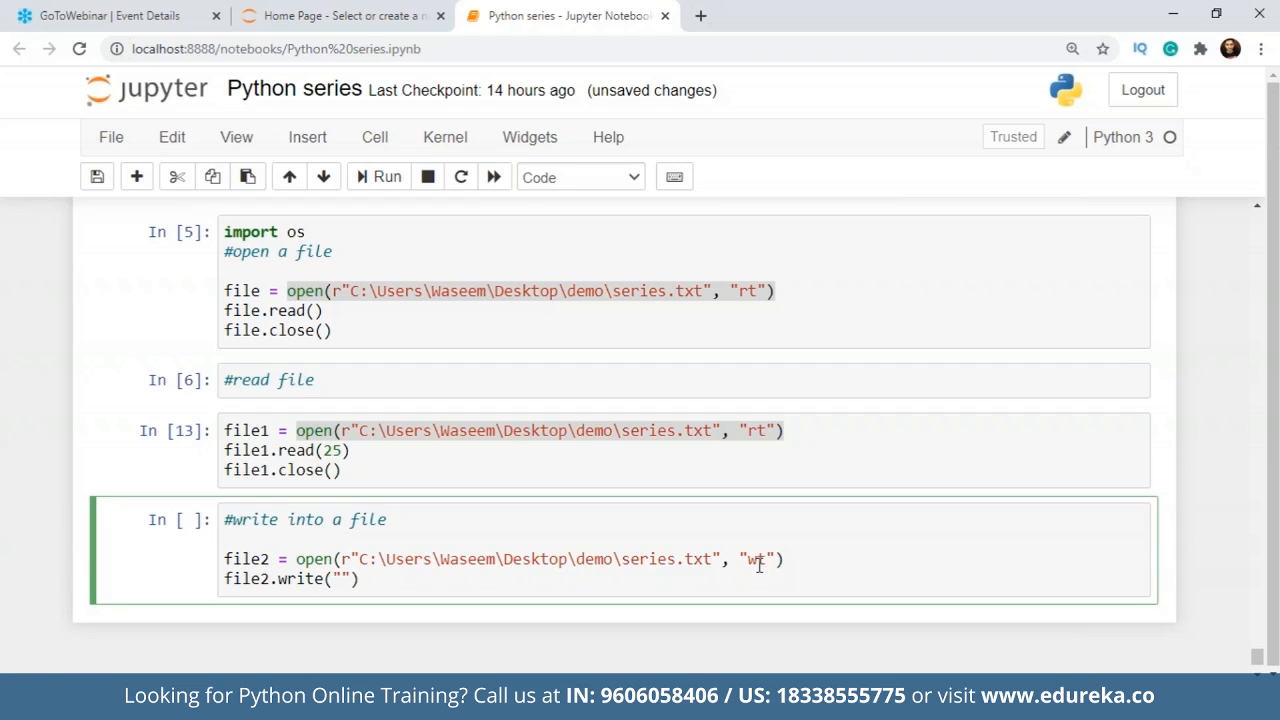
# Write the message 'i have overwritten your document, hahaha' into the file.
pyautogui.click(345, 578)
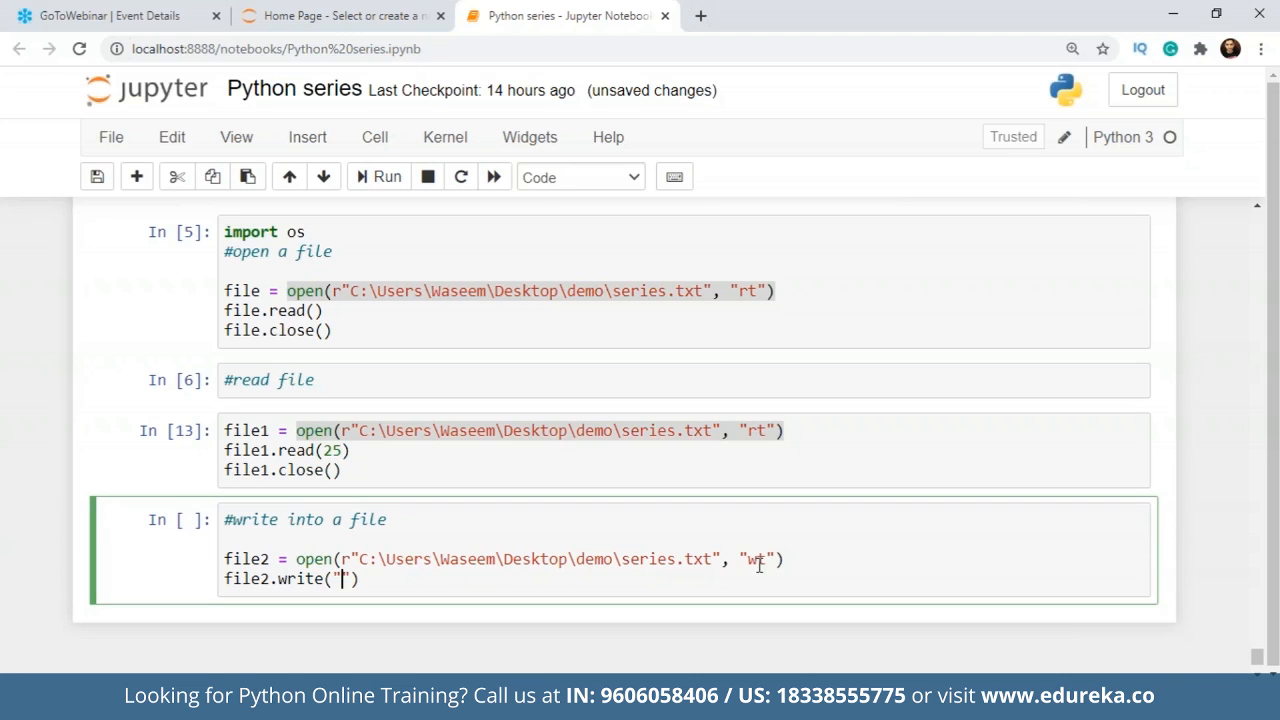
pyautogui.write('i')
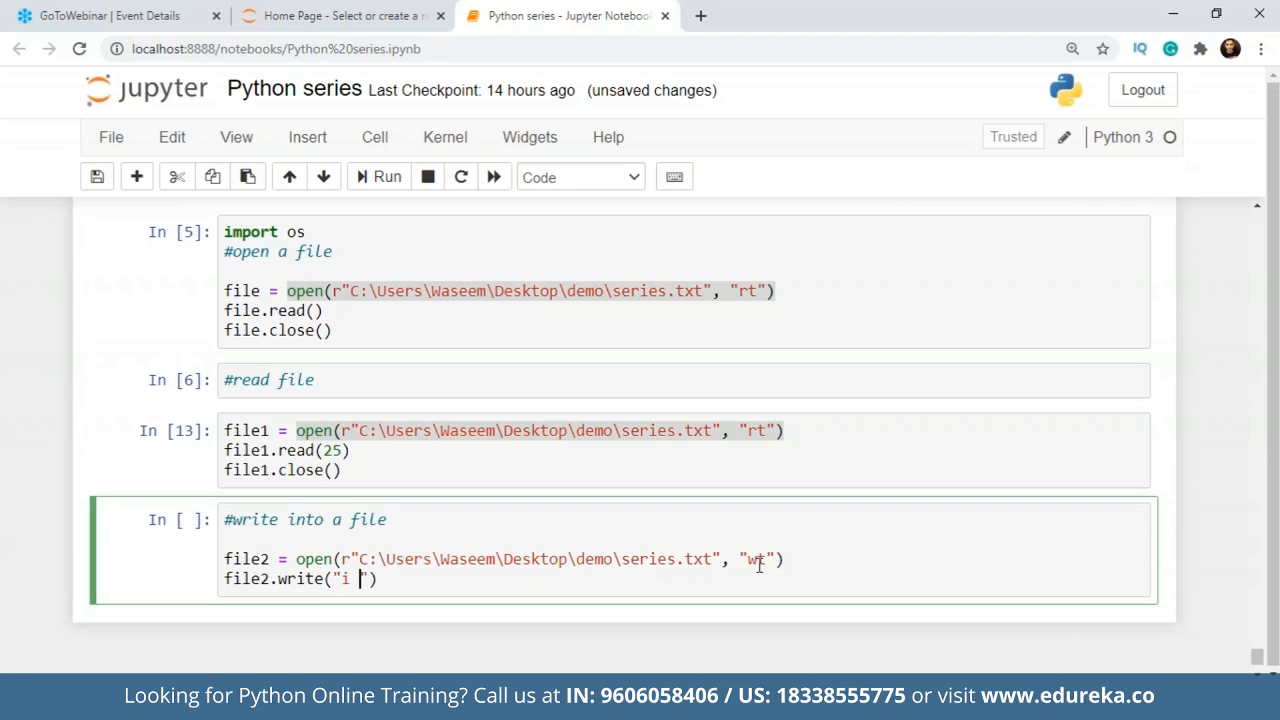
pyautogui.write('have overwrit')
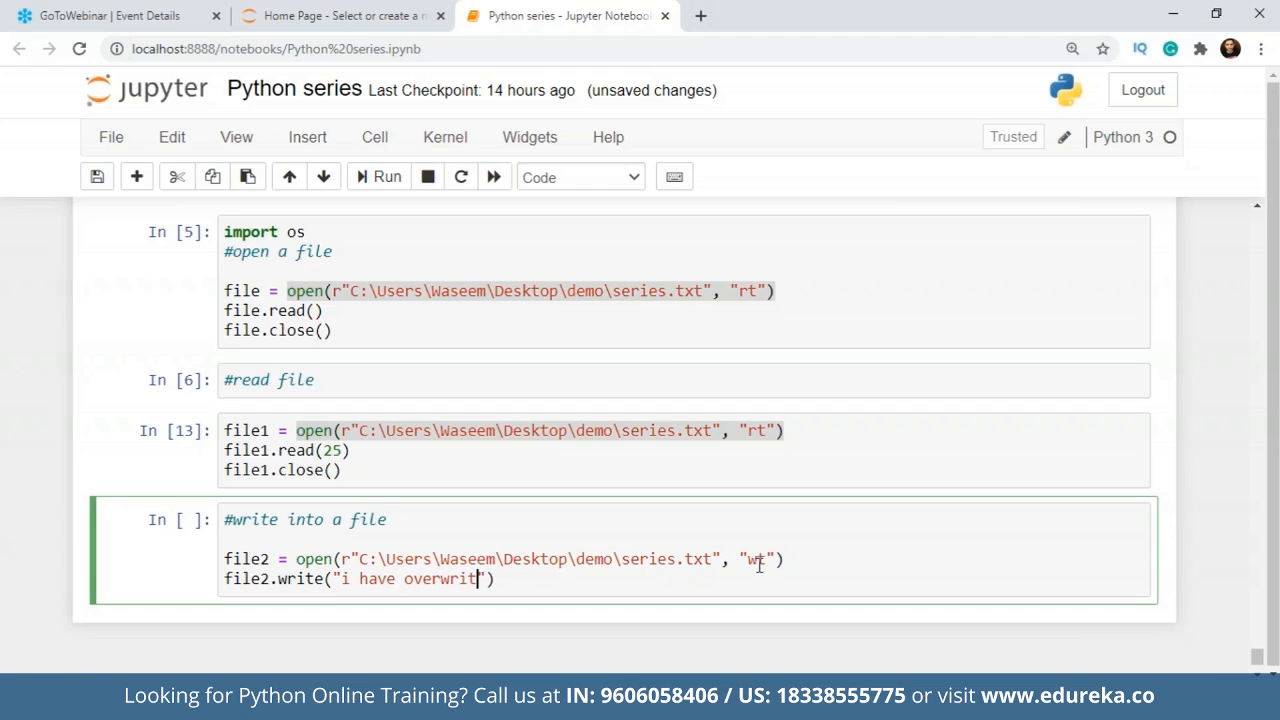
pyautogui.write('ten your')
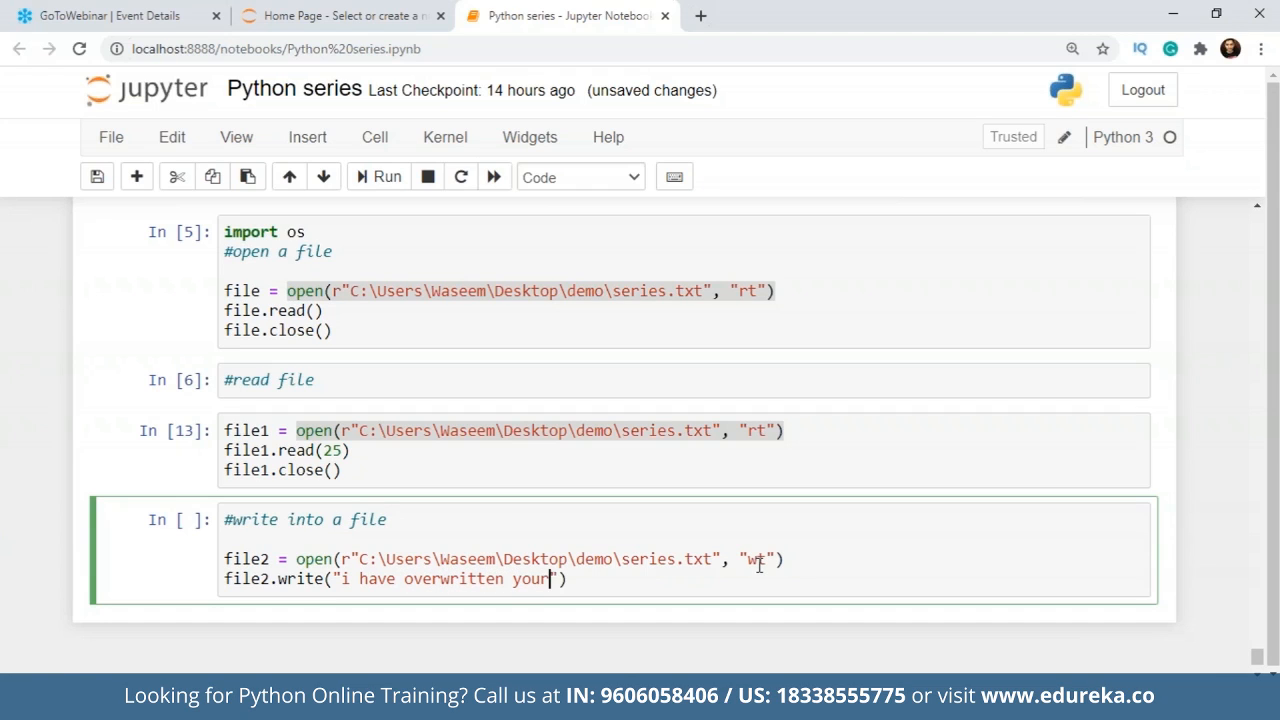
pyautogui.write('document,')
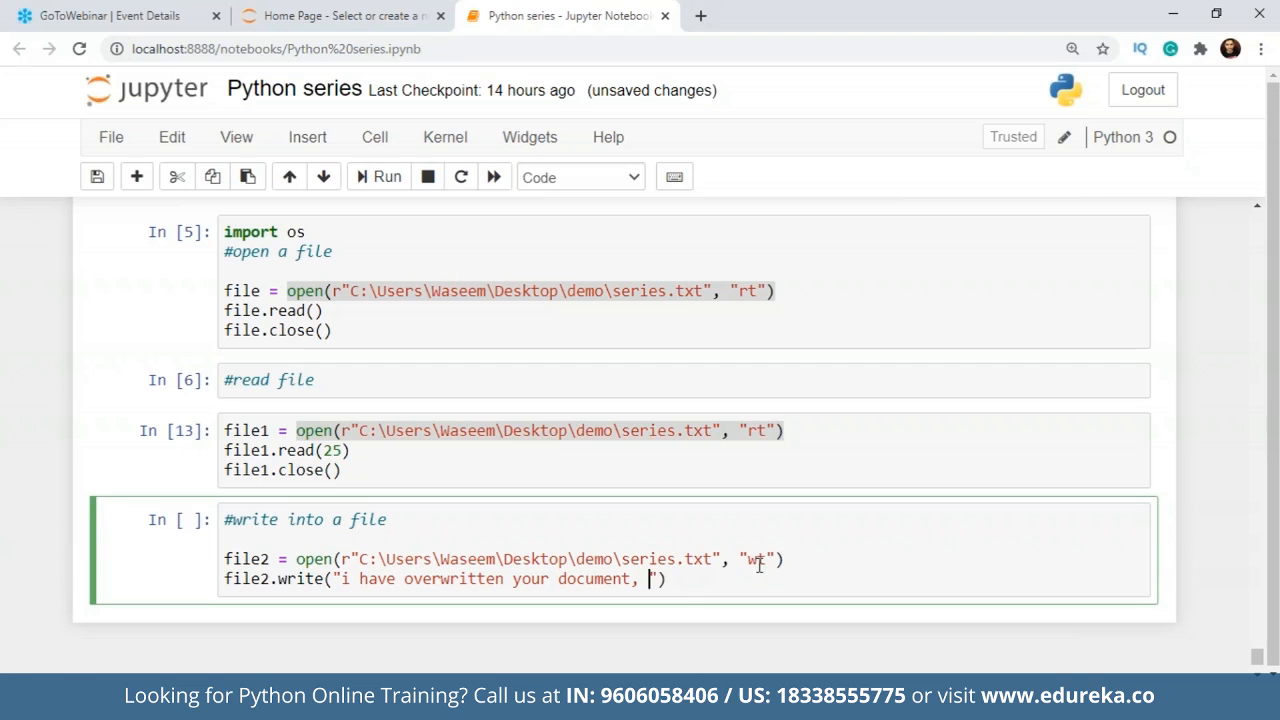
pyautogui.write('hahaha')
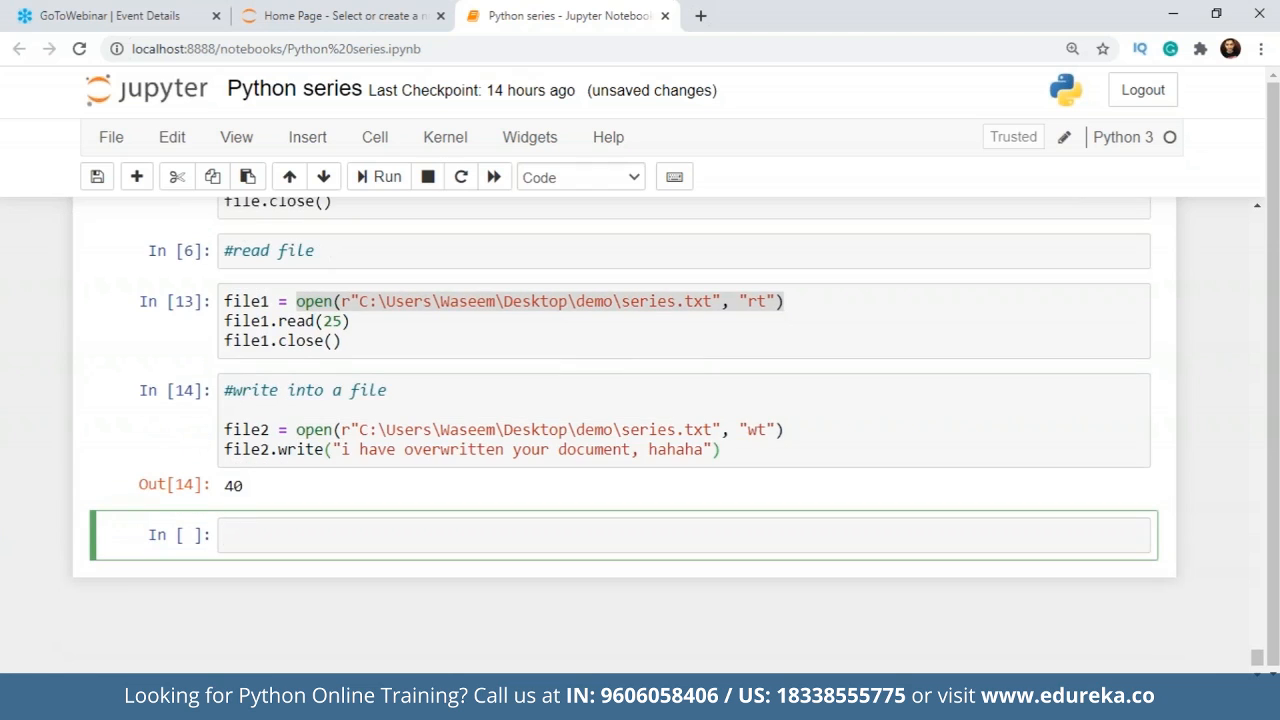
# Add a file2.close line after the write call.
pyautogui.click(740, 448)
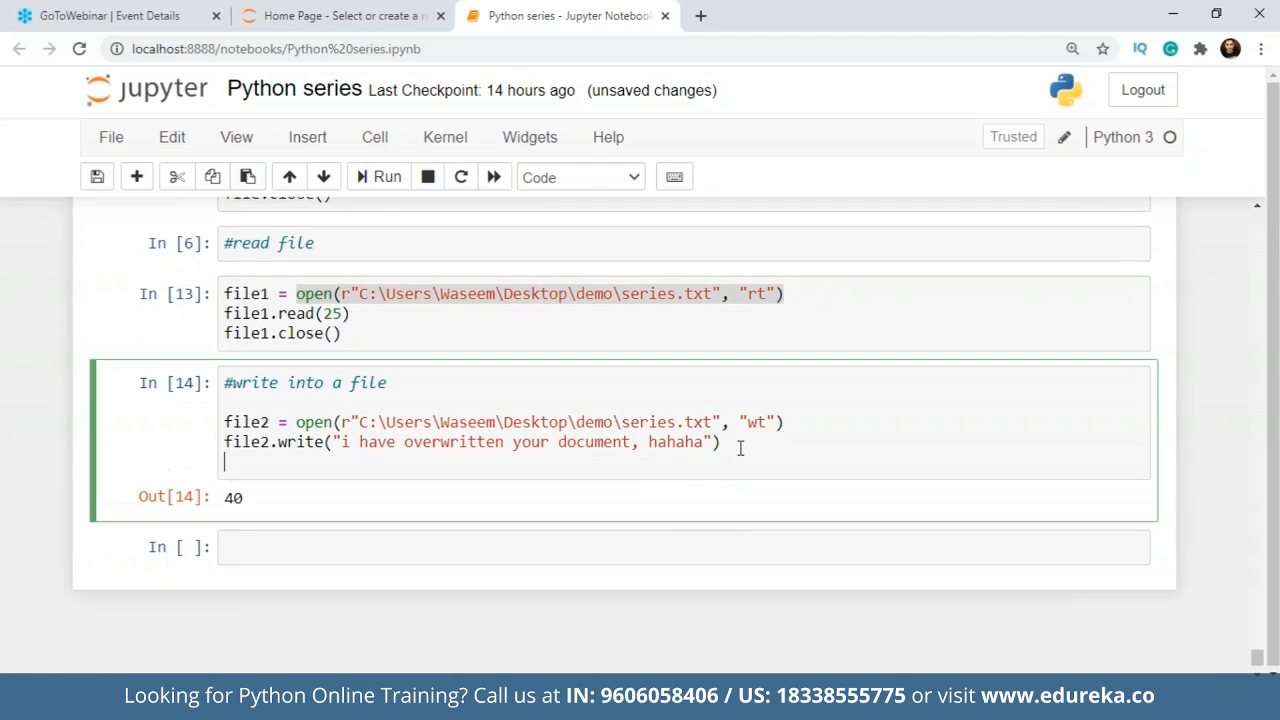
pyautogui.write('file2.')
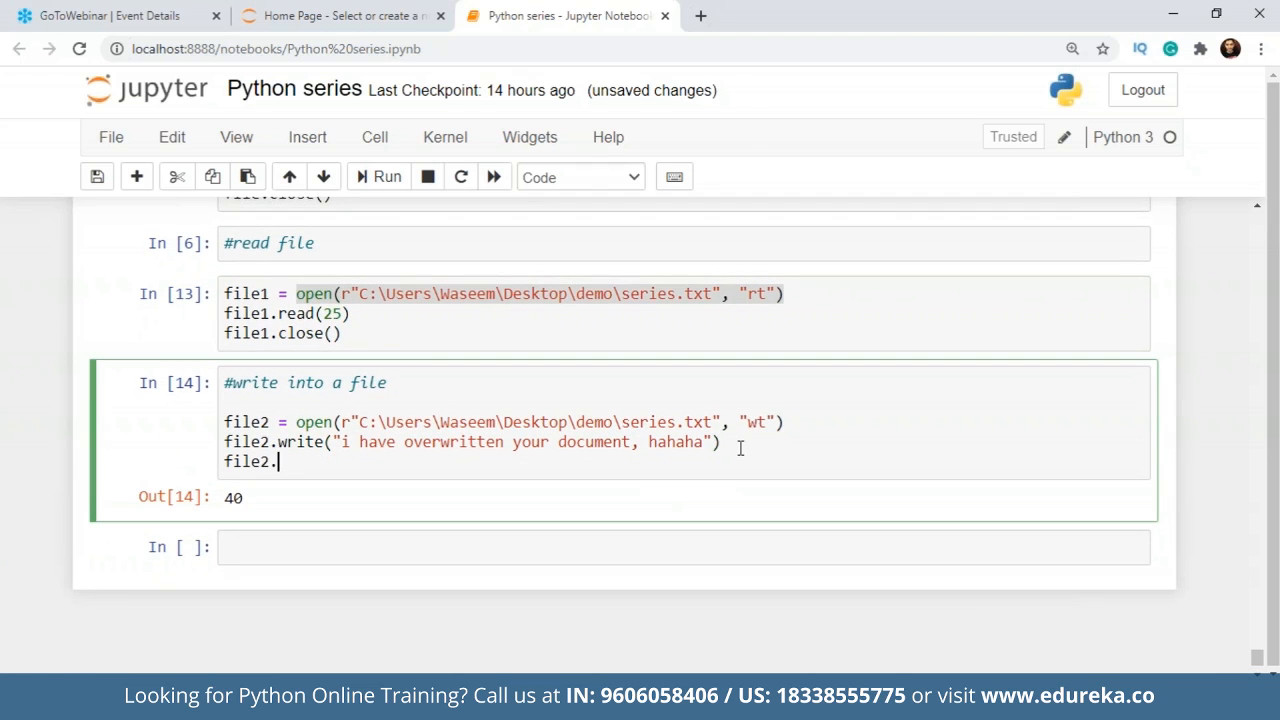
pyautogui.write('close')
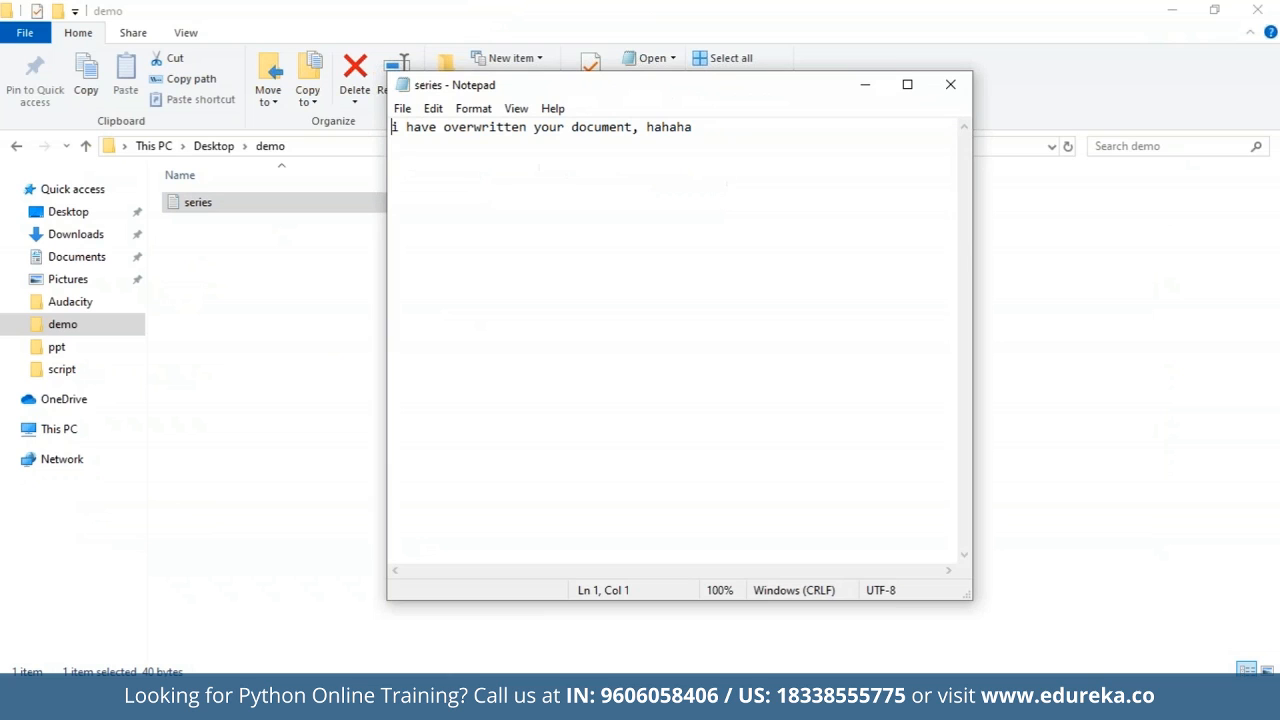
# Return to the notebook from Notepad and start the file2.close() line.
pyautogui.click(636, 127)
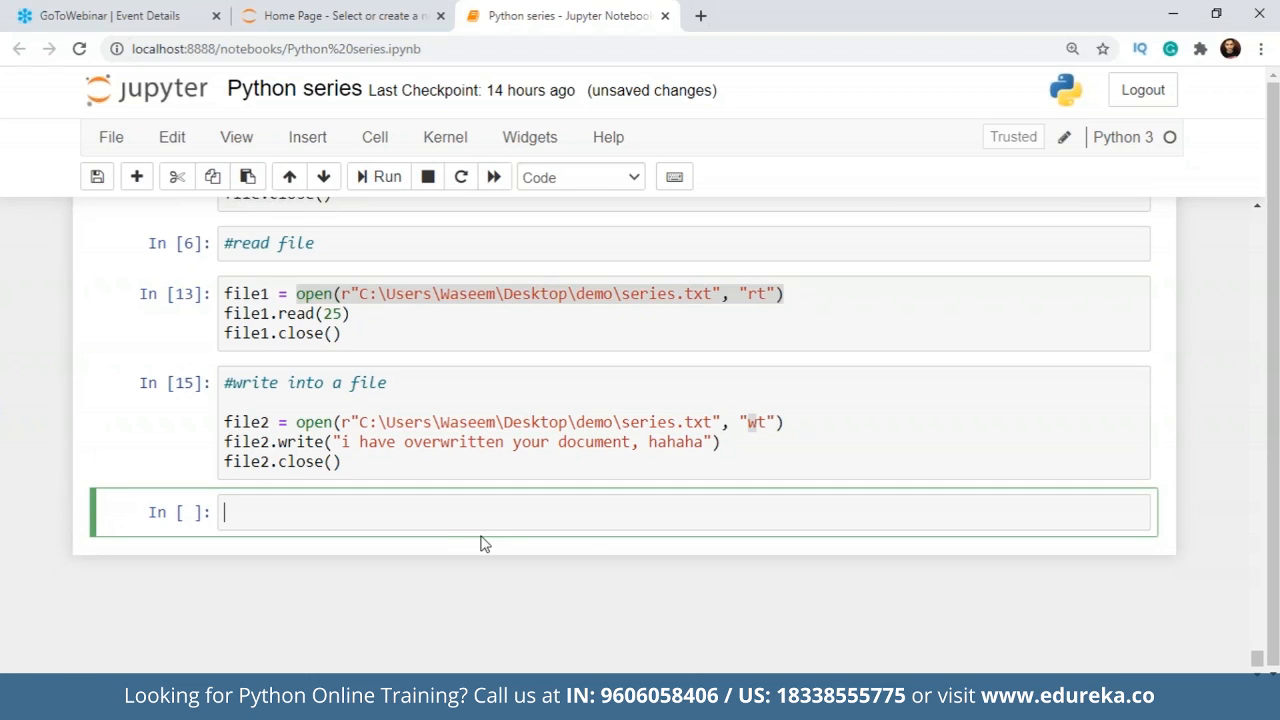
pyautogui.write('fi')
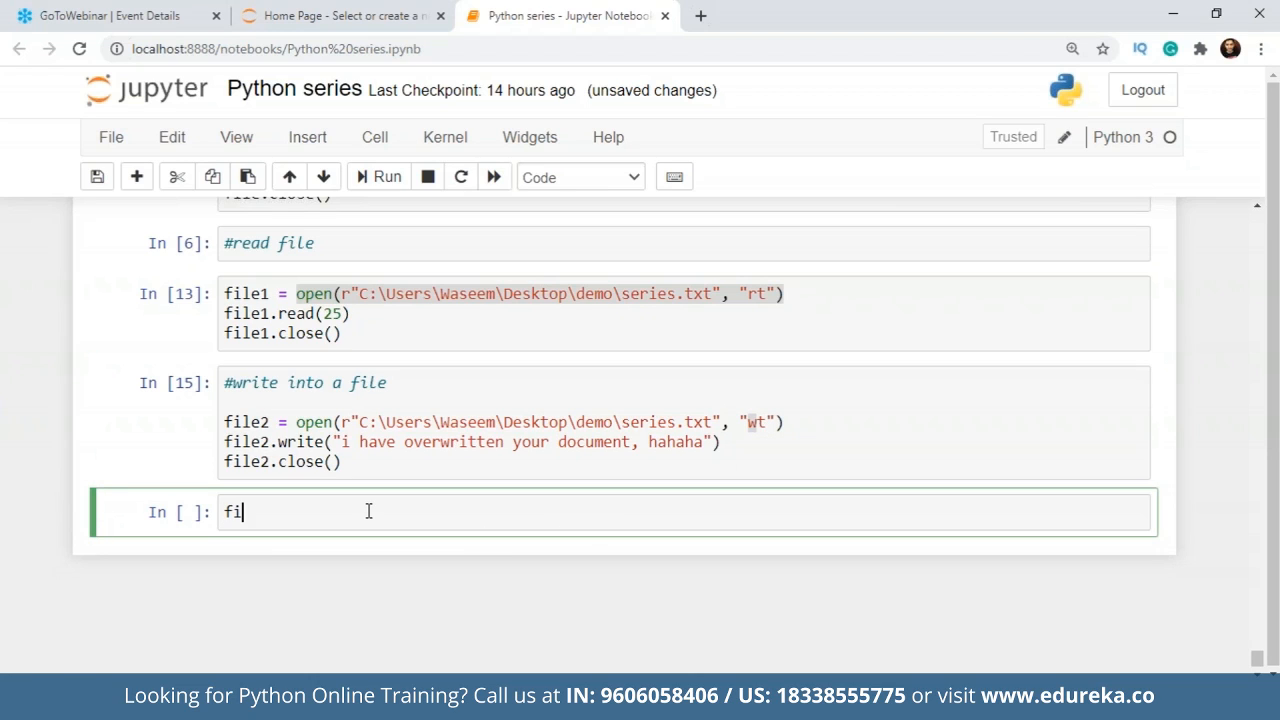
# Build a file3 cell opening new.txt in "wt", writing "i think it worked" and closing it.
pyautogui.write('le3 =')
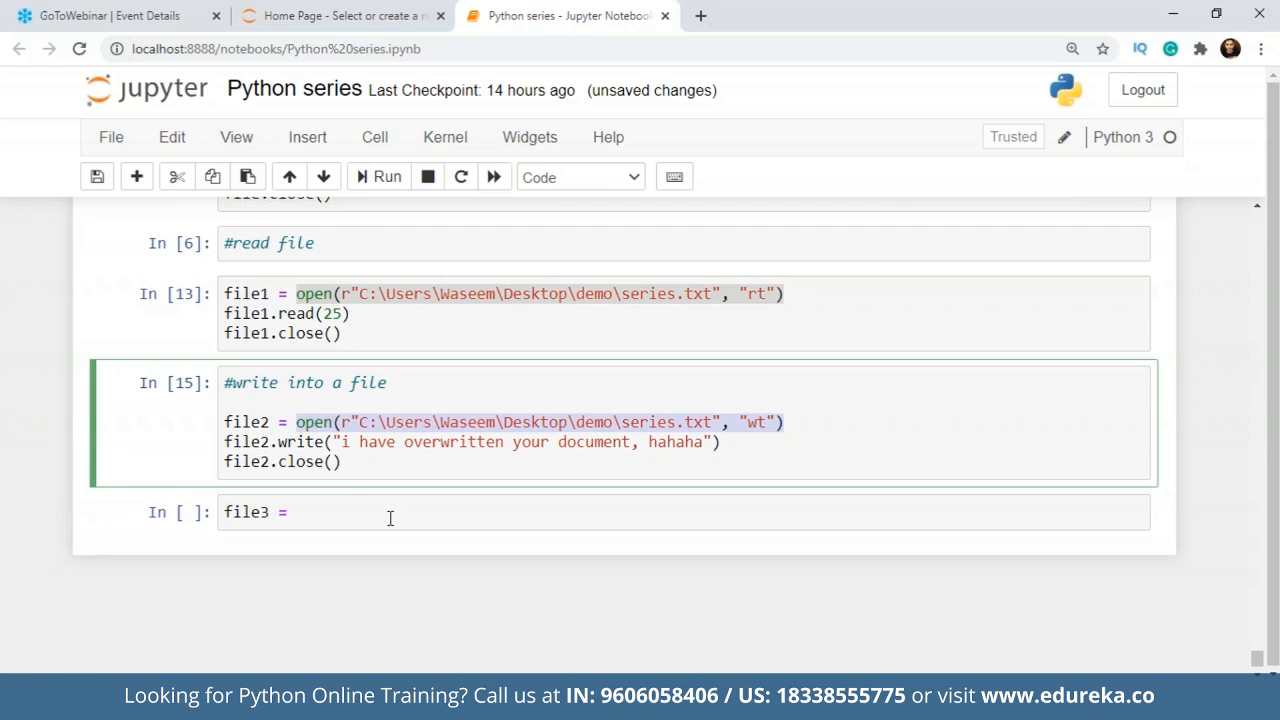
pyautogui.write('open(r"C:\\Users\\Waseem\\Desktop\\demo\\series.txt", "wt")')
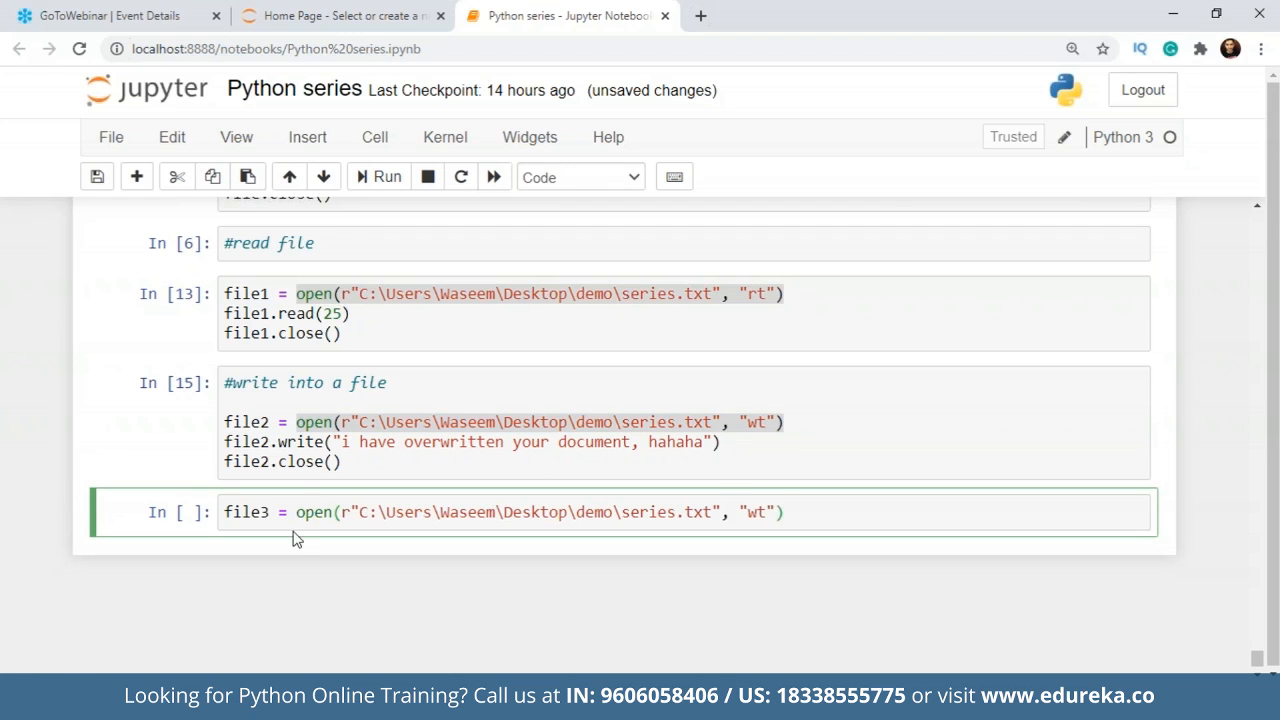
pyautogui.click(806, 511)
pyautogui.write('file')
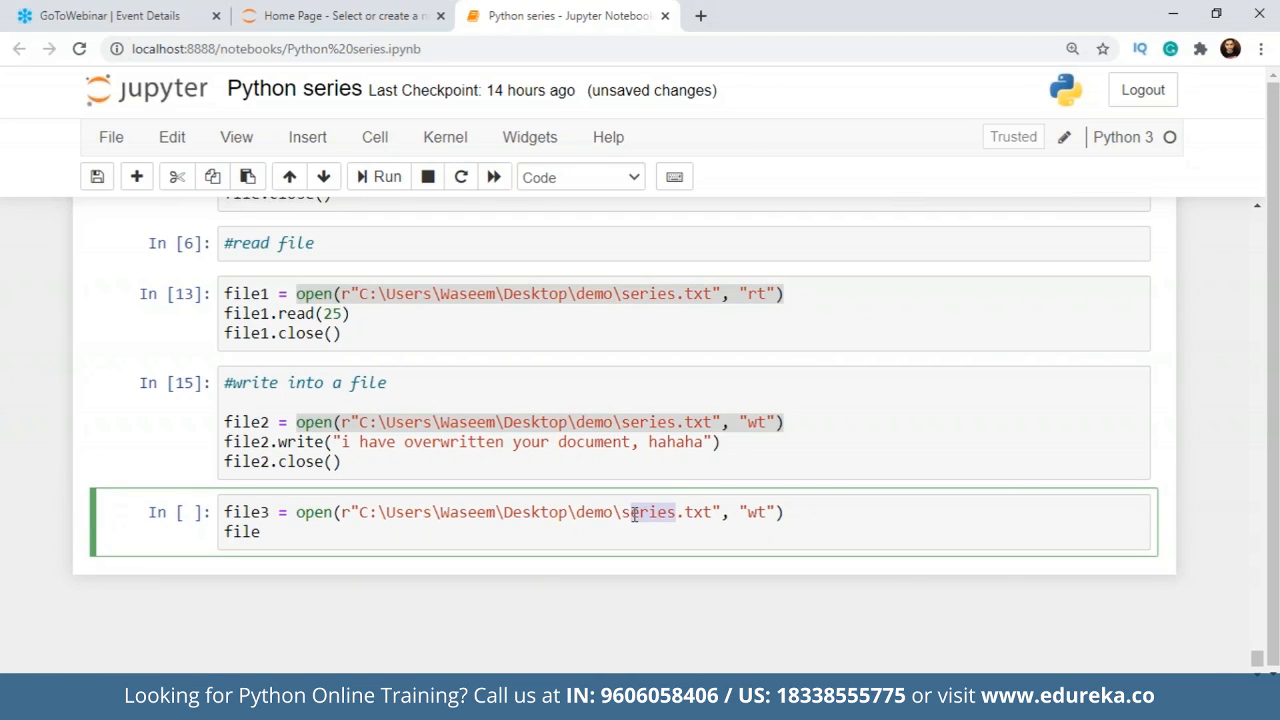
pyautogui.write('few')
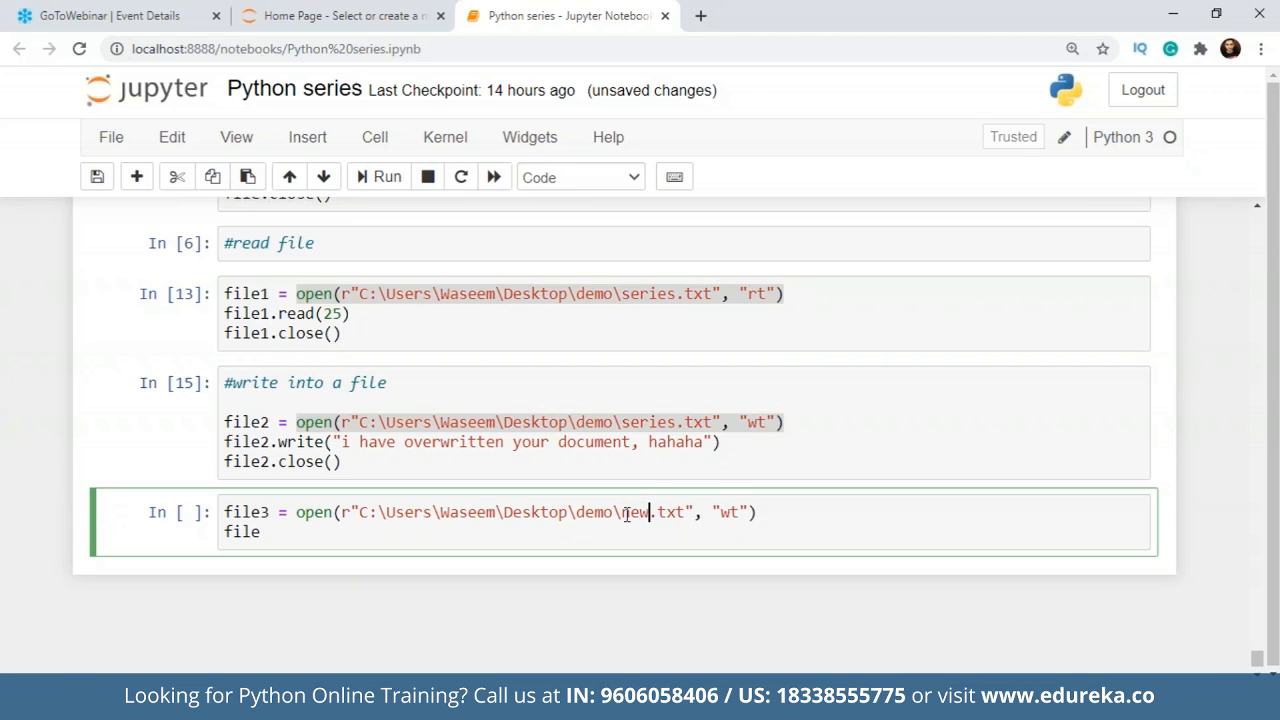
pyautogui.write('3.')
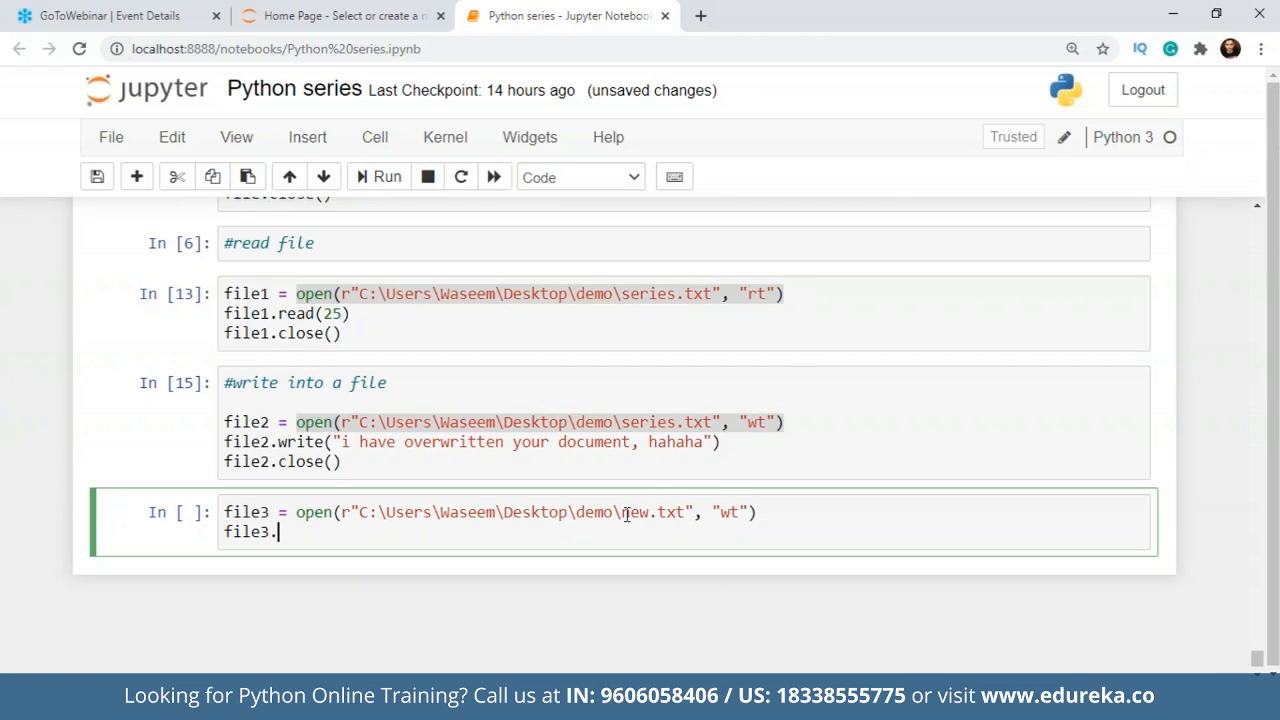
pyautogui.write('write()')
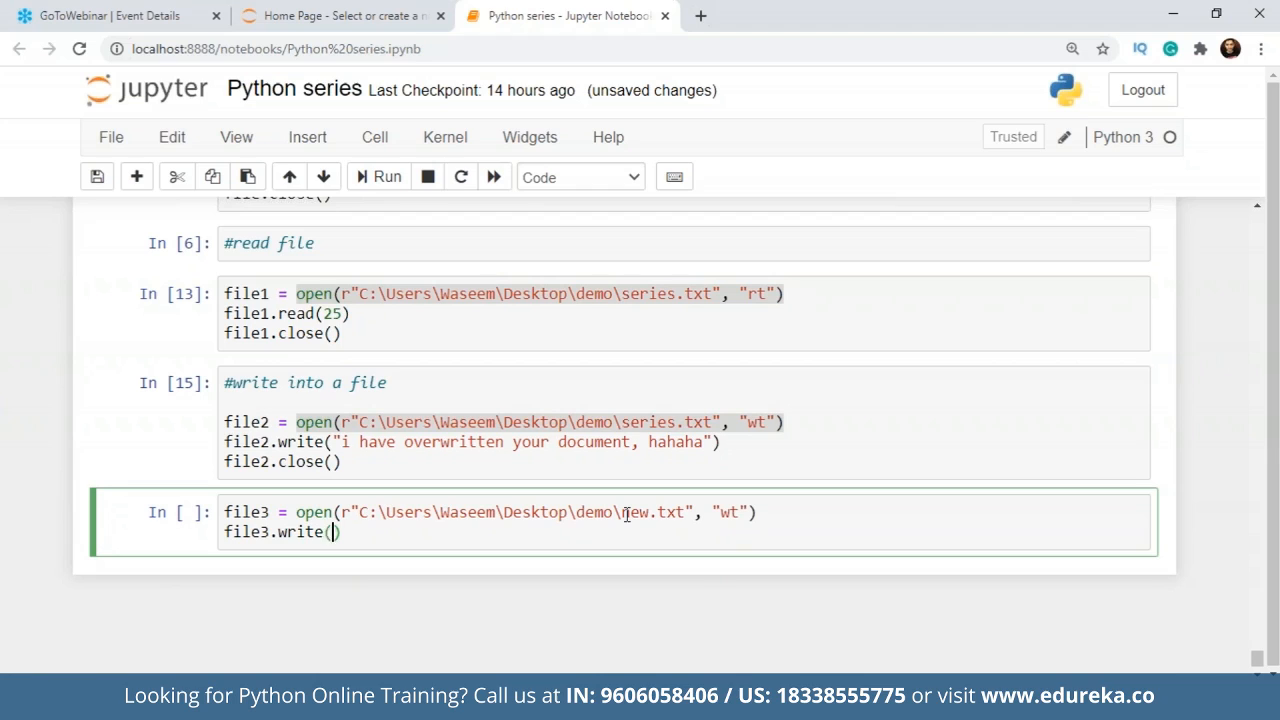
pyautogui.write('"i think it worked')
pyautogui.write('file3')
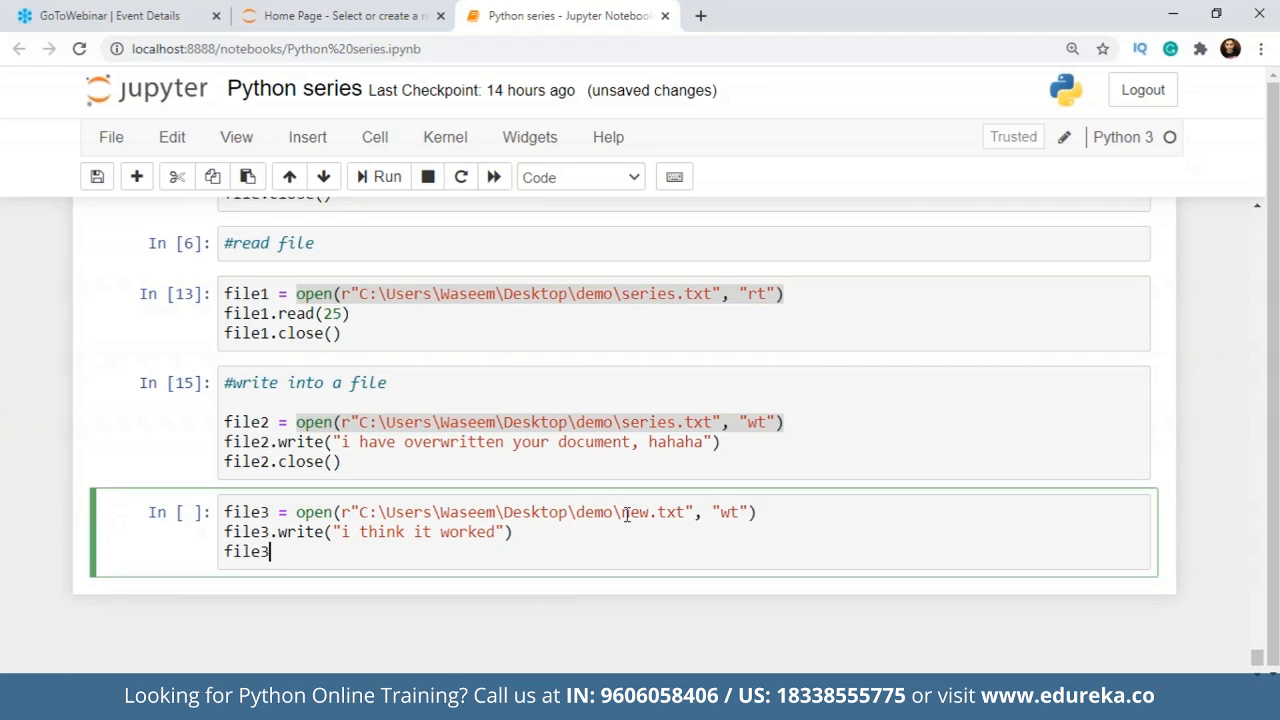
pyautogui.write('.close()')
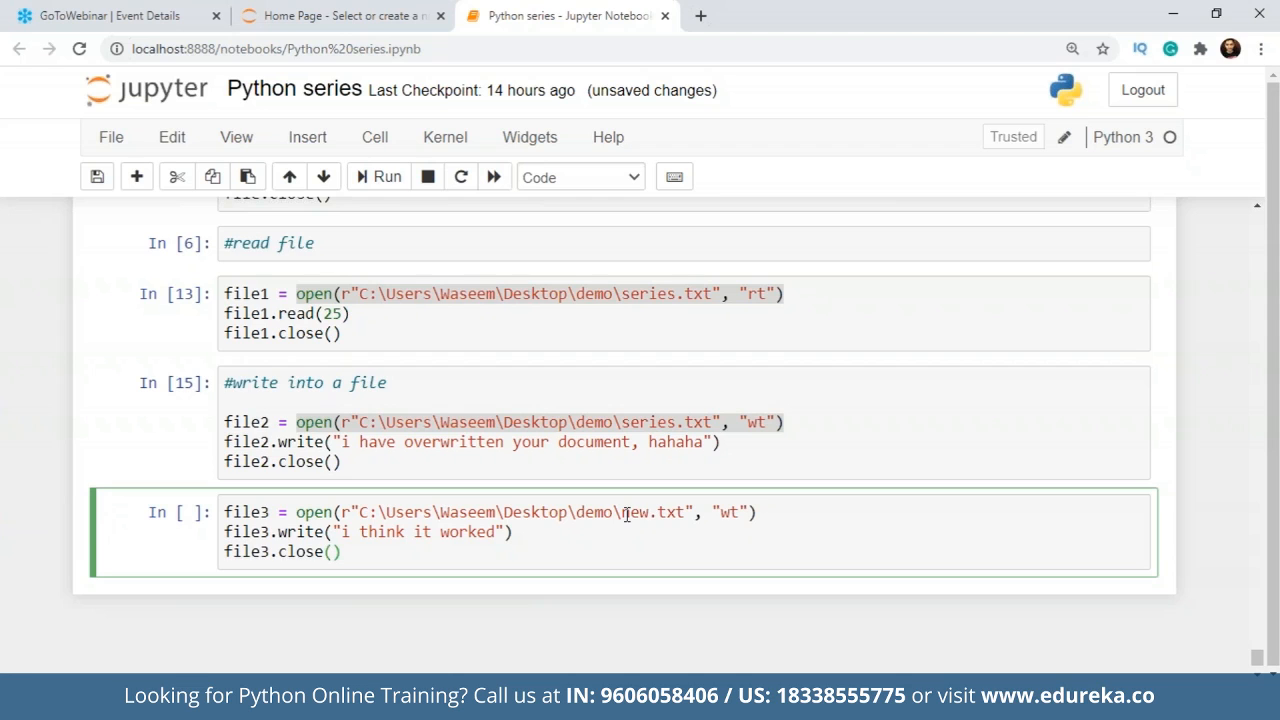
# Run the cell and check new.txt in Notepad.
pyautogui.click(386, 177)
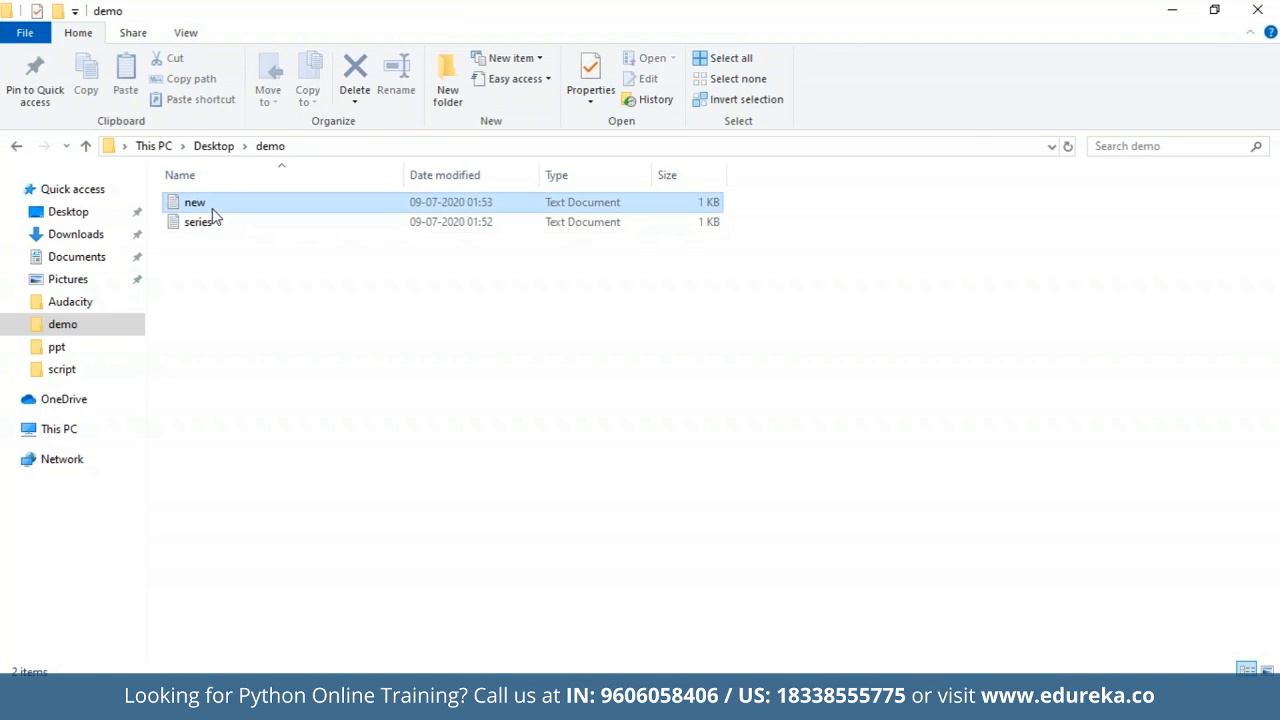
pyautogui.doubleClick(194, 201)
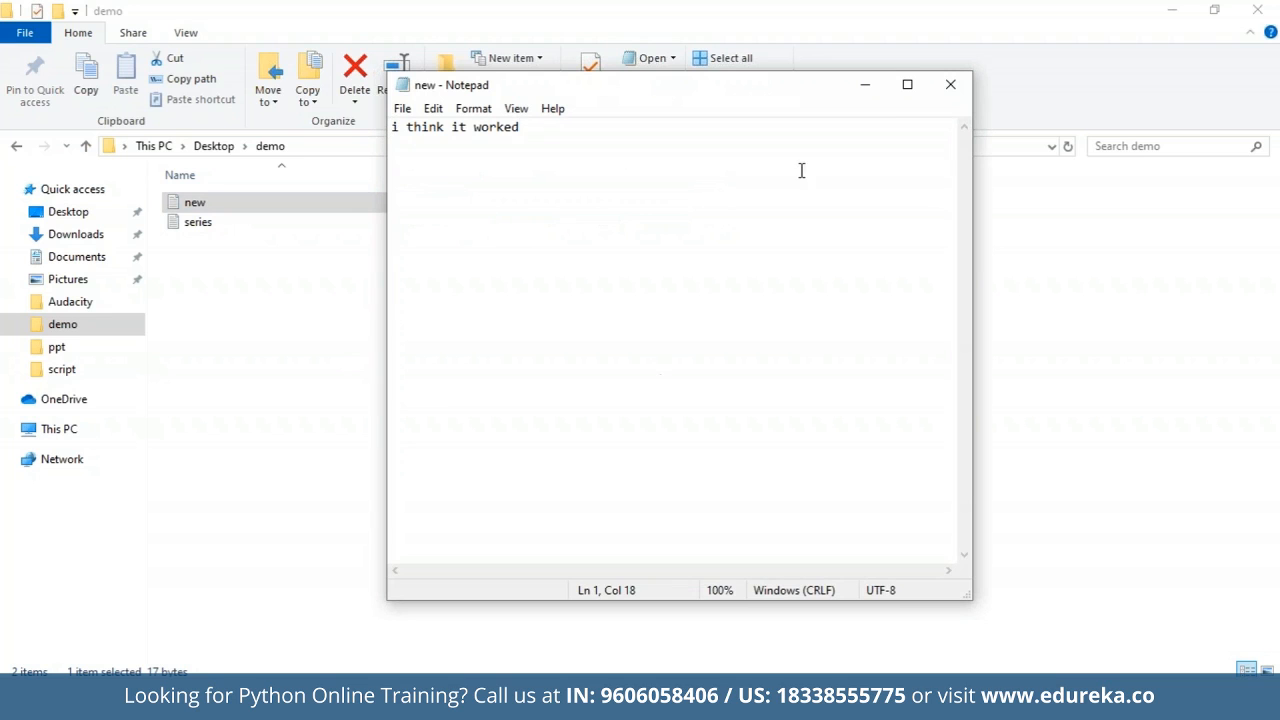
pyautogui.click(948, 84)
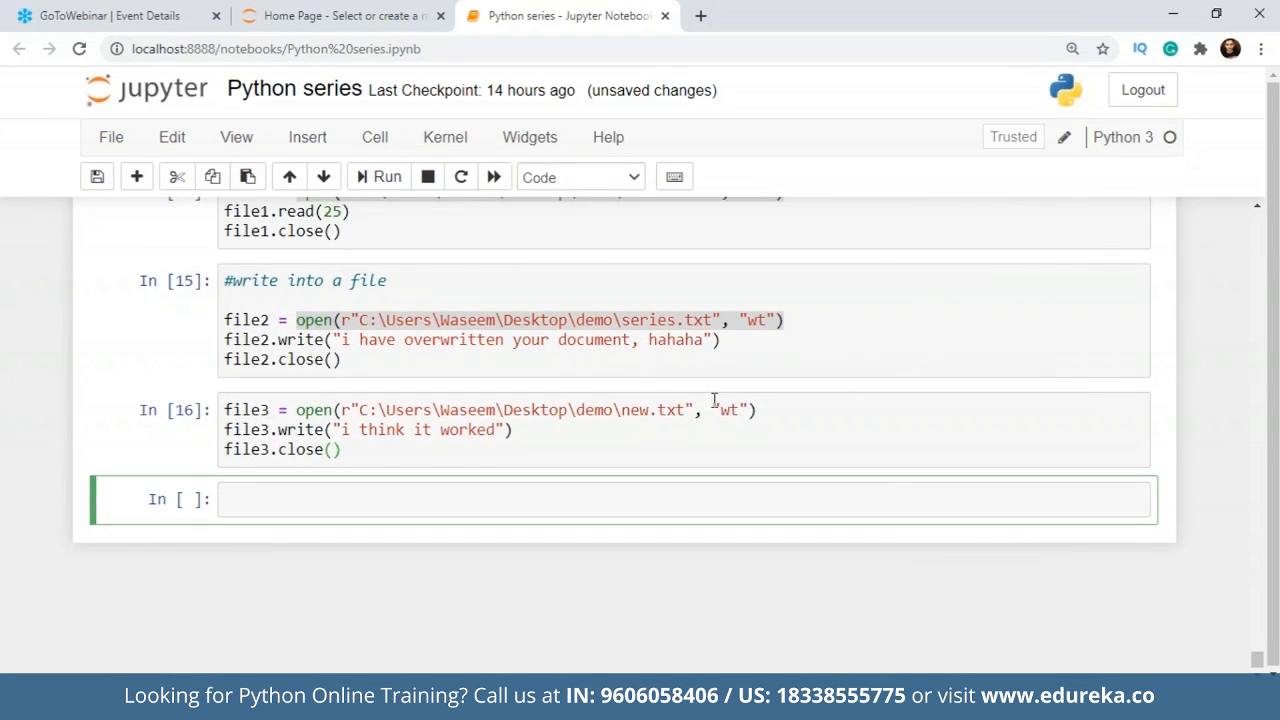
# Write file4 = open(...demo\new.txt, "at") in the empty cell, using append mode.
pyautogui.click(740, 410)
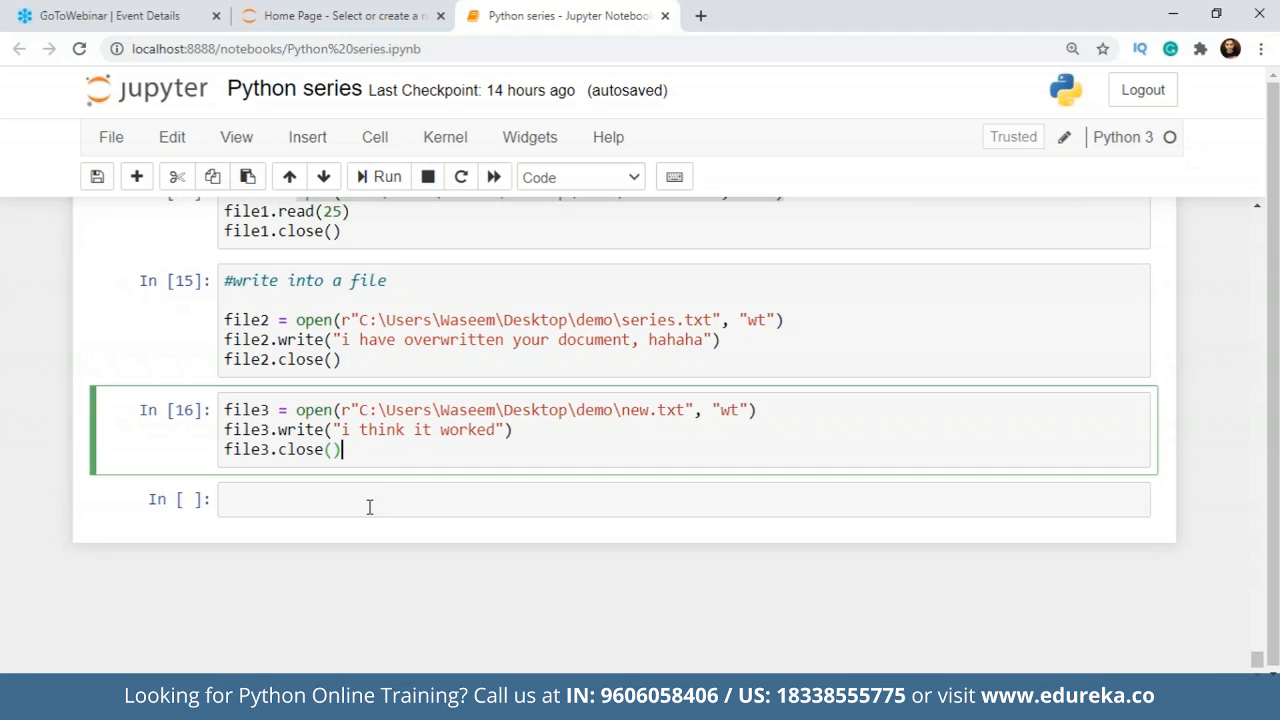
pyautogui.click(416, 499)
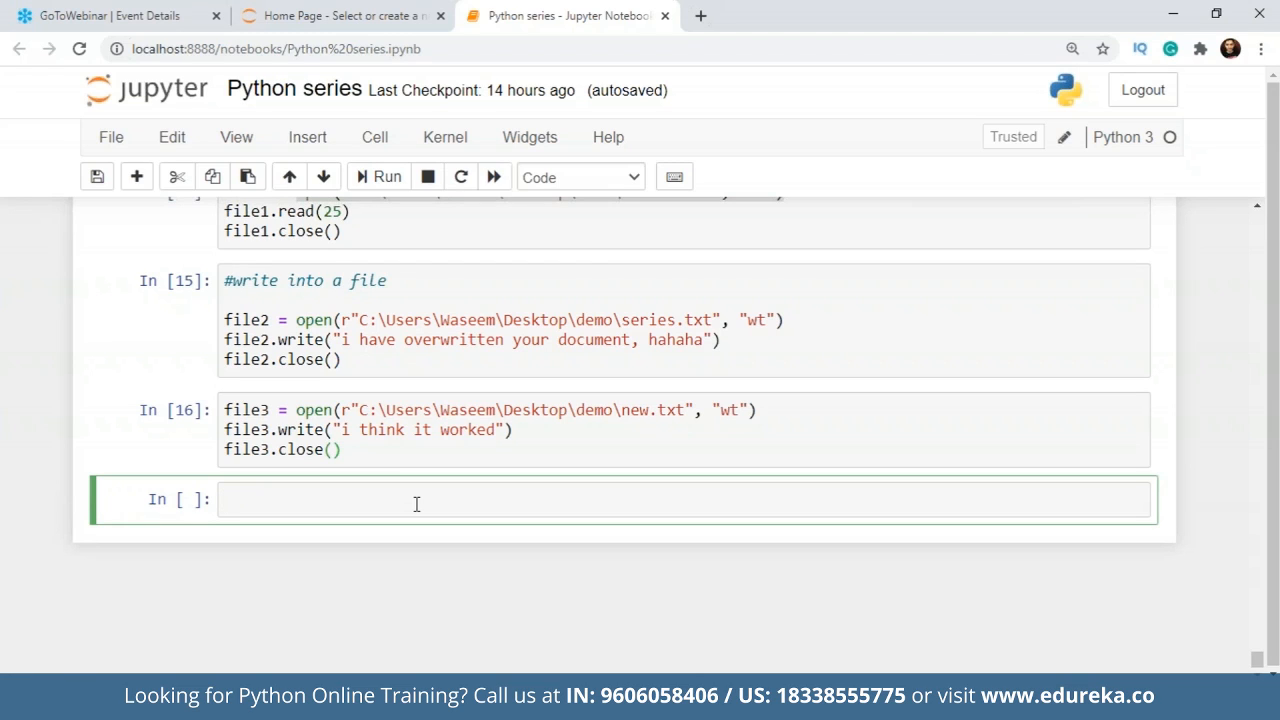
pyautogui.write('fil')
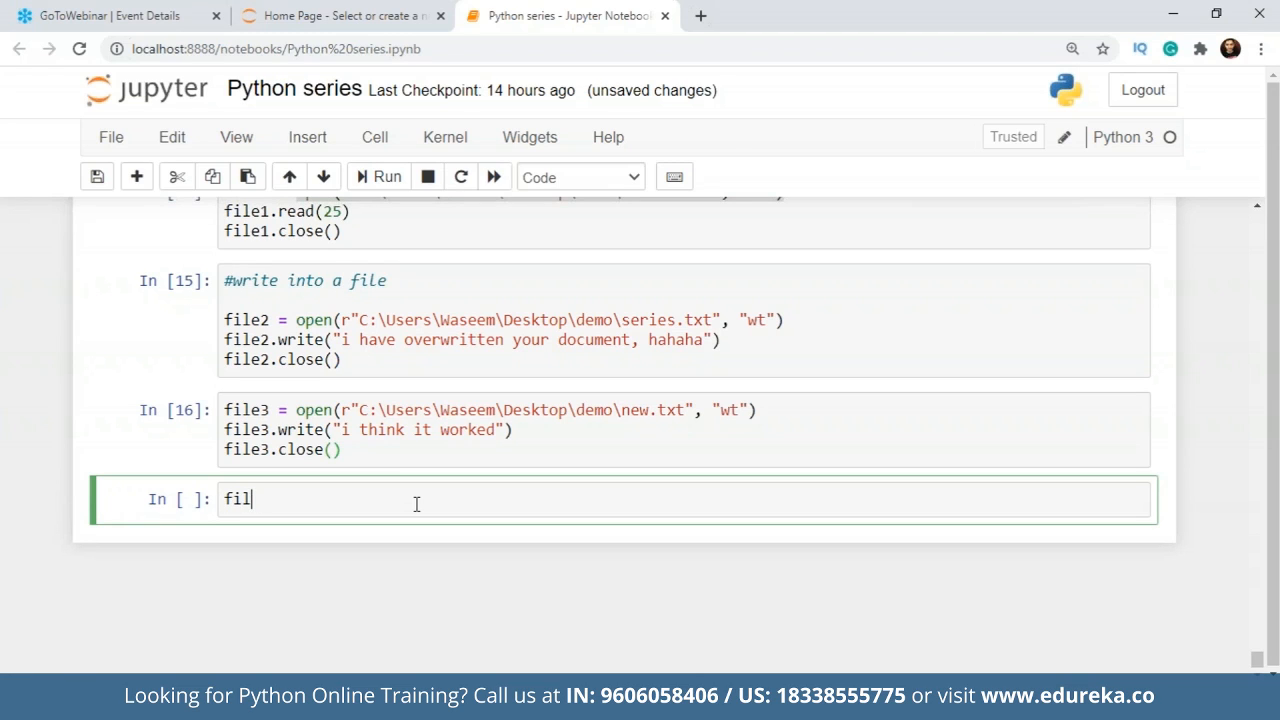
pyautogui.write('e')
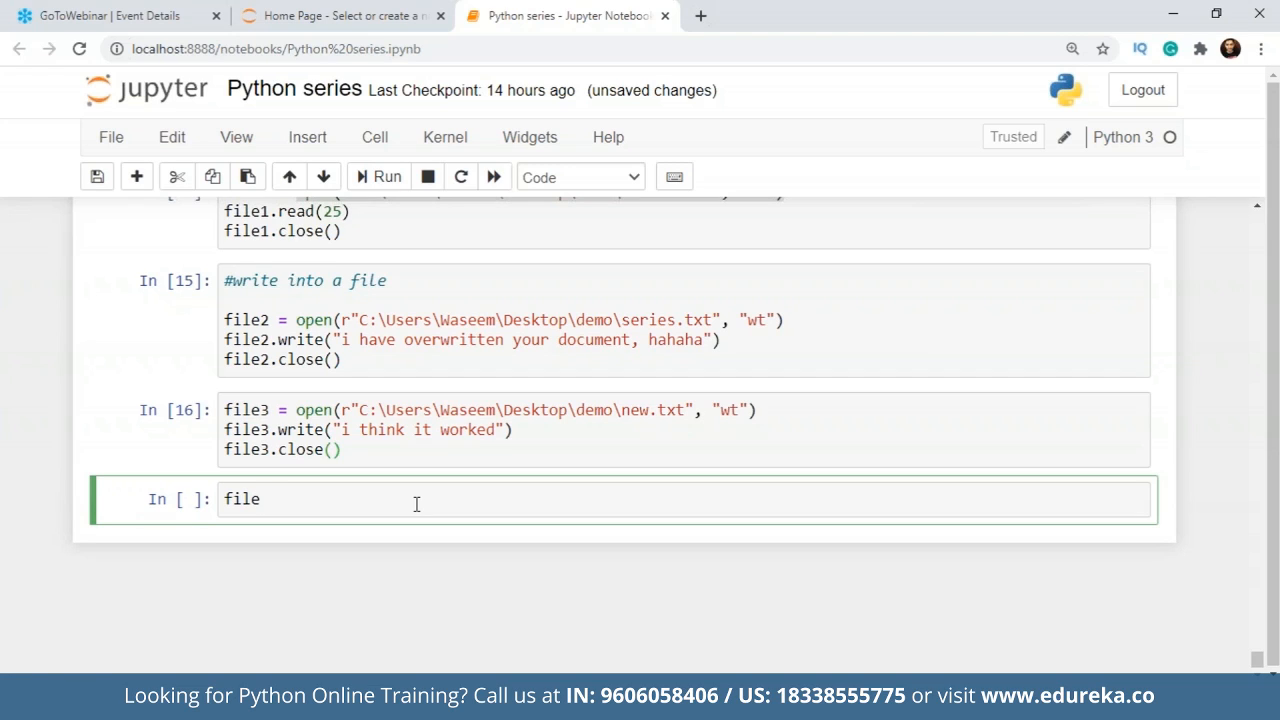
pyautogui.write('4 = op')
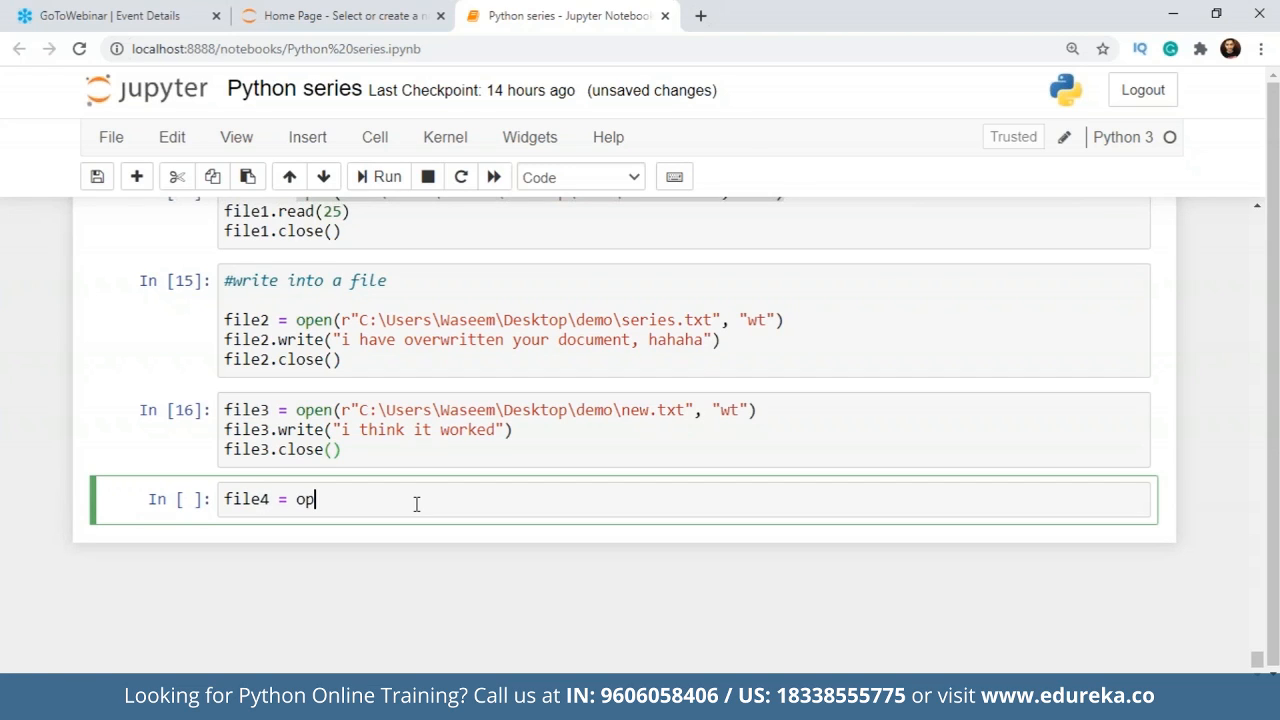
pyautogui.write('en')
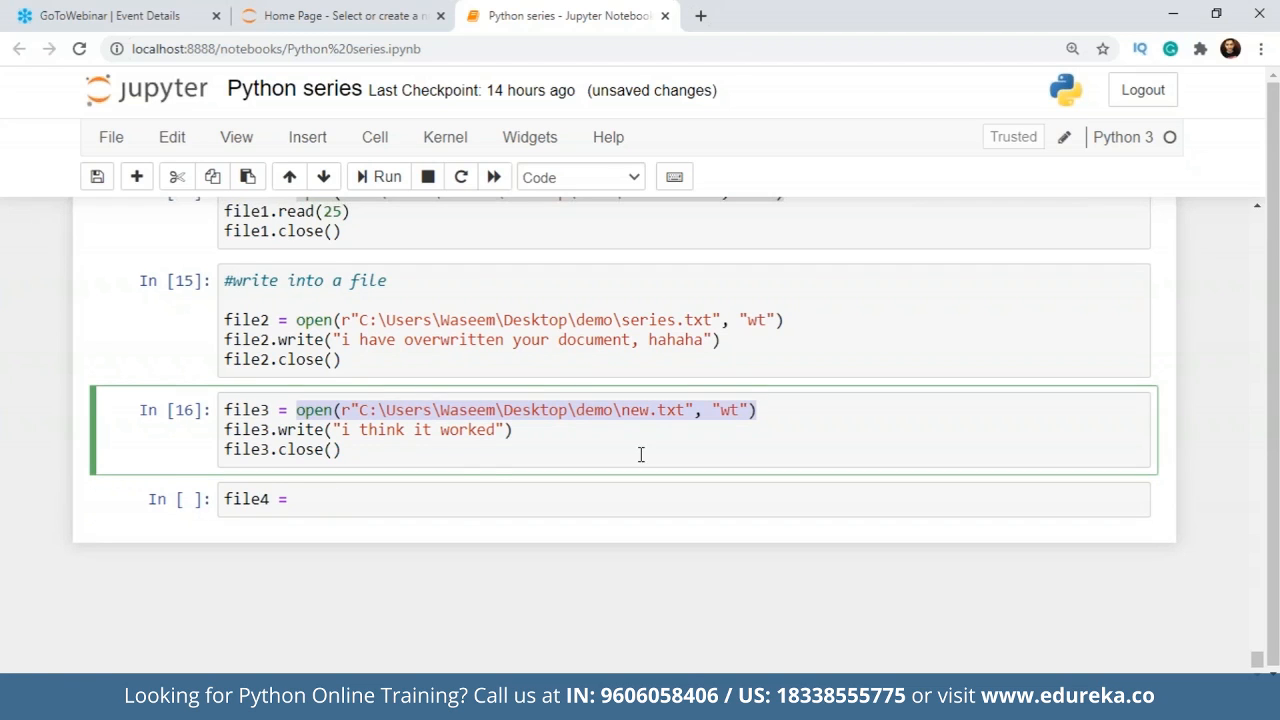
pyautogui.write('open(r"C:\\Users\\Waseem\\Desktop\\demo\\new.txt", "wt")')
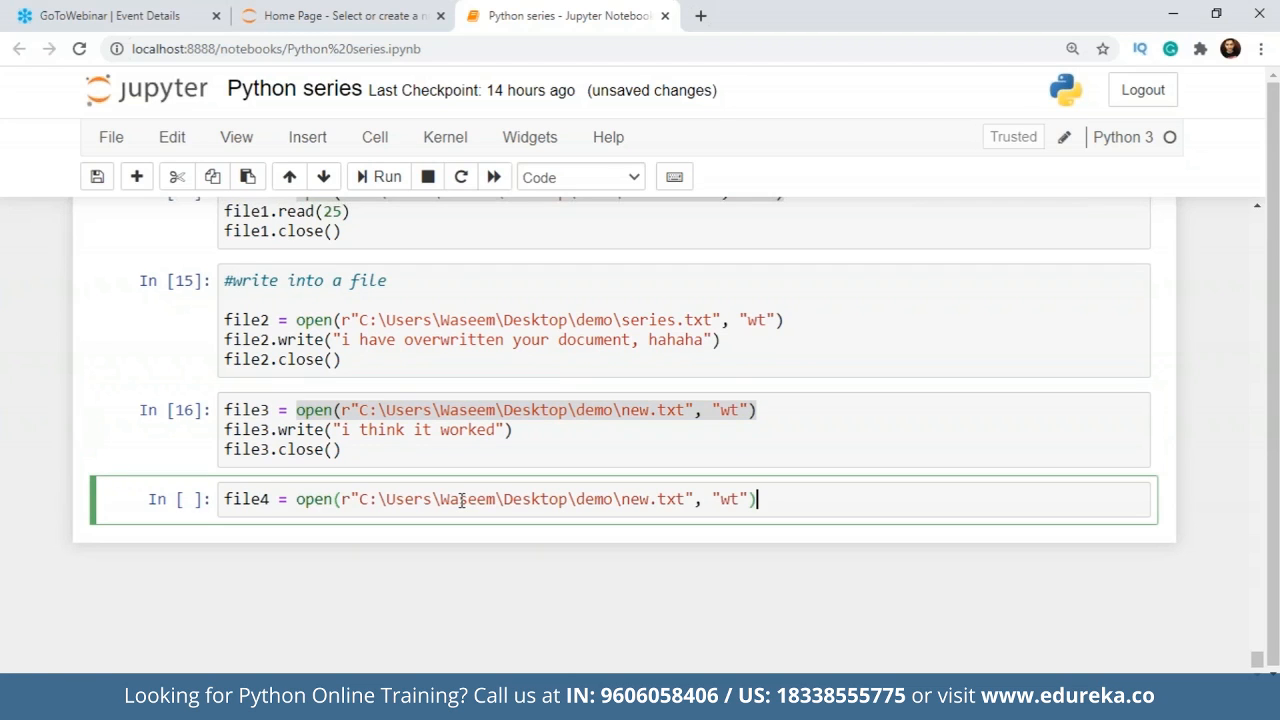
pyautogui.write('at')
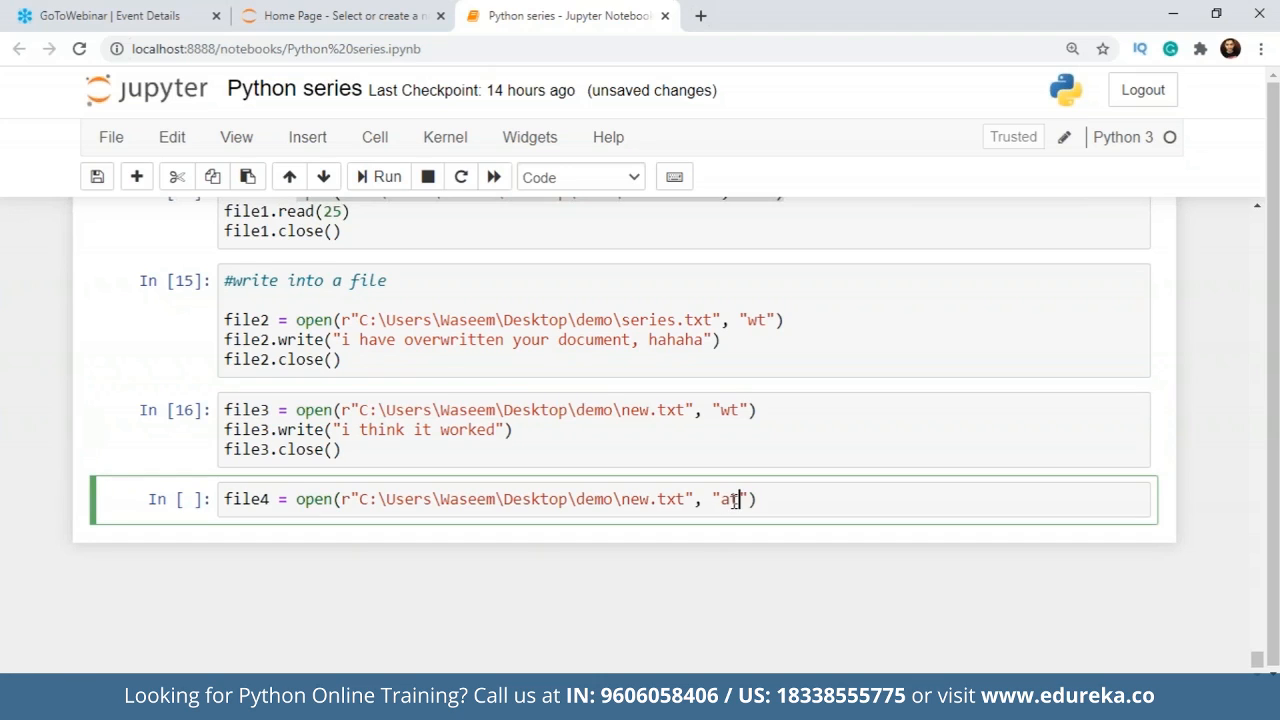
# Add file4.write("\n i hope it does not overwrite everything") and file4.close() to the cell.
pyautogui.write('fi')
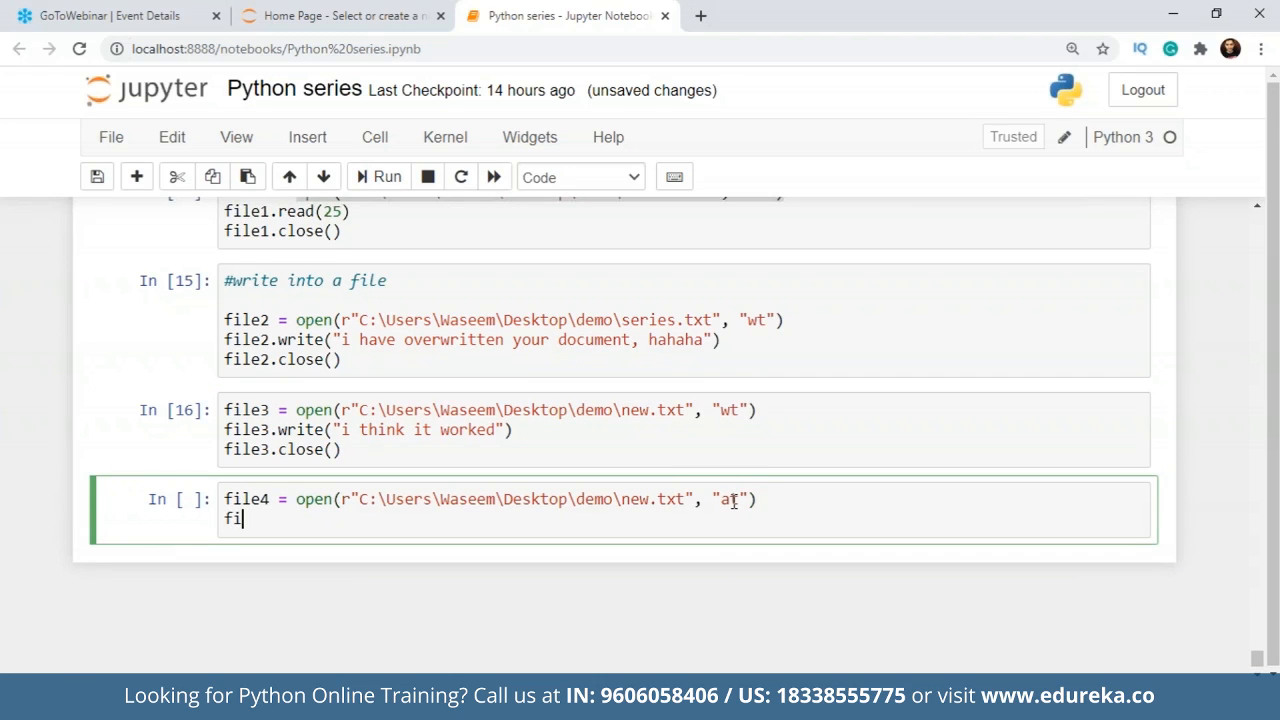
pyautogui.write('le.3')
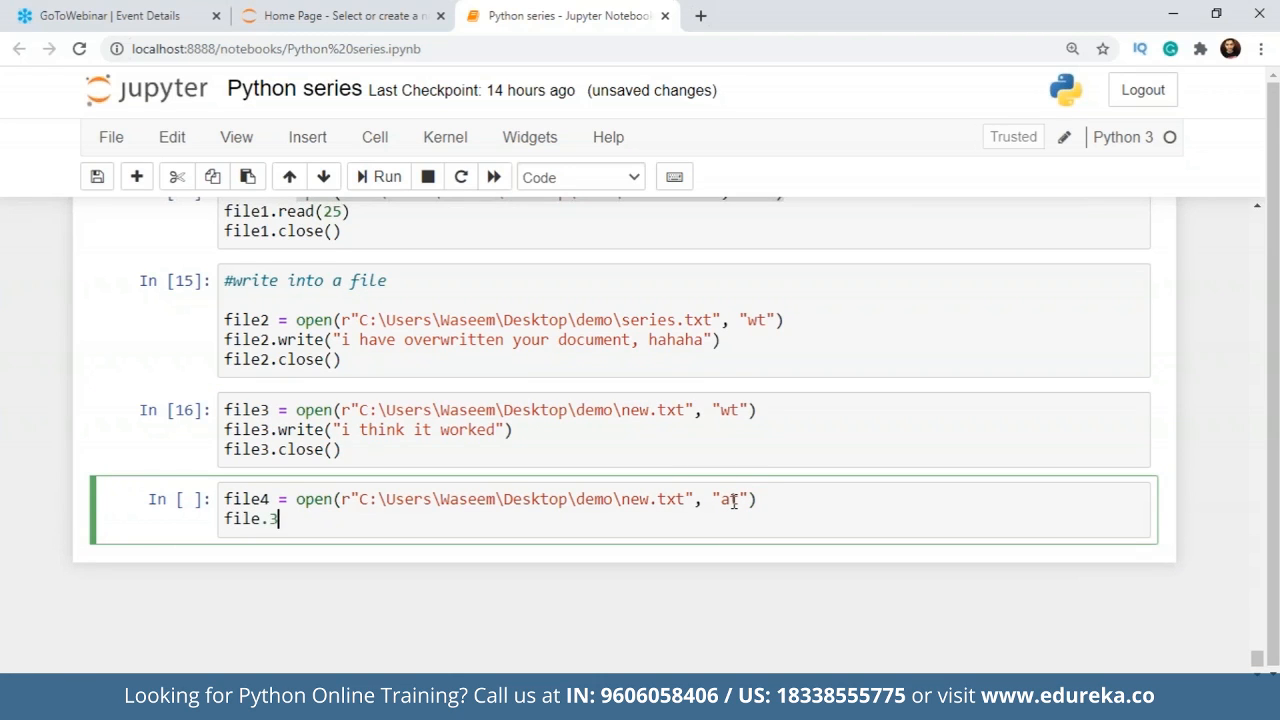
pyautogui.write('4wri')
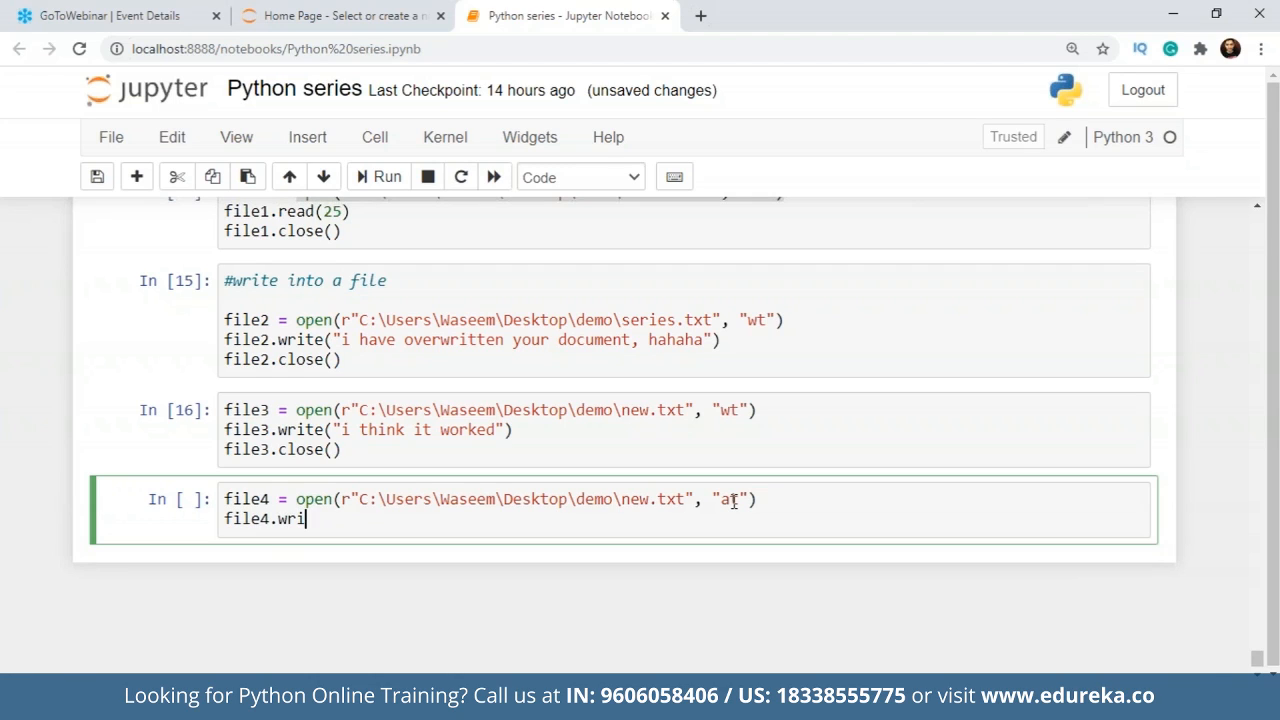
pyautogui.write('te("i')
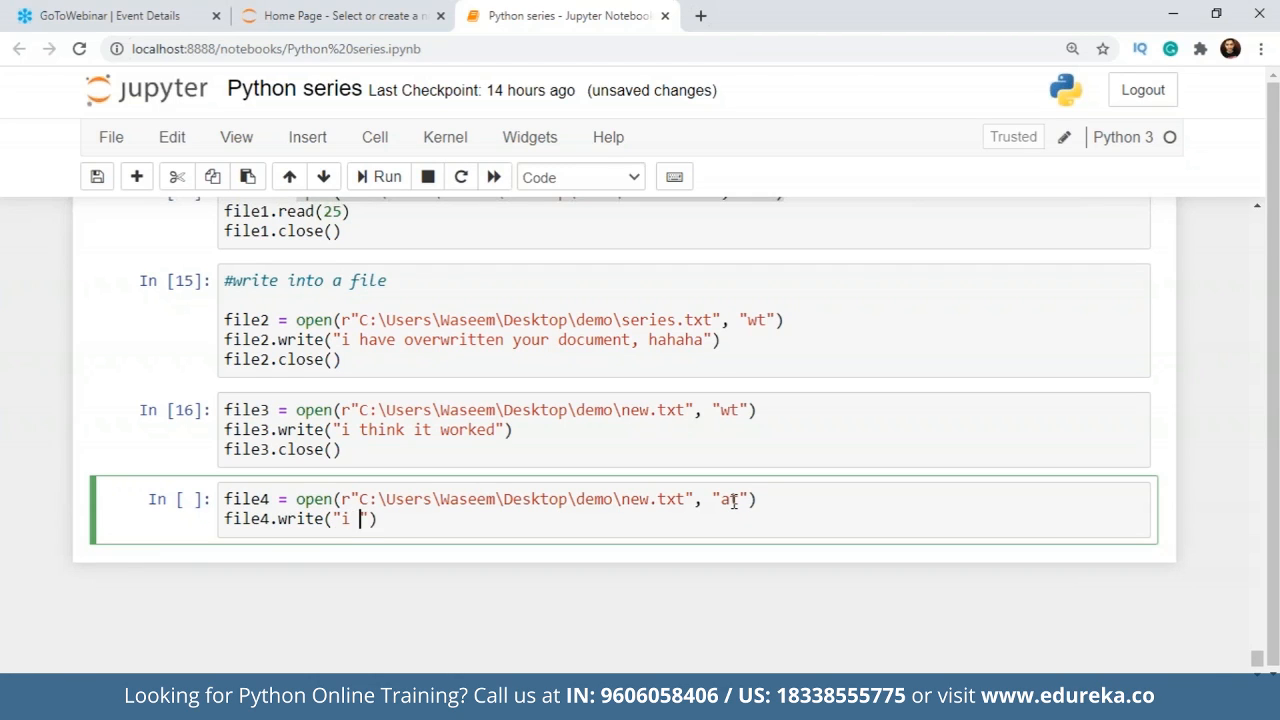
pyautogui.write('hope it does')
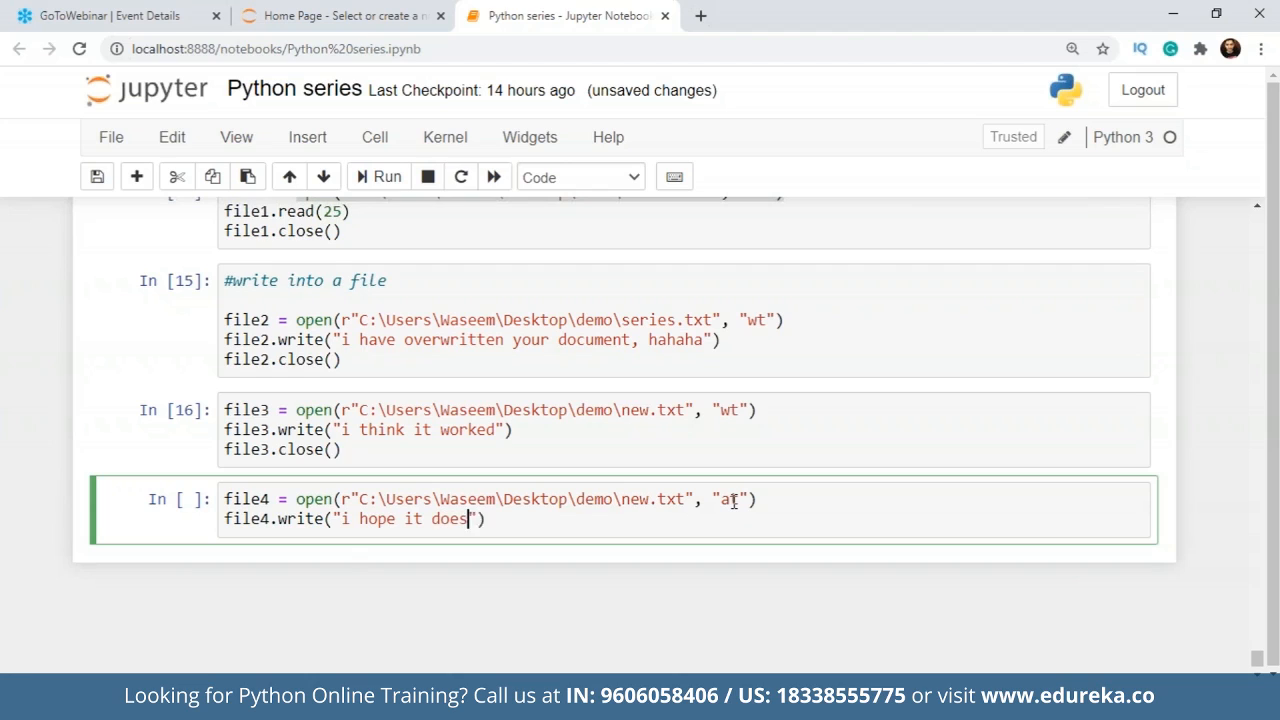
pyautogui.write('not overw')
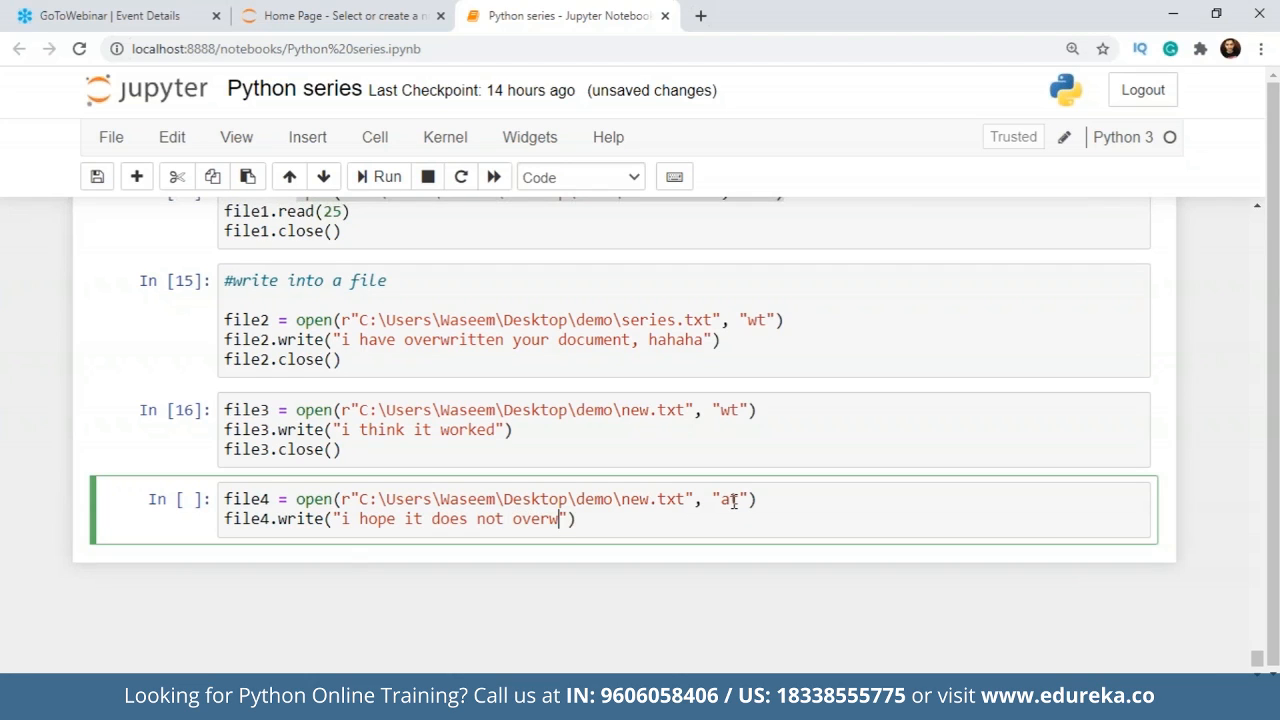
pyautogui.write('rite everything')
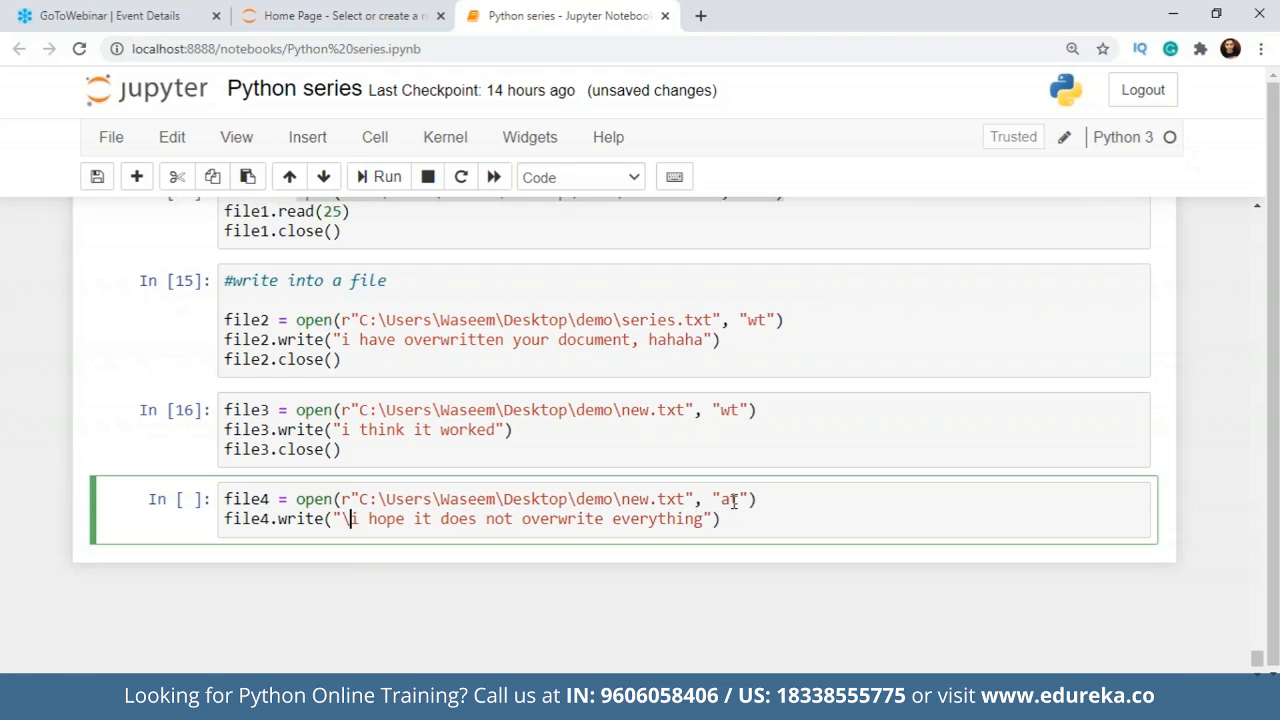
pyautogui.write('n')
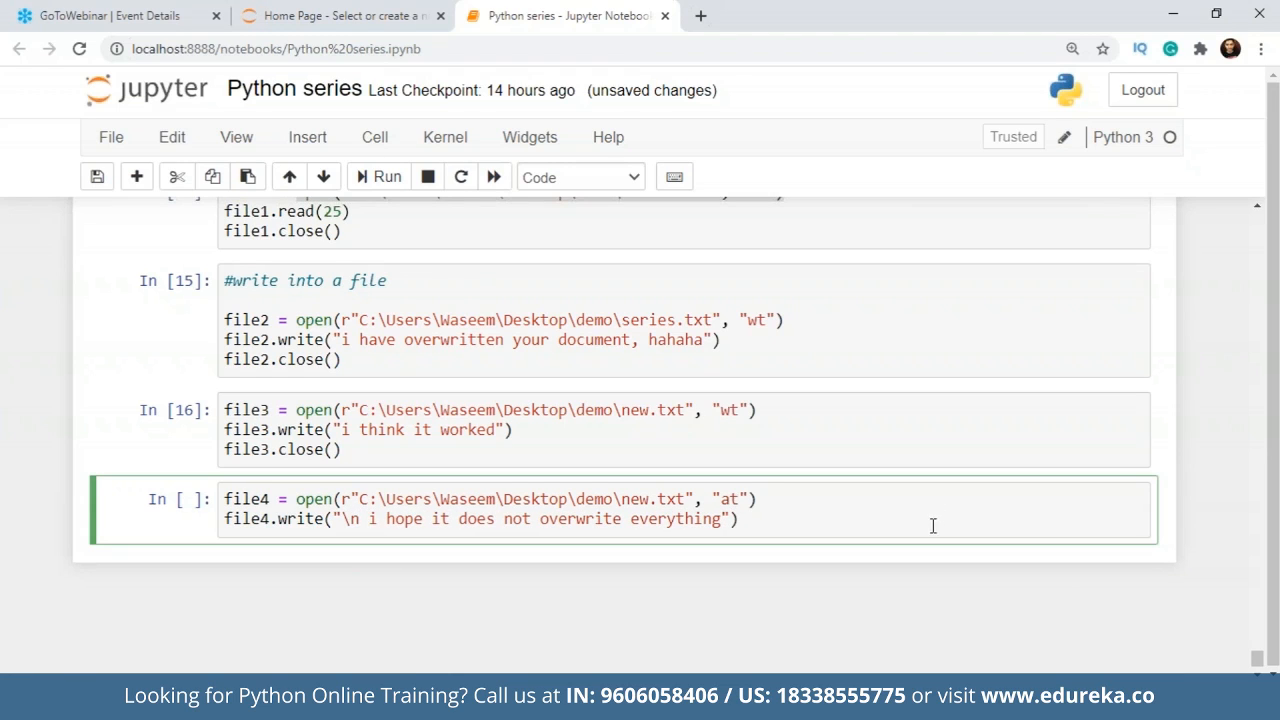
pyautogui.write('f')
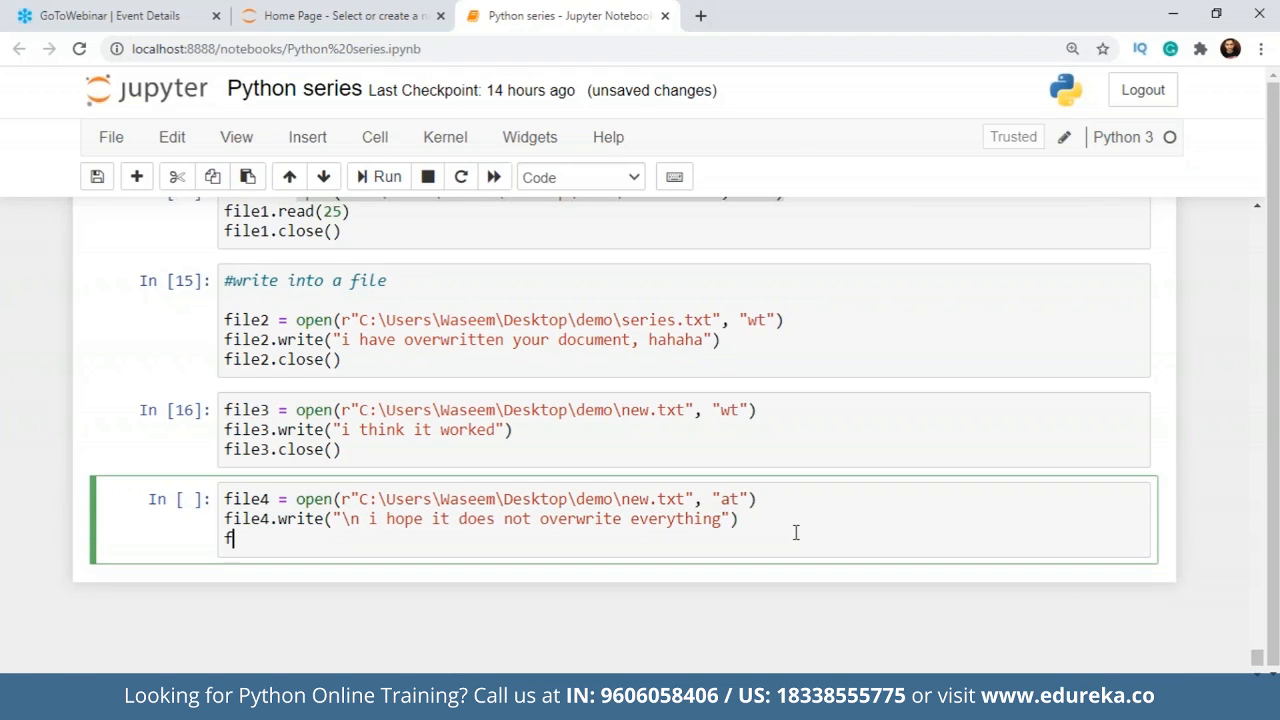
pyautogui.write('ile4.close(')
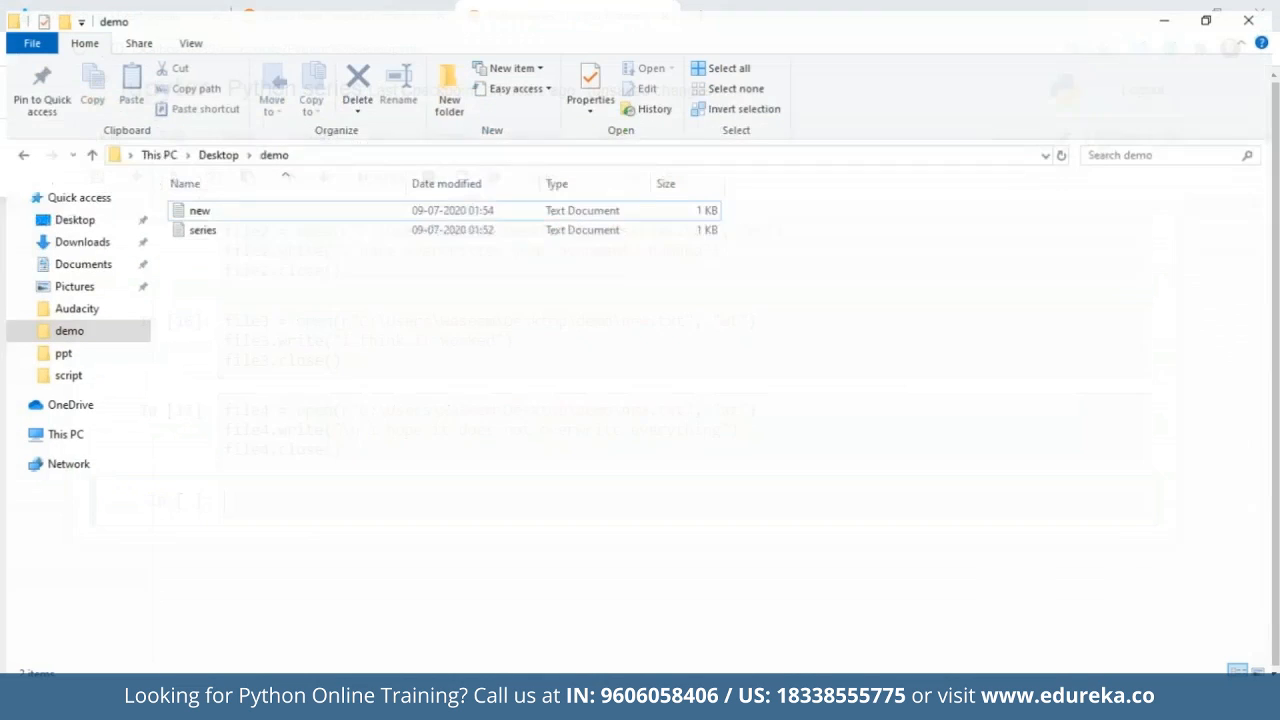
# View new.txt in Notepad to confirm both lines, then close it.
pyautogui.doubleClick(200, 210)
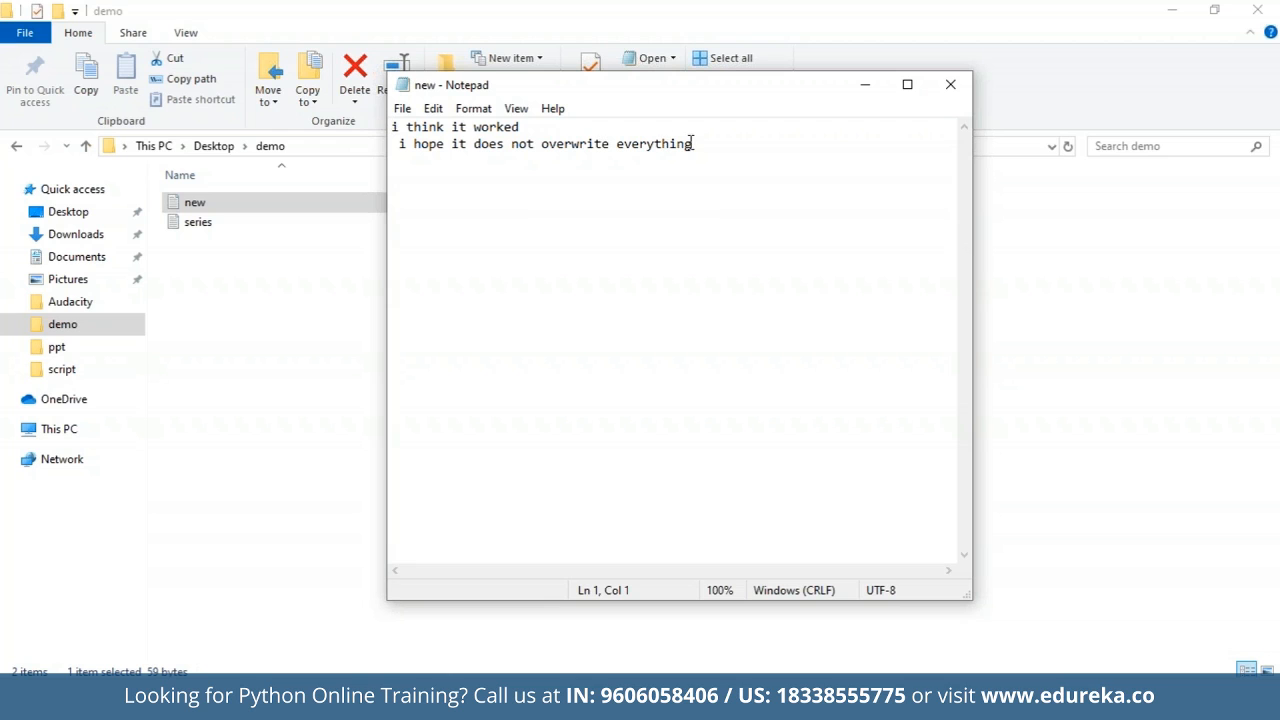
pyautogui.click(949, 84)
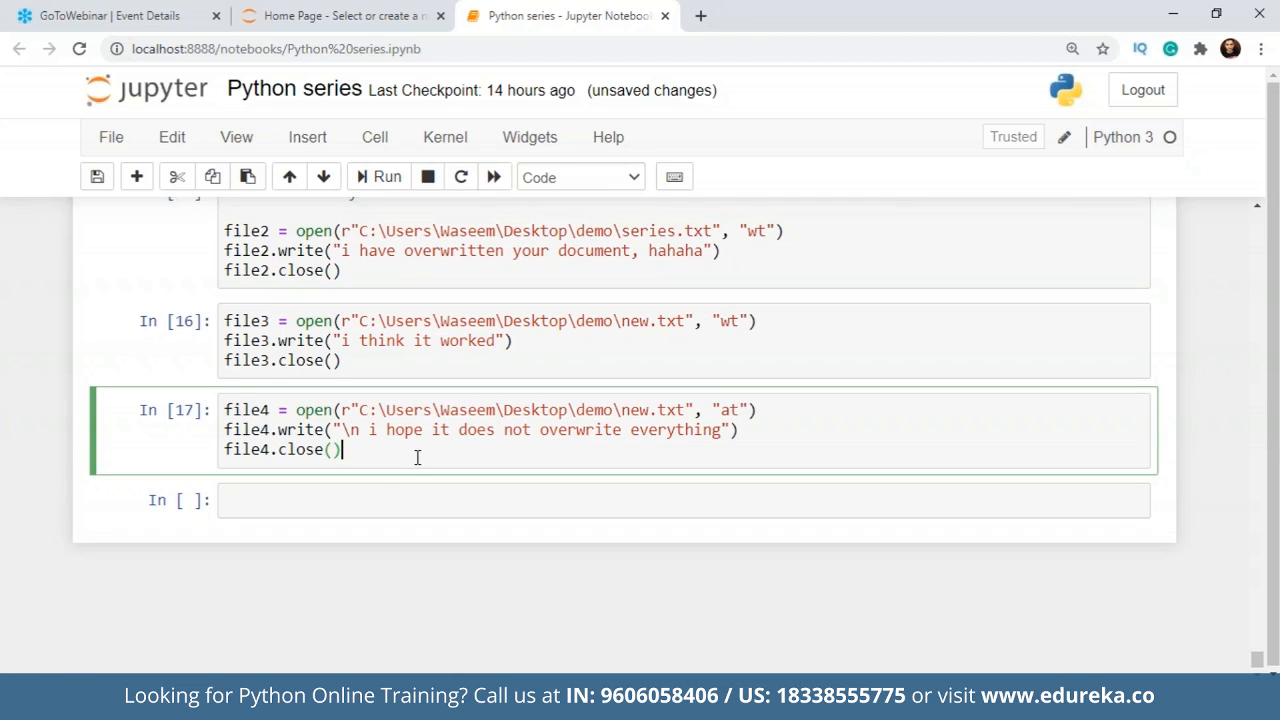
# Run file4.read() to see the closed-file ValueError, then begin a file5 = assignment.
pyautogui.write('file')
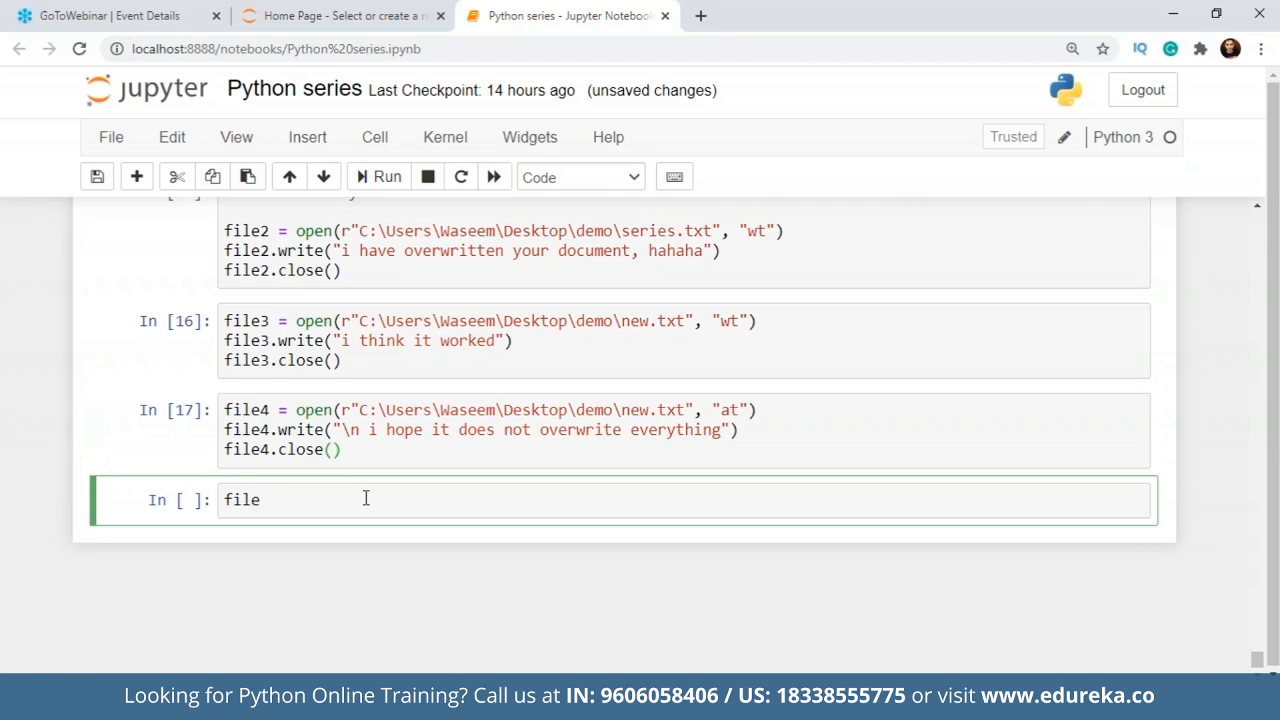
pyautogui.write('.re')
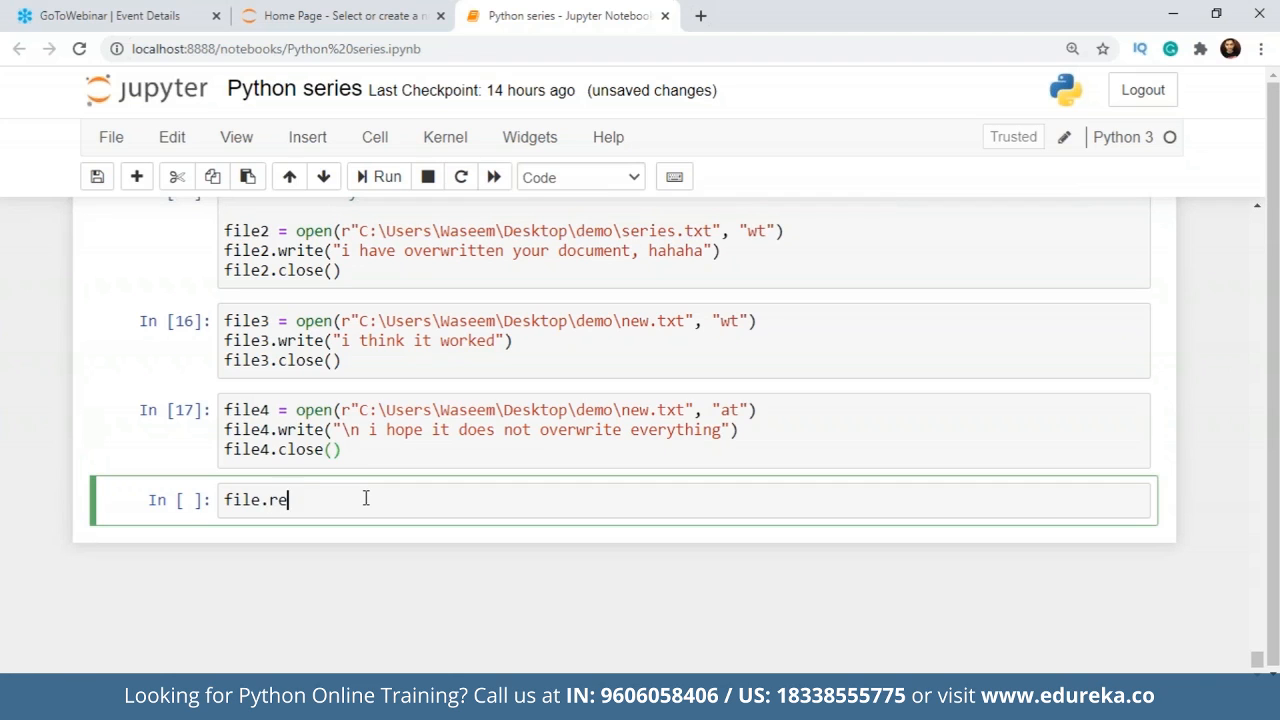
pyautogui.write('ad()')
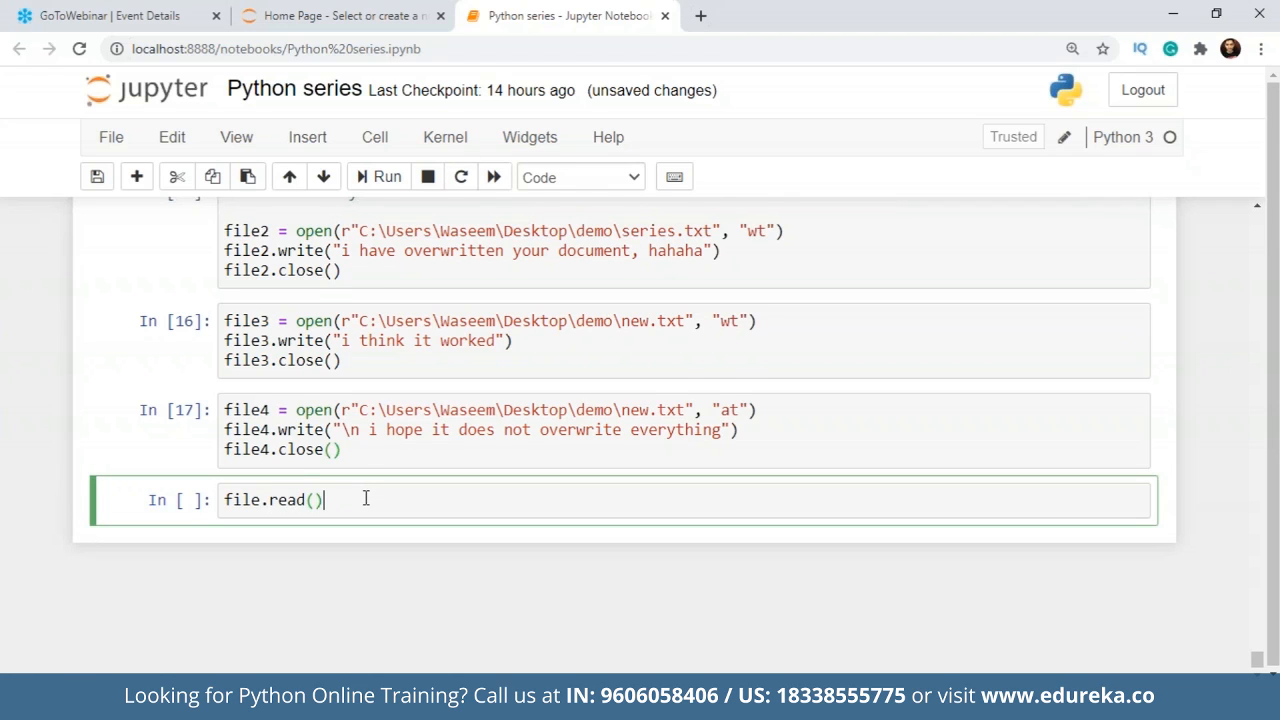
pyautogui.click(384, 177)
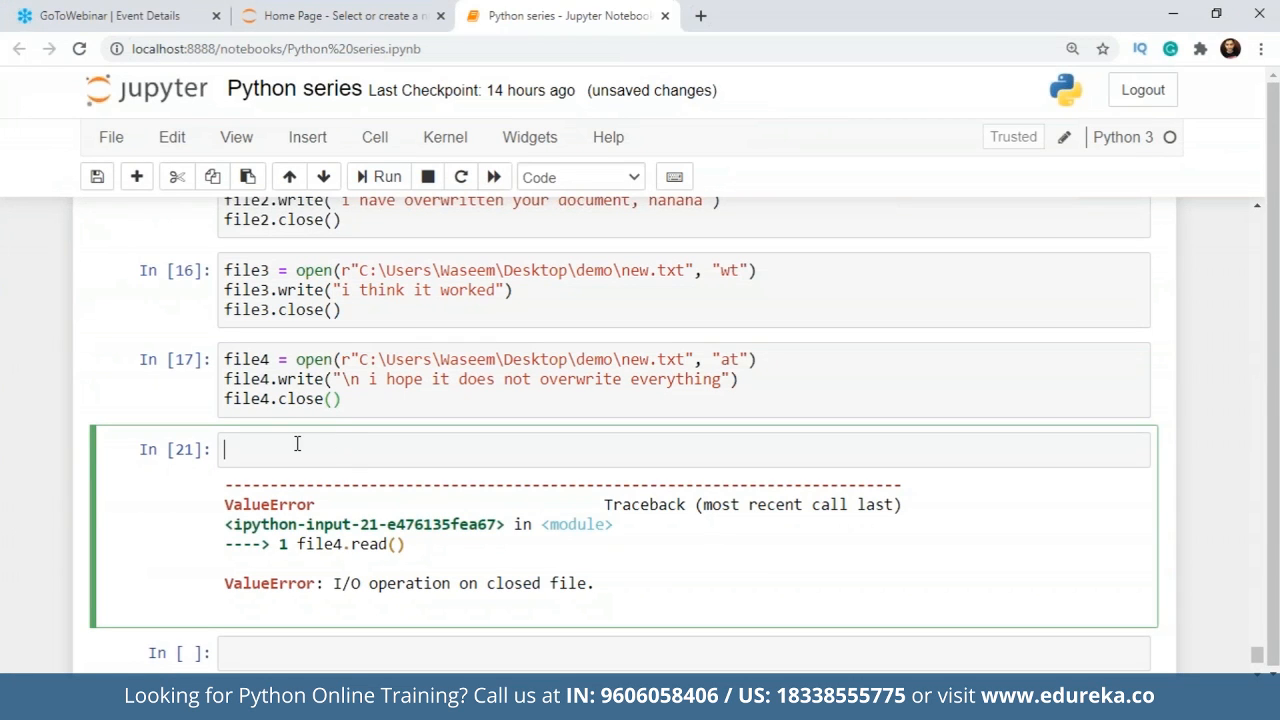
pyautogui.write('fil')
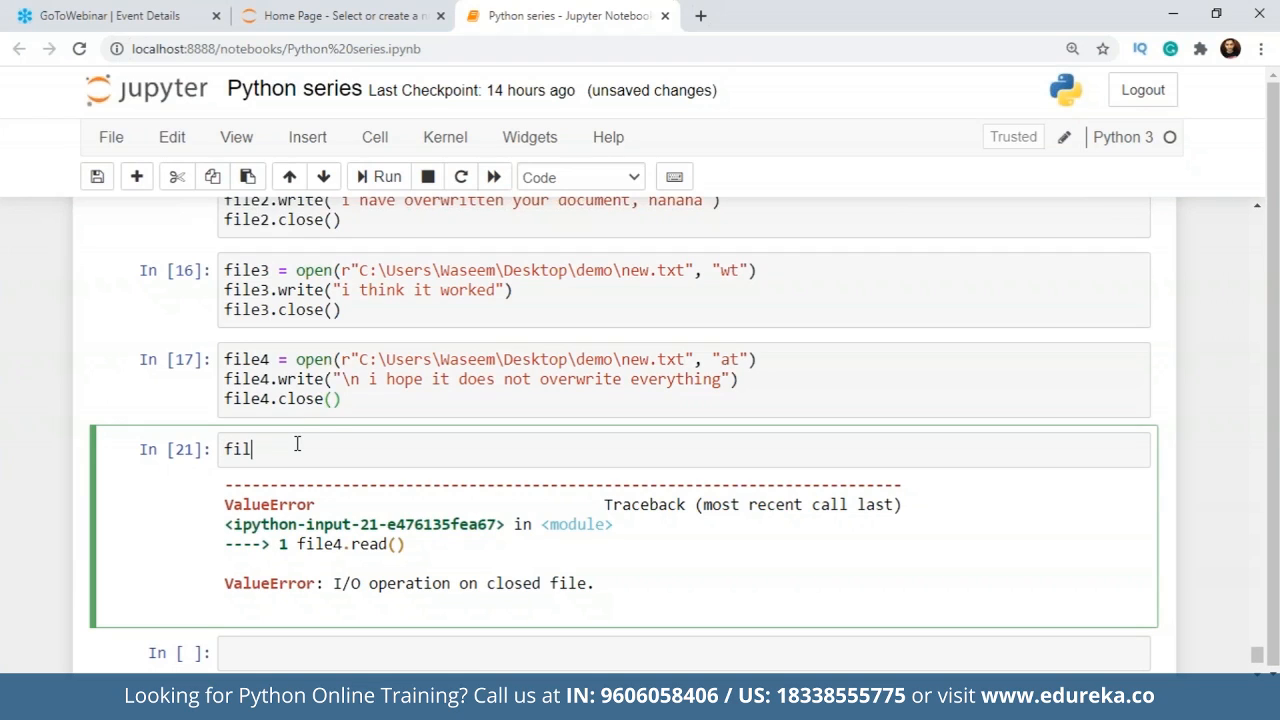
pyautogui.write('e5 =')
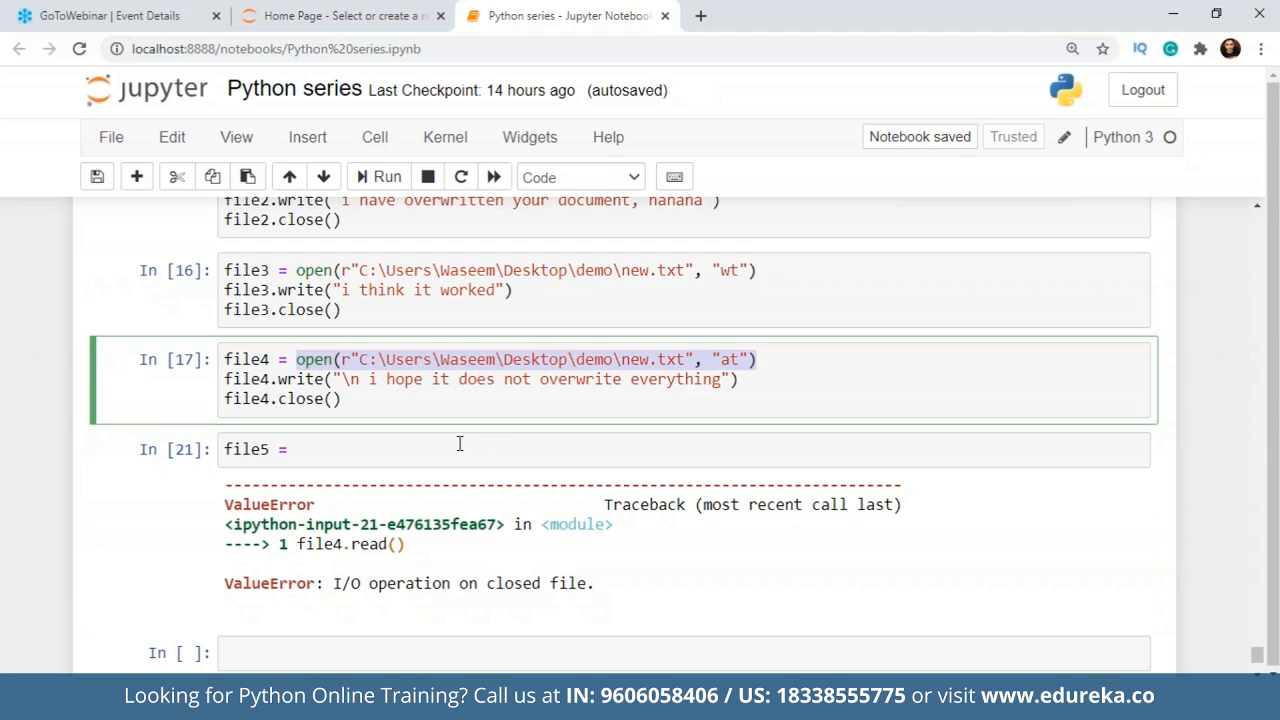
# Complete file5 = open(...demo\brand_new.txt, "xt") to create the file in x mode.
pyautogui.write('open(r"C:\\Users\\Waseem\\Desktop\\demo\\new.txt", "at")')
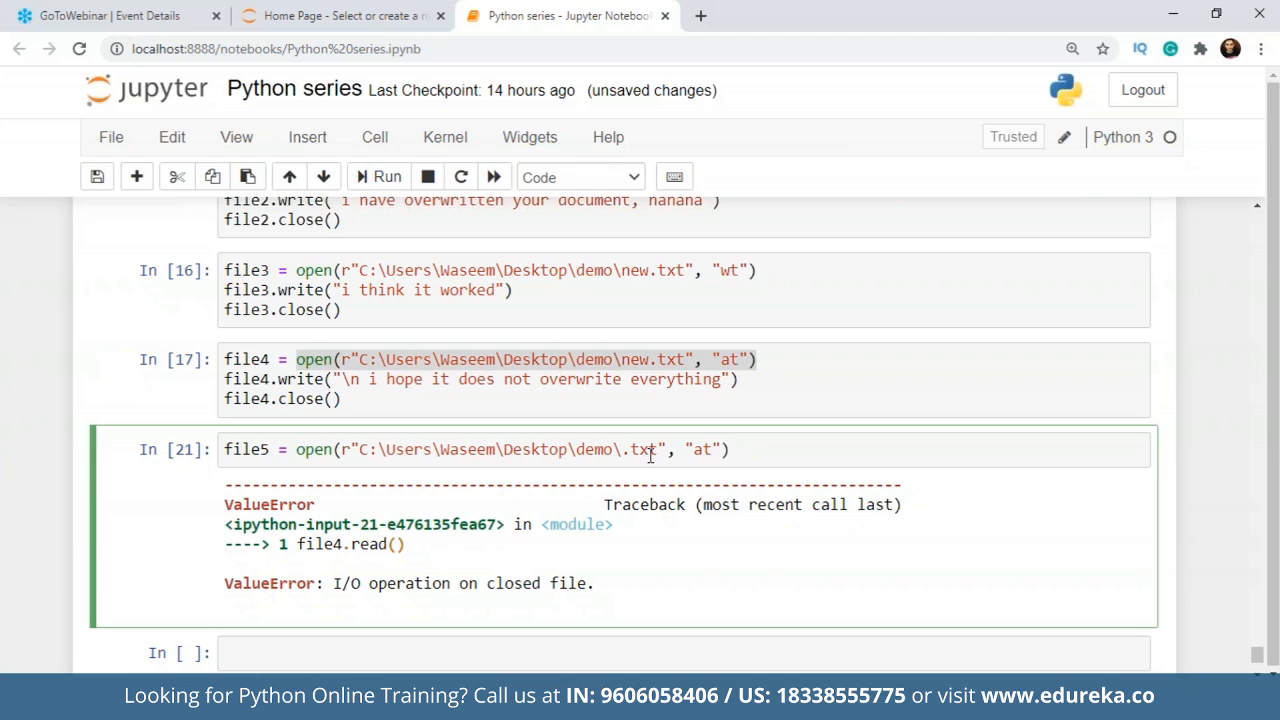
pyautogui.write('br')
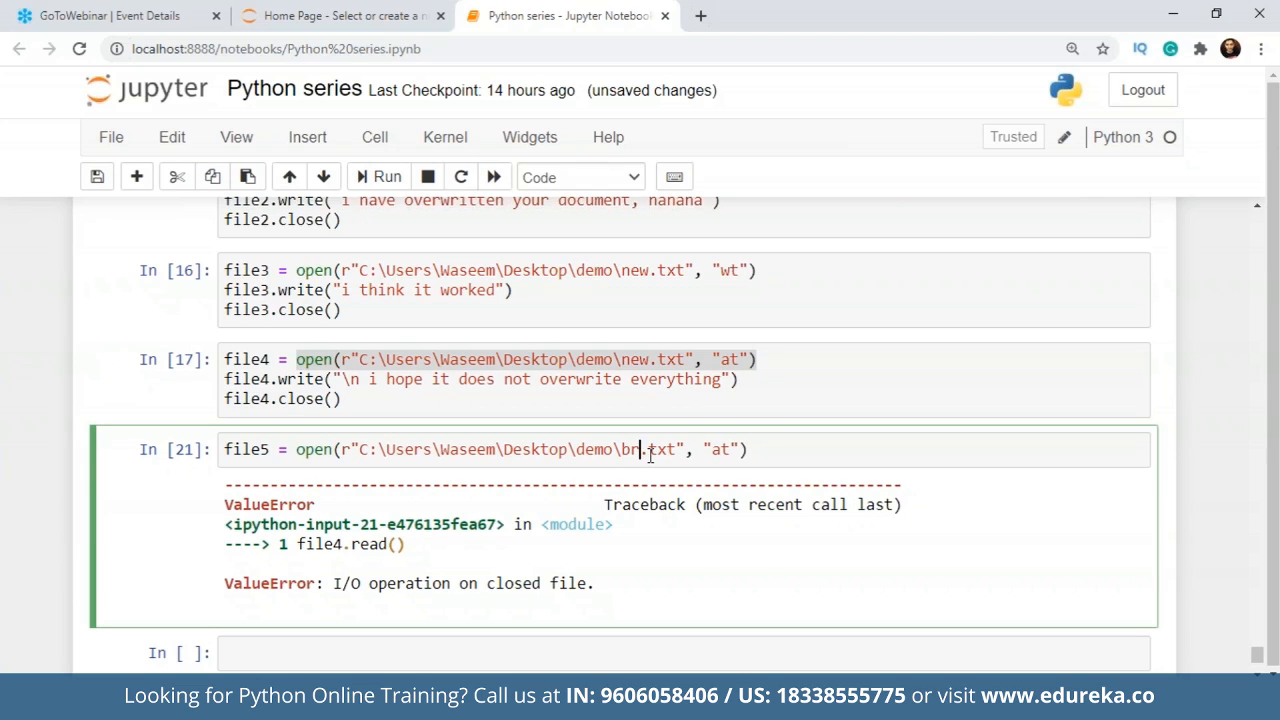
pyautogui.write('and_new')
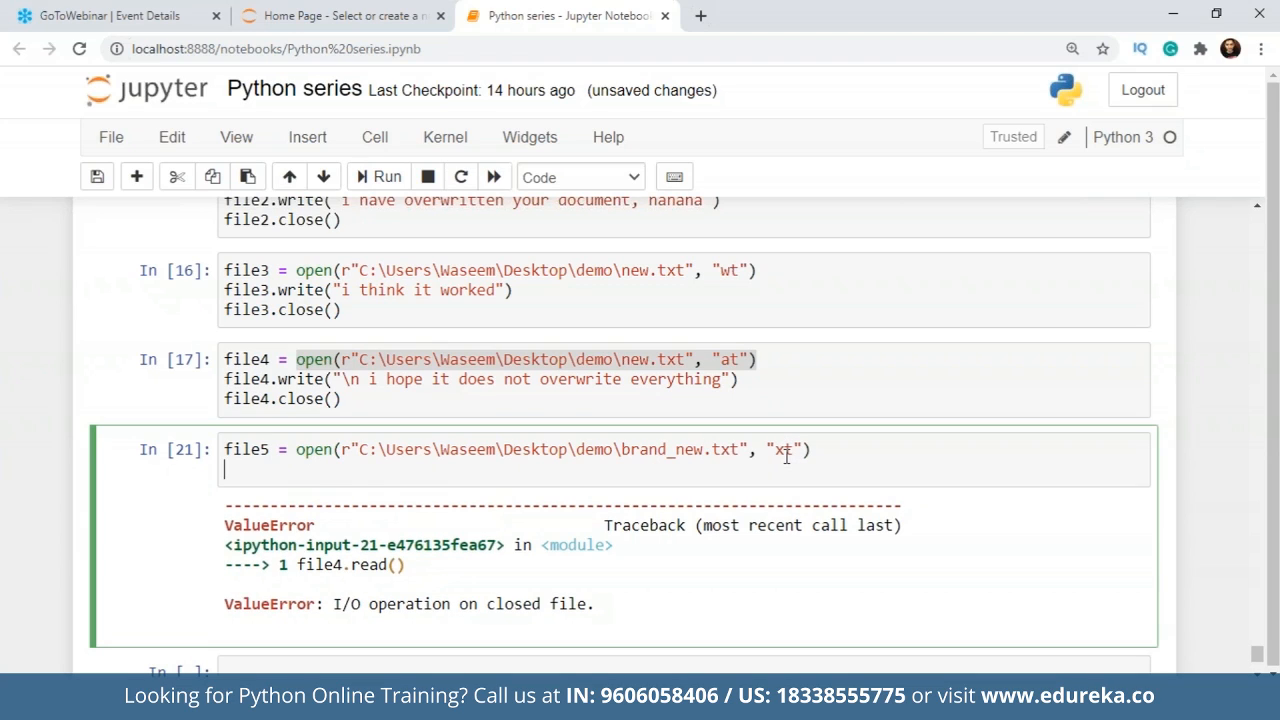
# Add file5.write("this is also a new file") and file5.close(), then run the cell.
pyautogui.write('file')
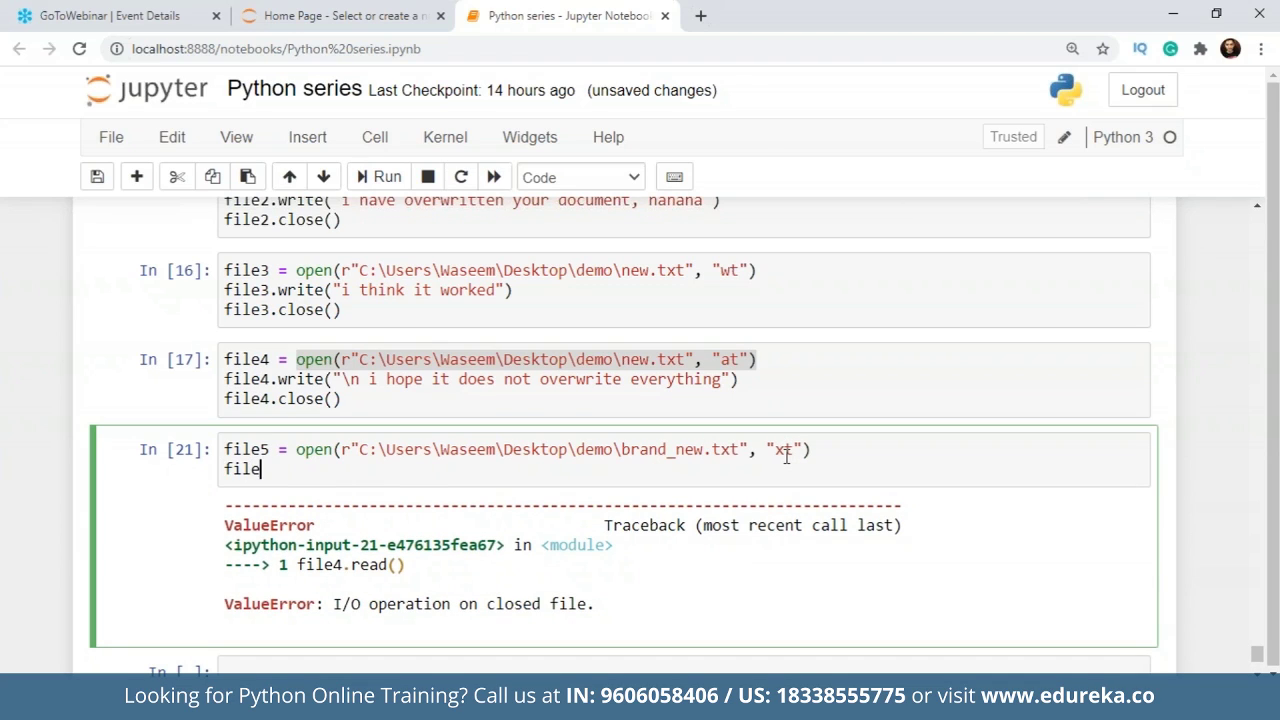
pyautogui.write('5.')
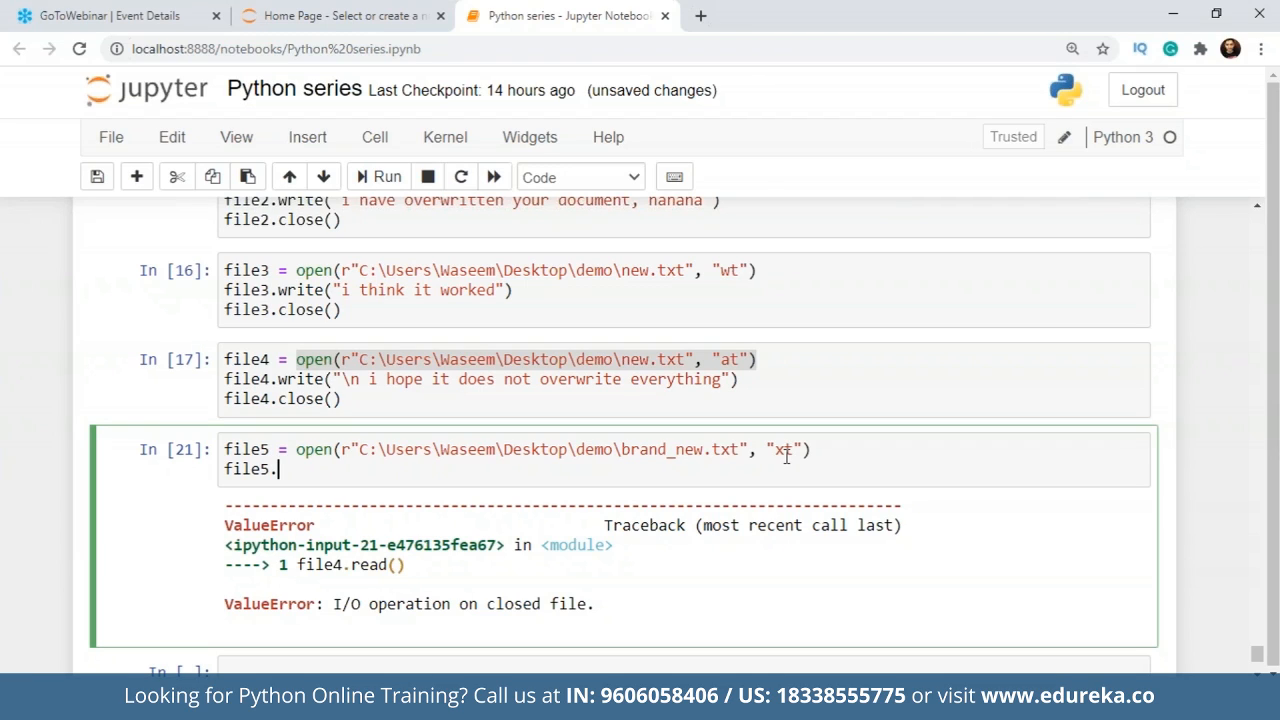
pyautogui.write('write()')
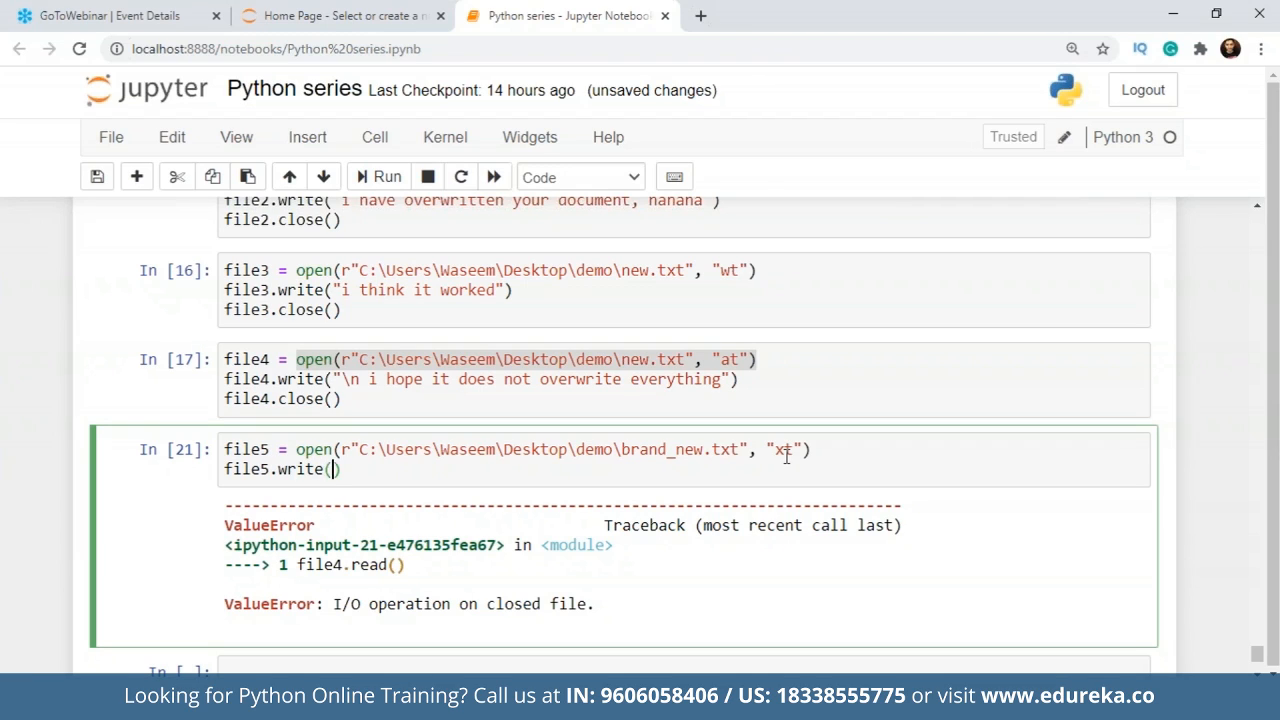
pyautogui.write('"this is "')
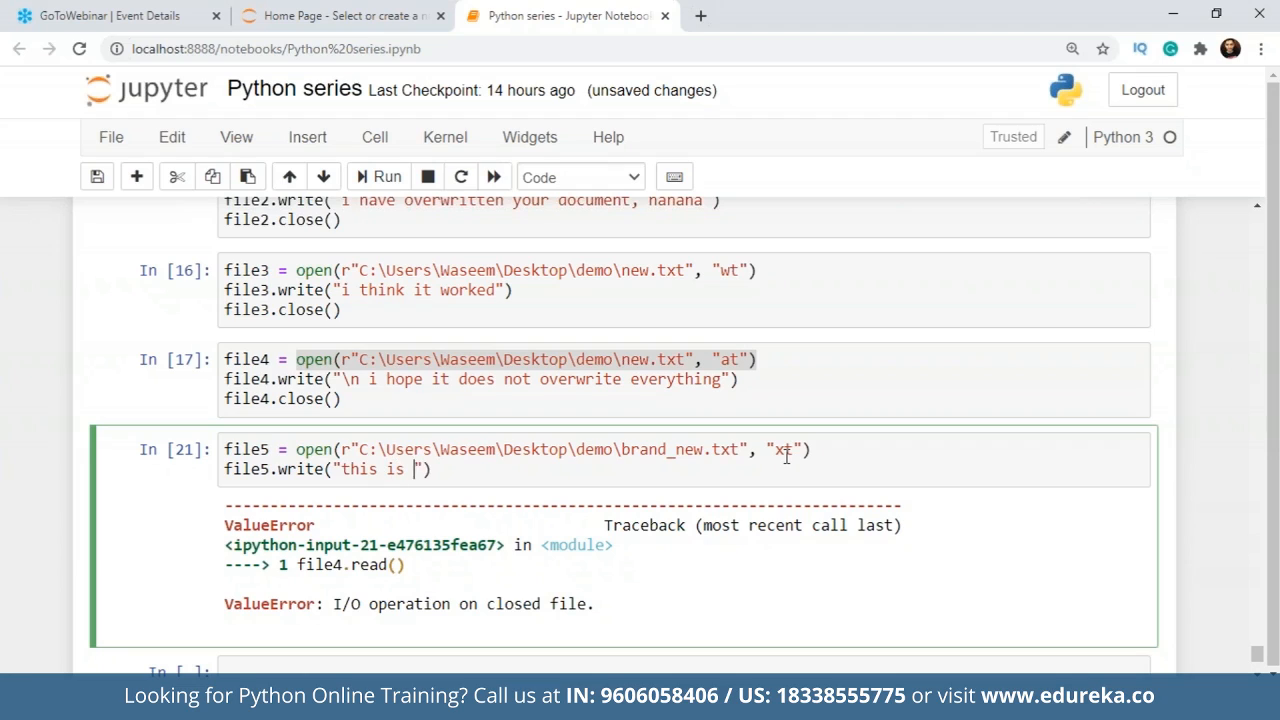
pyautogui.write('also a new file')
pyautogui.write('file5')
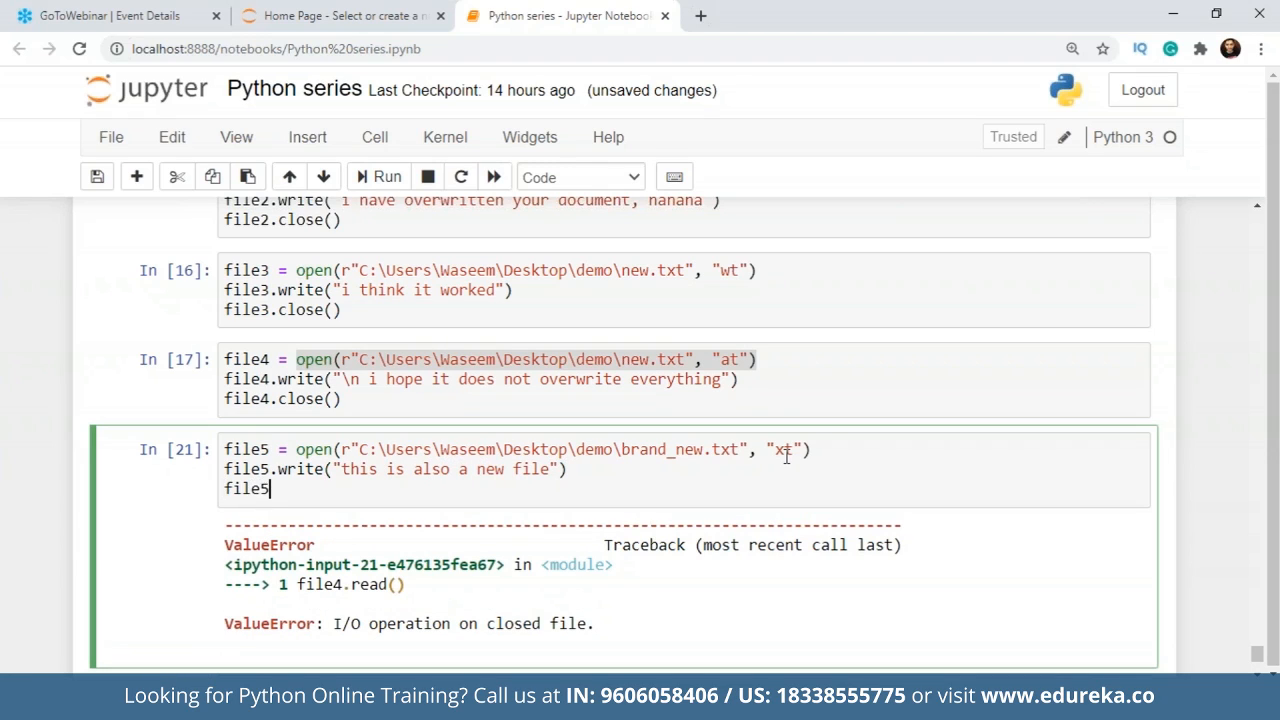
pyautogui.write('.close()')
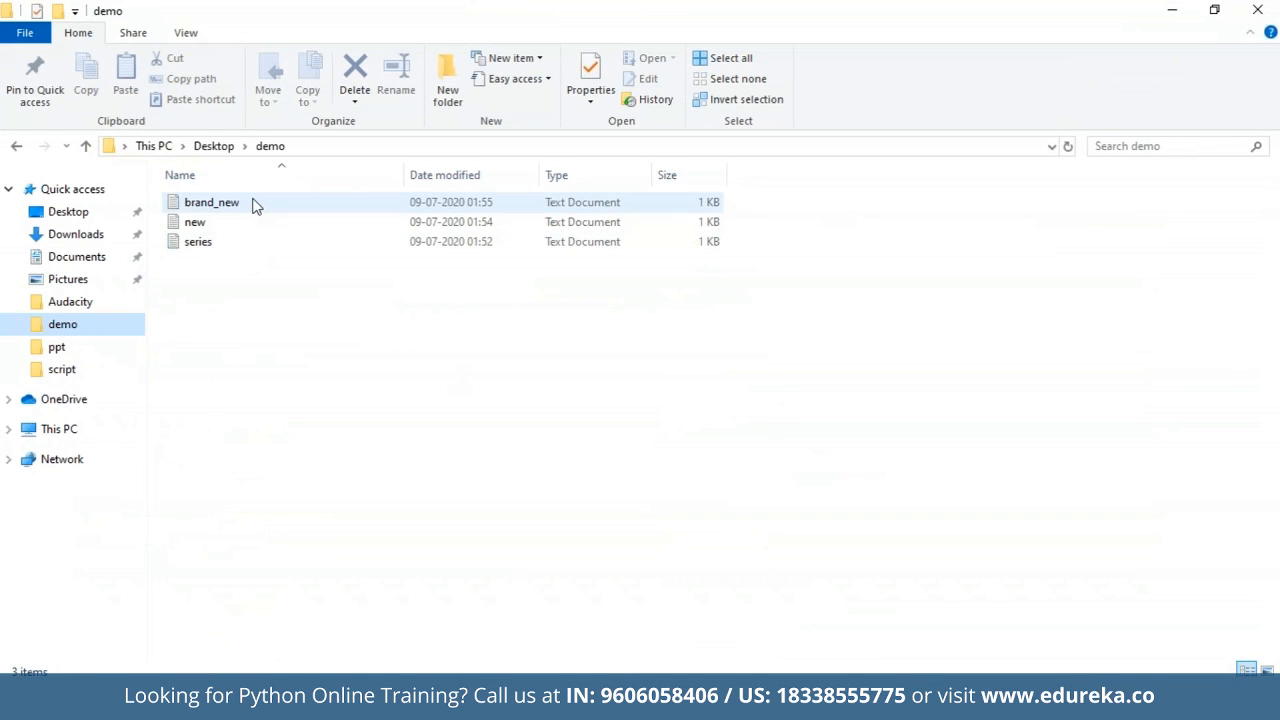
# View brand_new.txt in Notepad to confirm its text, then close it.
pyautogui.doubleClick(211, 202)
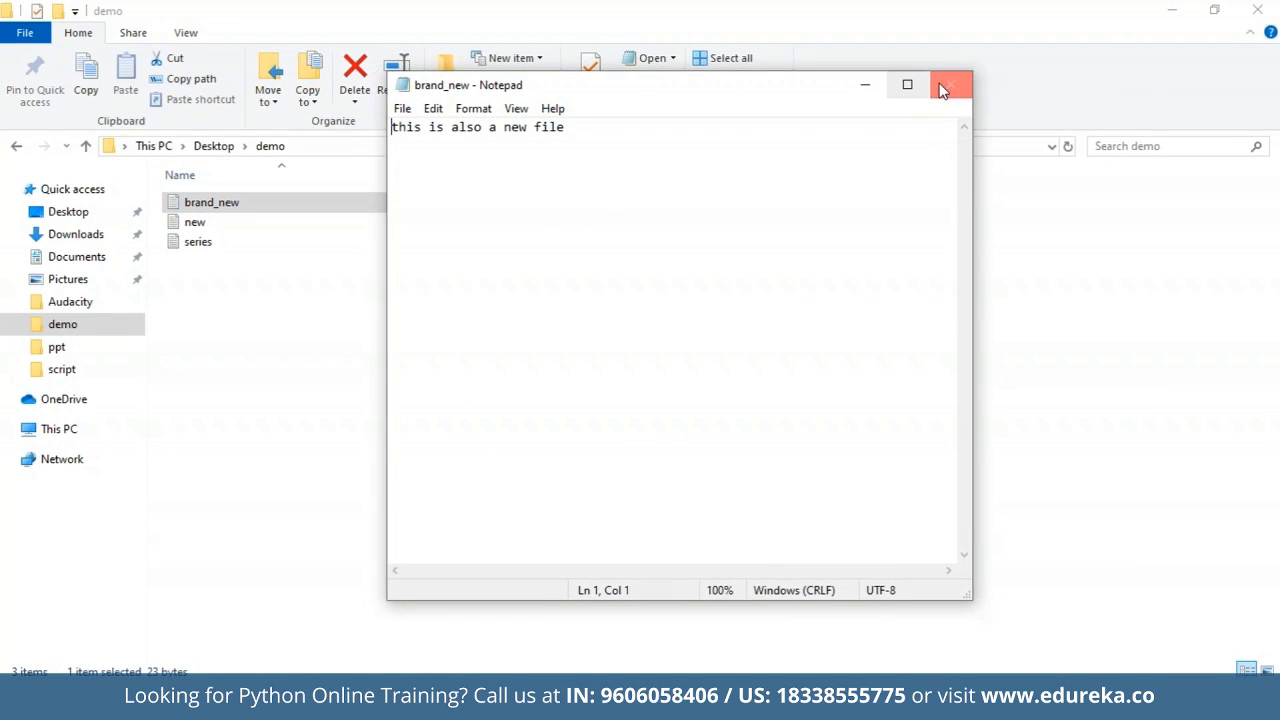
pyautogui.click(949, 84)
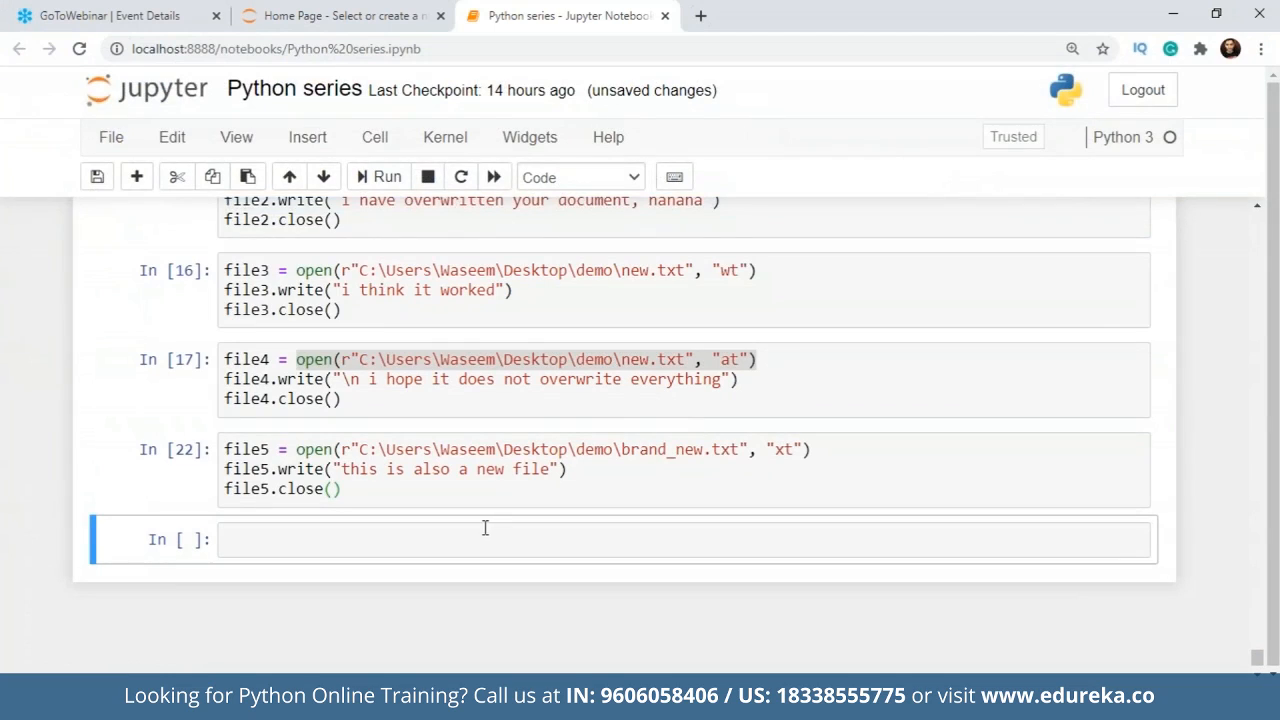
# Add a '#delete some files' comment cell.
pyautogui.click(485, 539)
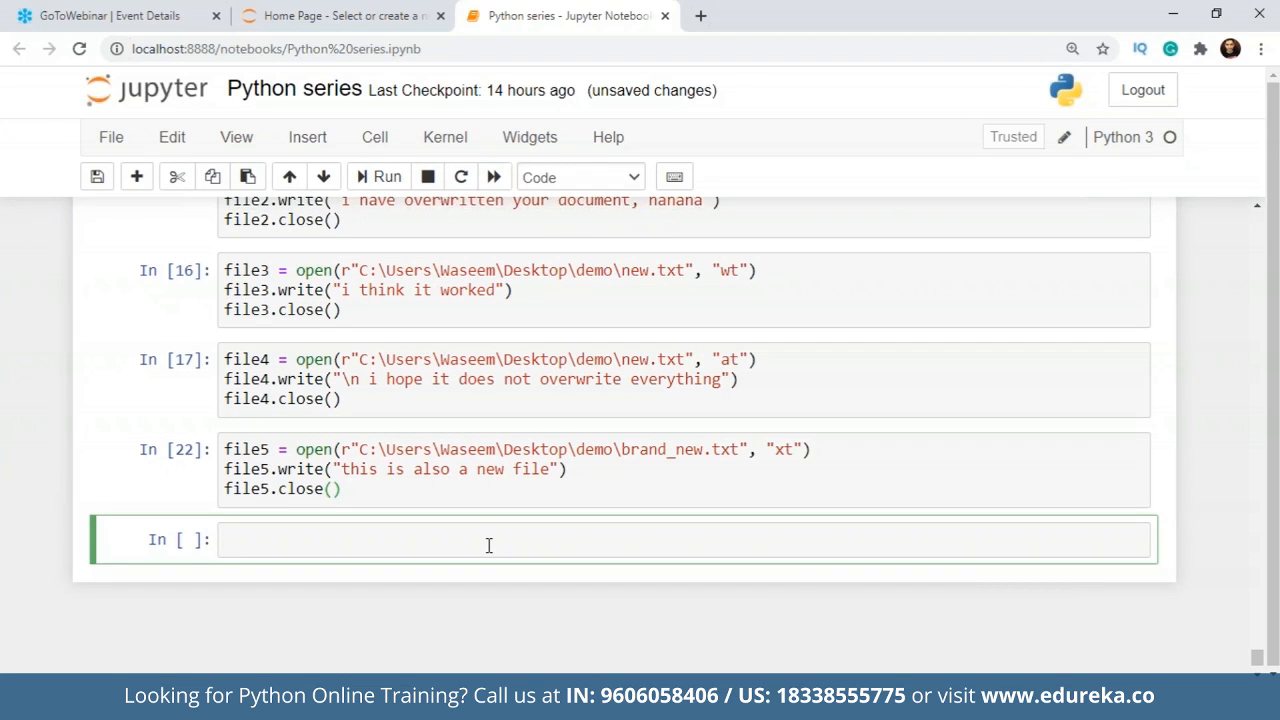
pyautogui.moveTo(389, 548)
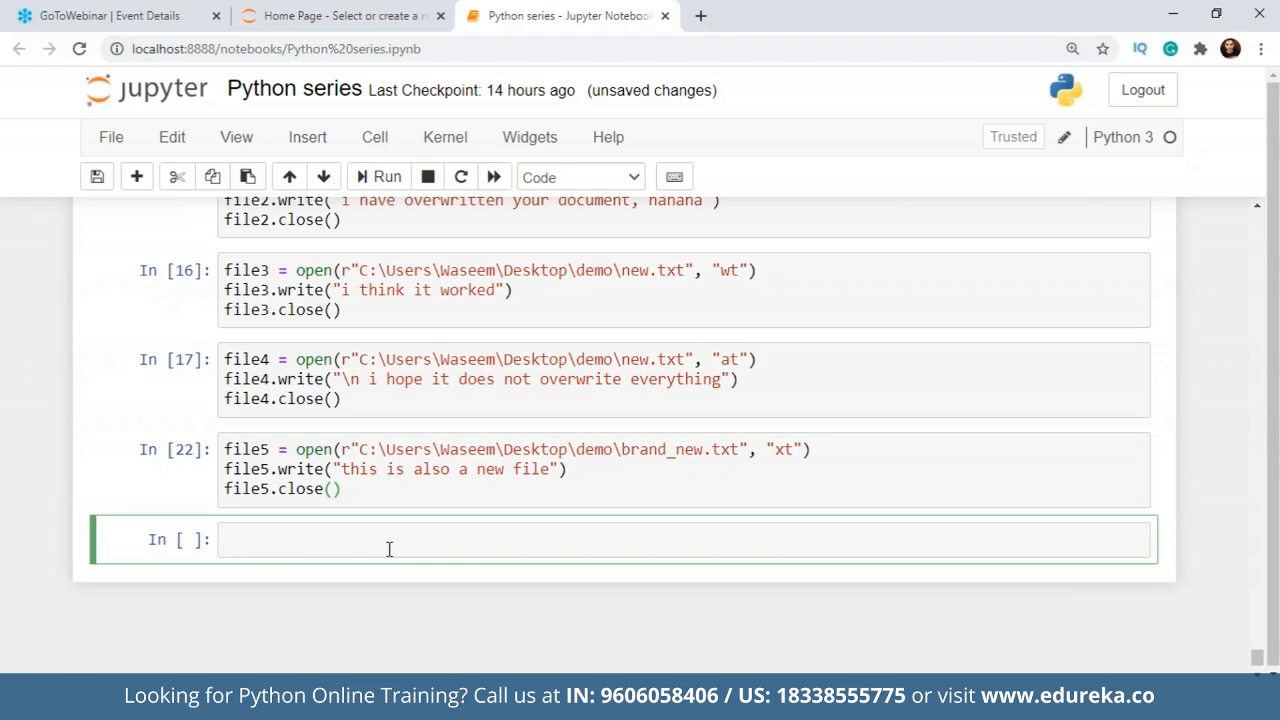
pyautogui.click(400, 539)
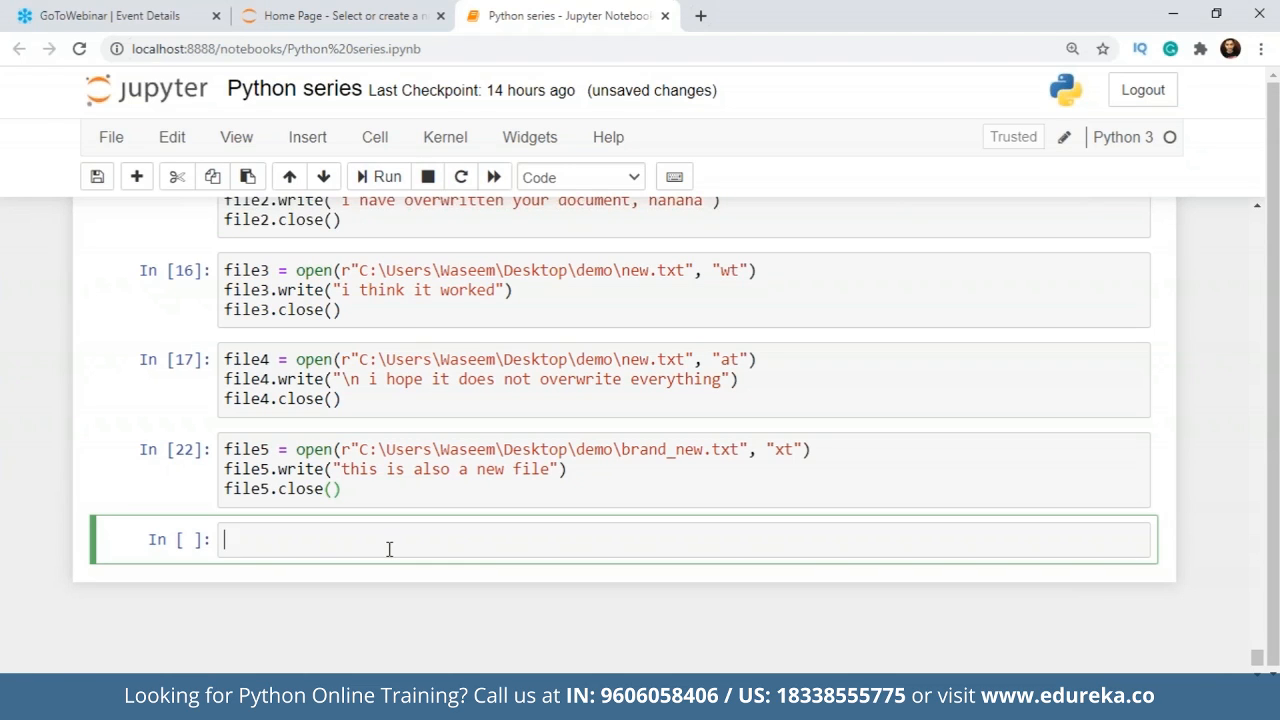
pyautogui.write('#deel')
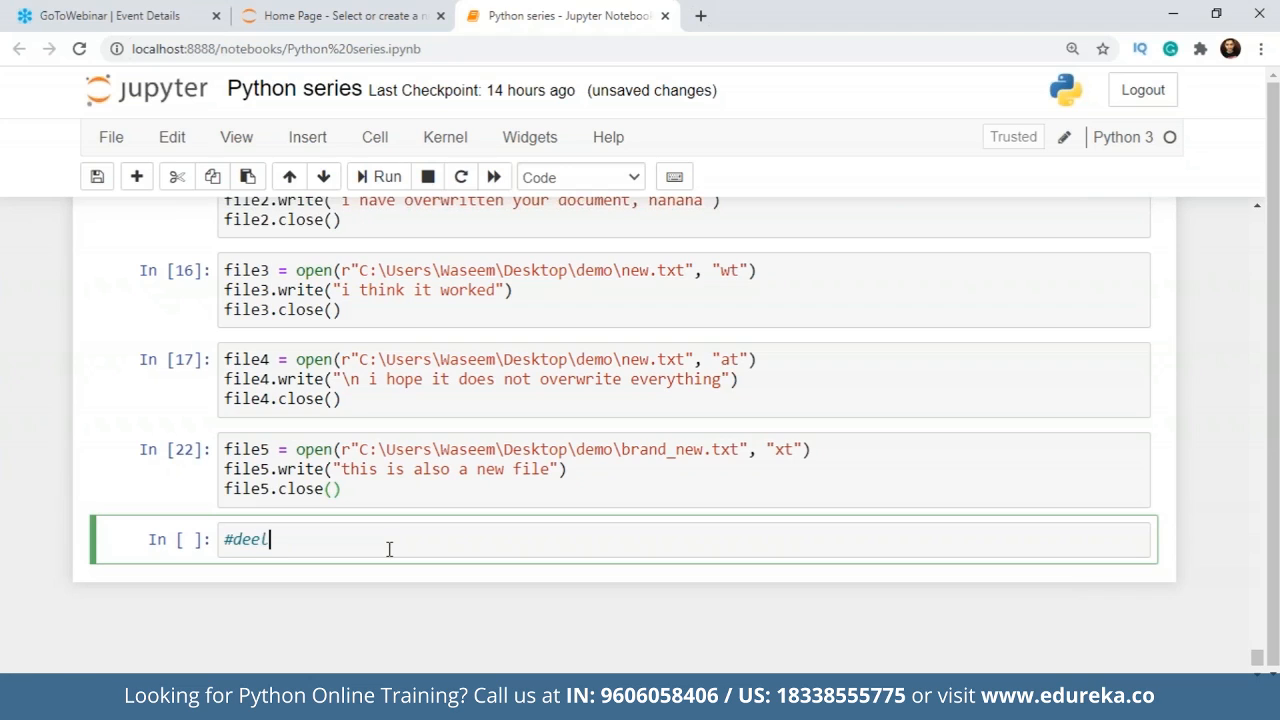
pyautogui.write('lete some')
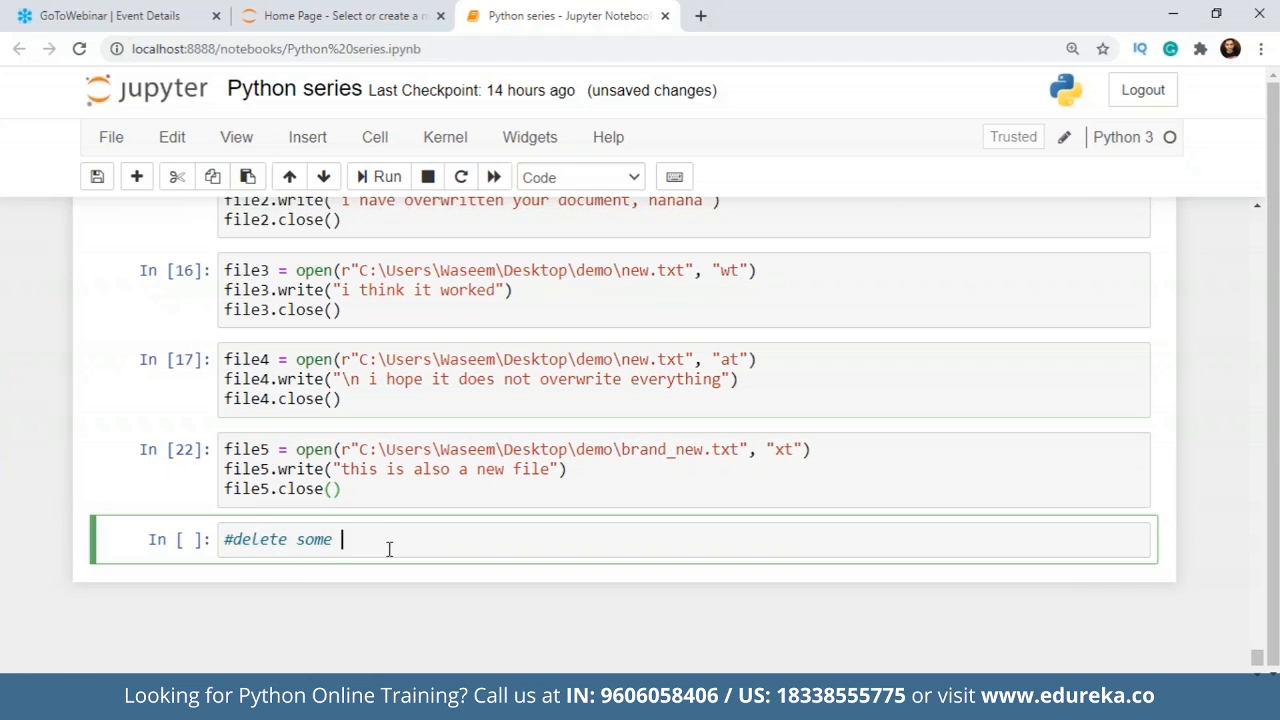
pyautogui.write('files')
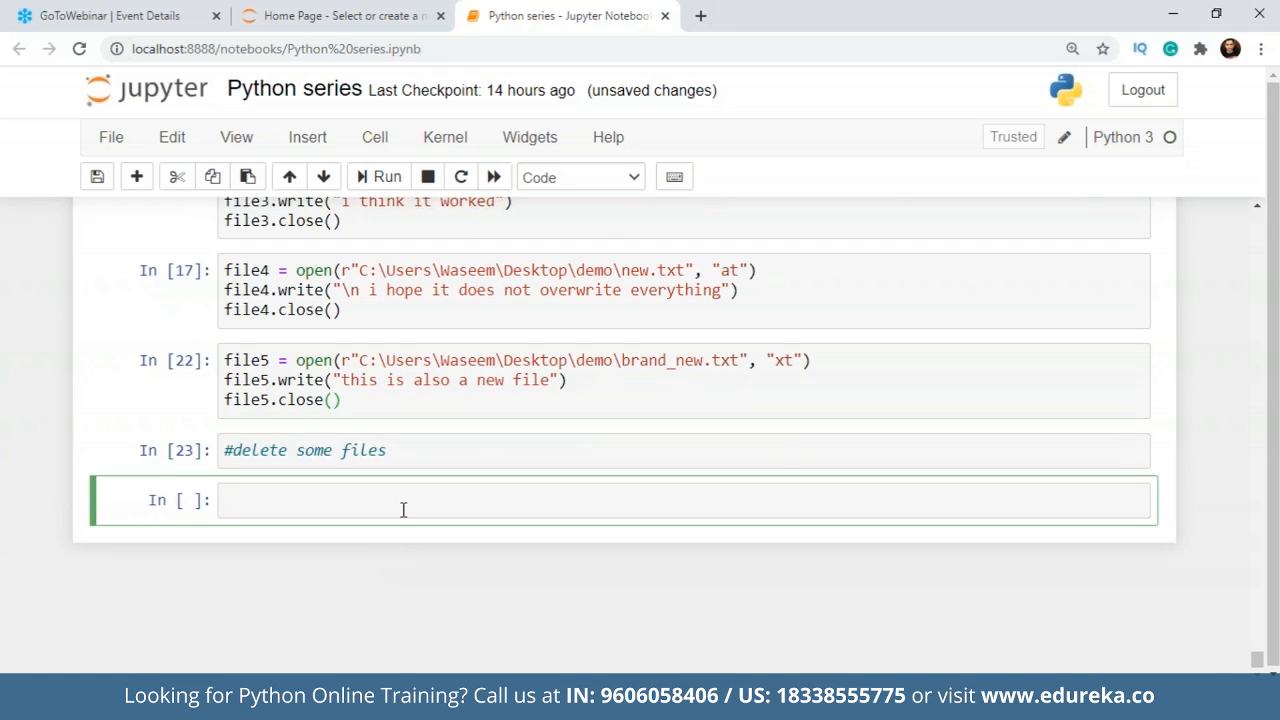
# Run import os and os.remove(r"...demo\brand_new.txt") to delete brand_new.txt.
pyautogui.write('im')
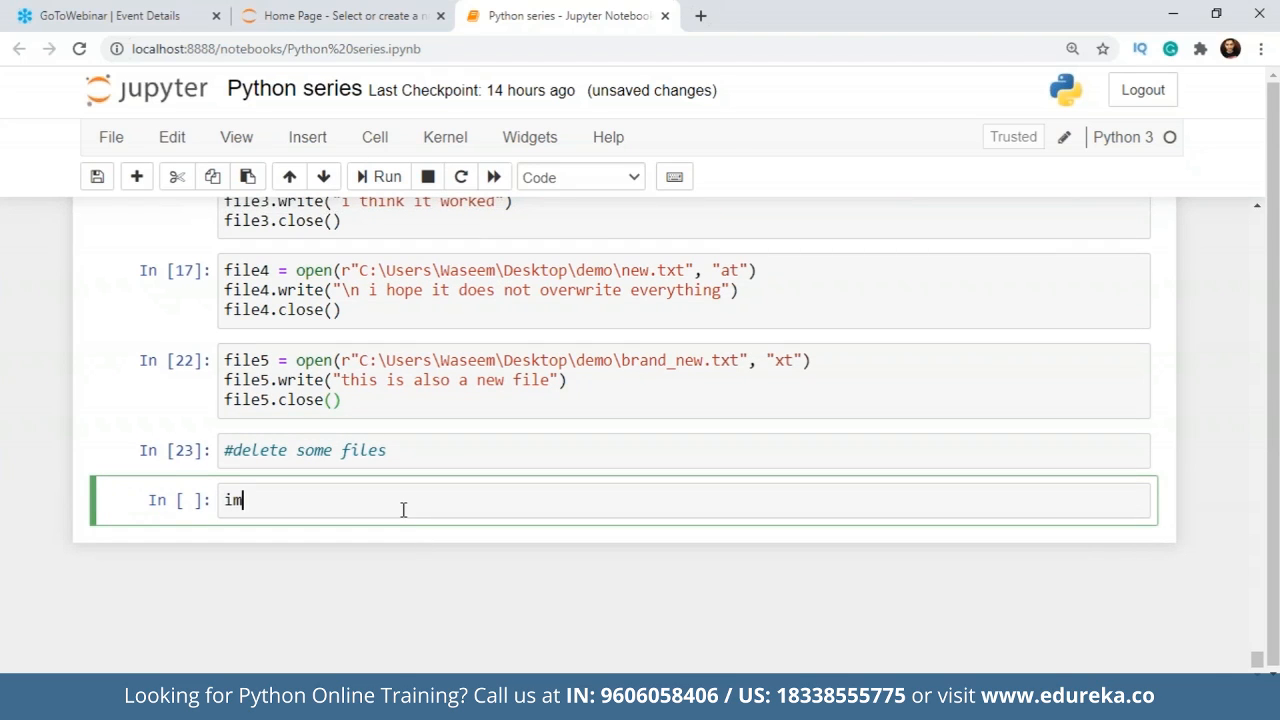
pyautogui.write('port os')
pyautogui.write('os.remove')
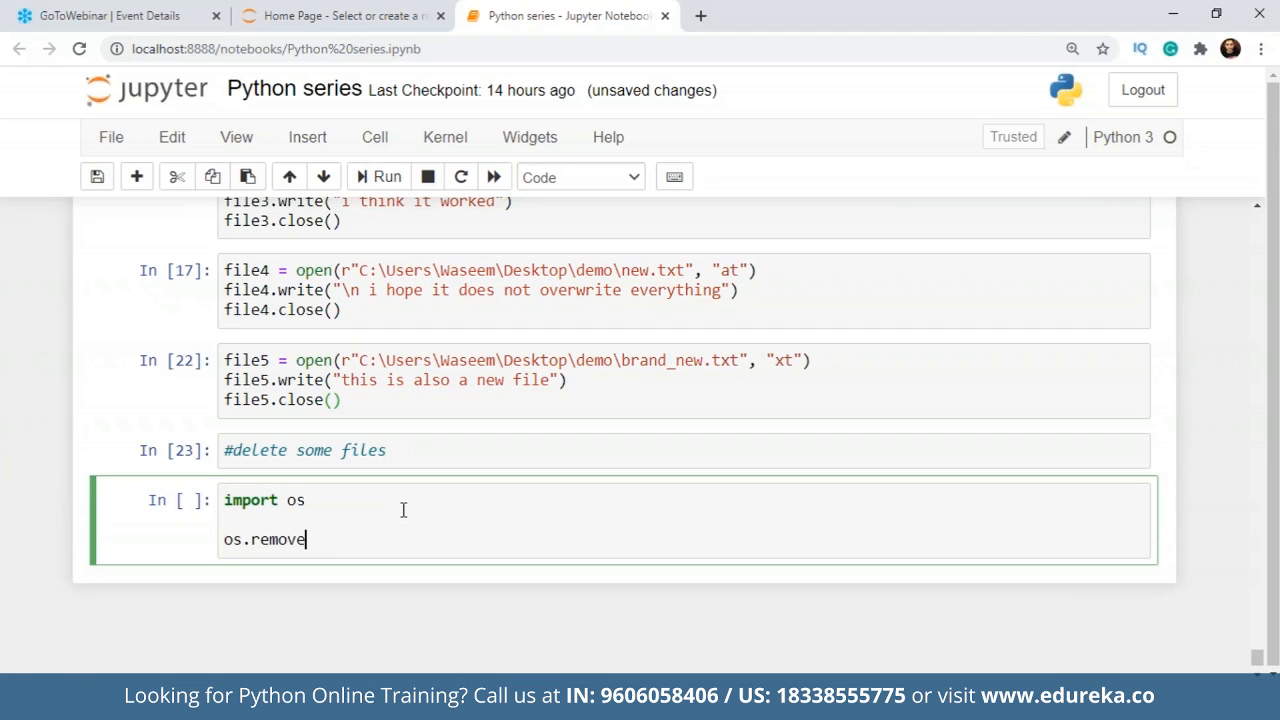
pyautogui.write('()')
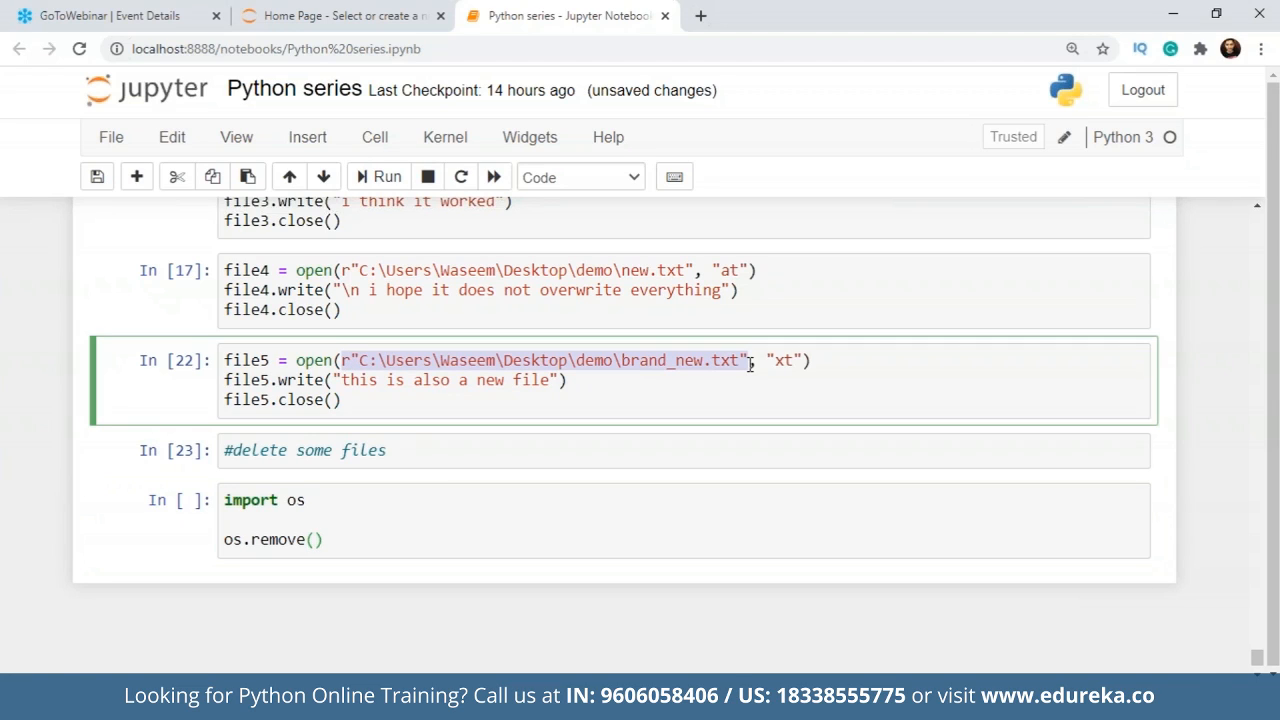
pyautogui.click(318, 540)
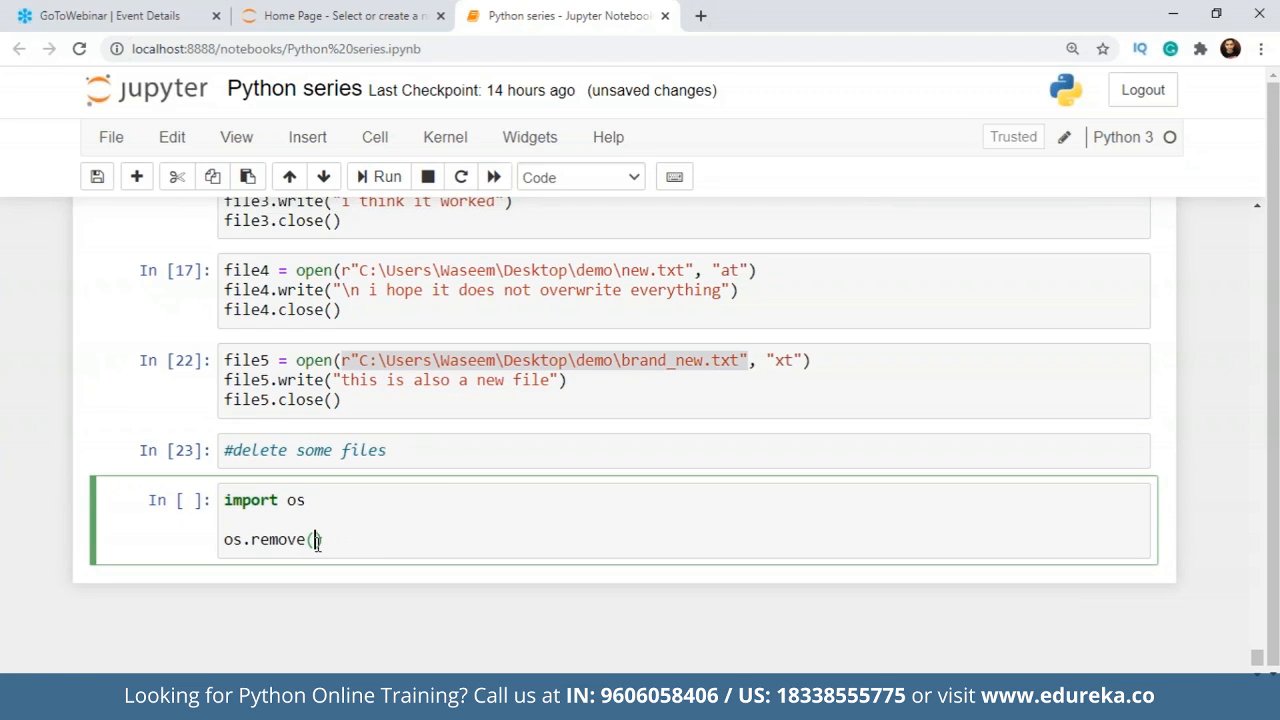
pyautogui.write('r"C:\\Users\\Waseem\\Desktop\\demo\\brand_new.txt")')
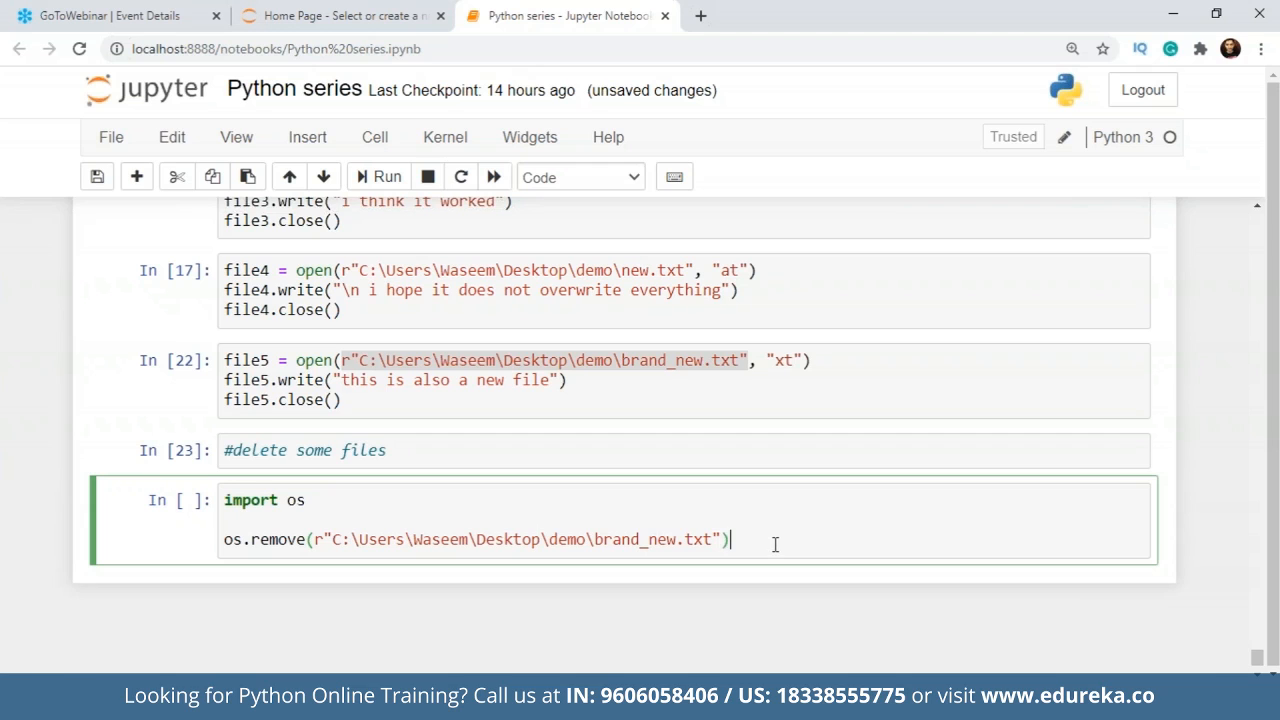
pyautogui.click(378, 176)
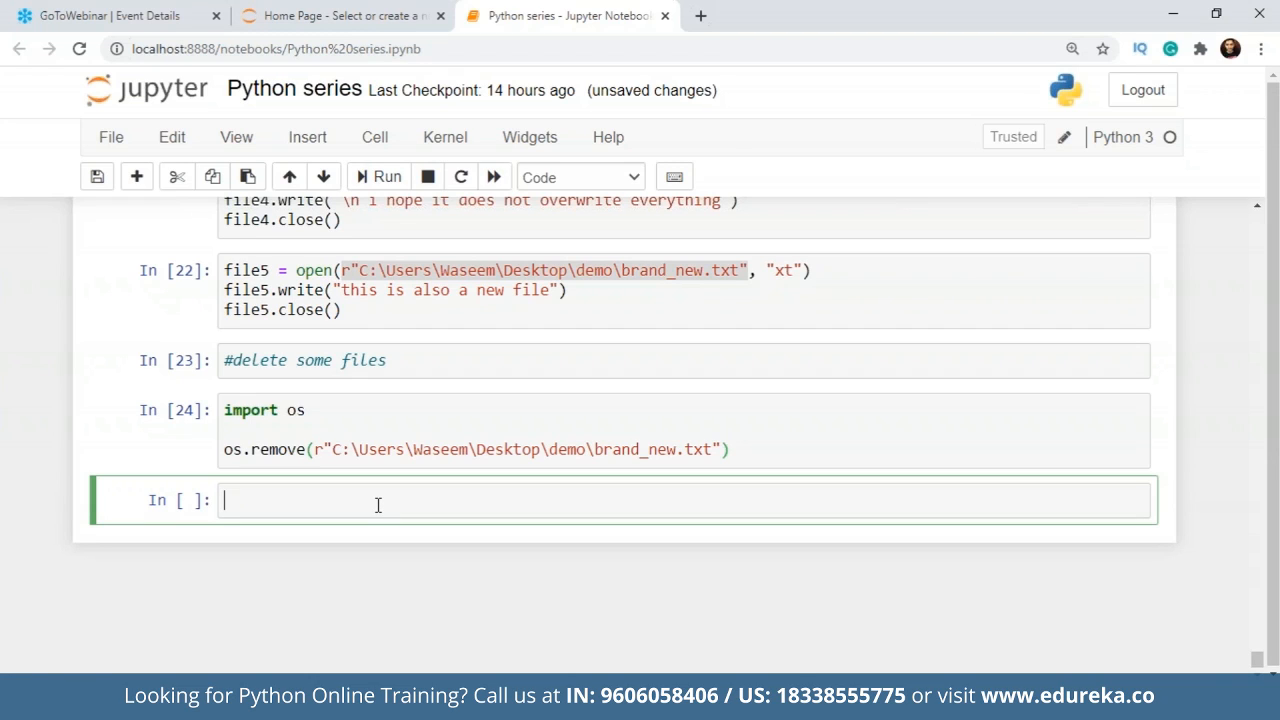
# Write the if os.path.exists(r"...brand_new.txt"): condition in a new cell.
pyautogui.write('if')
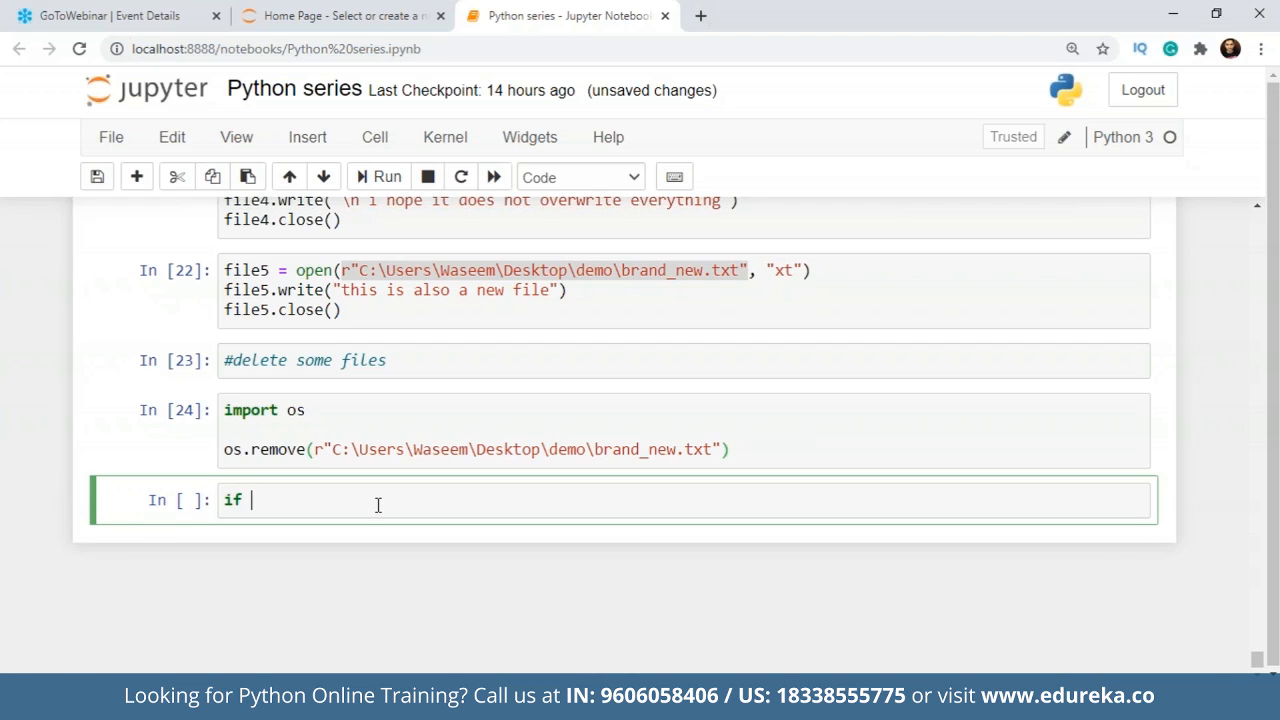
pyautogui.write('os.')
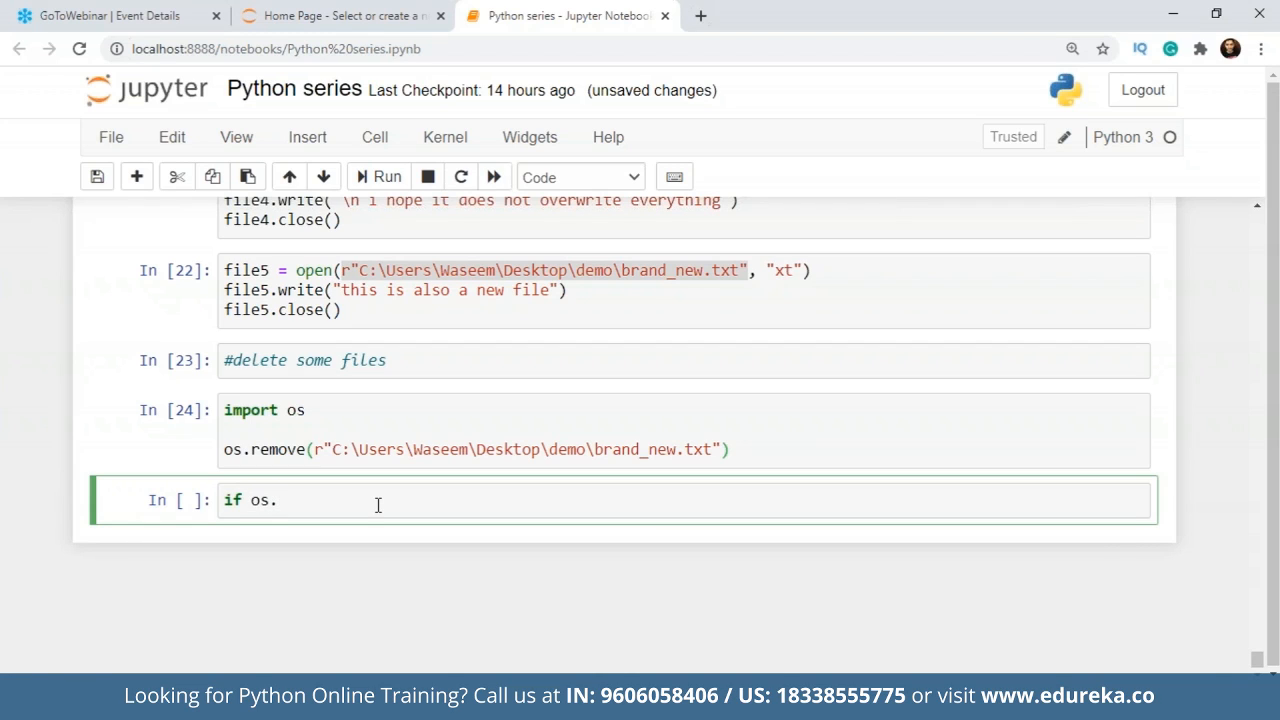
pyautogui.write('path.')
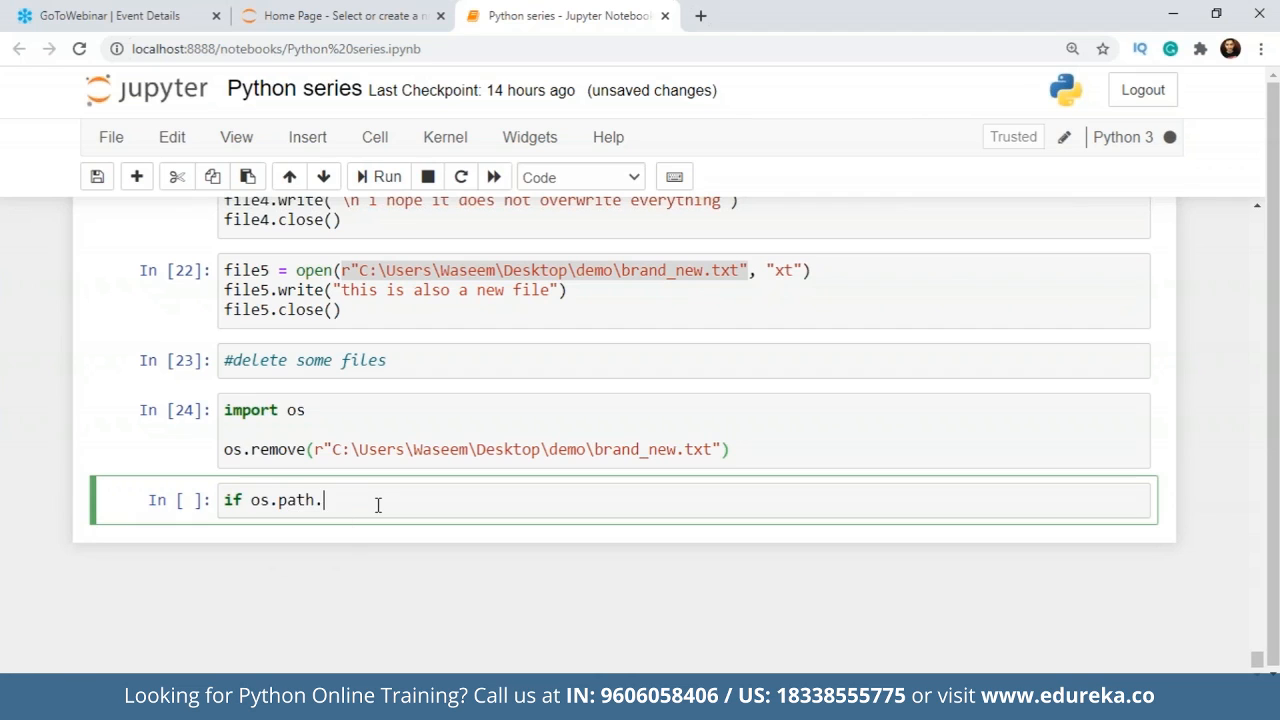
pyautogui.write('e')
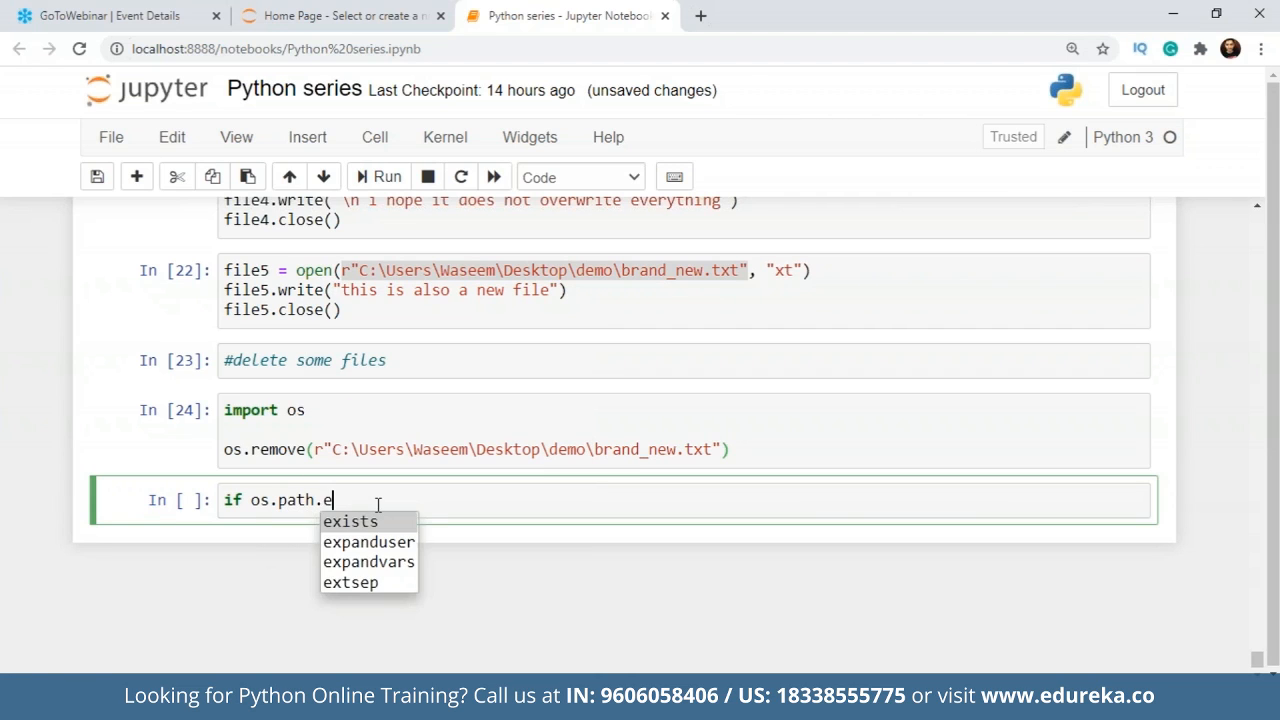
pyautogui.click(350, 521)
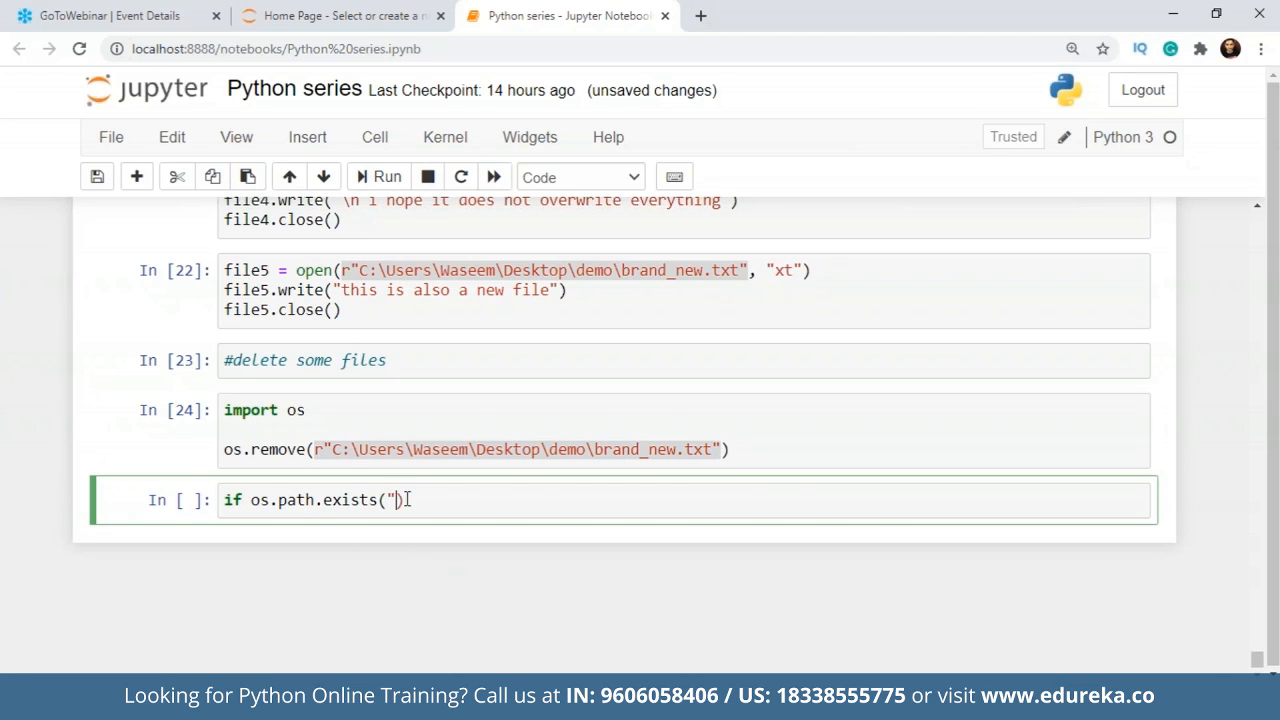
pyautogui.write('r"C:\\Users\\Waseem\\Desktop\\demo\\brand_new.txt"):')
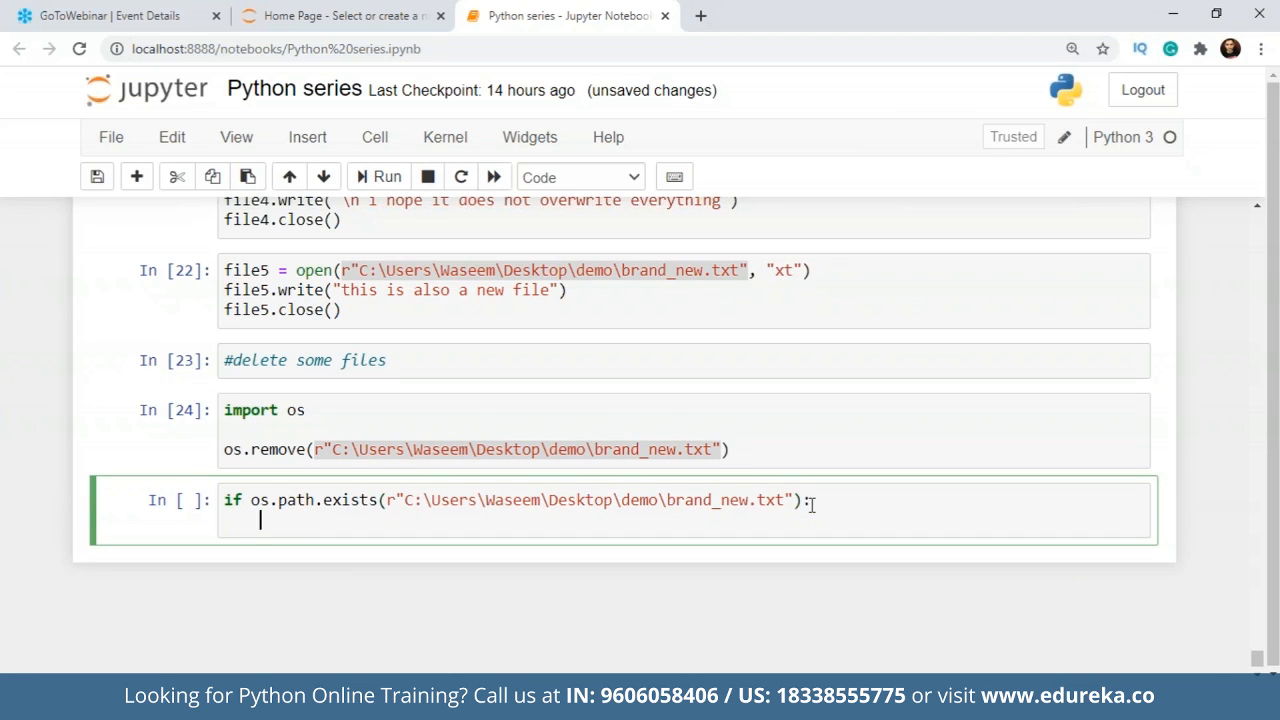
# Add os.remove(...) and else: print('file is missing already'), then run the check.
pyautogui.write('os.remove()')
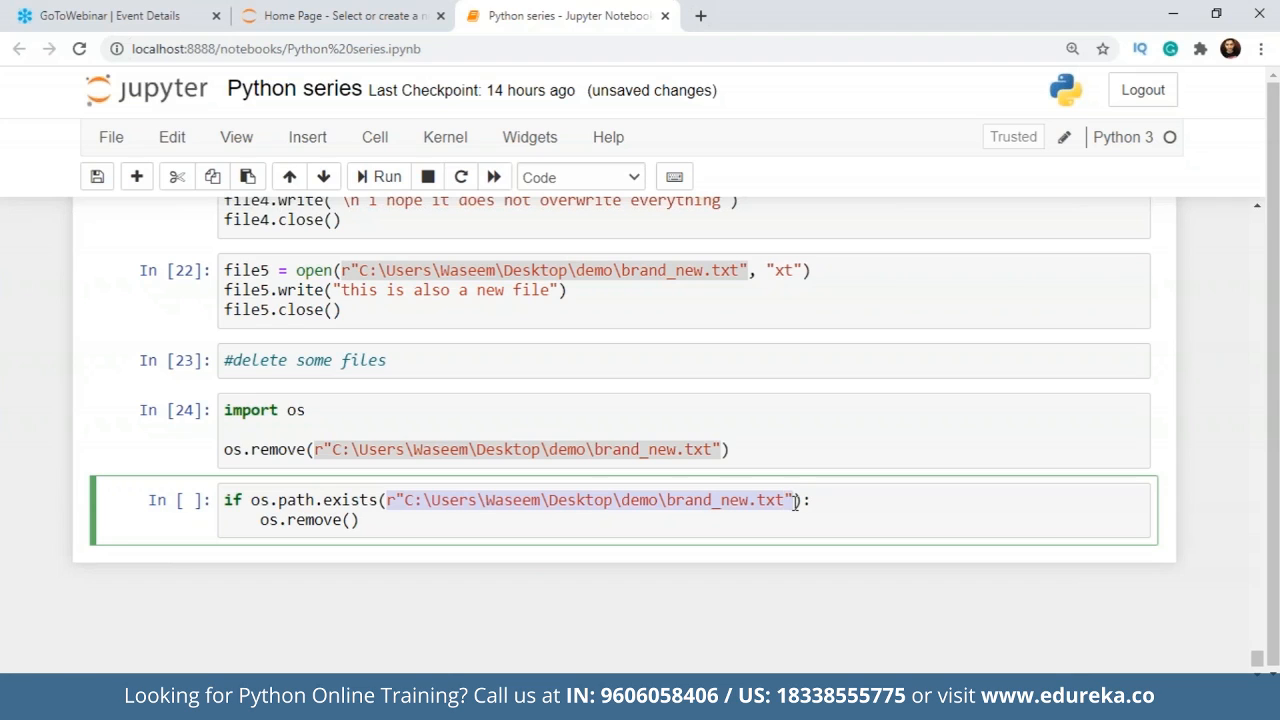
pyautogui.write('r"C:\\Users\\Waseem\\Desktop\\demo\\brand_new.txt"')
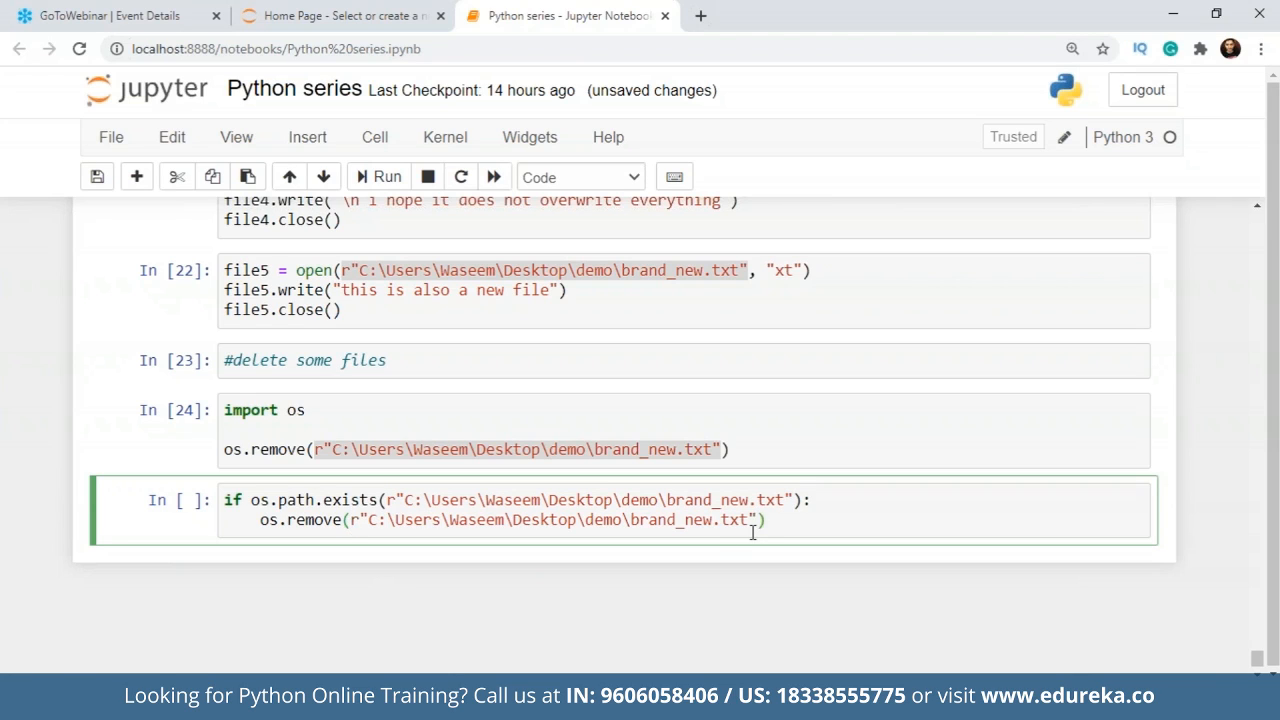
pyautogui.write('else:')
pyautogui.write('print("')
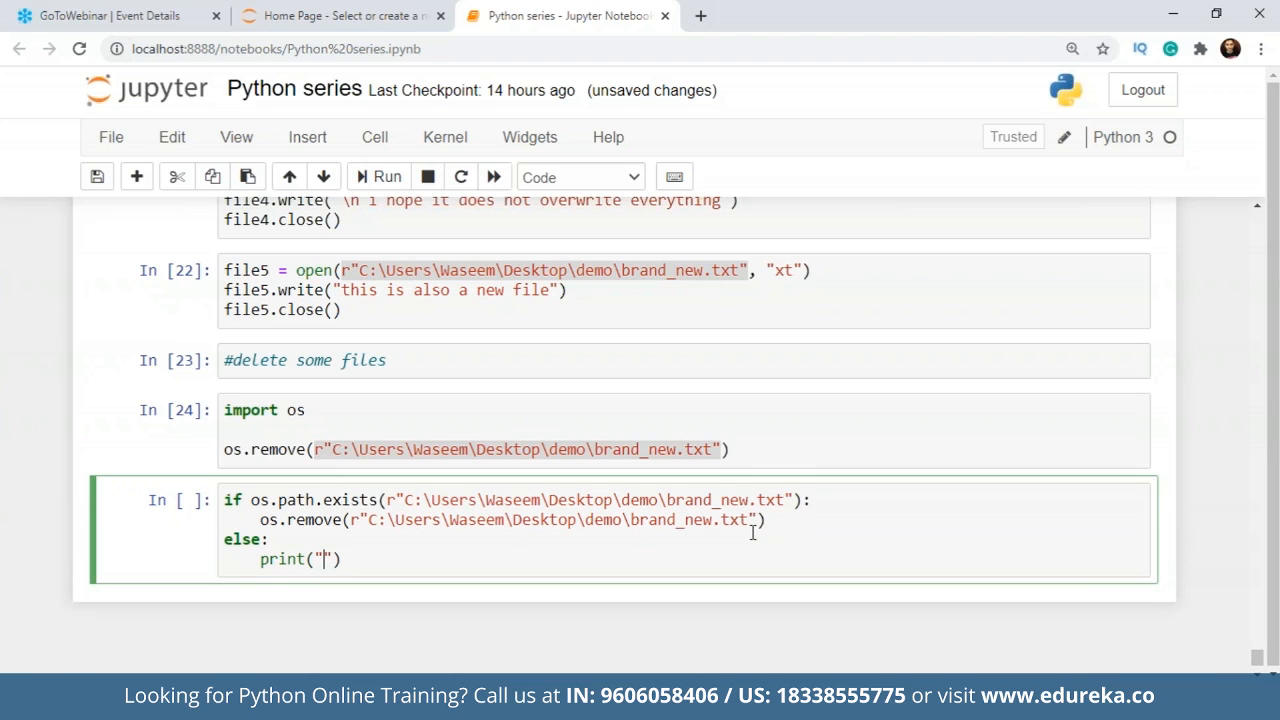
pyautogui.write('file is m')
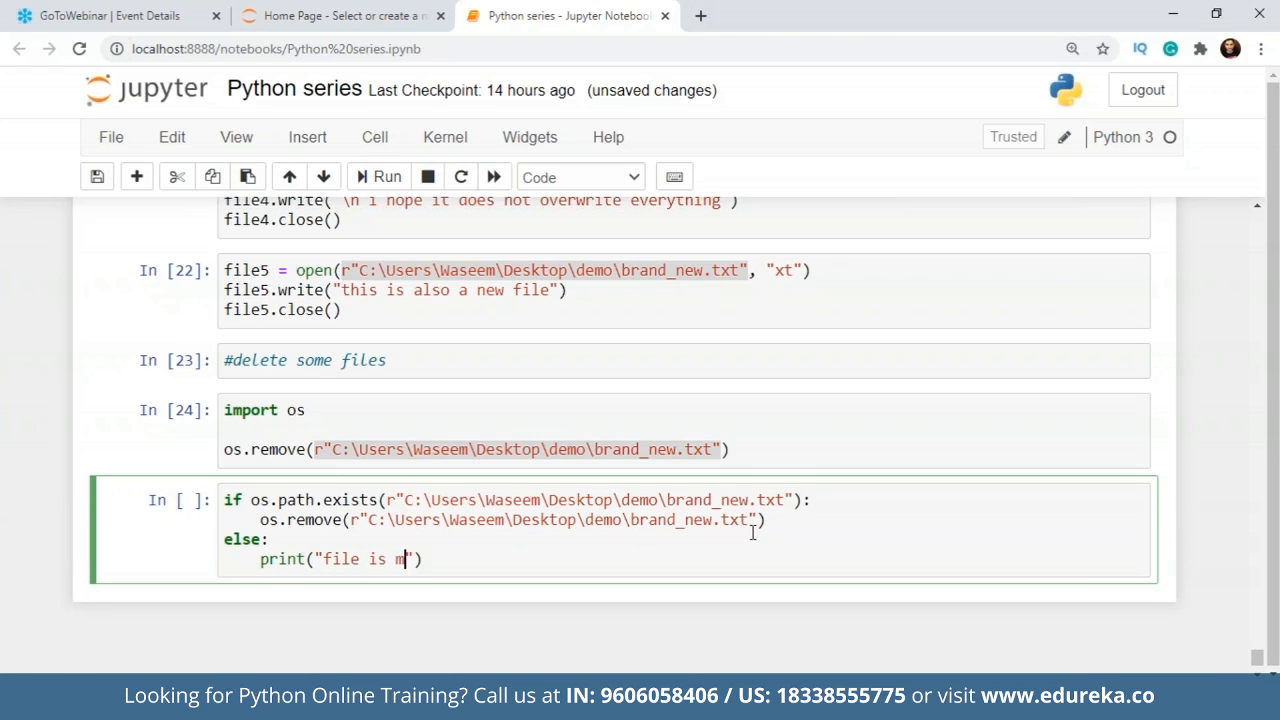
pyautogui.write('issing already')
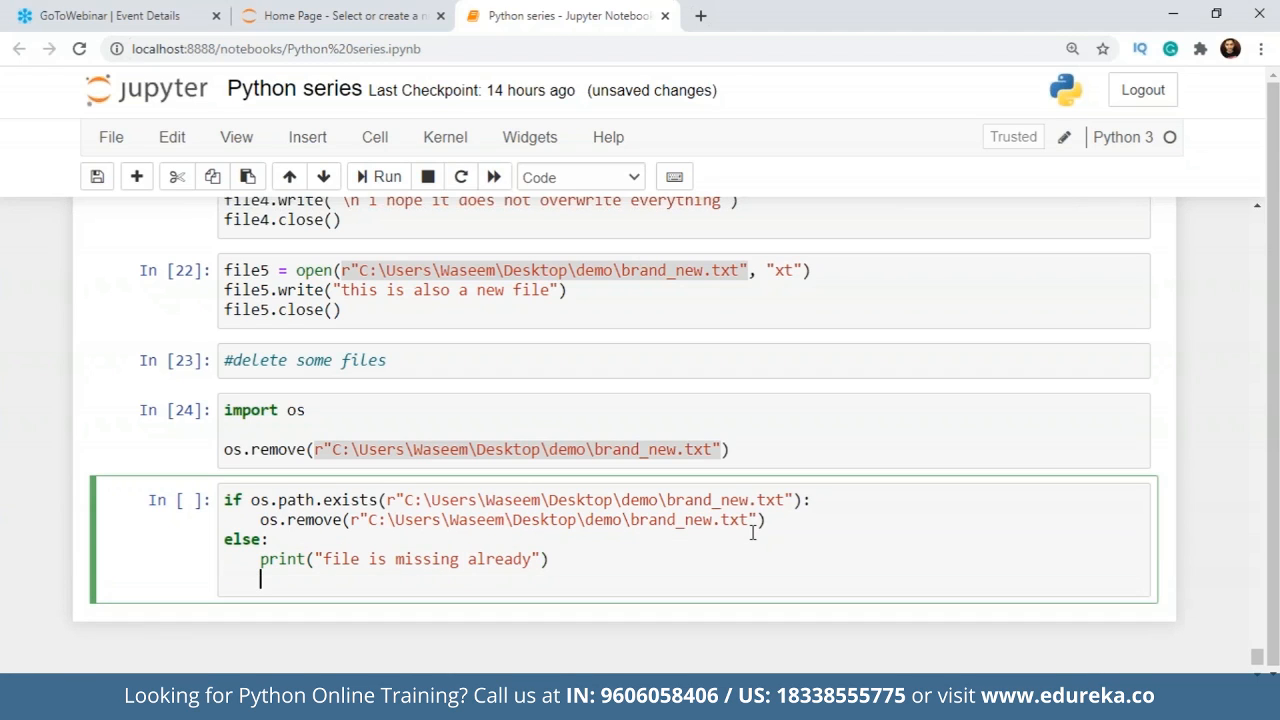
pyautogui.click(386, 177)
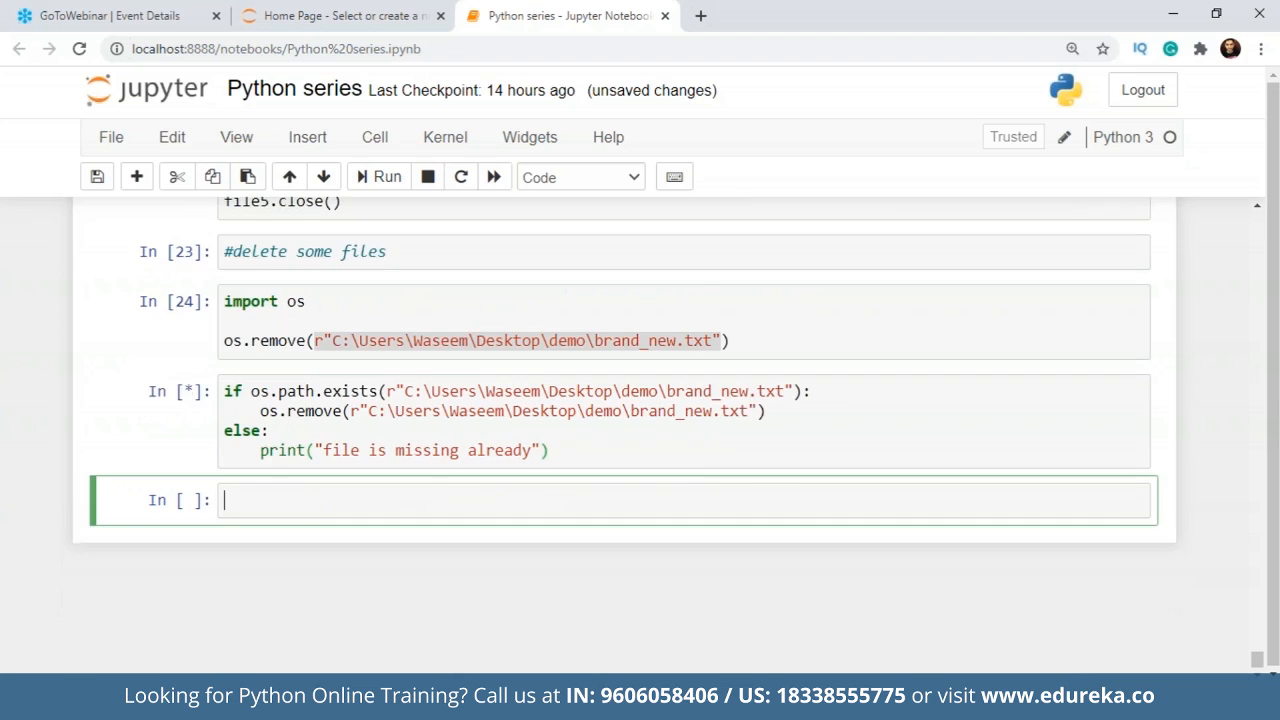
pyautogui.click(386, 177)
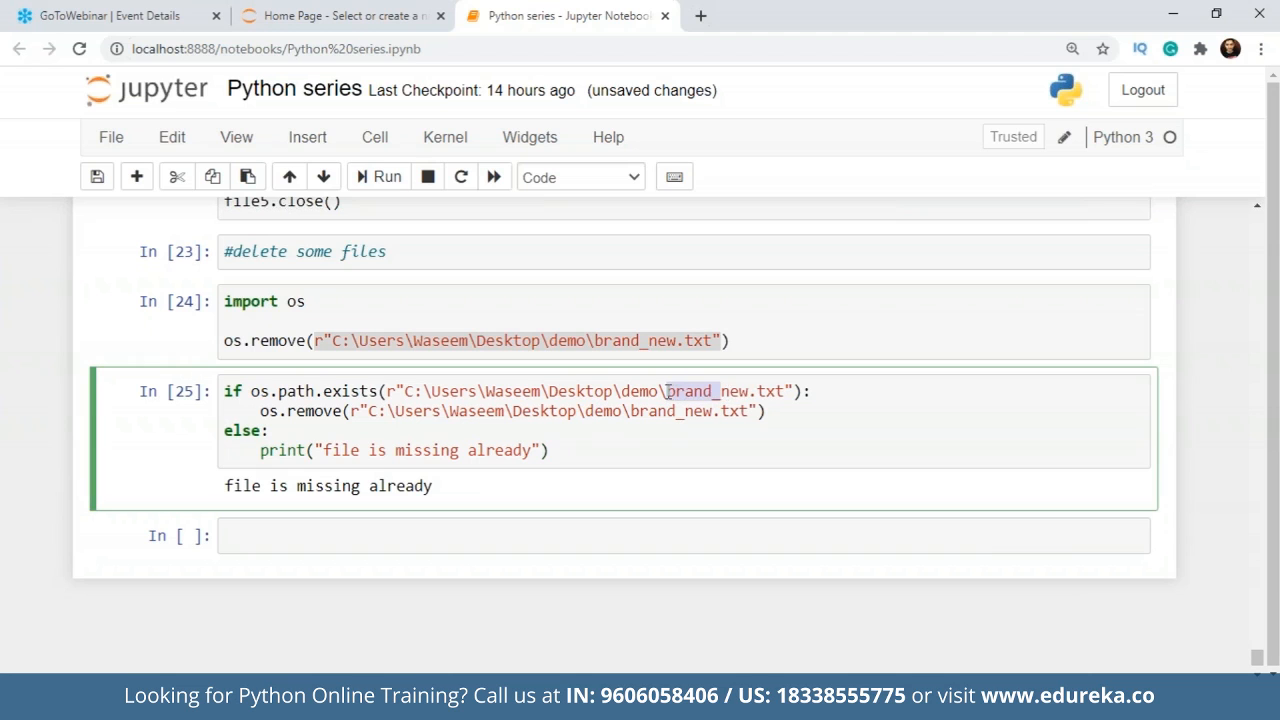
# Run the guarded deletion for new.txt, then edit the names to series.txt and run again.
pyautogui.click(386, 176)
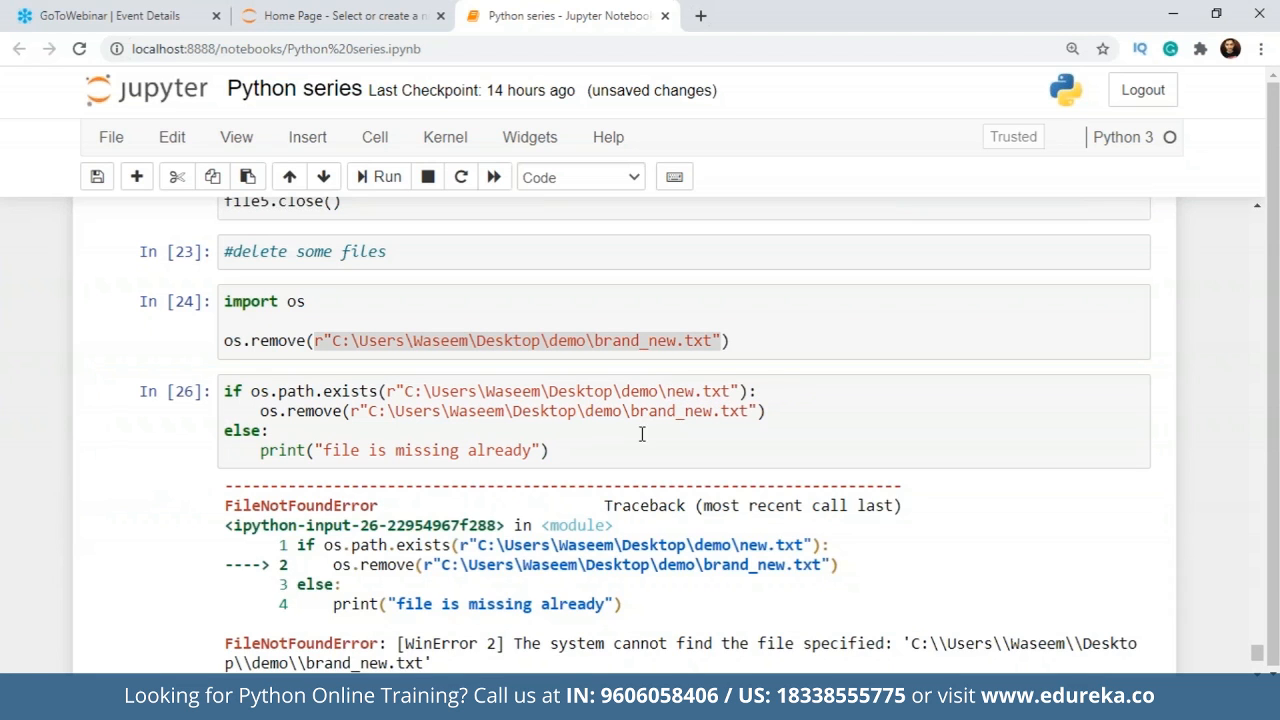
pyautogui.scroll(-3)
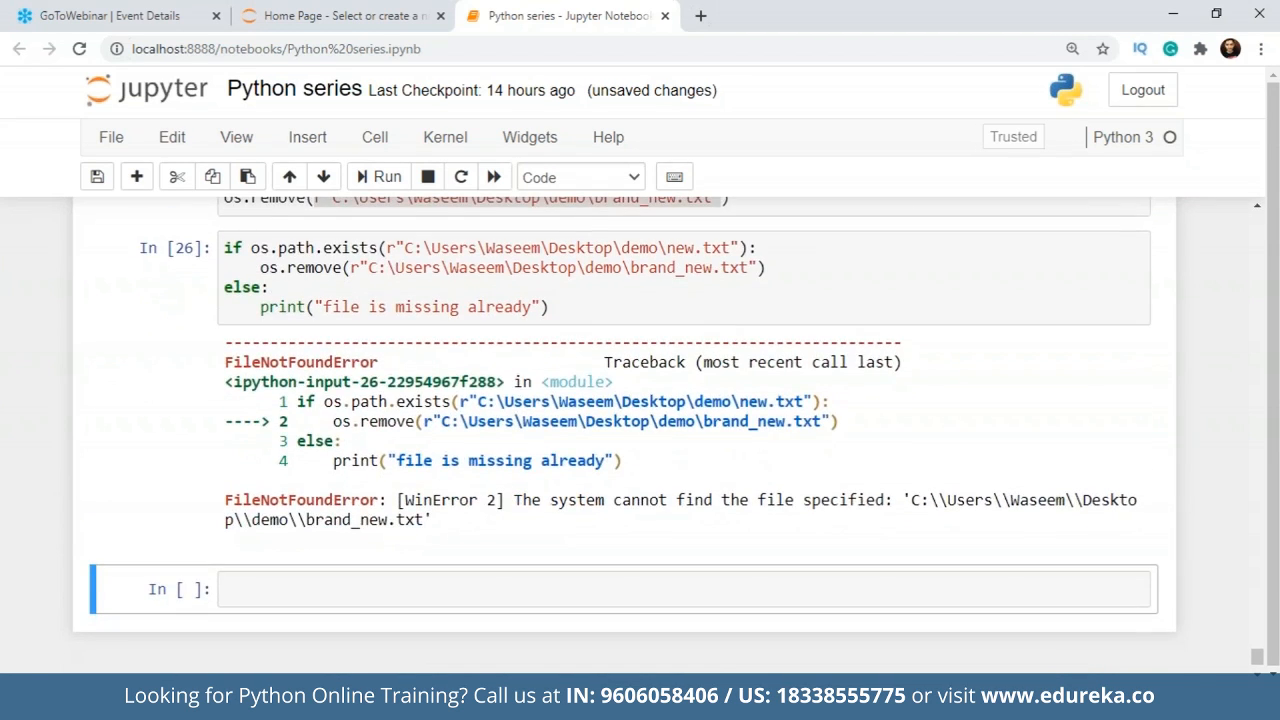
pyautogui.scroll(3)
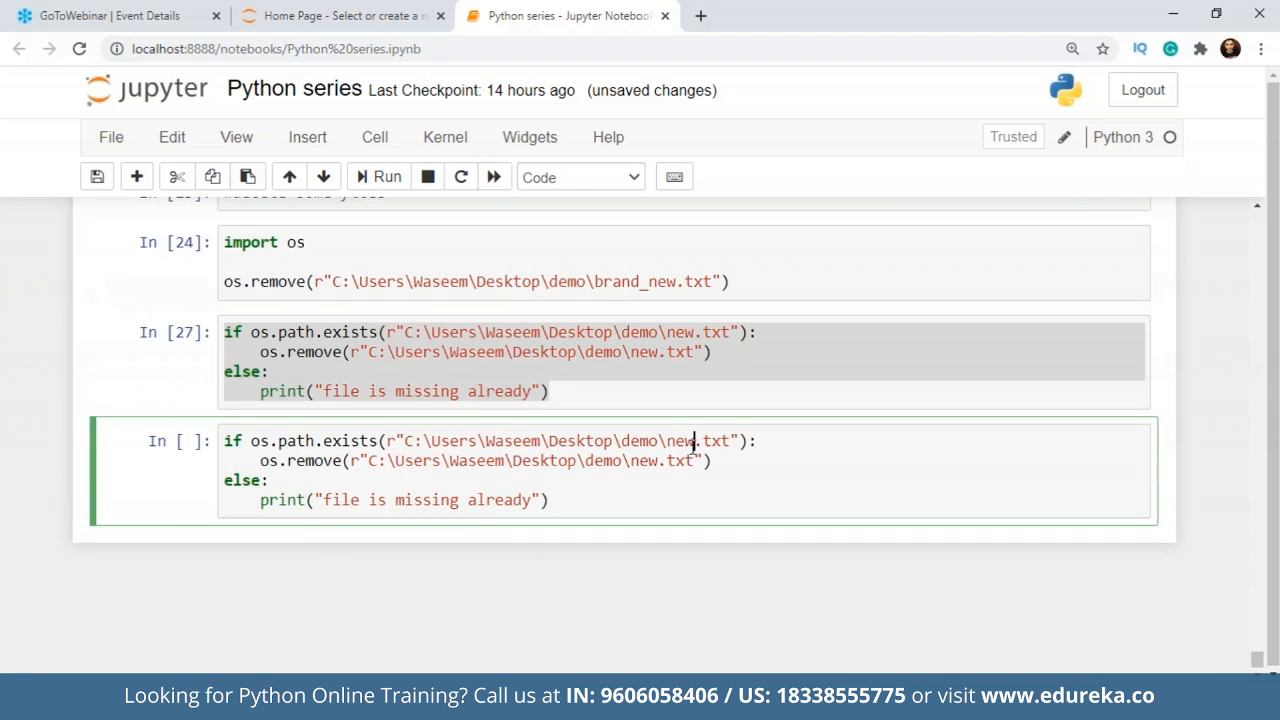
pyautogui.write('series')
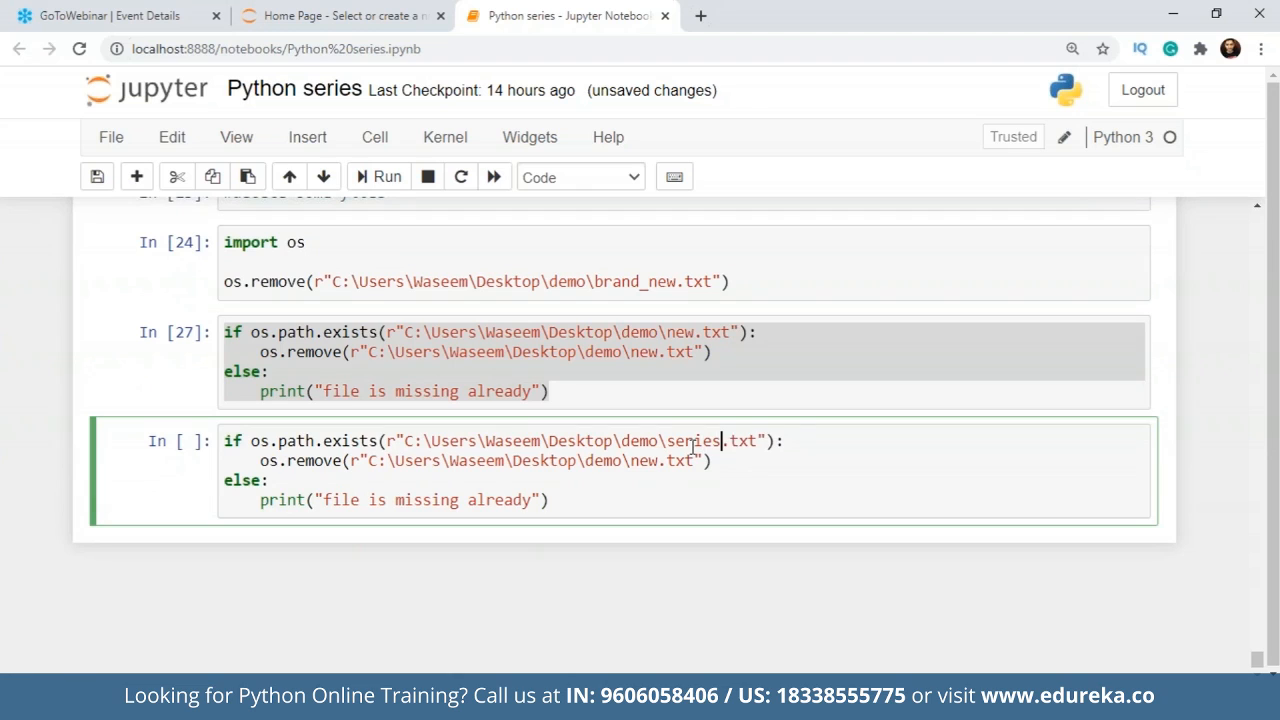
pyautogui.write('se')
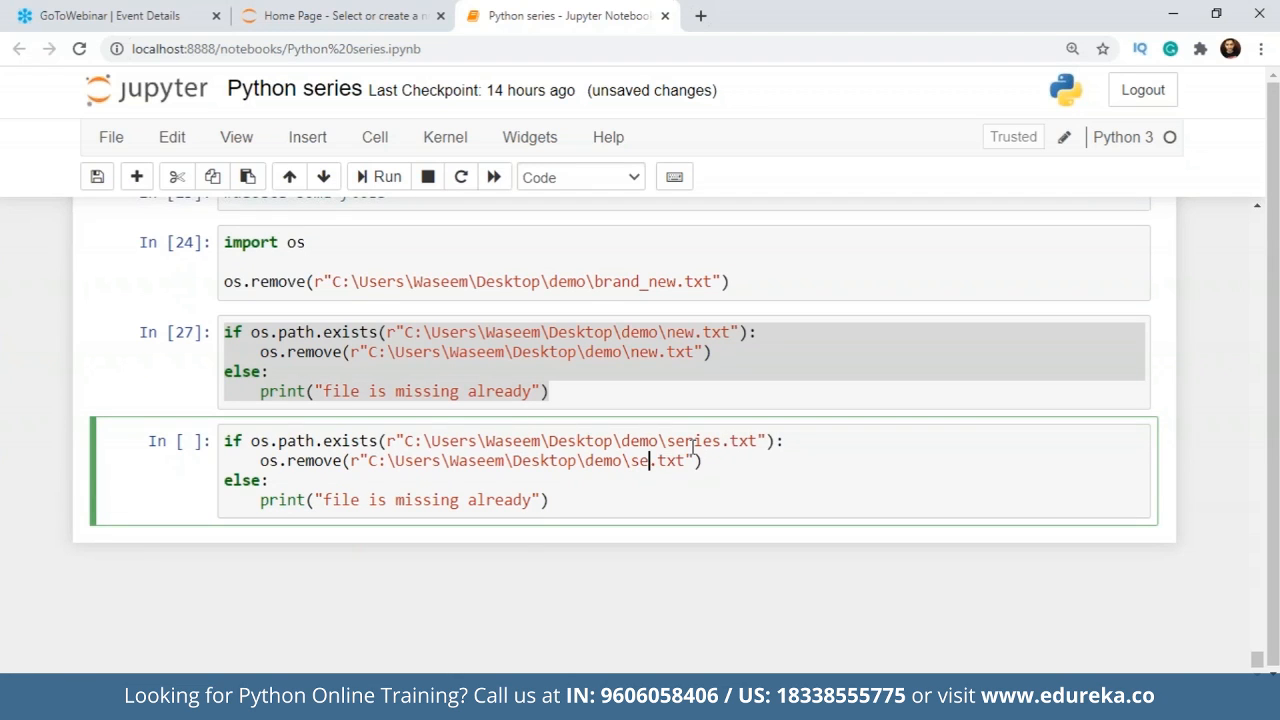
pyautogui.click(386, 176)
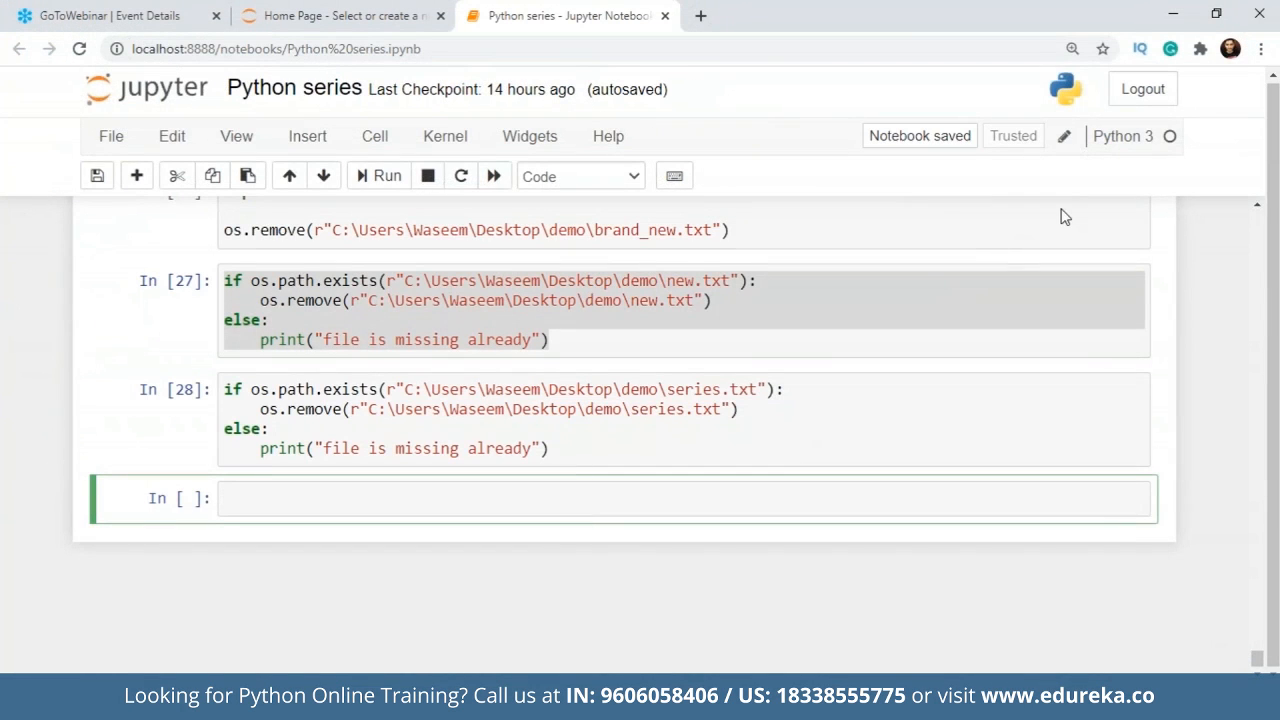
# Run os.rmdir(r"C:\Users\Waseem\Desktop\demo") to remove the demo folder, then search for it.
pyautogui.click(447, 498)
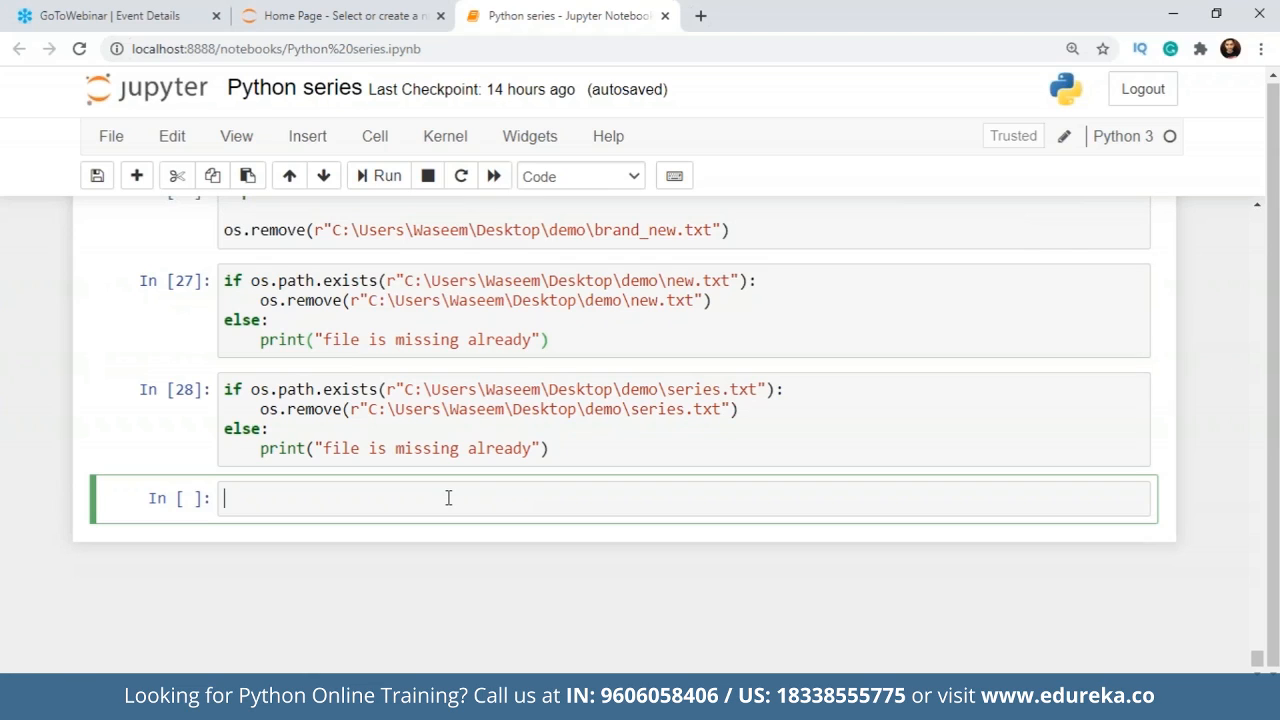
pyautogui.write('o')
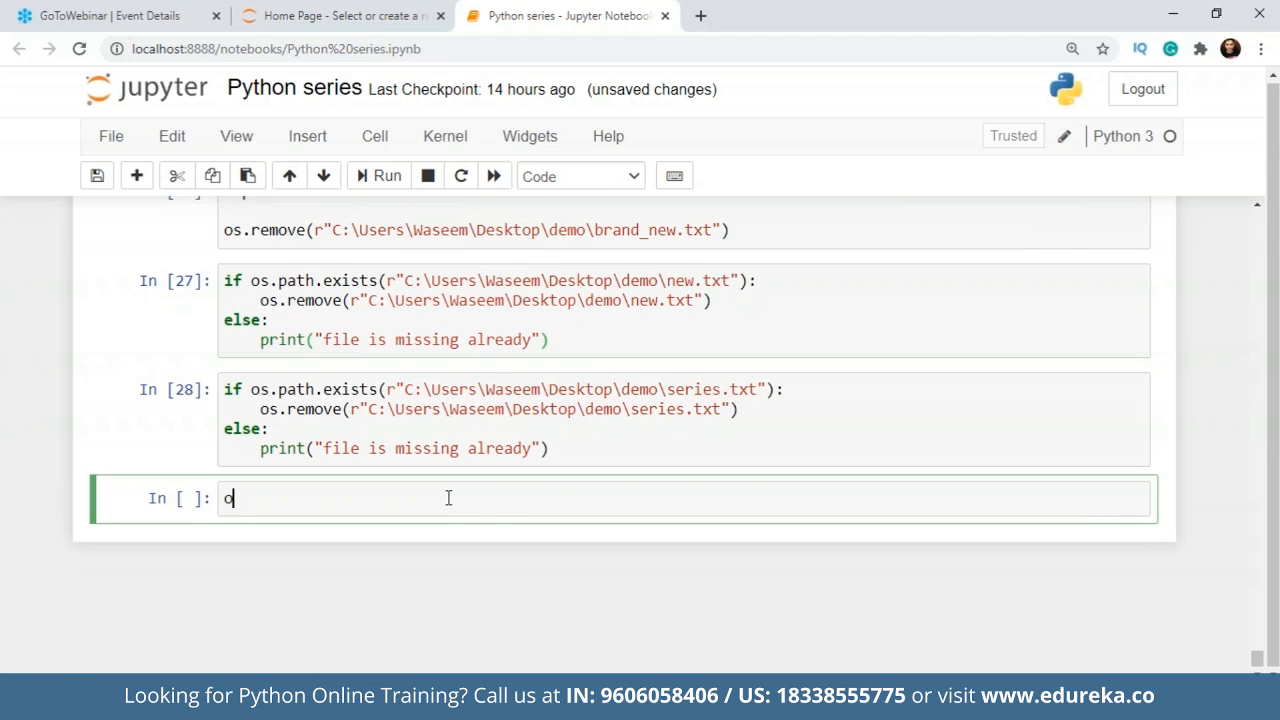
pyautogui.write('s.rmdir')
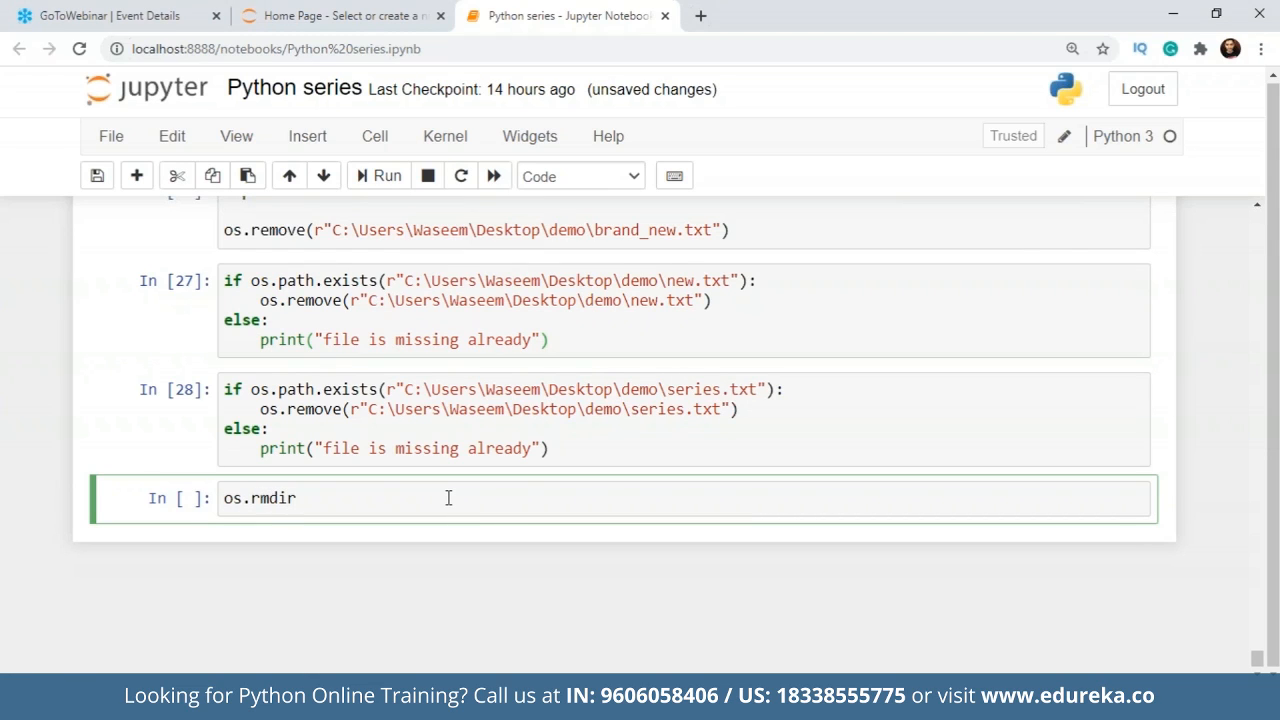
pyautogui.write('()')
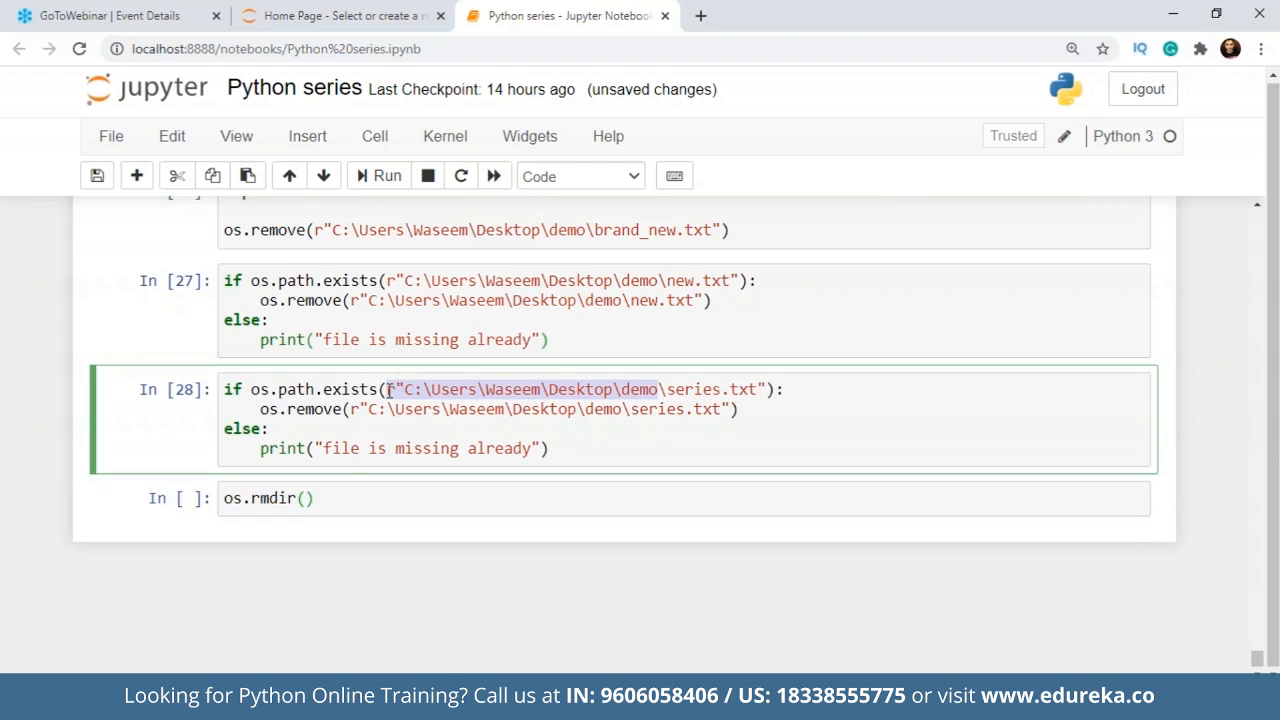
pyautogui.click(305, 498)
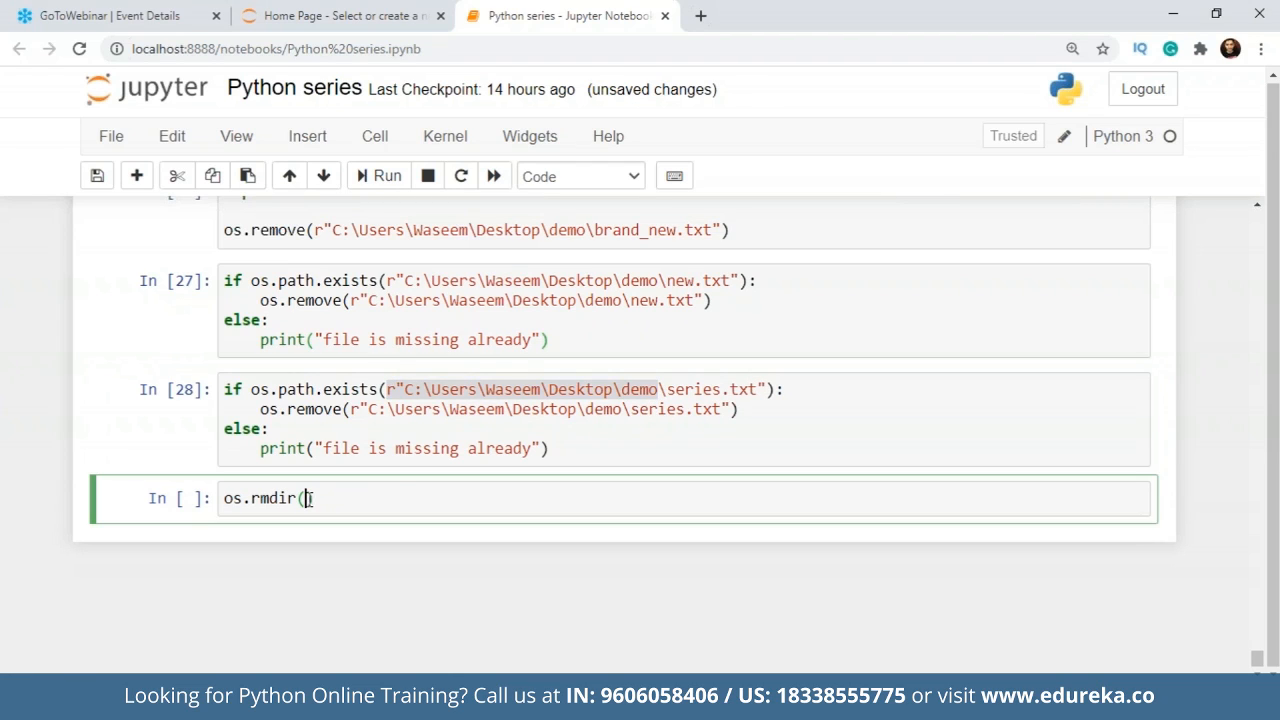
pyautogui.write('r"C:\\Users\\Waseem\\Desktop\\demo"')
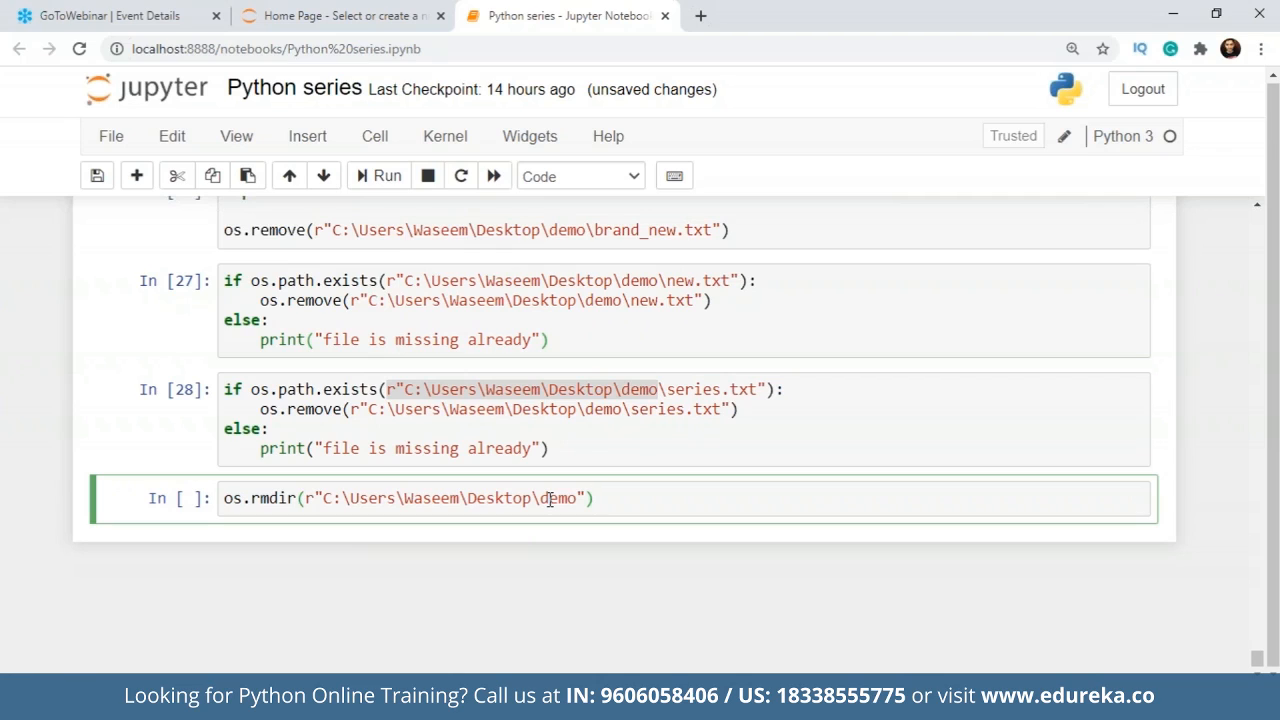
pyautogui.click(595, 498)
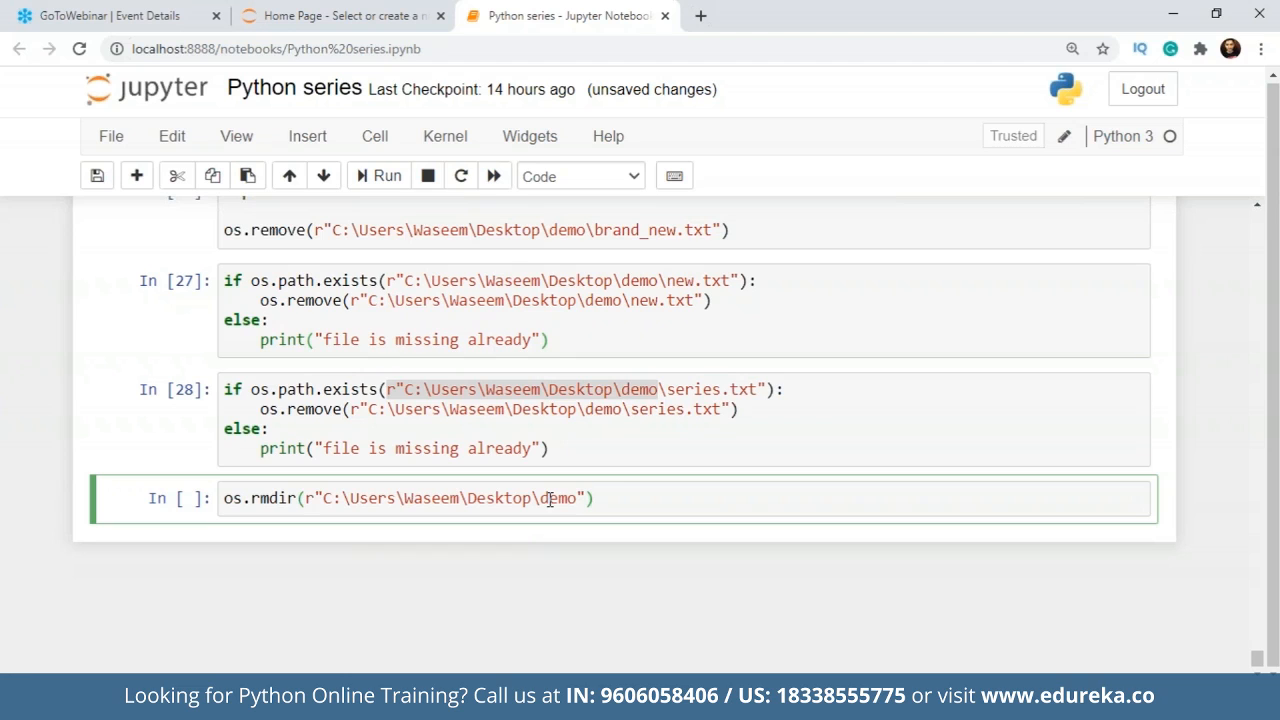
pyautogui.click(387, 175)
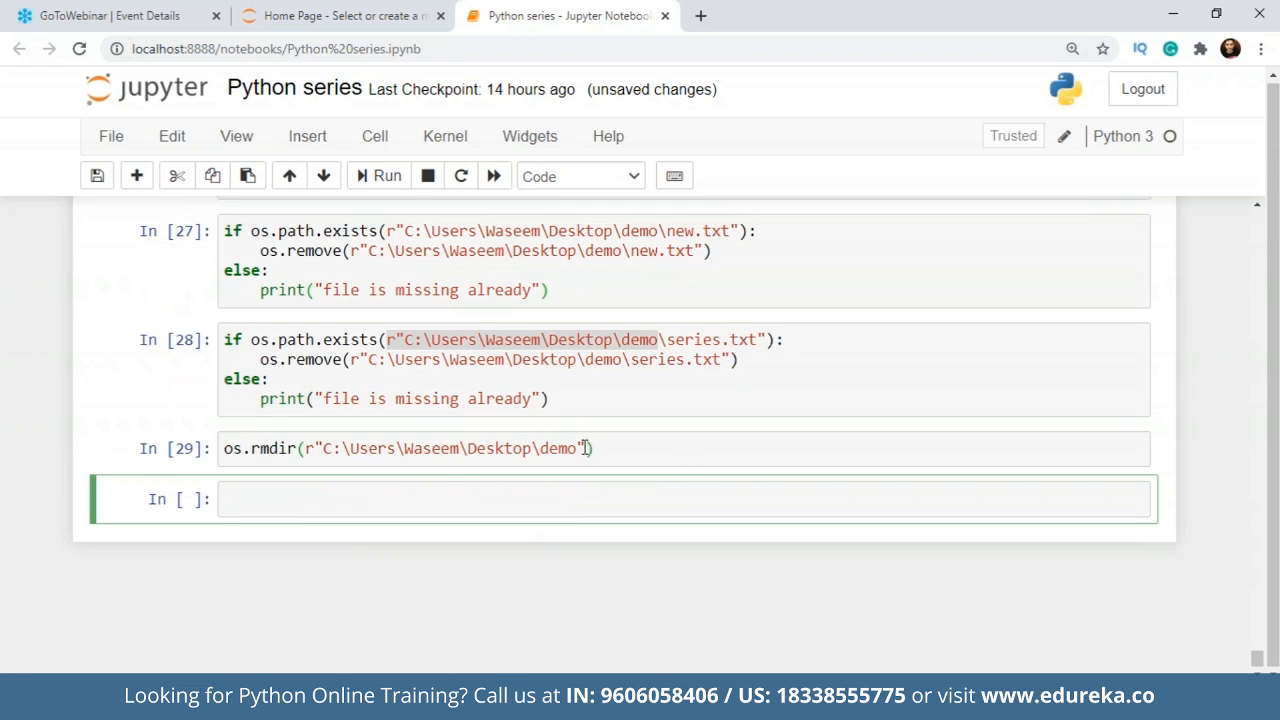
pyautogui.click(450, 448)
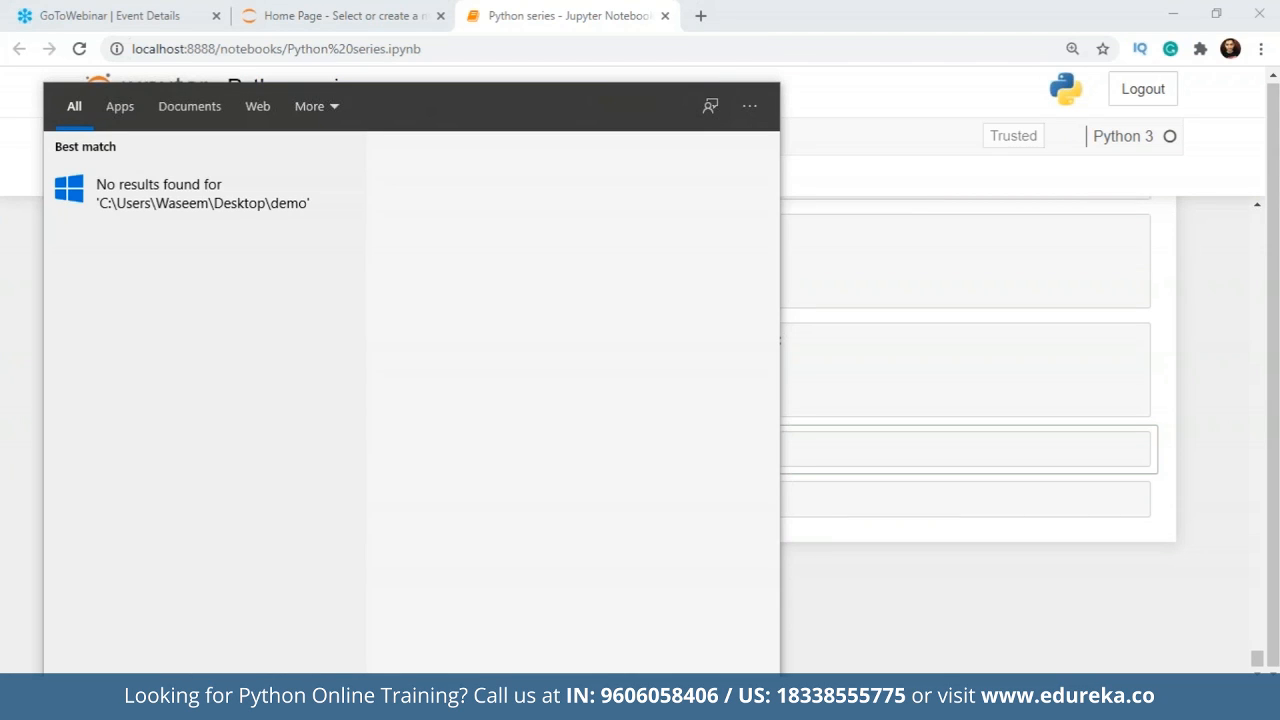
pyautogui.moveTo(254, 615)
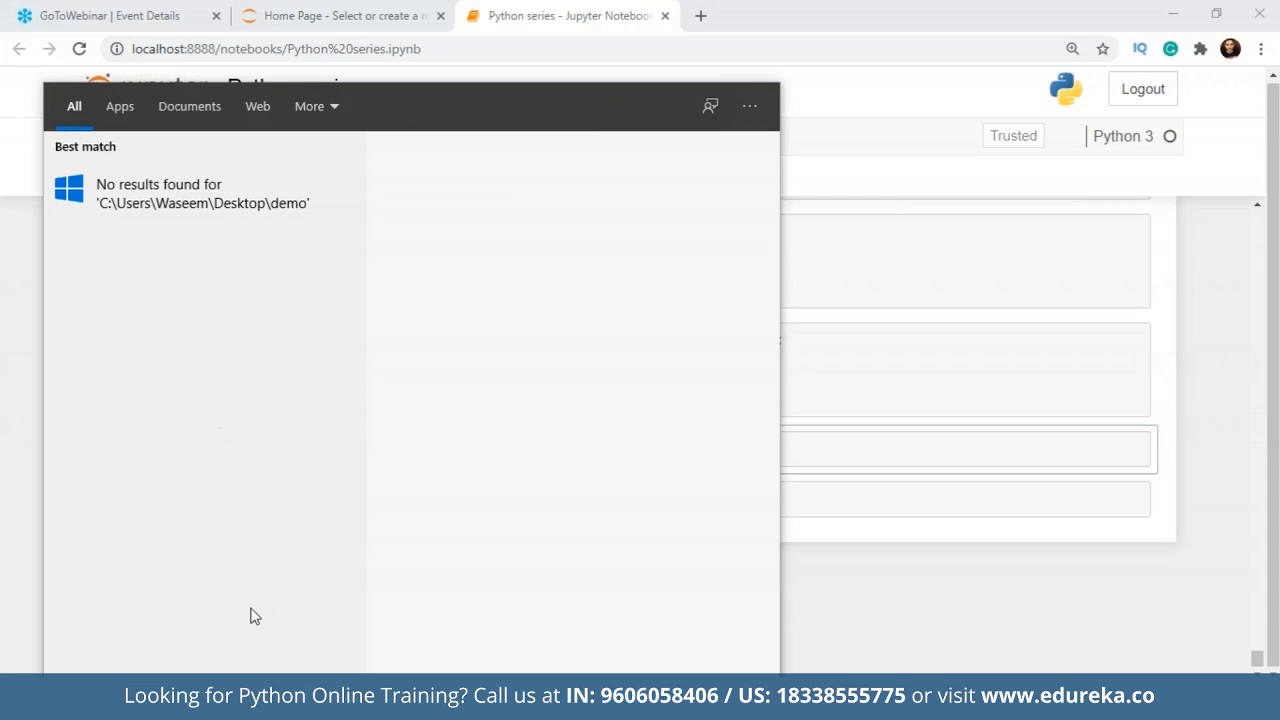